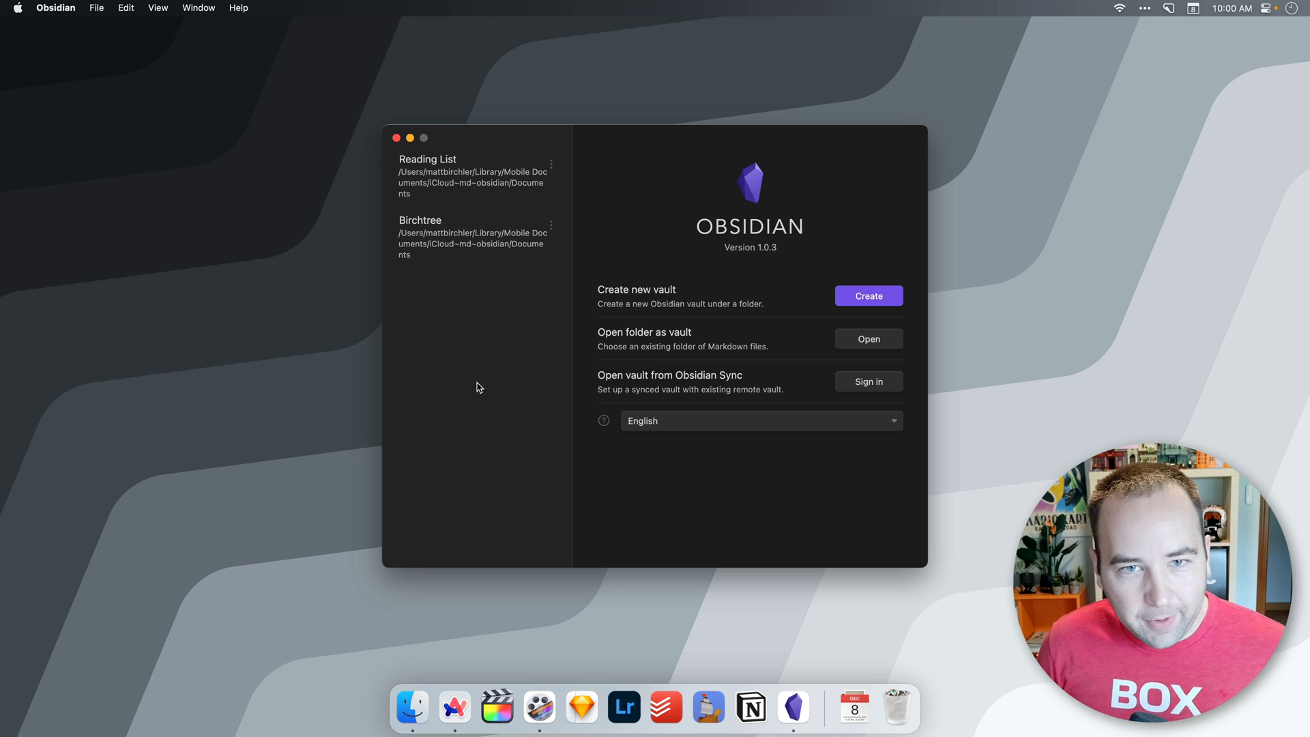
mouse_move(504, 387)
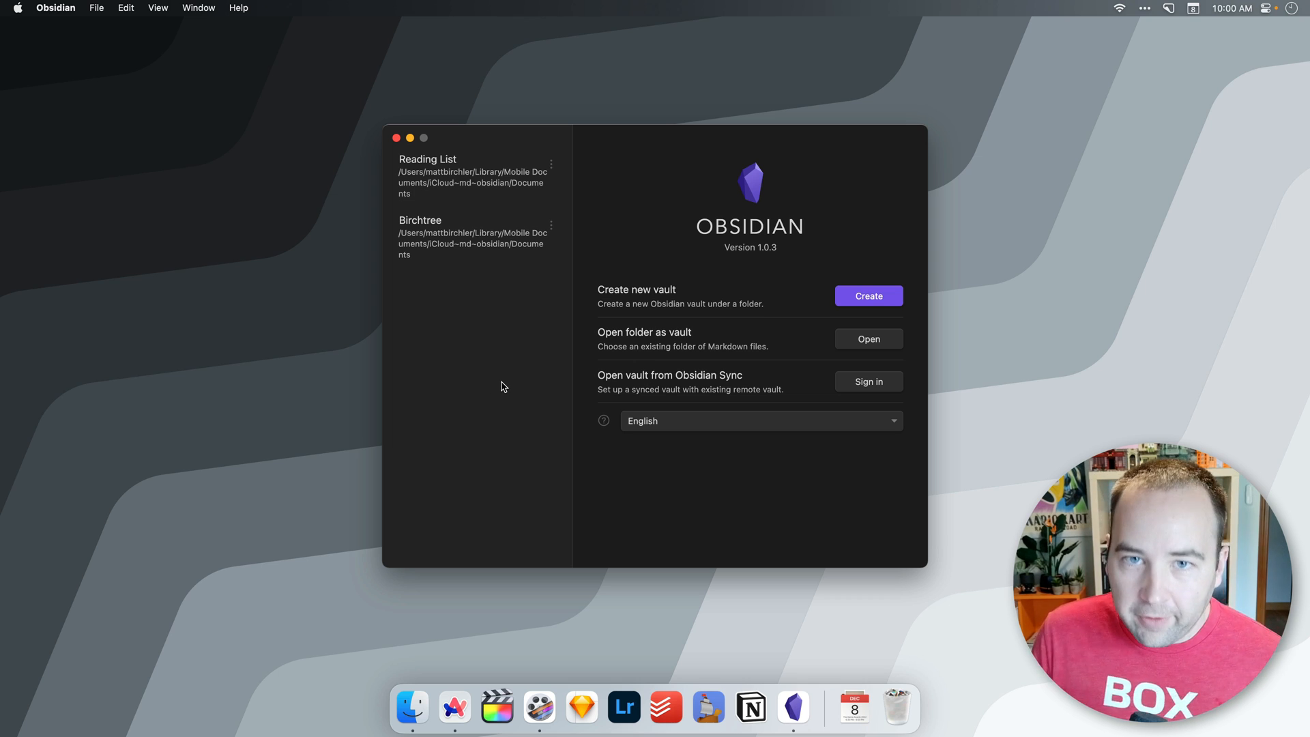
Step: Switch to the Birchtree blog in Arc and open its Ghost Admin settings
left_click(454, 707)
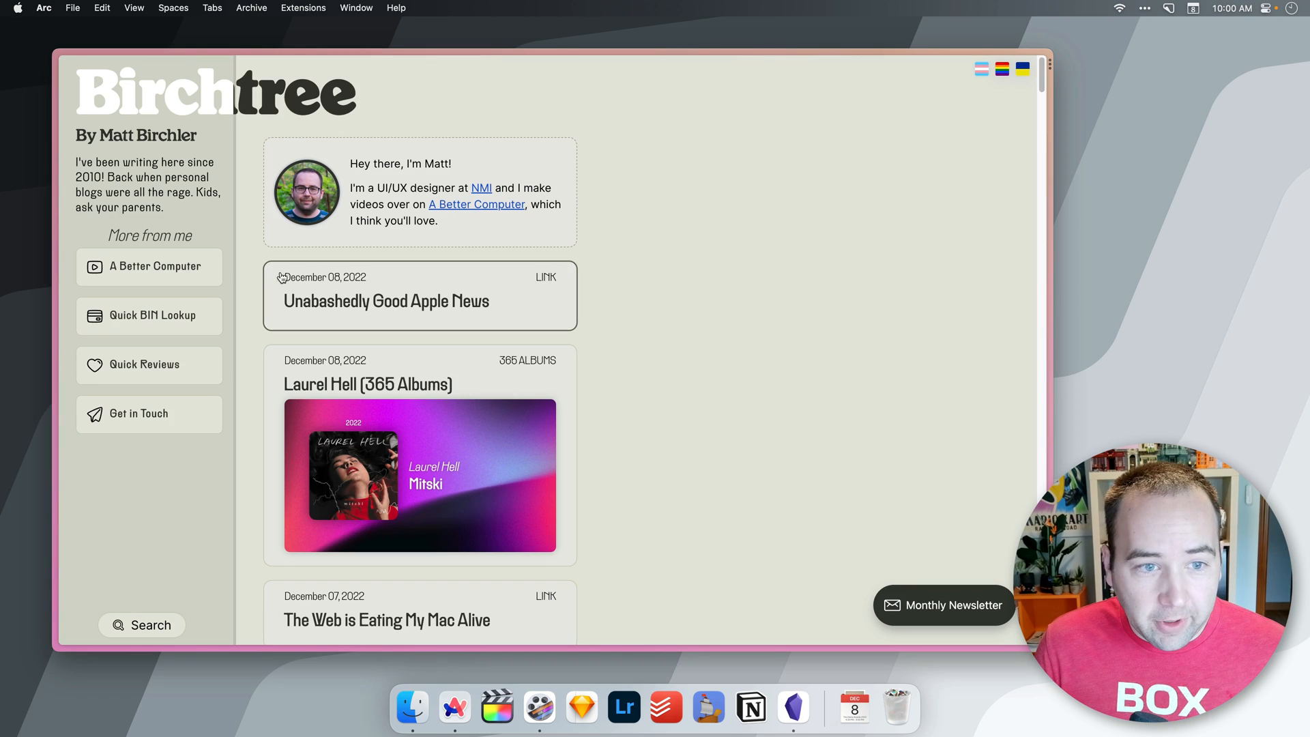
mouse_move(499, 247)
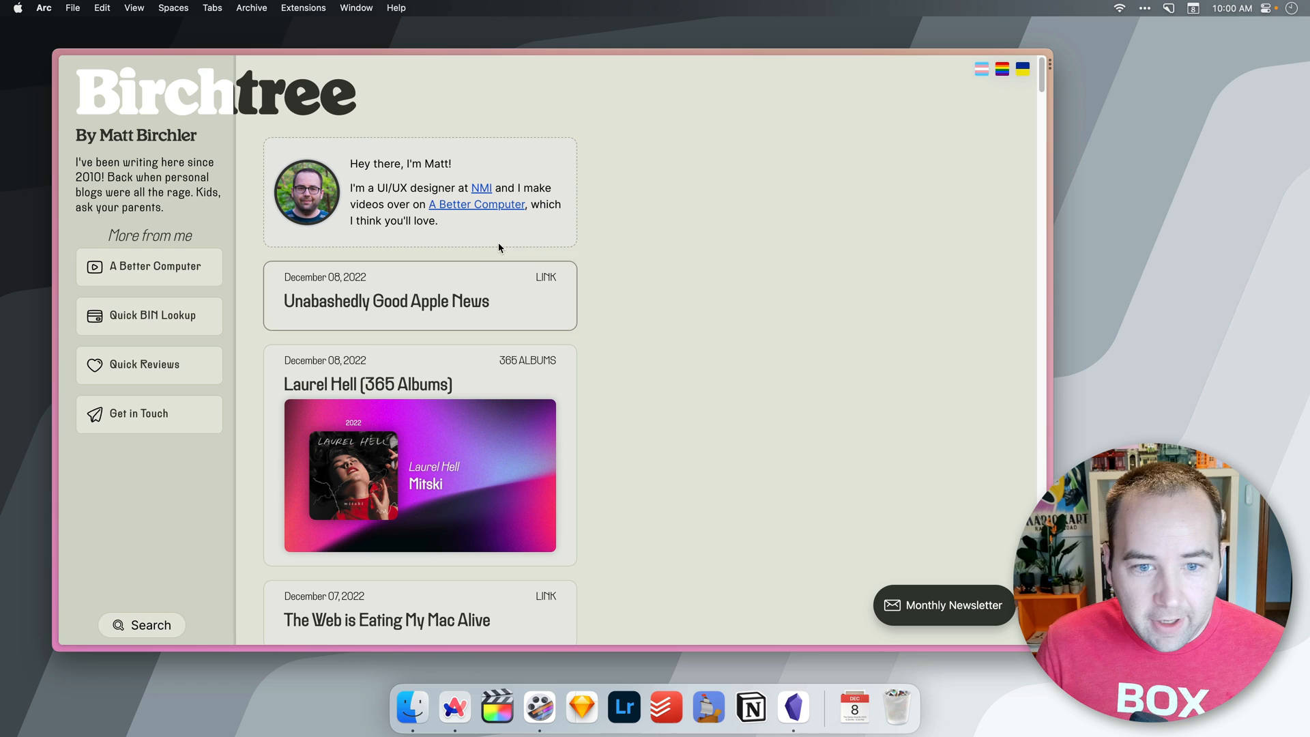
mouse_move(531, 415)
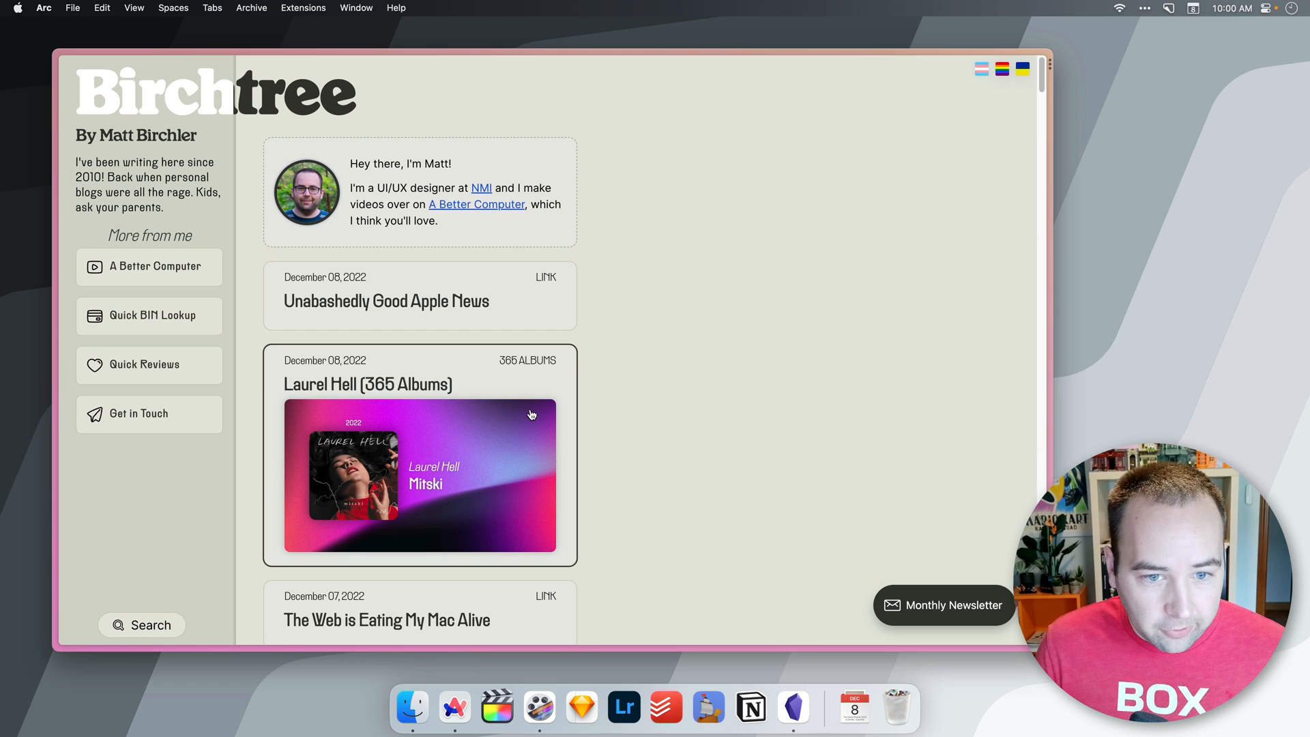
left_click(385, 301)
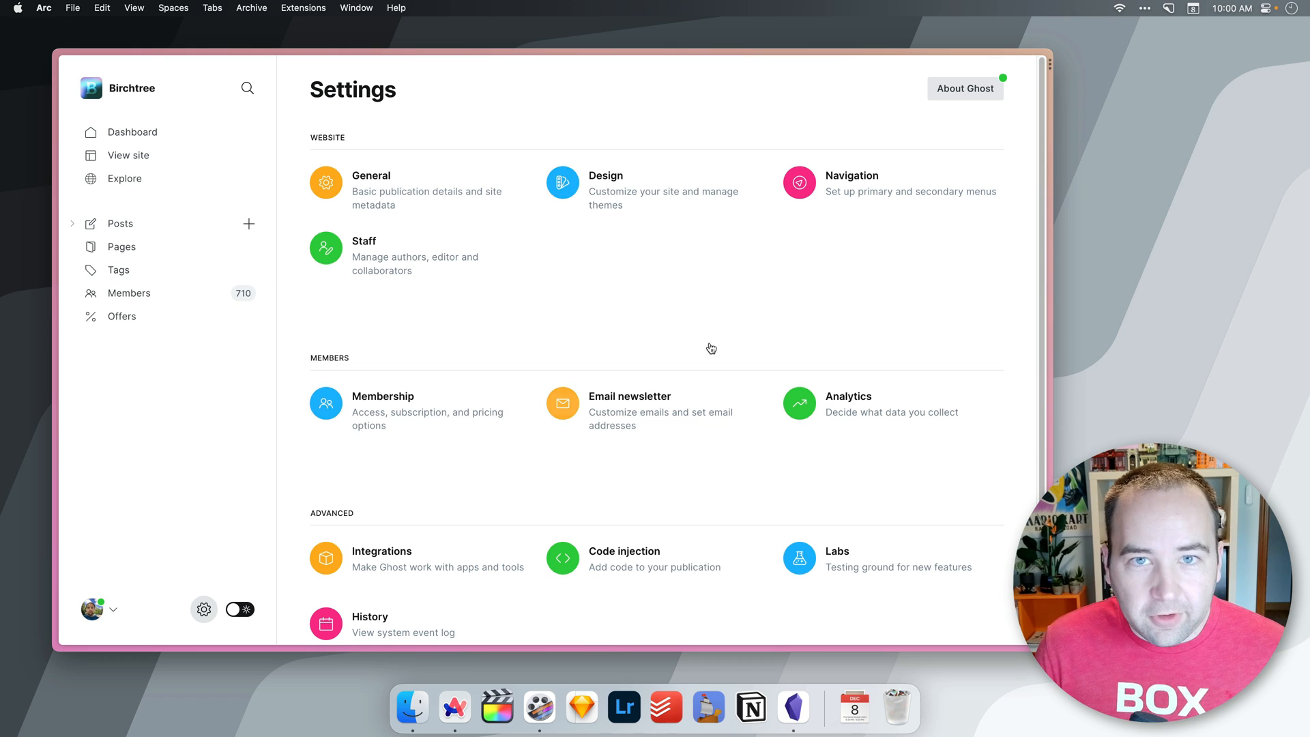
mouse_move(685, 284)
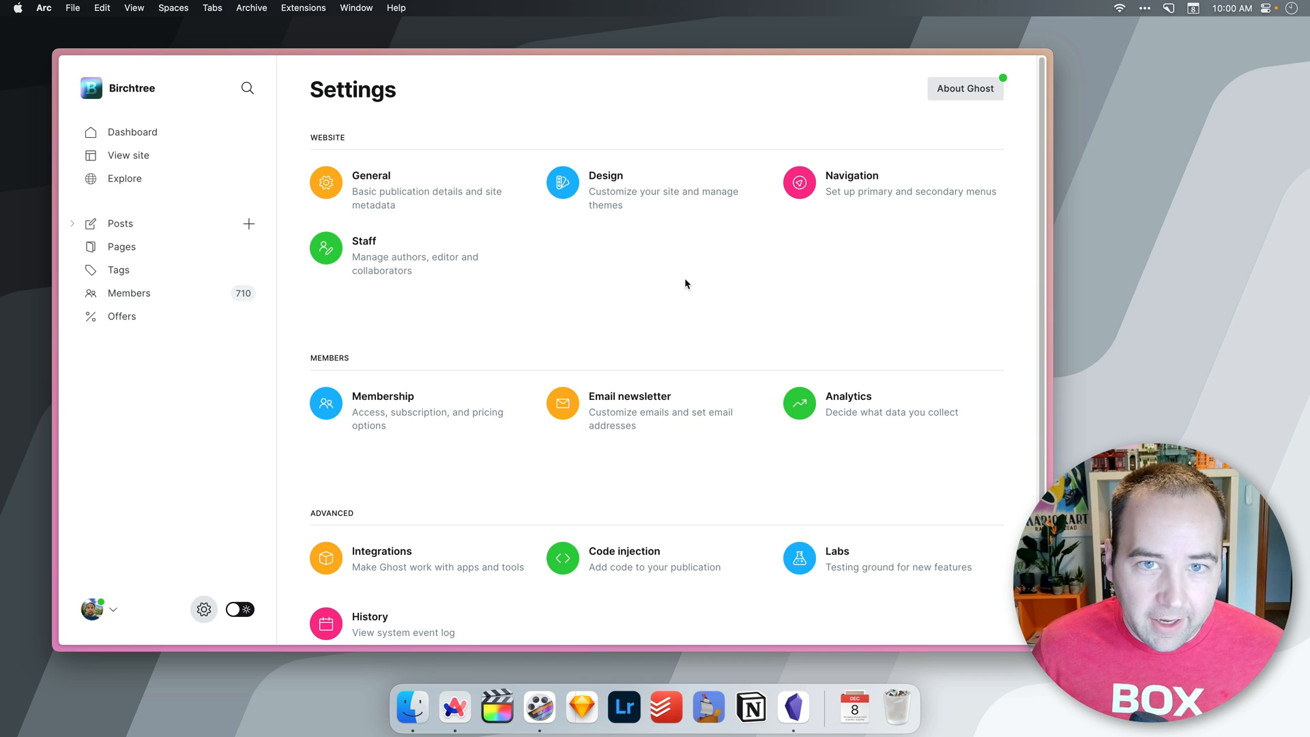
mouse_move(697, 305)
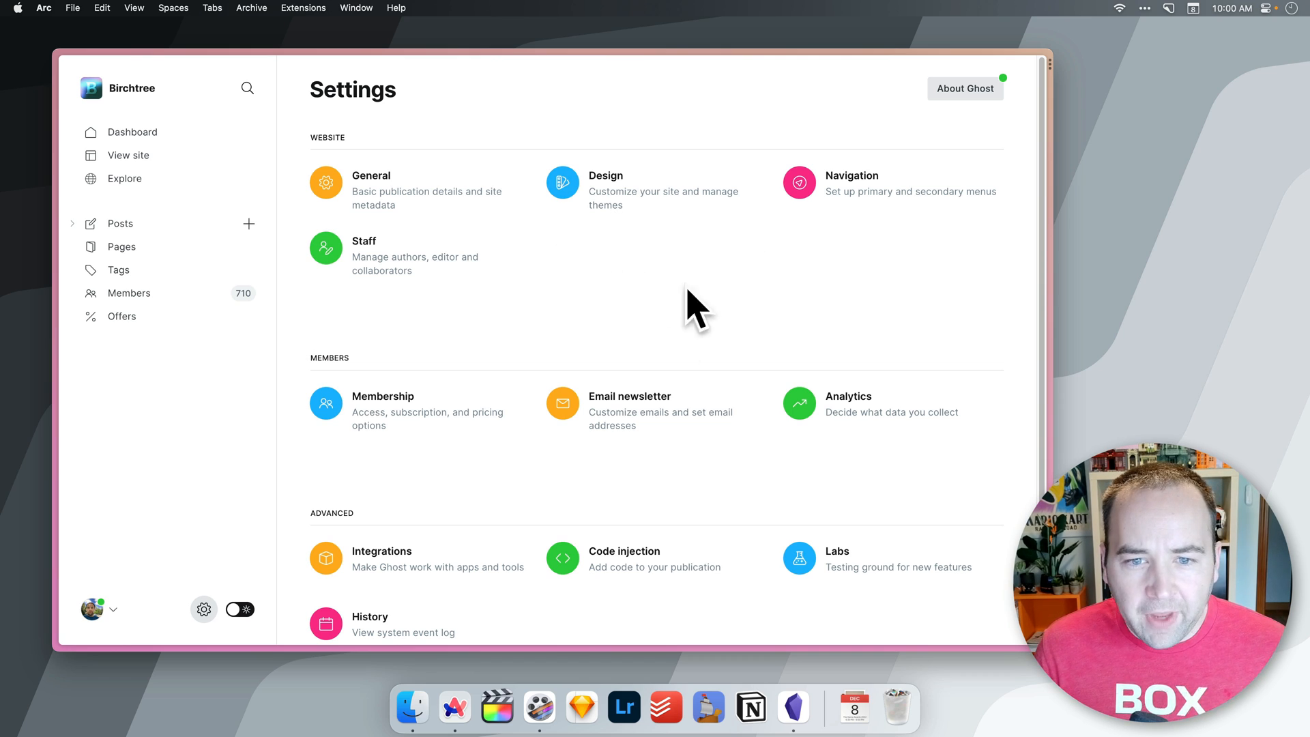
mouse_move(639, 291)
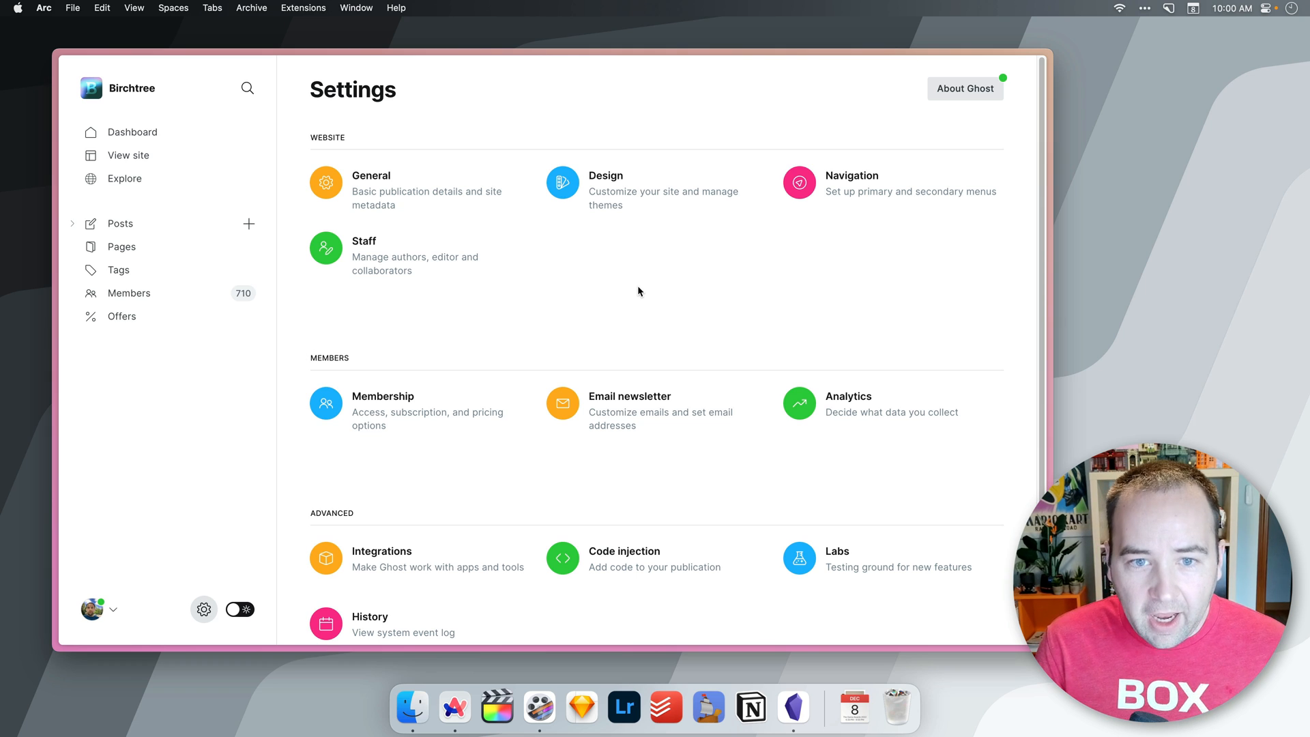
Step: Name a new vault 'ABC' and set its location to the iCloud Obsidian folder
left_click(793, 708)
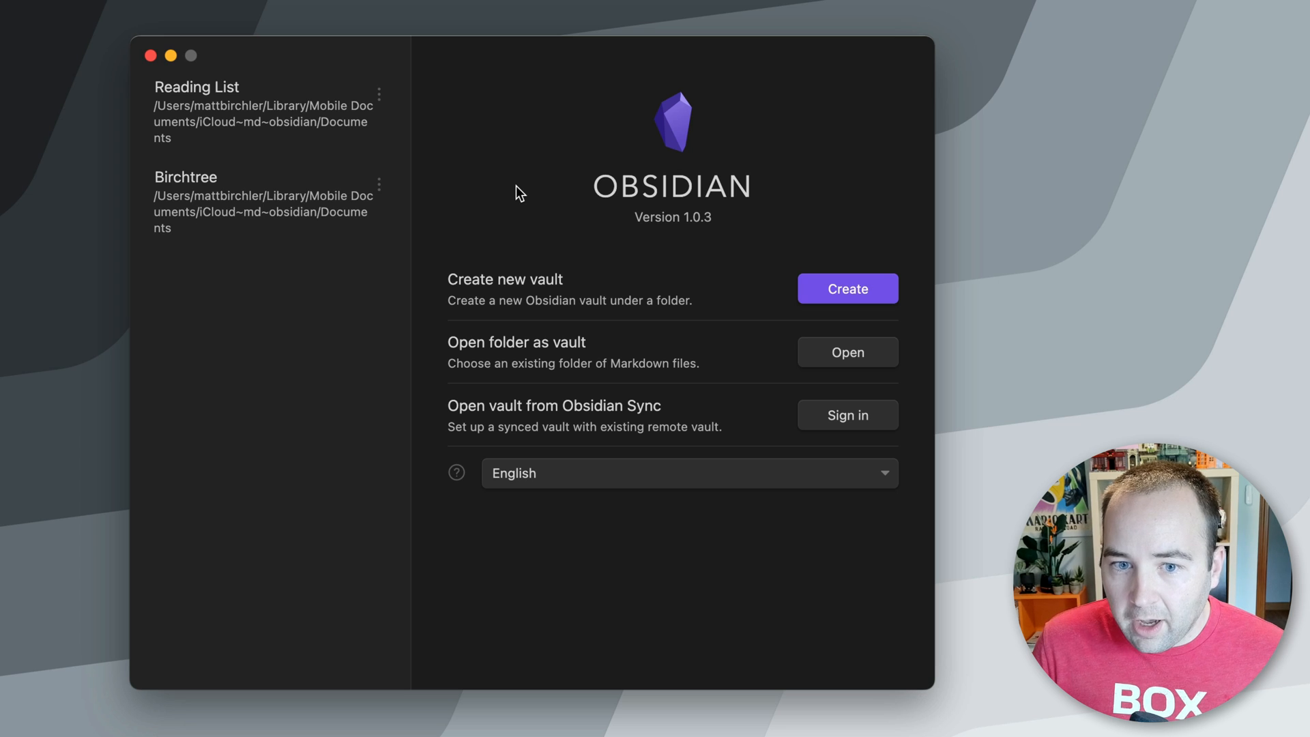
left_click(846, 288)
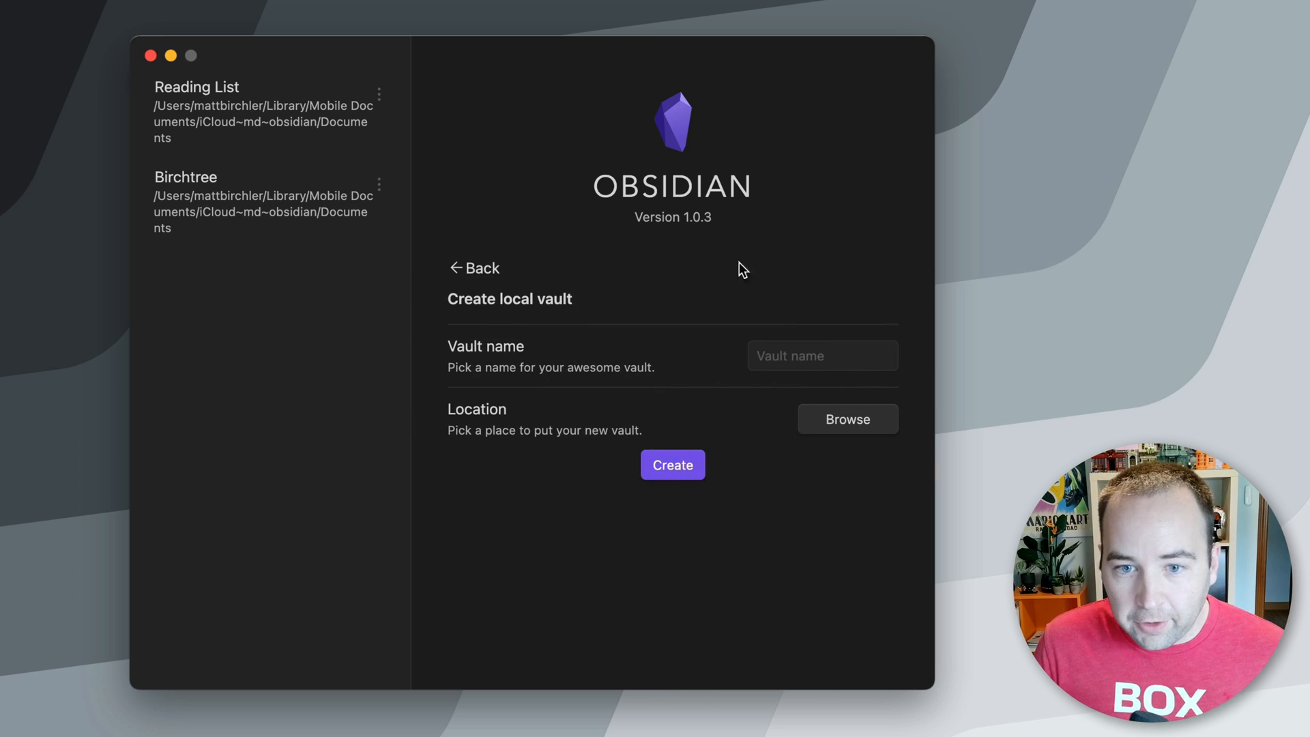
left_click(822, 354)
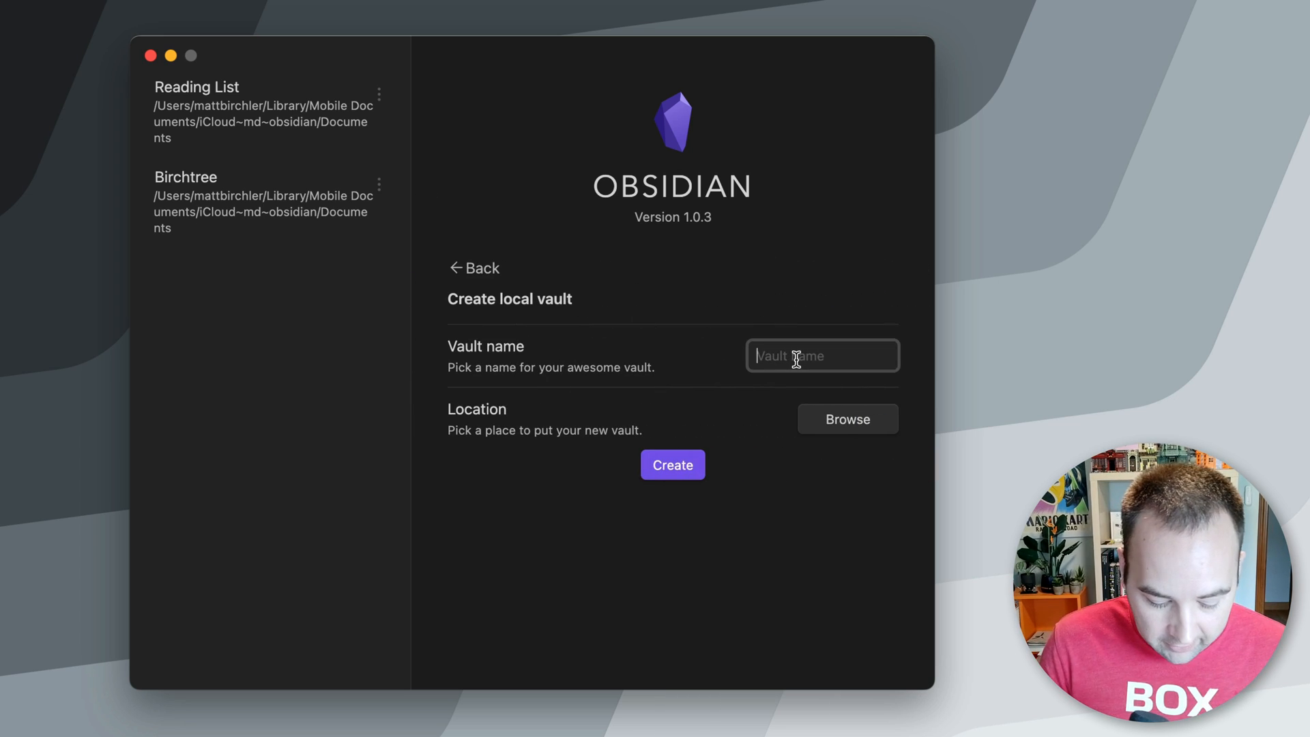
type("ABC")
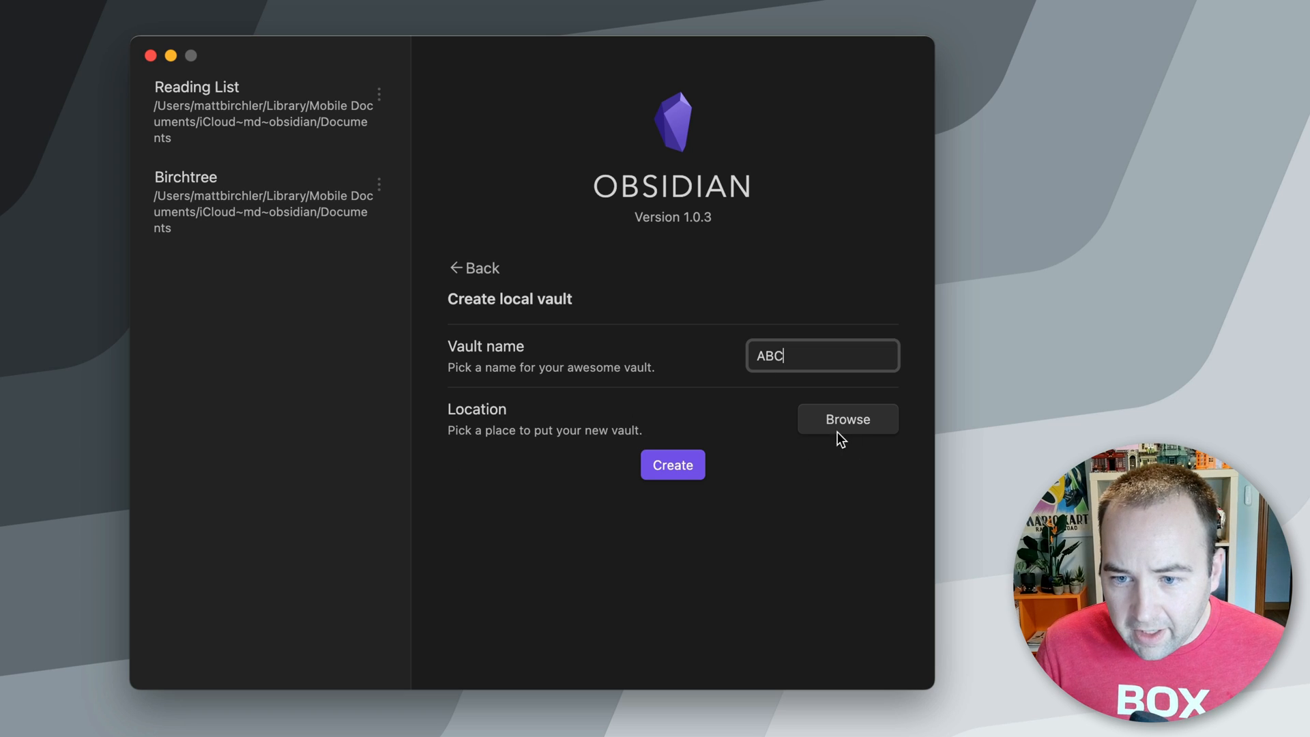
left_click(846, 419)
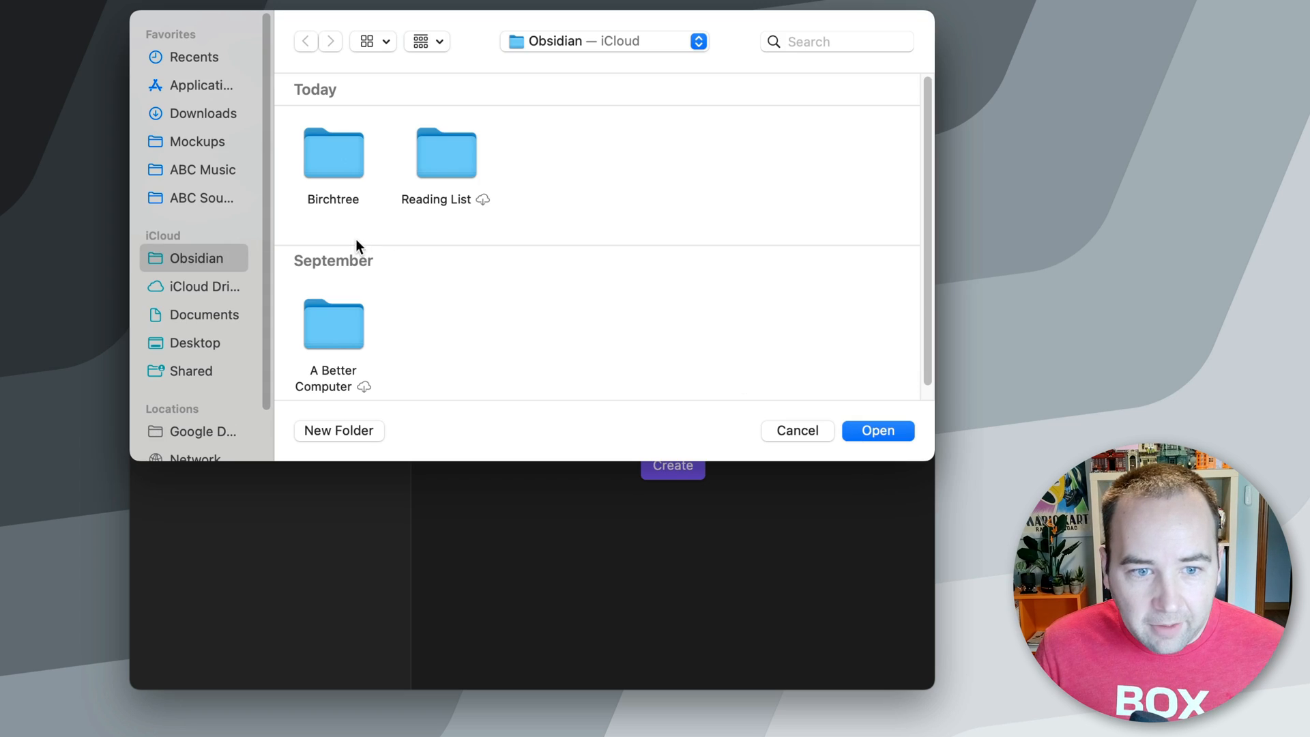
mouse_move(867, 410)
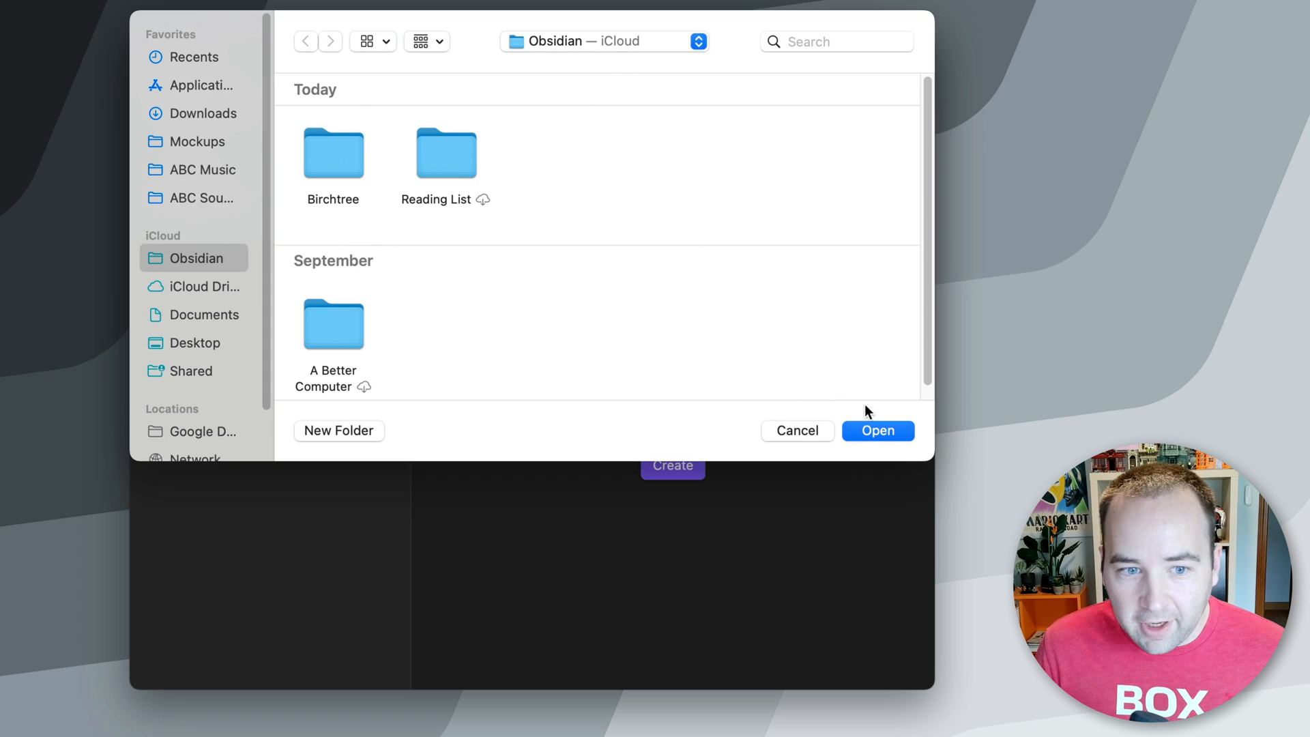
left_click(878, 431)
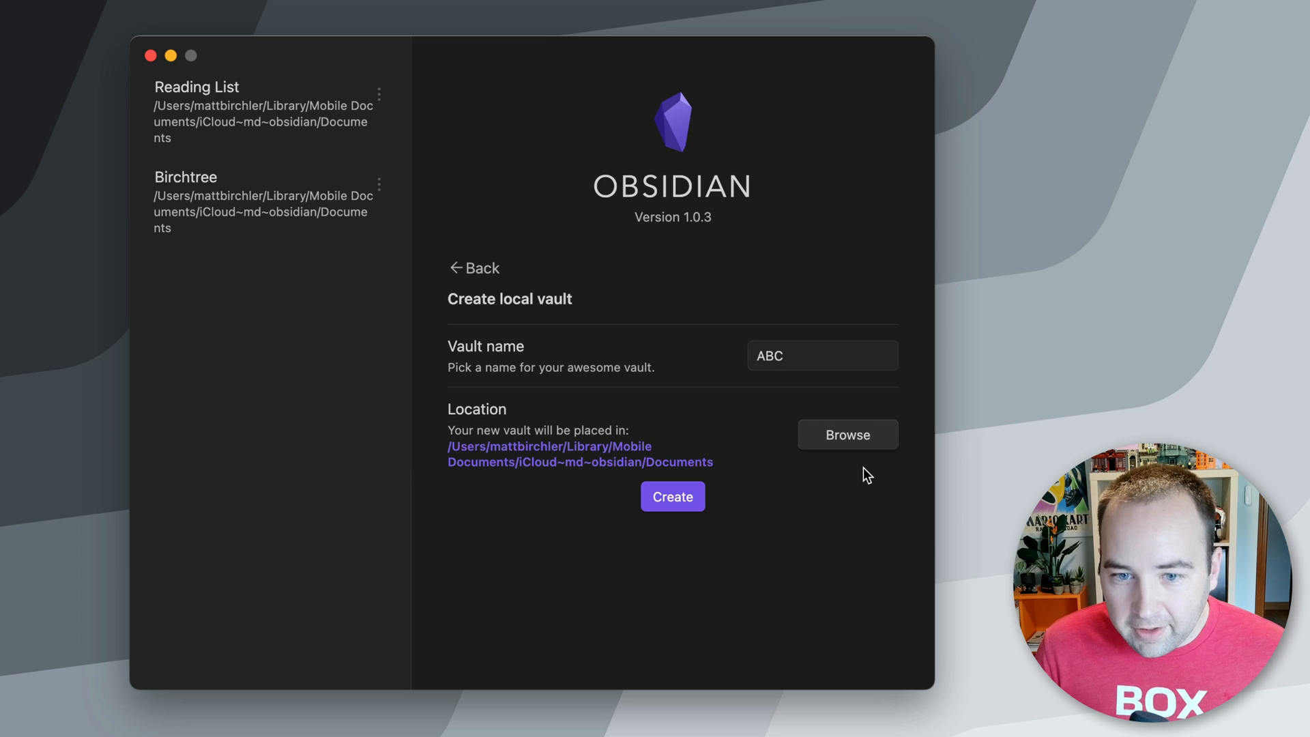
mouse_move(804, 524)
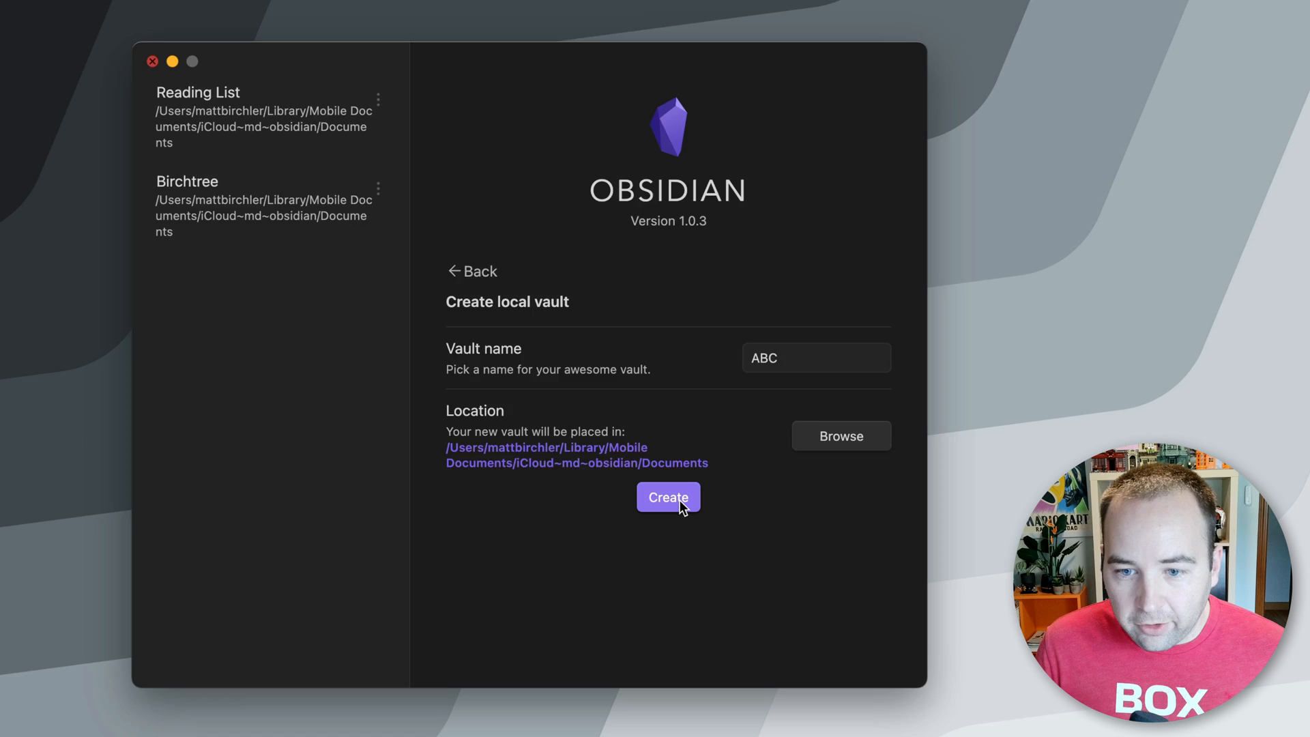
Step: Create the ABC vault, set its base colour scheme to Light, and view Community plugins
left_click(668, 498)
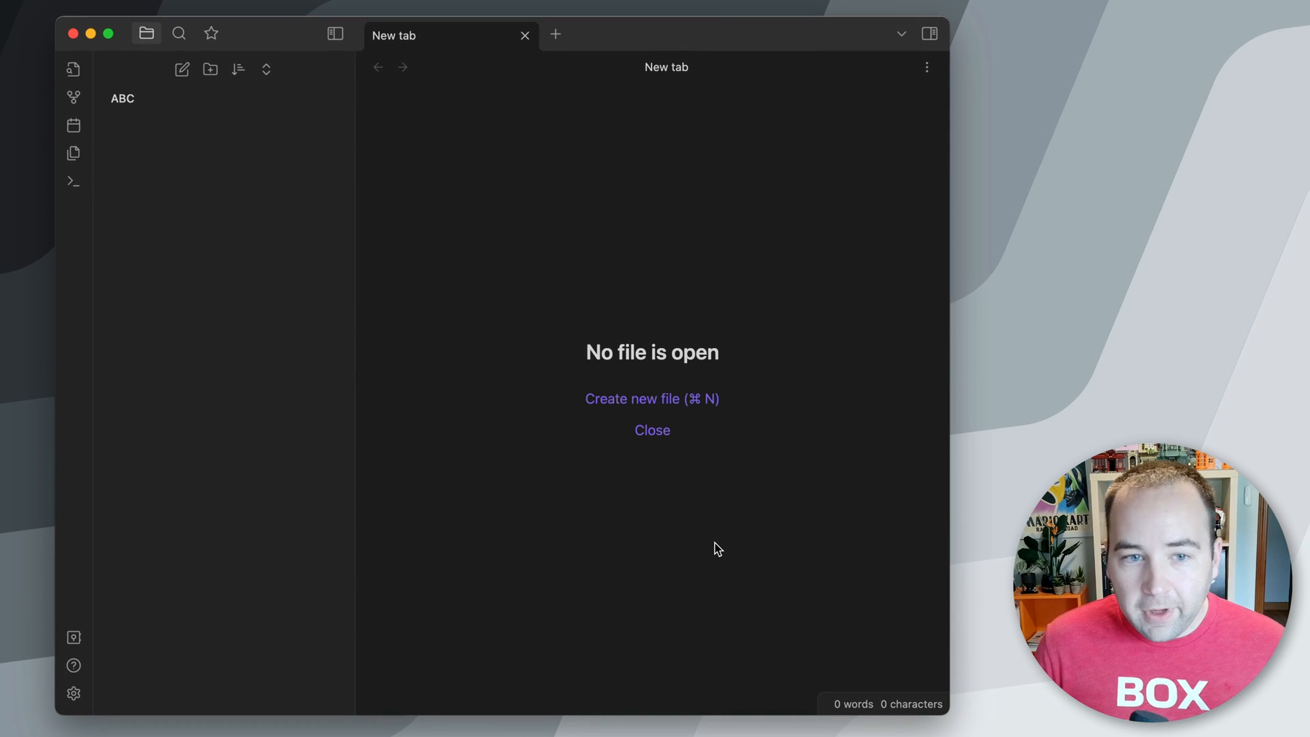
mouse_move(395, 267)
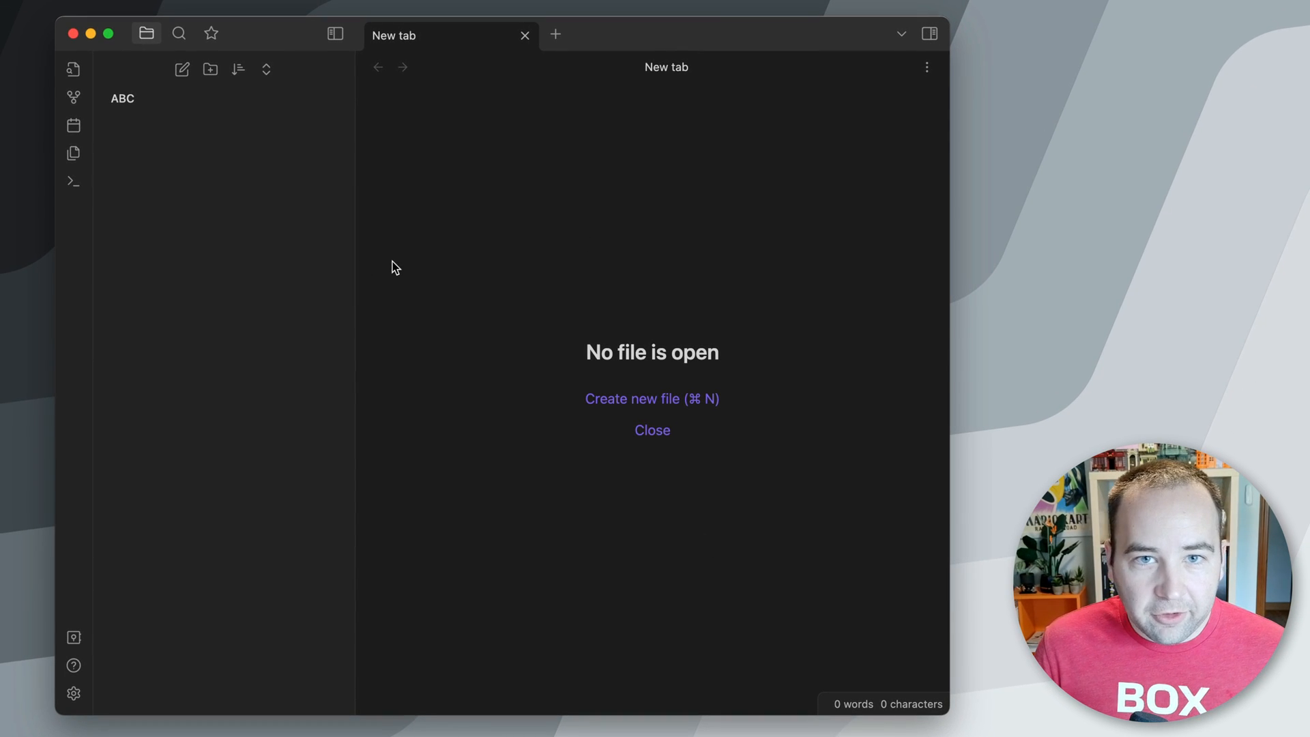
mouse_move(327, 324)
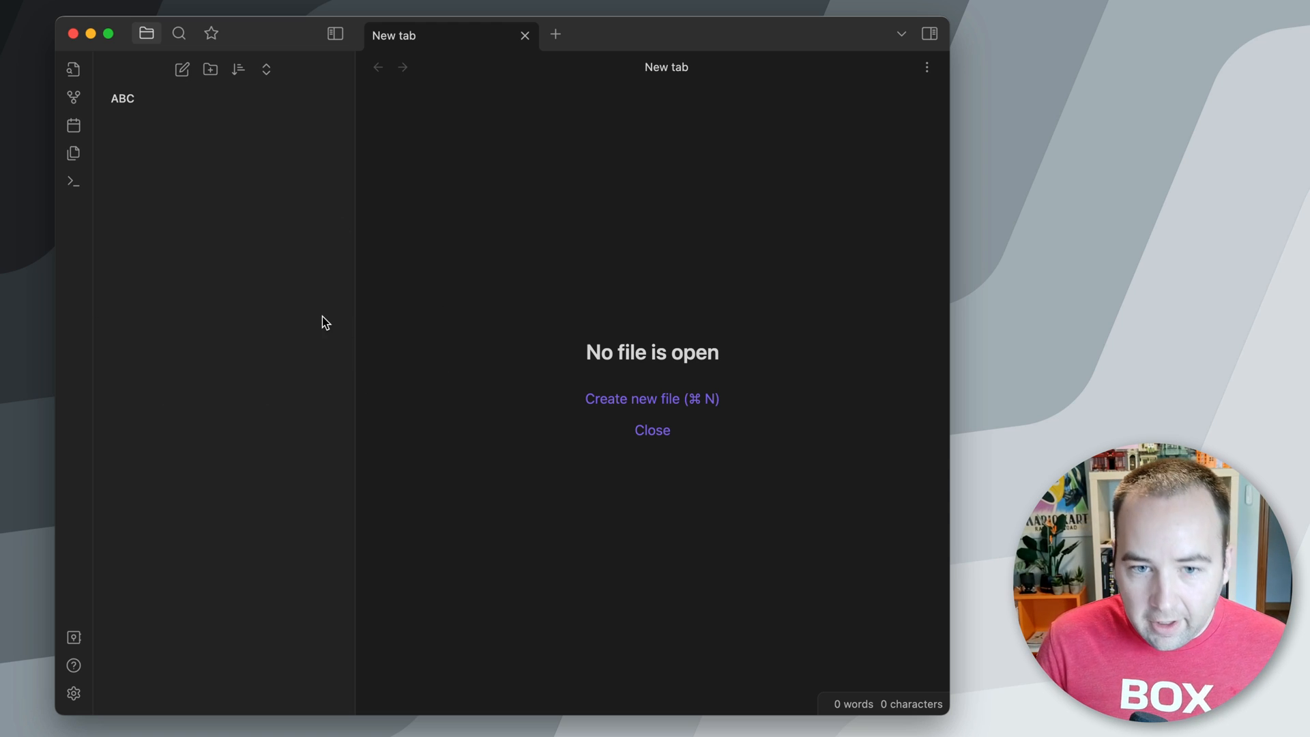
left_click(73, 693)
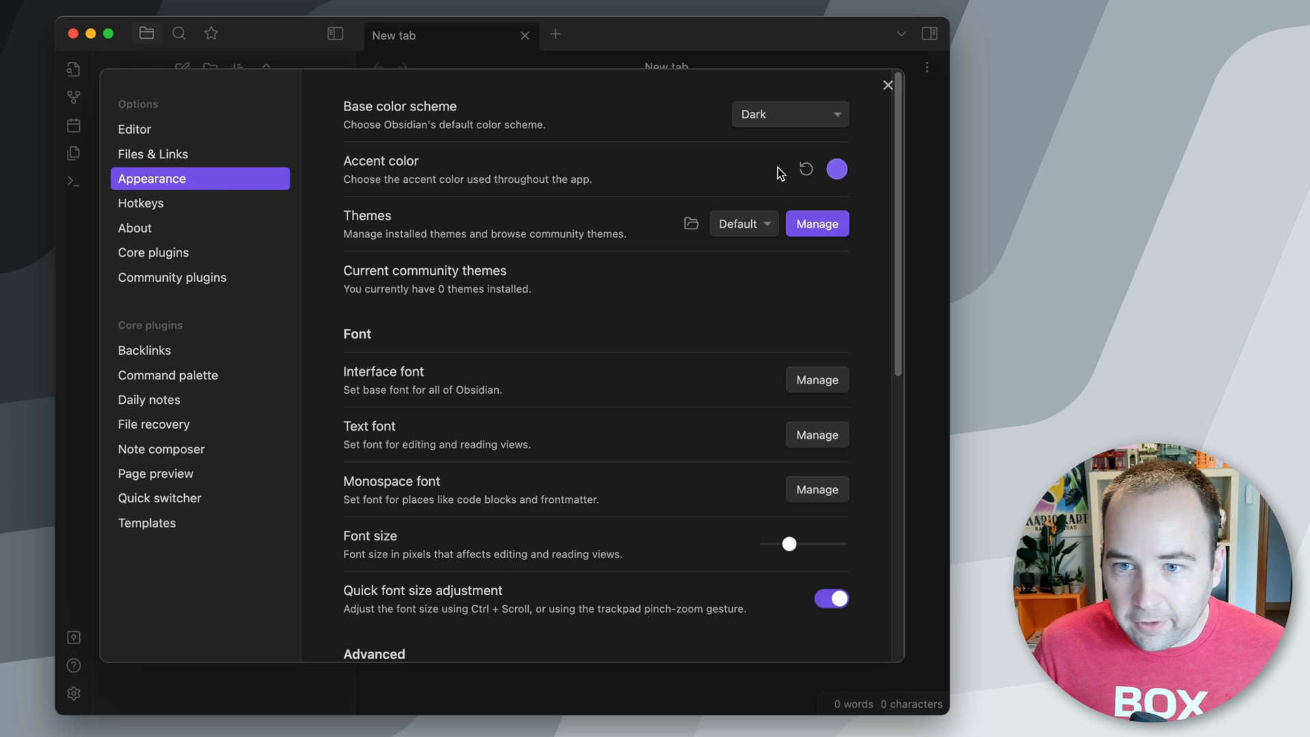
left_click(786, 114)
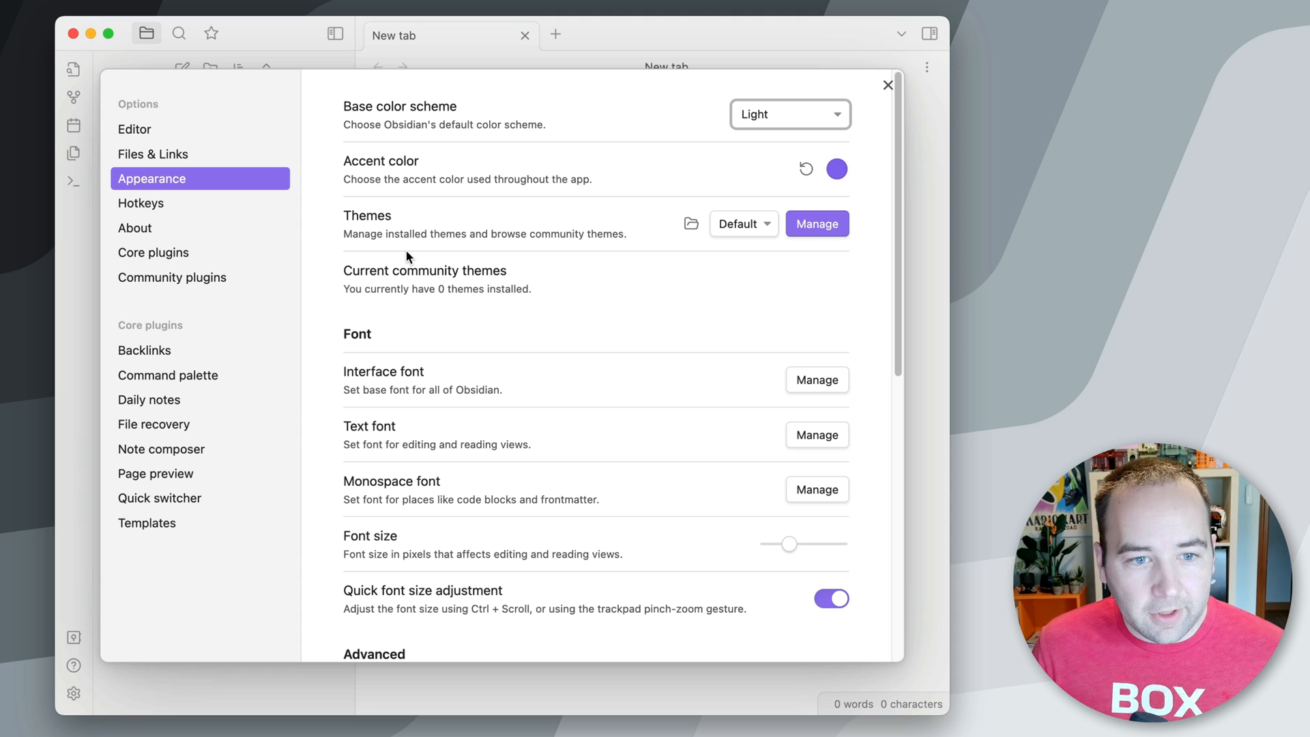
left_click(172, 277)
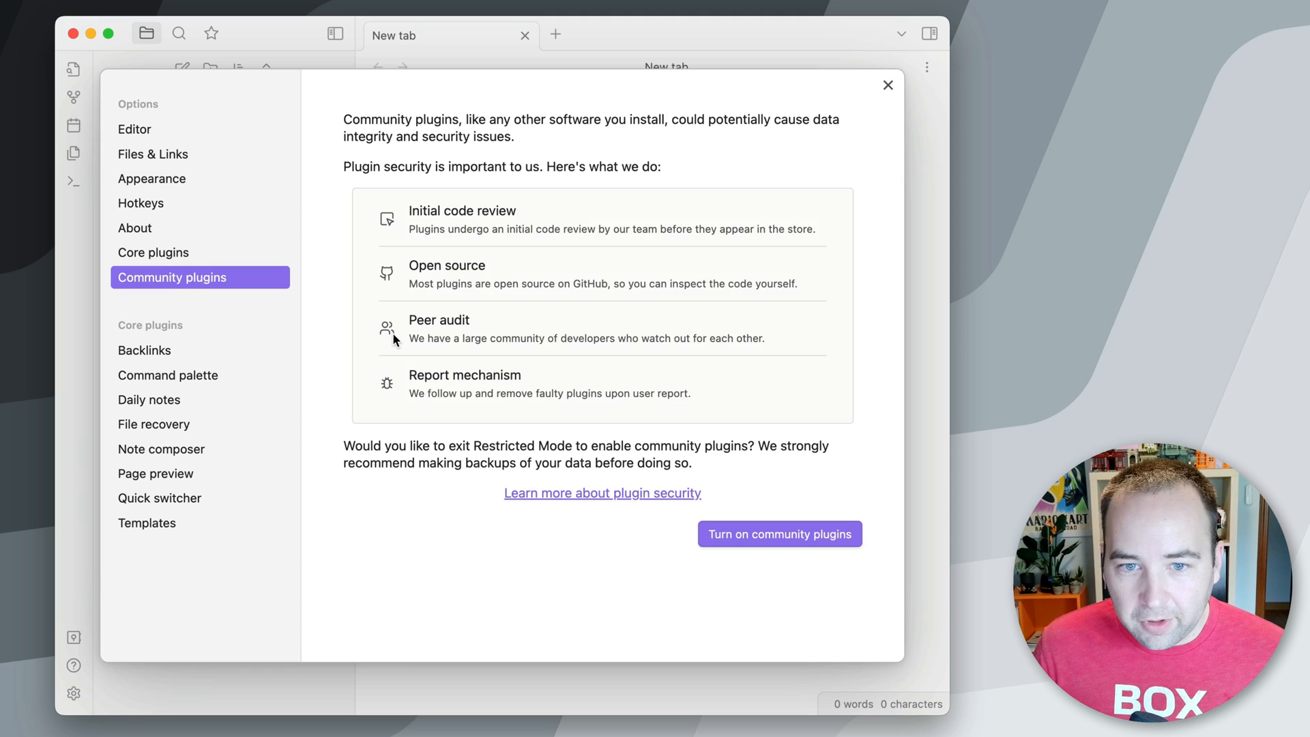
Step: Turn on community plugins, search 'ghost', install and enable Obsidian Ghost Publish, and open its options
left_click(778, 533)
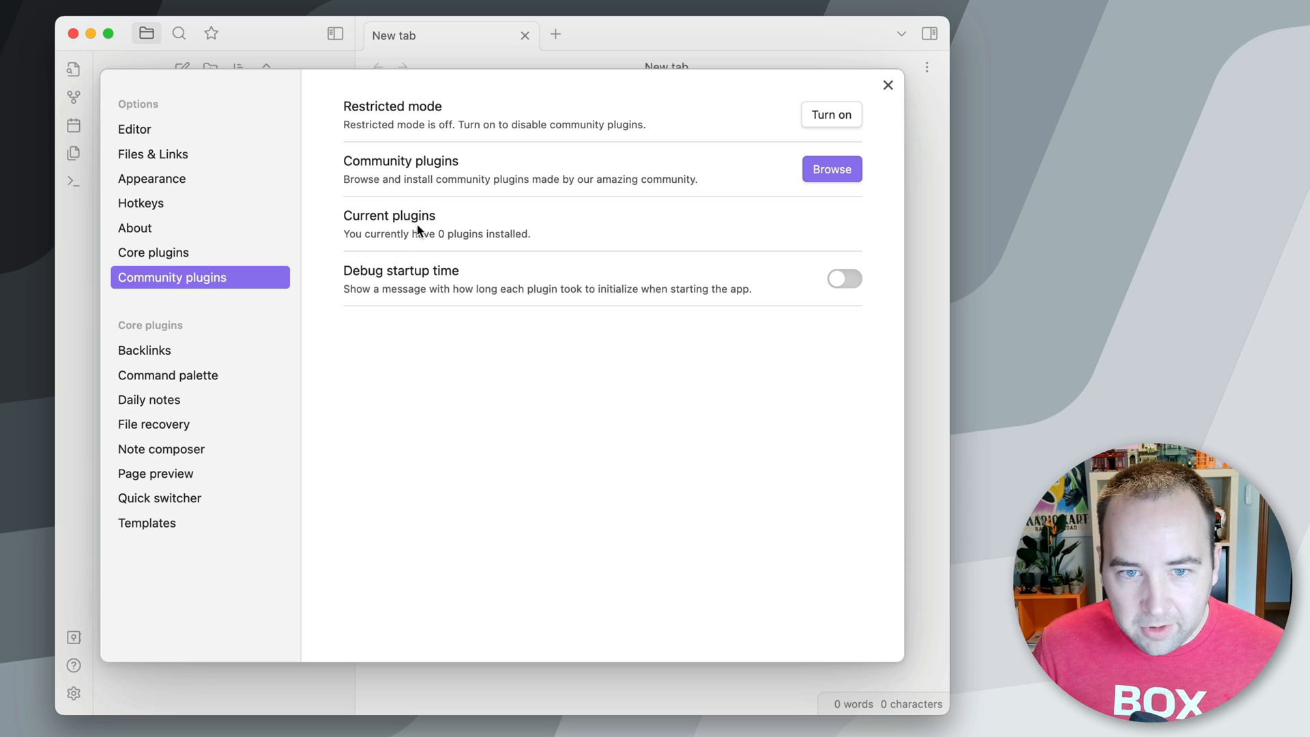
left_click(831, 168)
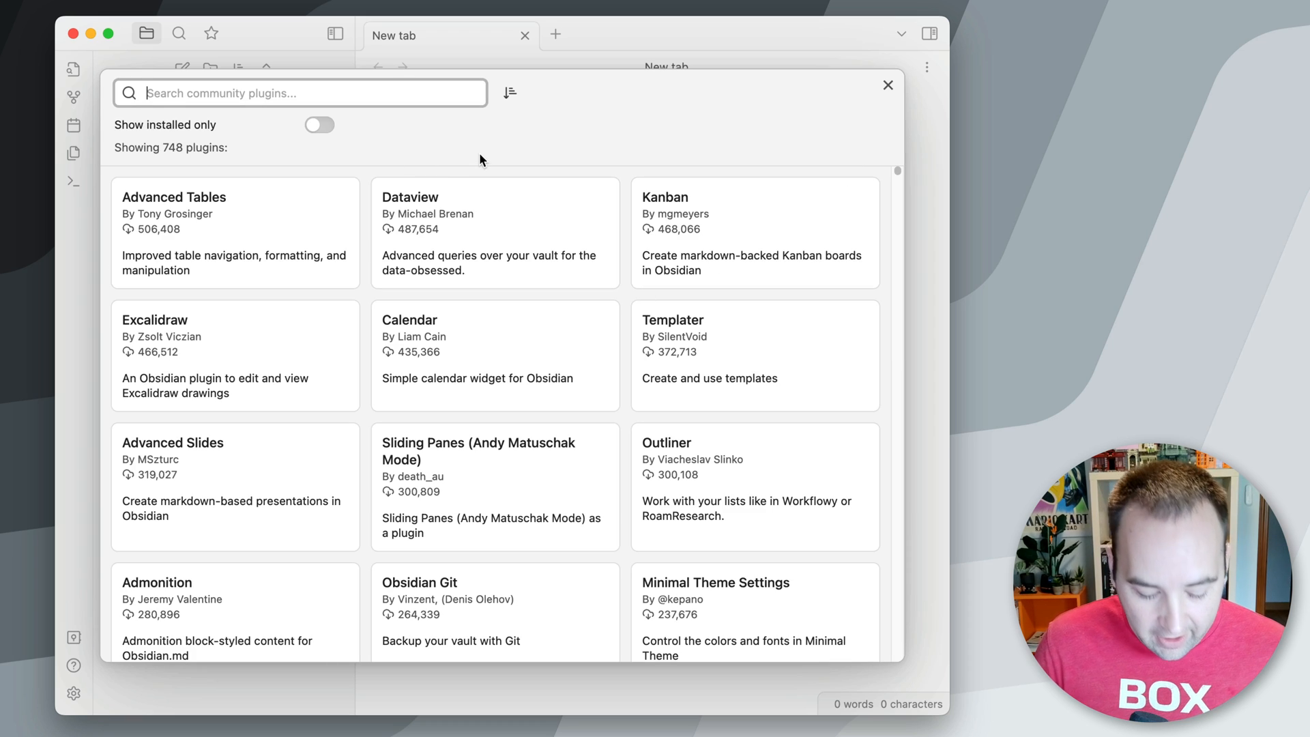
type("ghost")
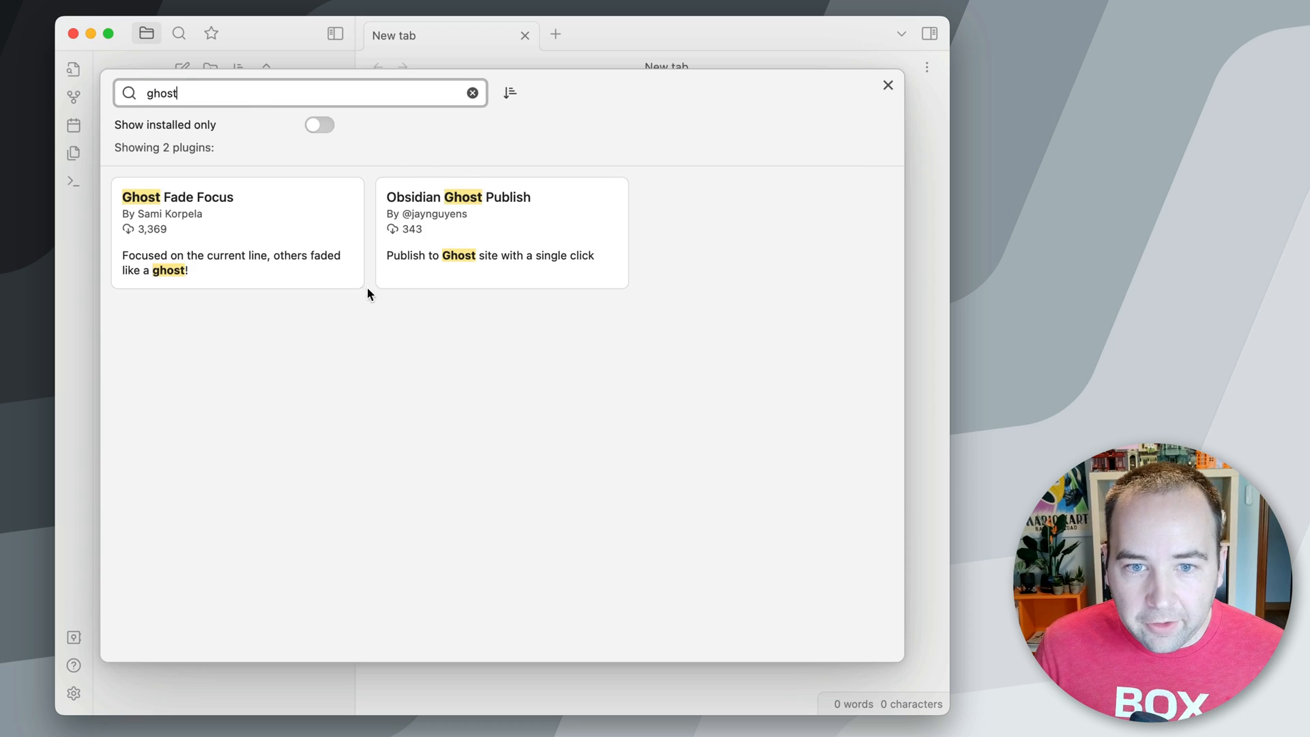
mouse_move(477, 228)
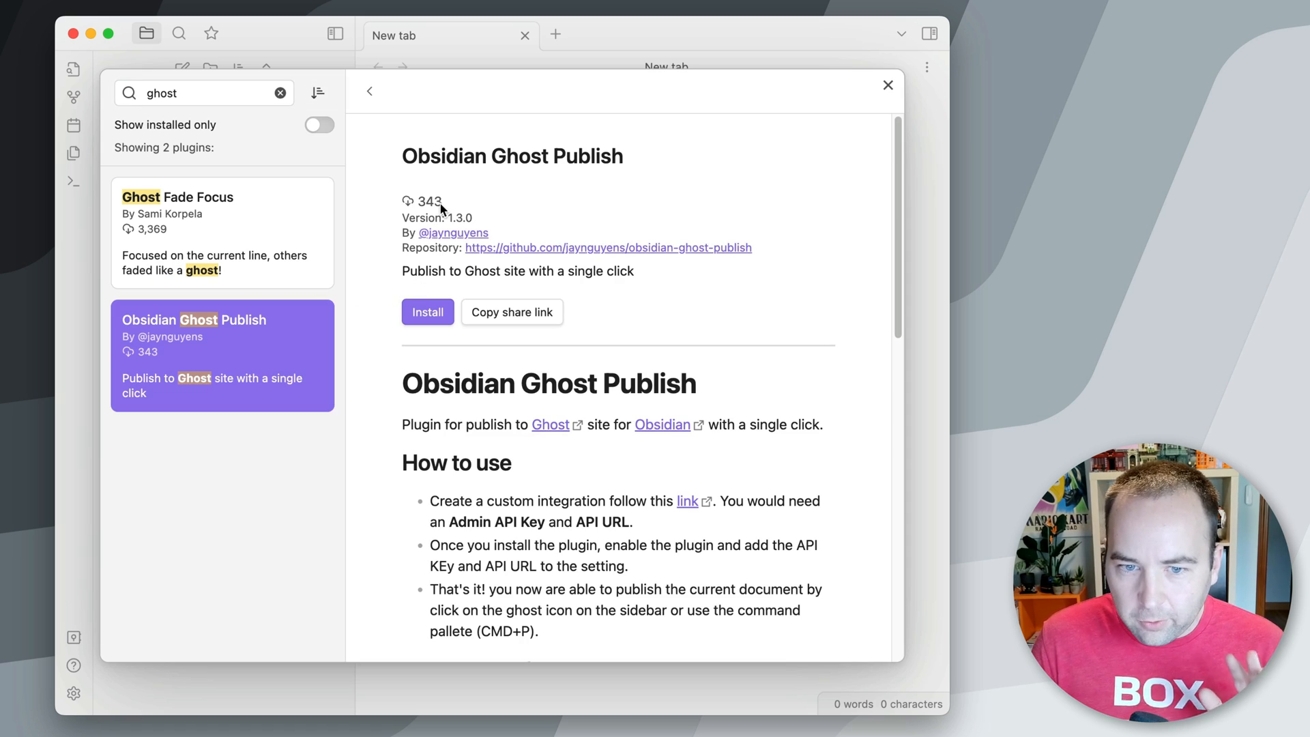
mouse_move(442, 267)
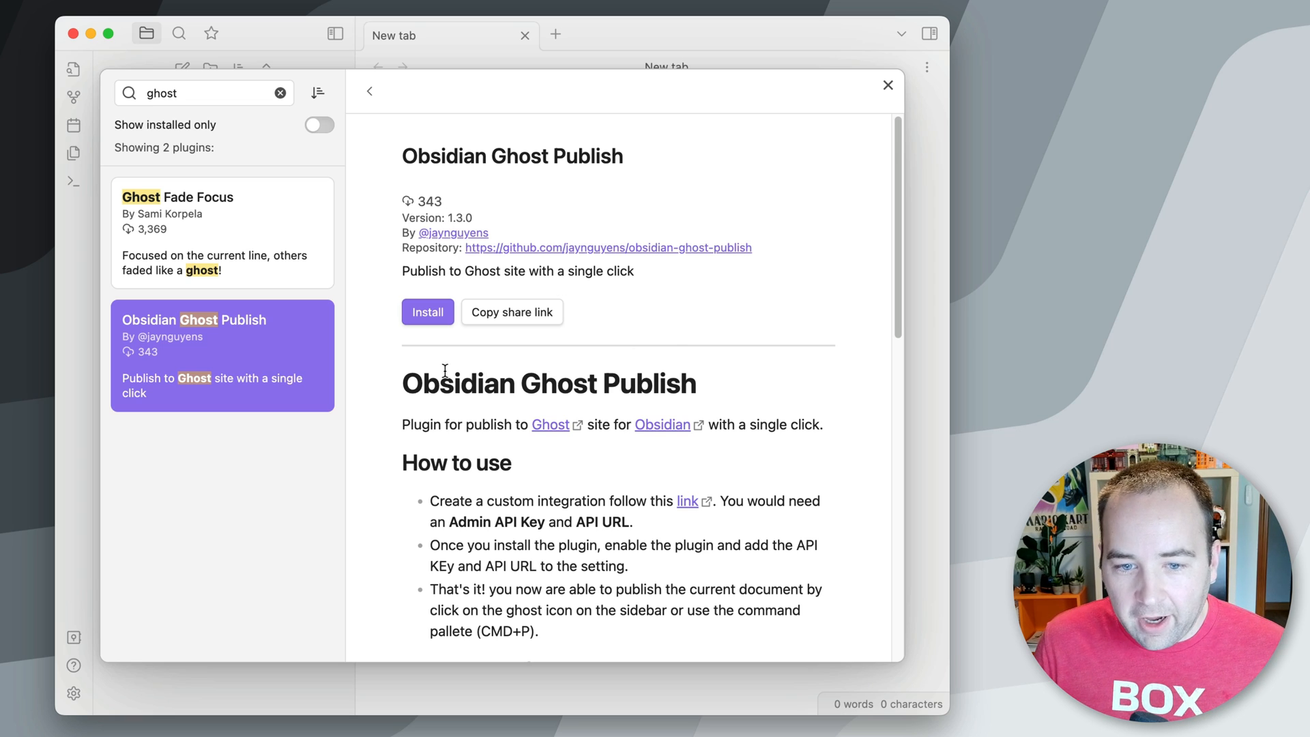
left_click(427, 312)
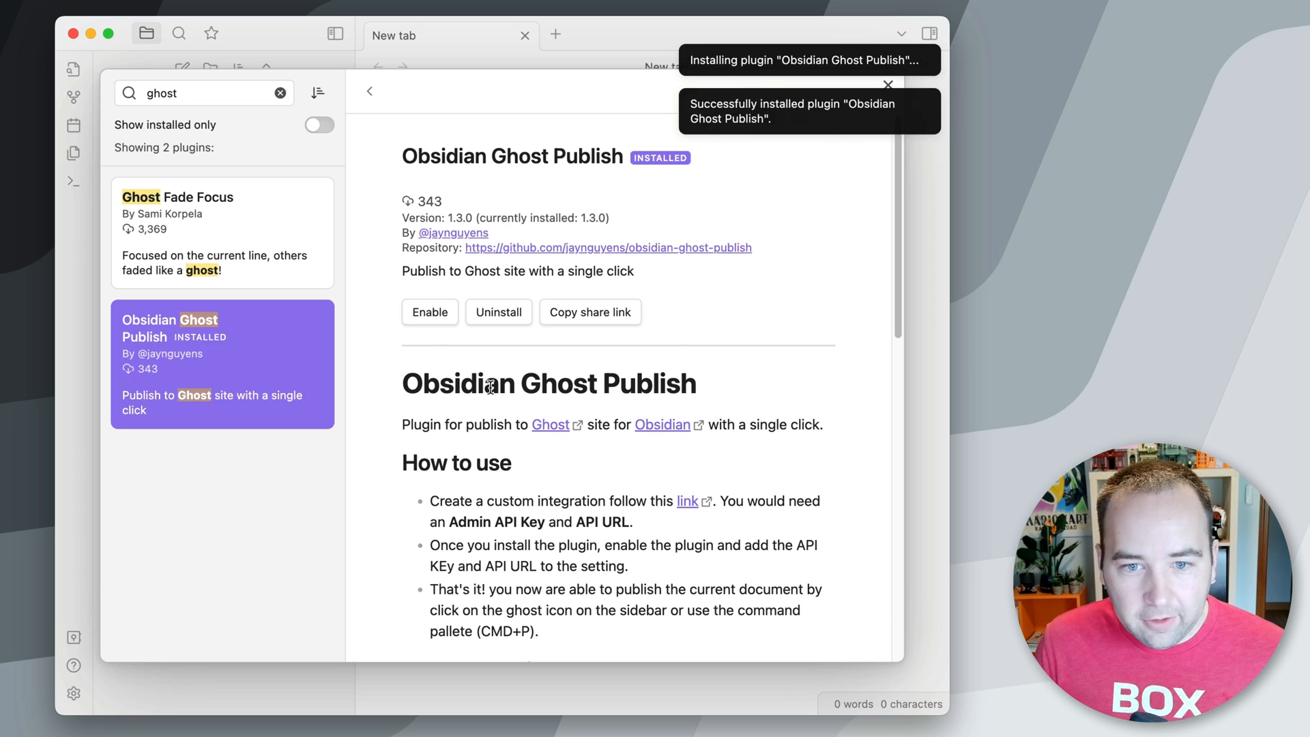
left_click(428, 312)
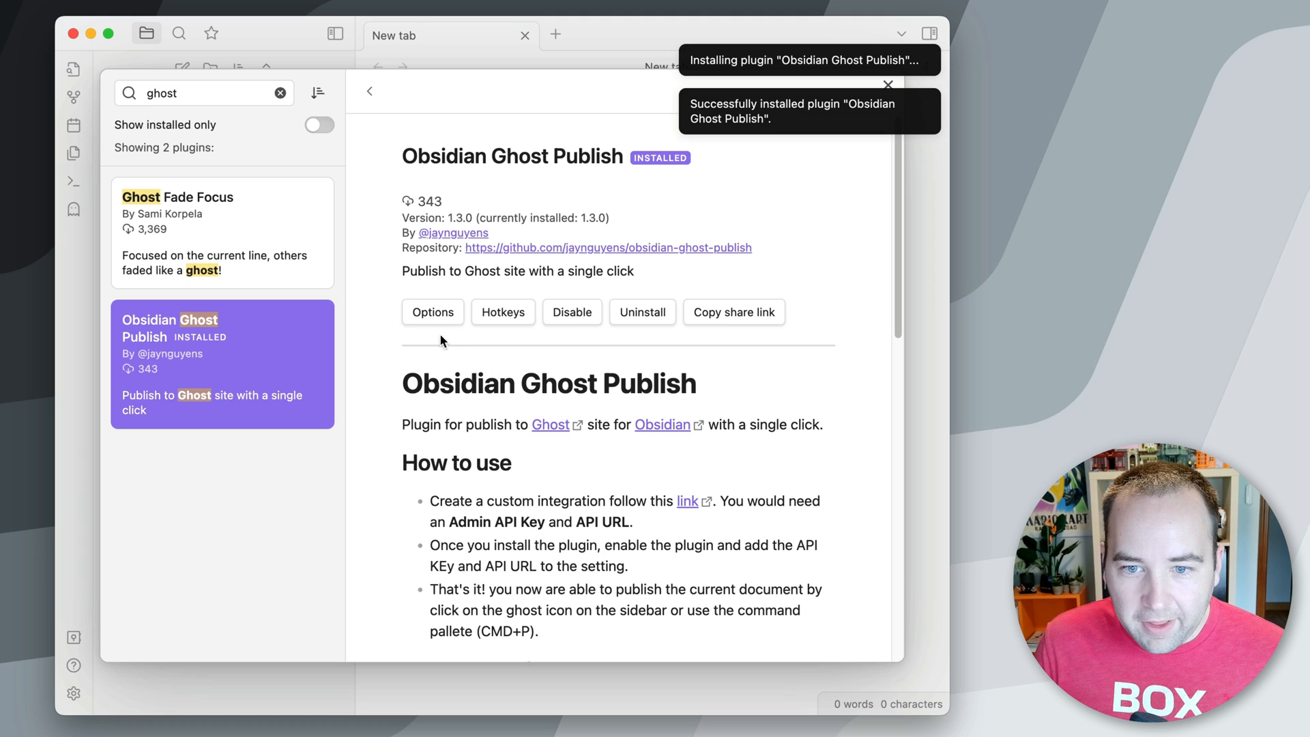
left_click(432, 312)
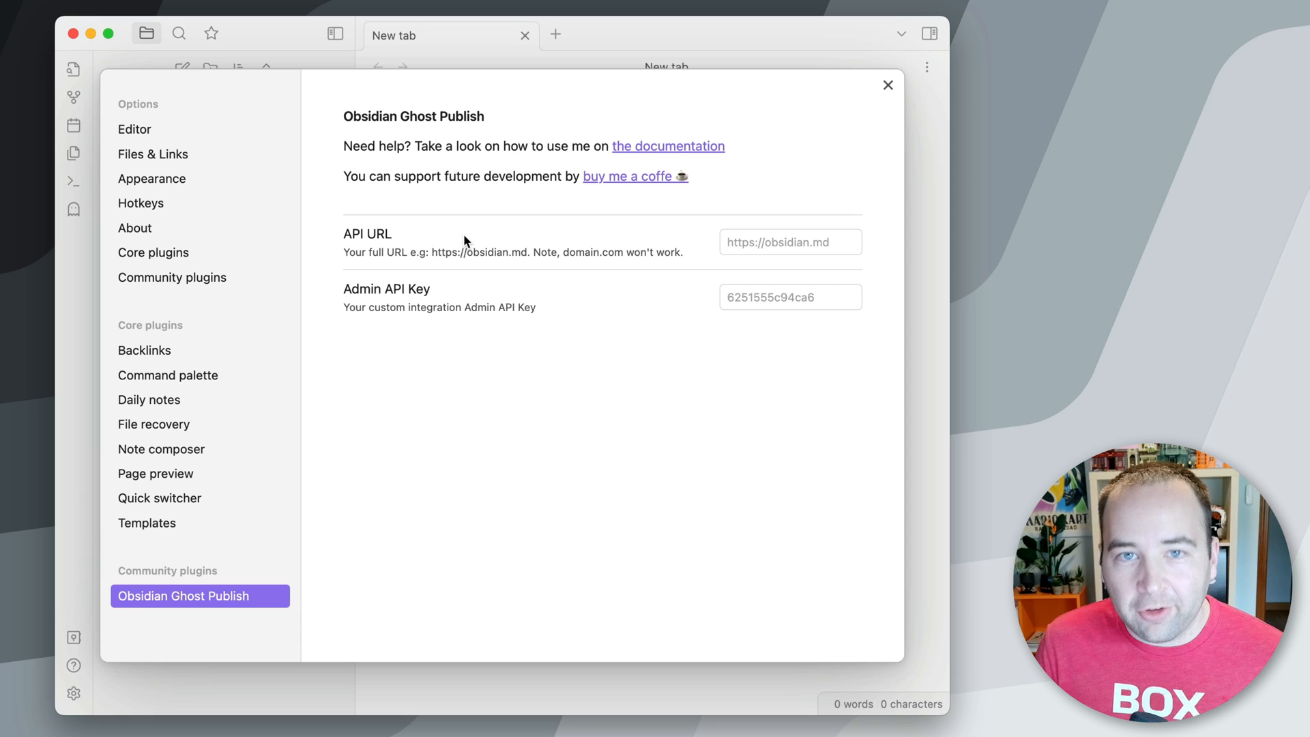
mouse_move(344, 235)
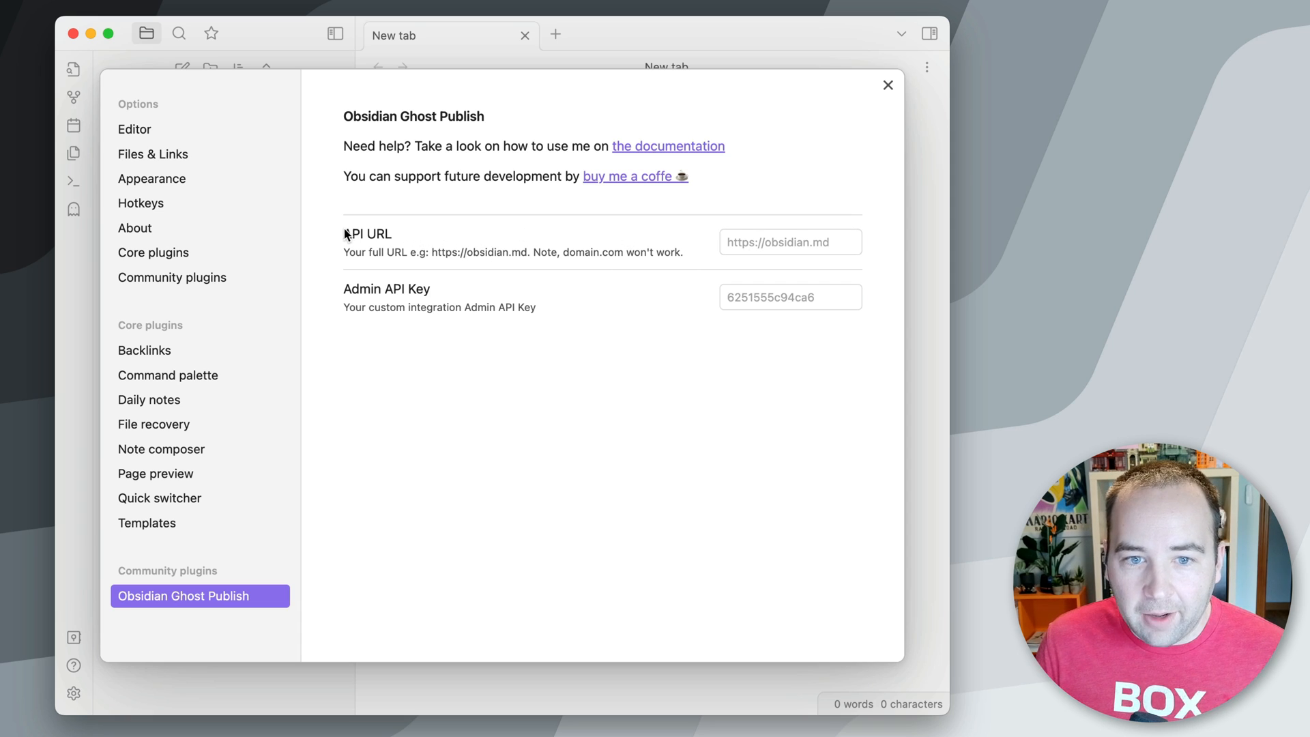
mouse_move(347, 295)
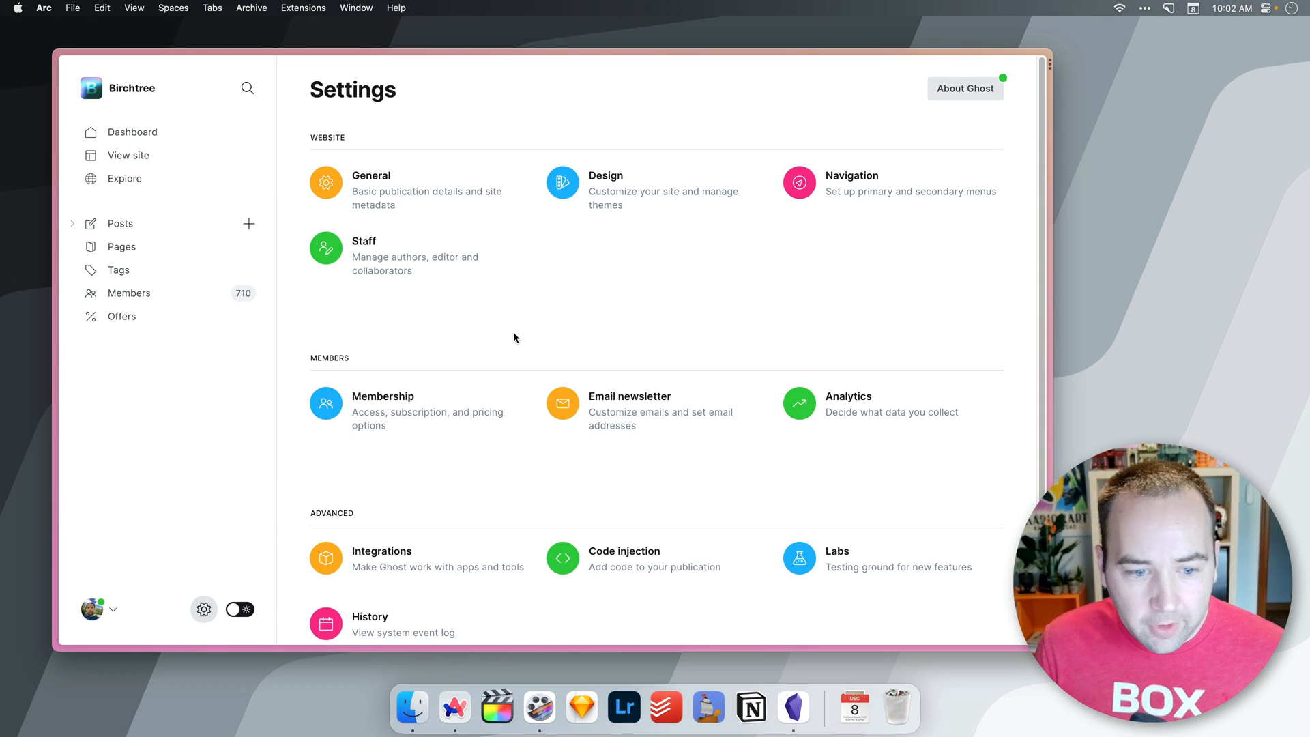
Step: Open Ghost's Integrations settings and scroll down to the custom integrations list
left_click(381, 551)
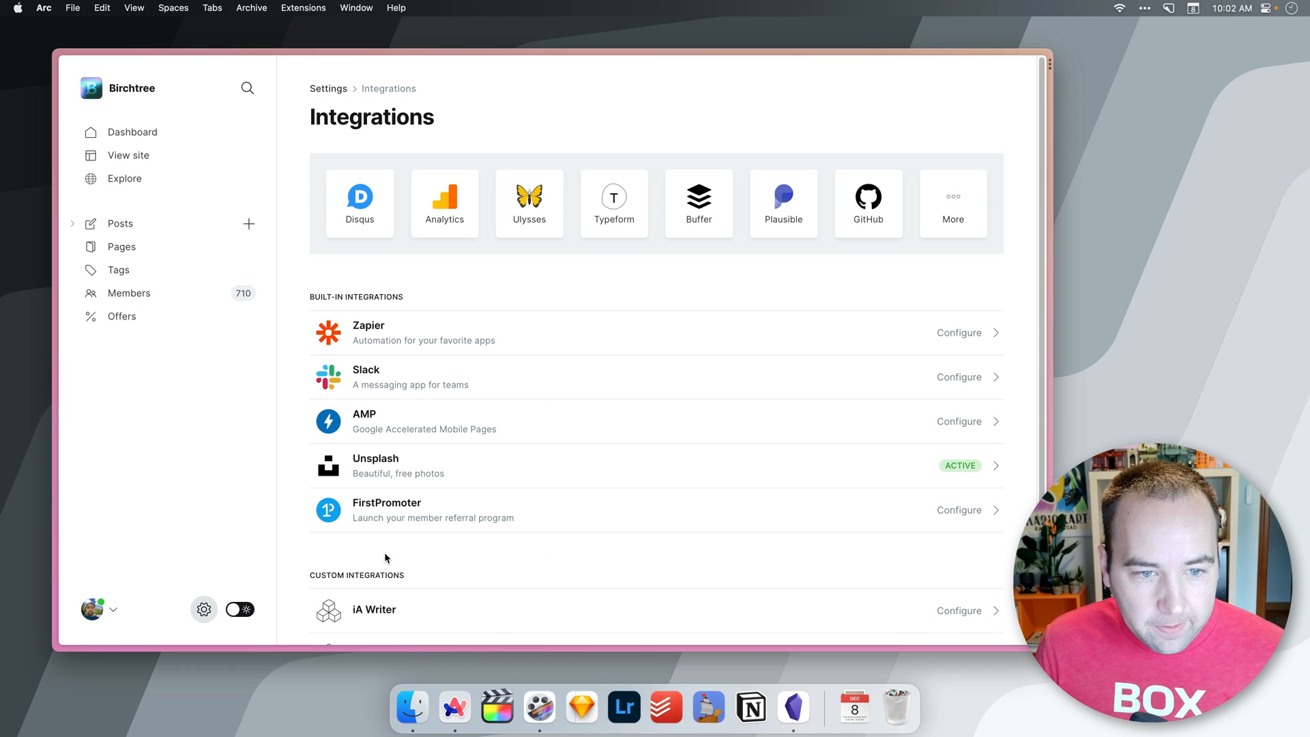
mouse_move(583, 495)
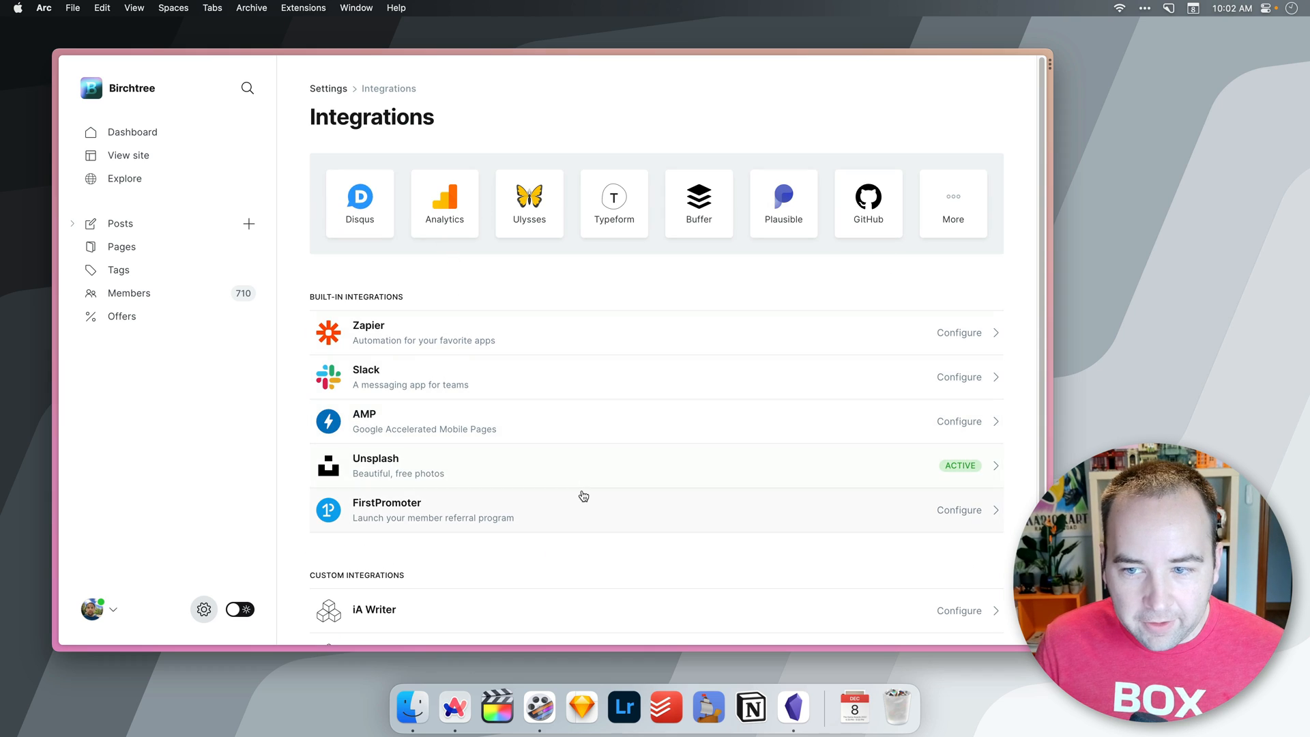
scroll("down", 3)
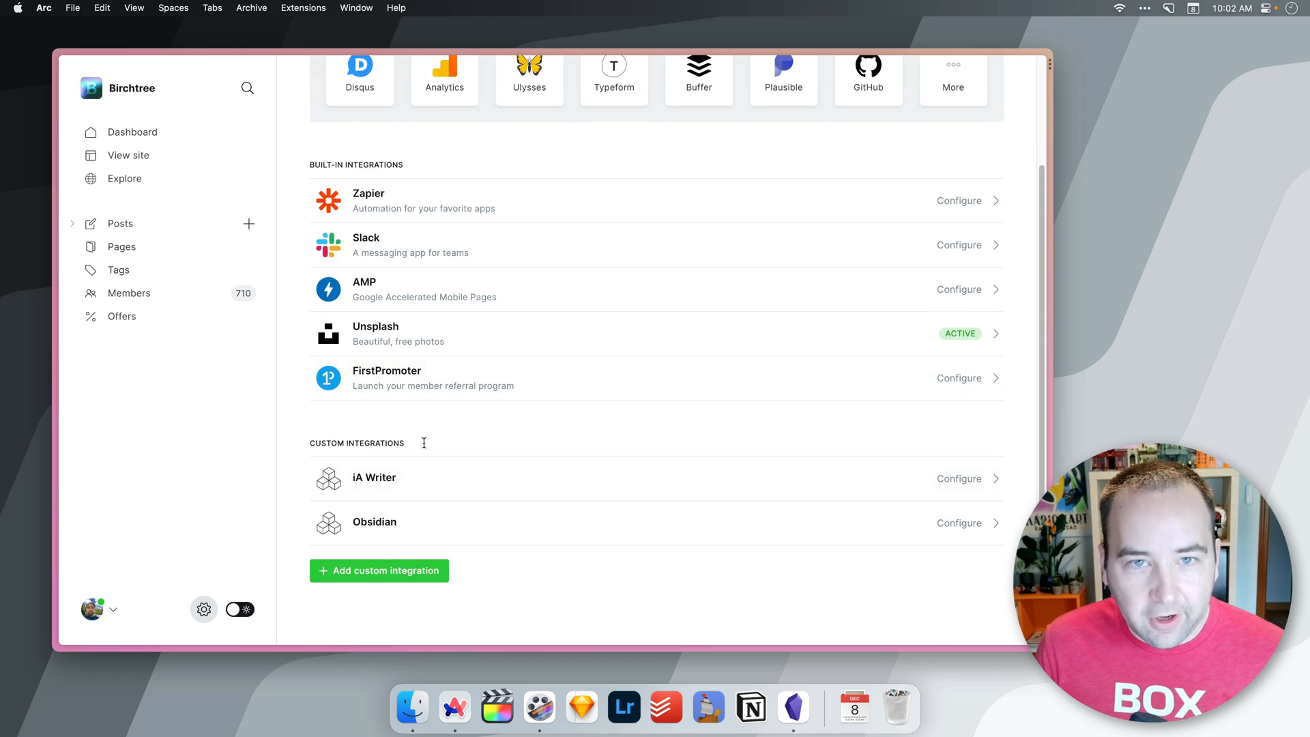
mouse_move(501, 449)
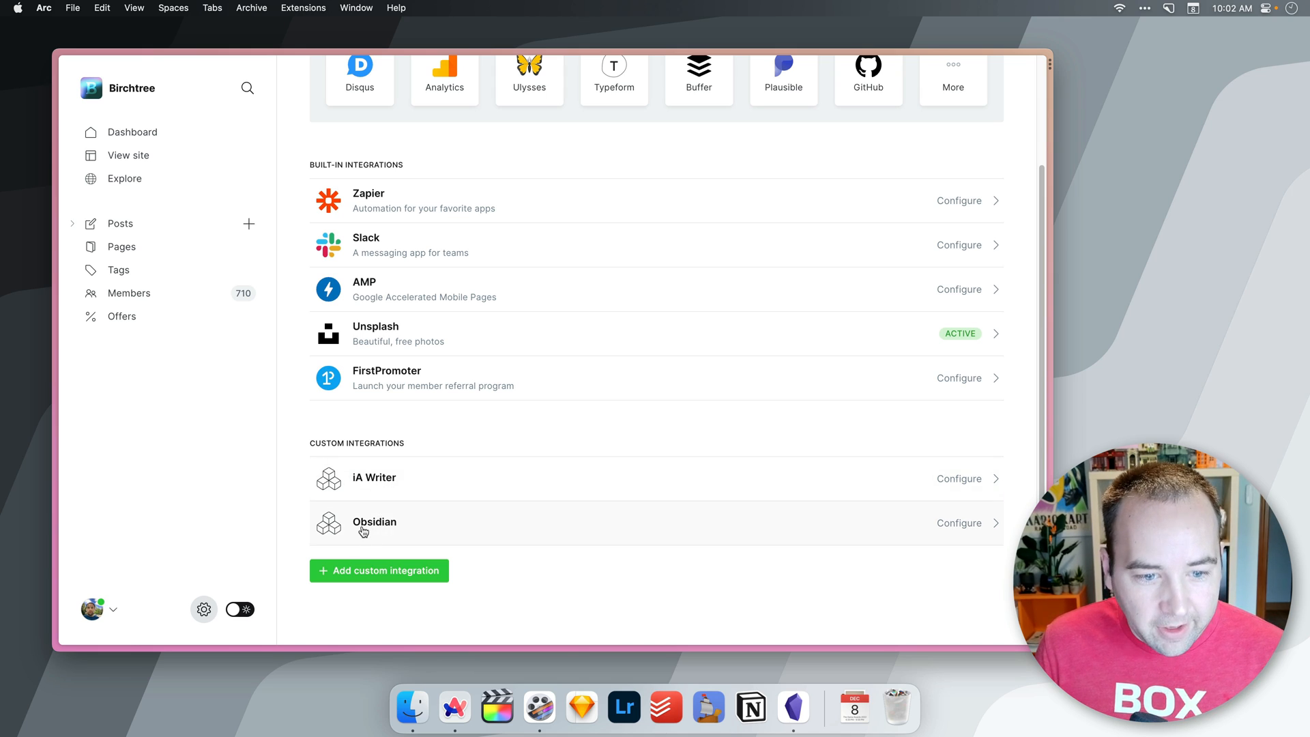
mouse_move(393, 539)
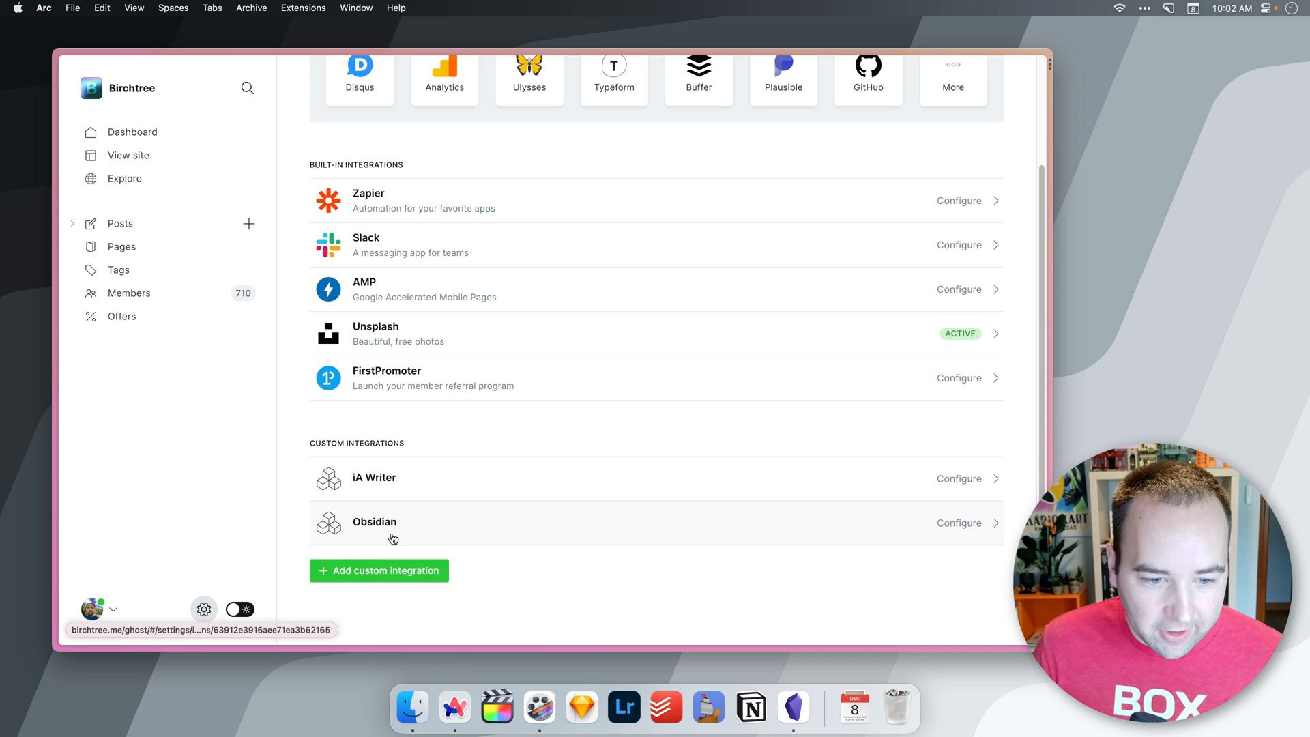
Step: Add a Ghost custom integration named 'Obsidian Testing'
left_click(378, 571)
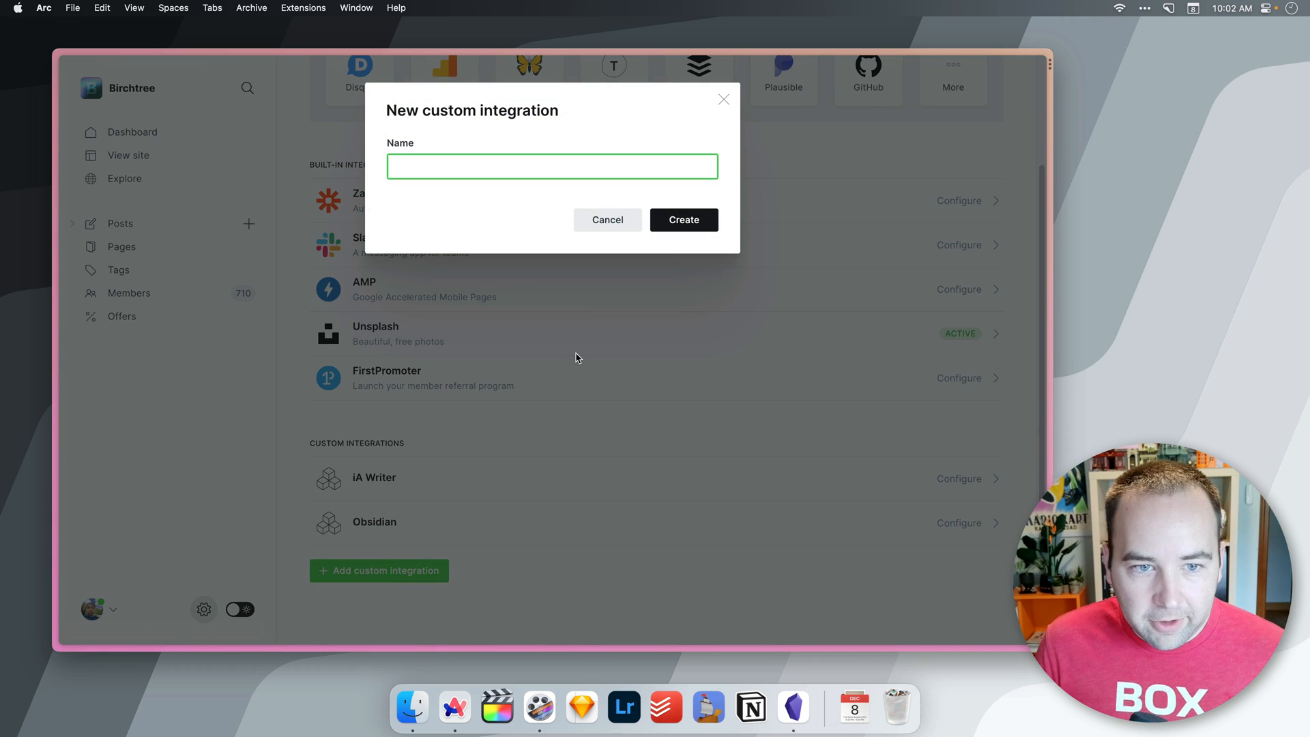
type("V")
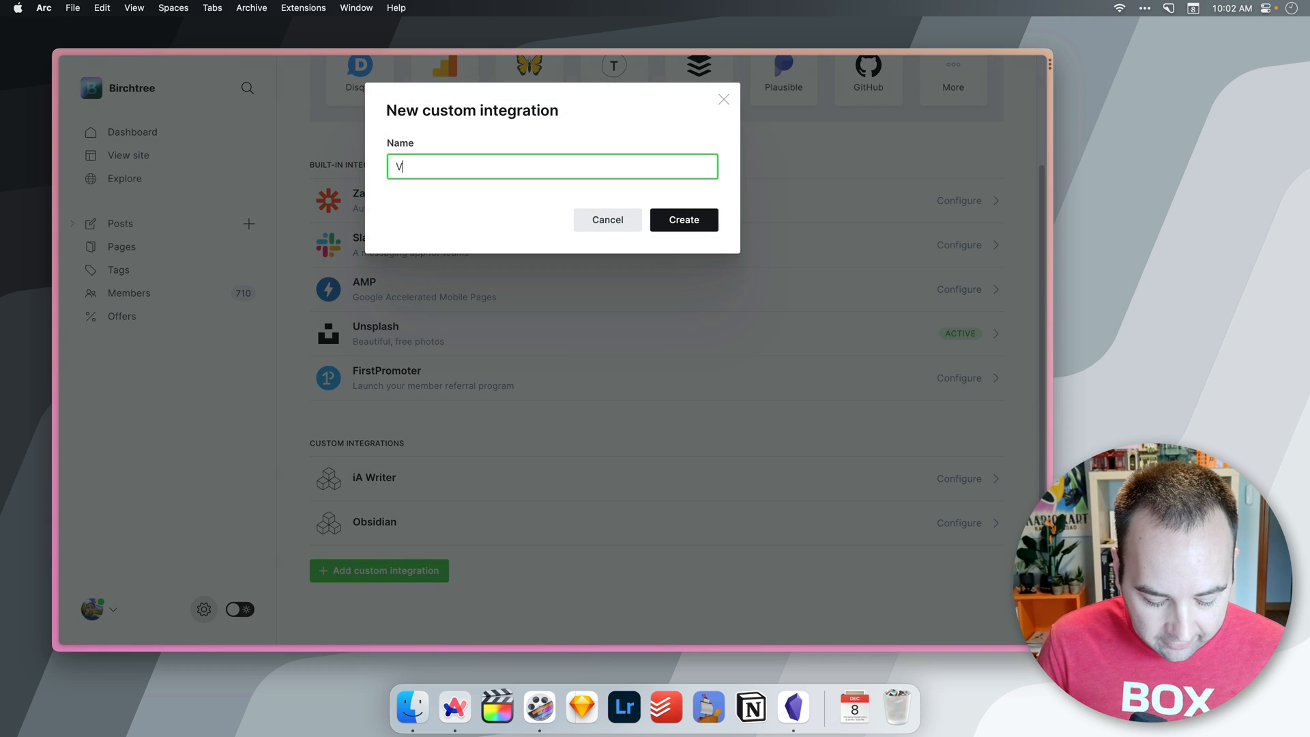
key("backspace")
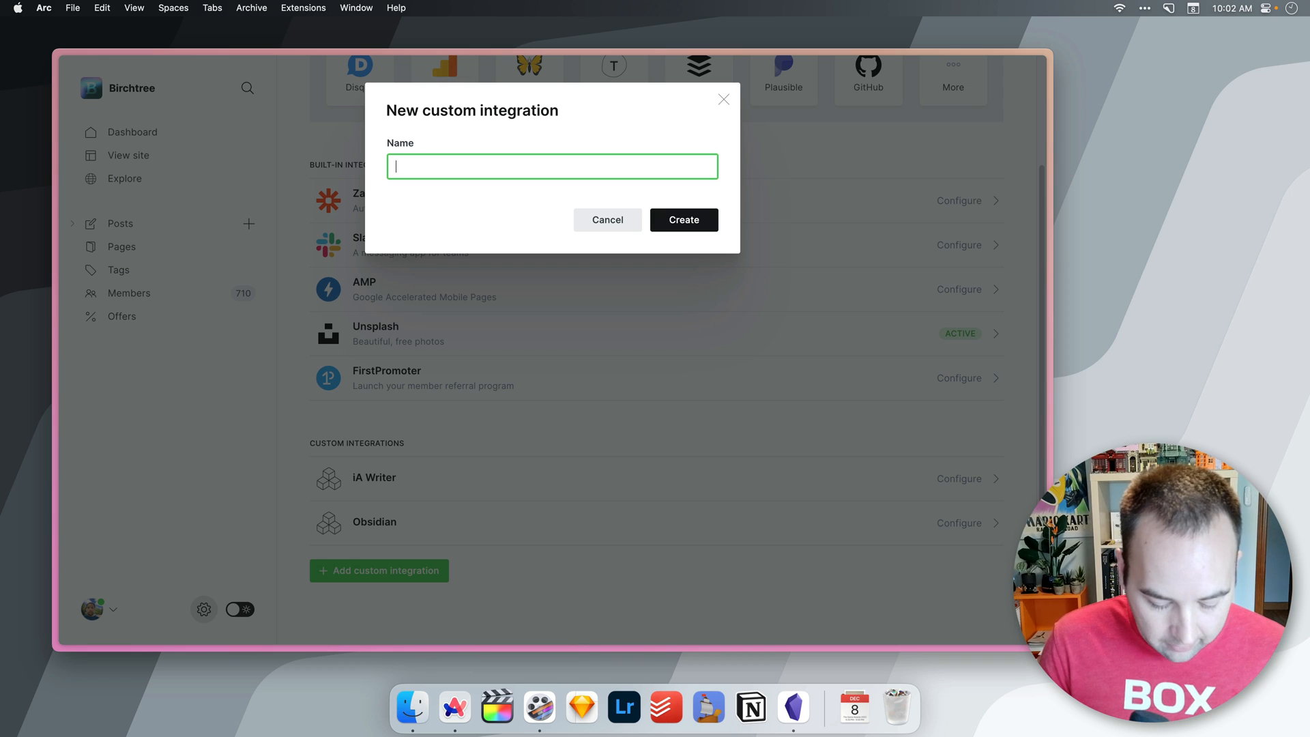
type("Obsidian")
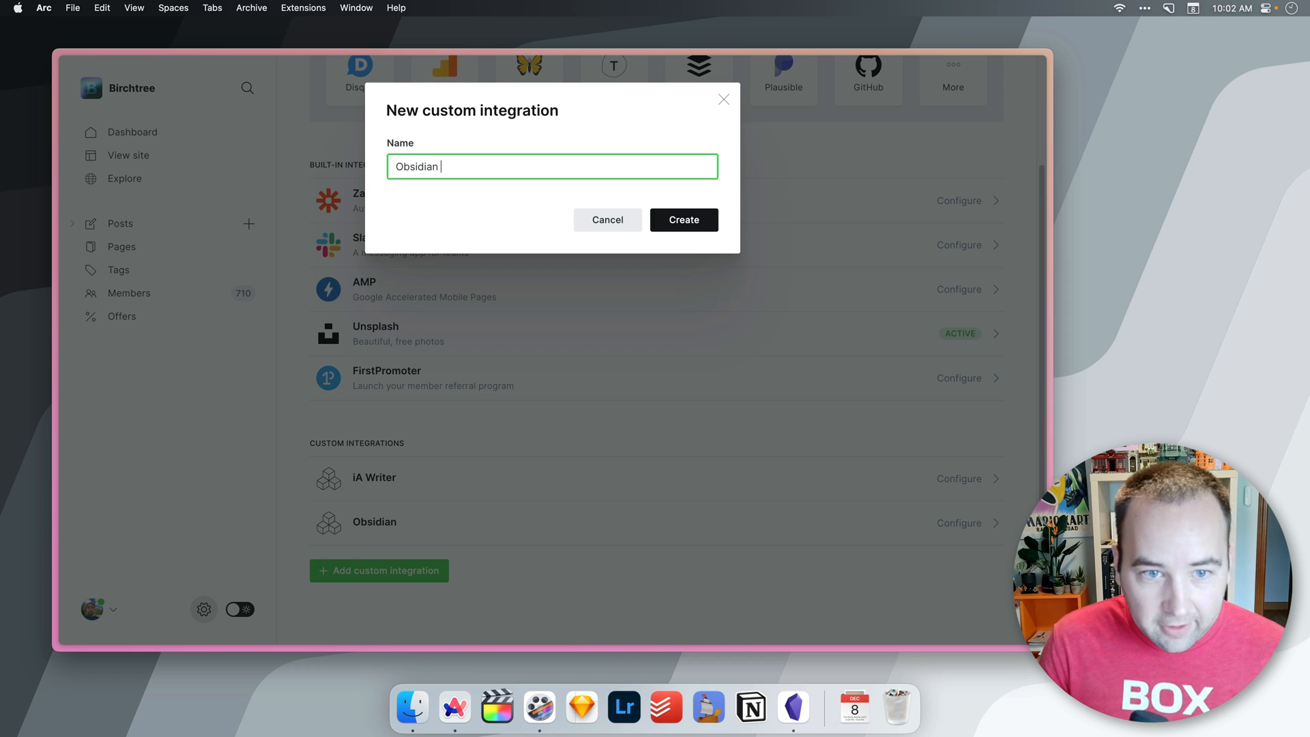
type("Testing")
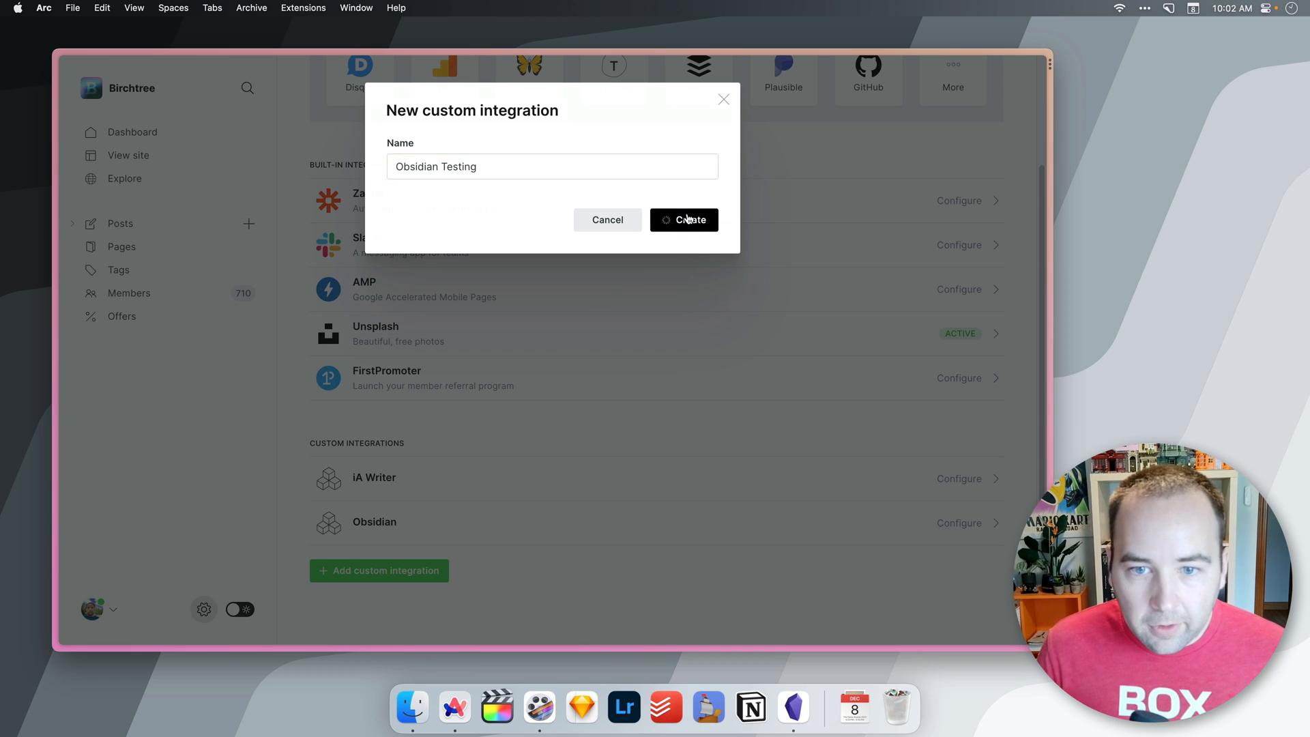
left_click(682, 220)
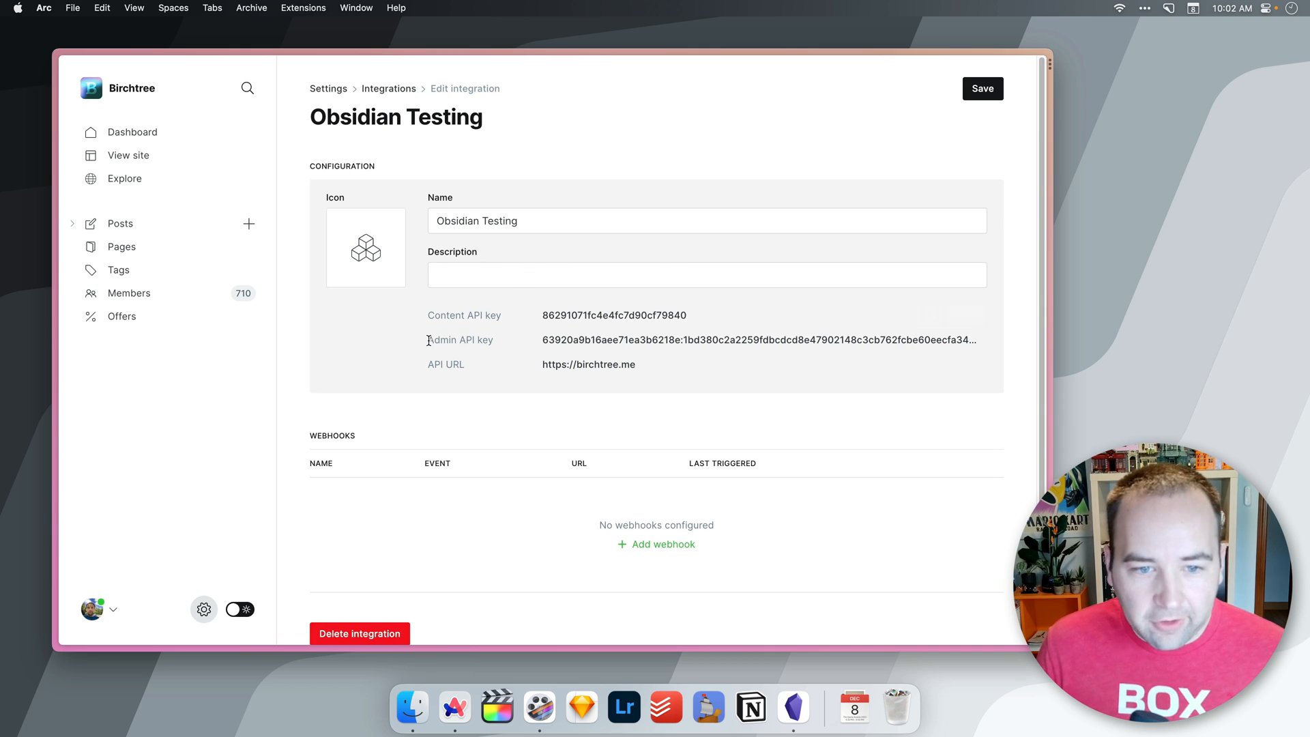
mouse_move(444, 364)
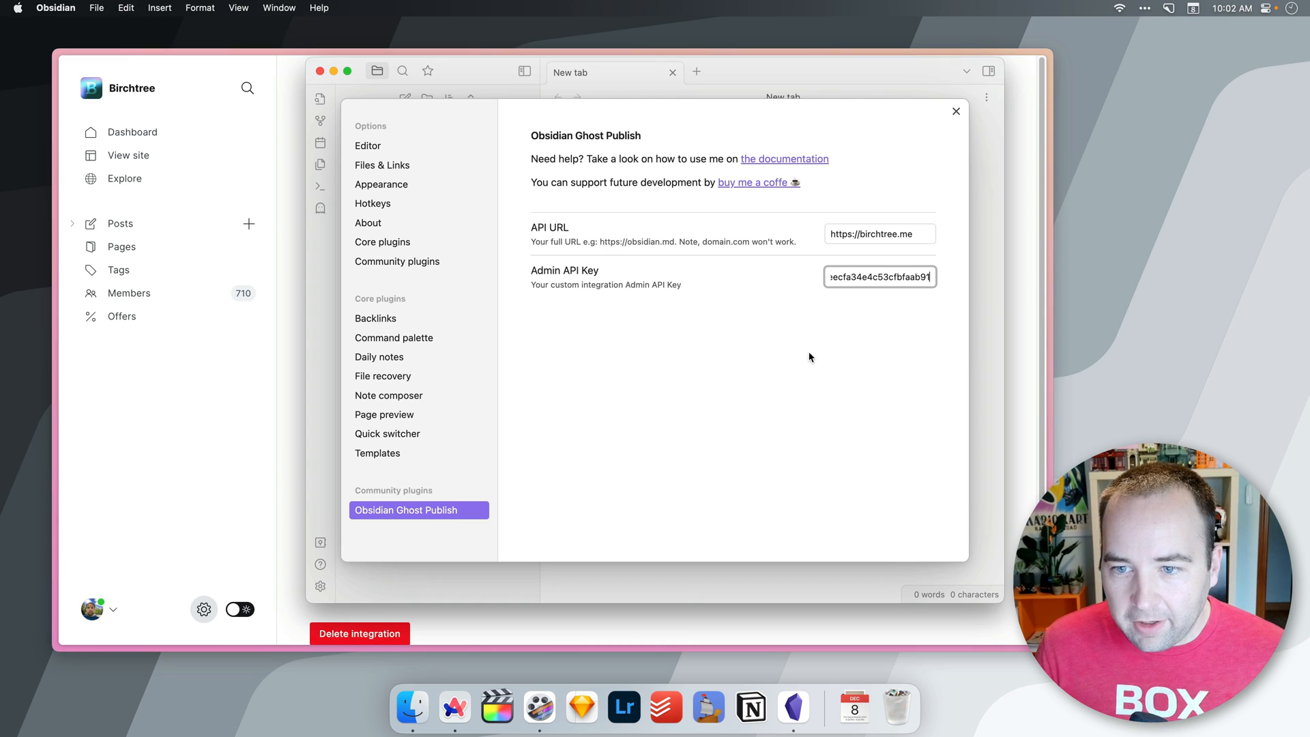
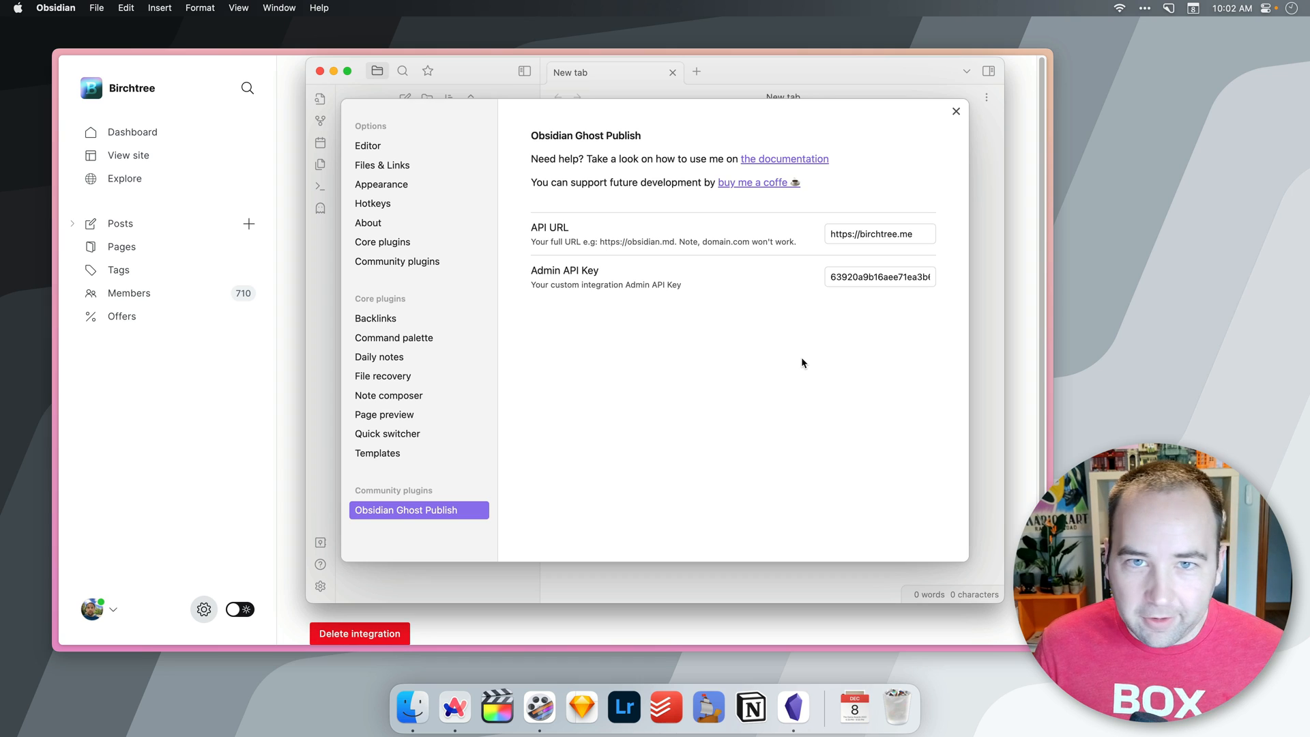
Step: Enter the birchtree.me API URL and the Admin API key in Ghost Publish settings, then close them
mouse_move(775, 331)
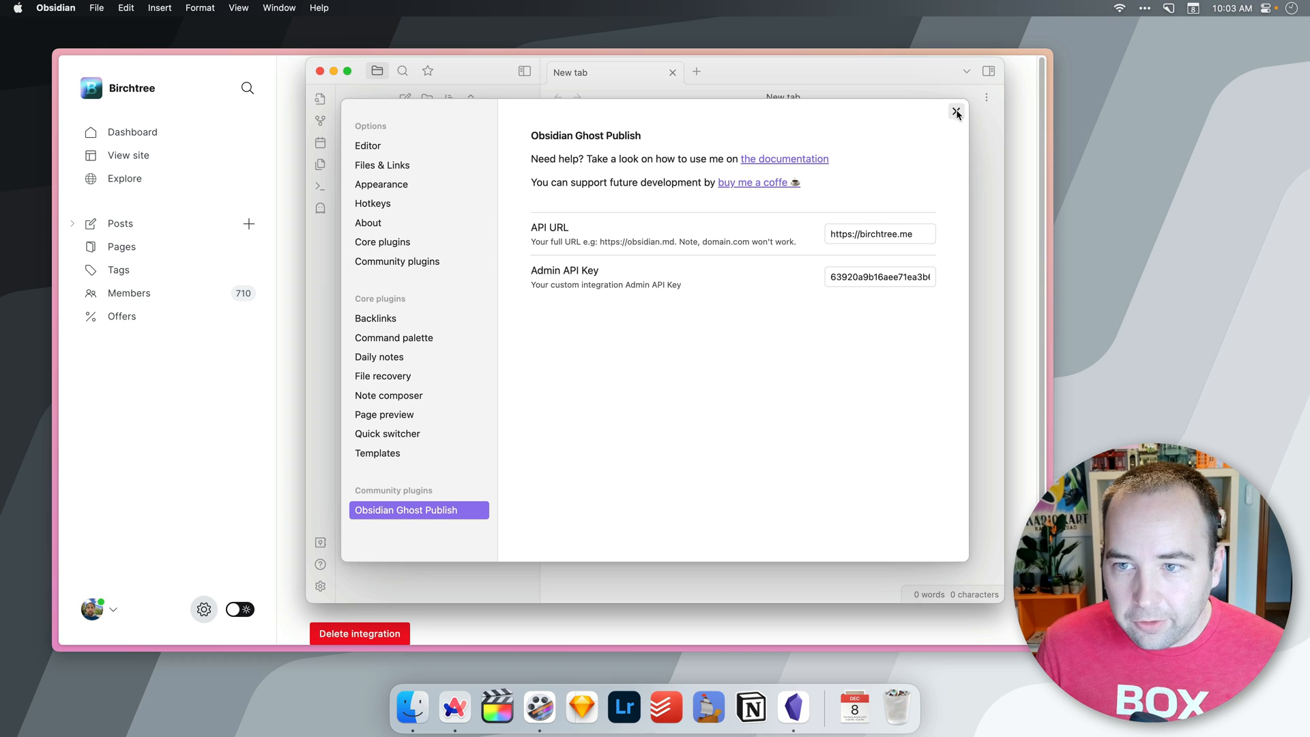
left_click(957, 112)
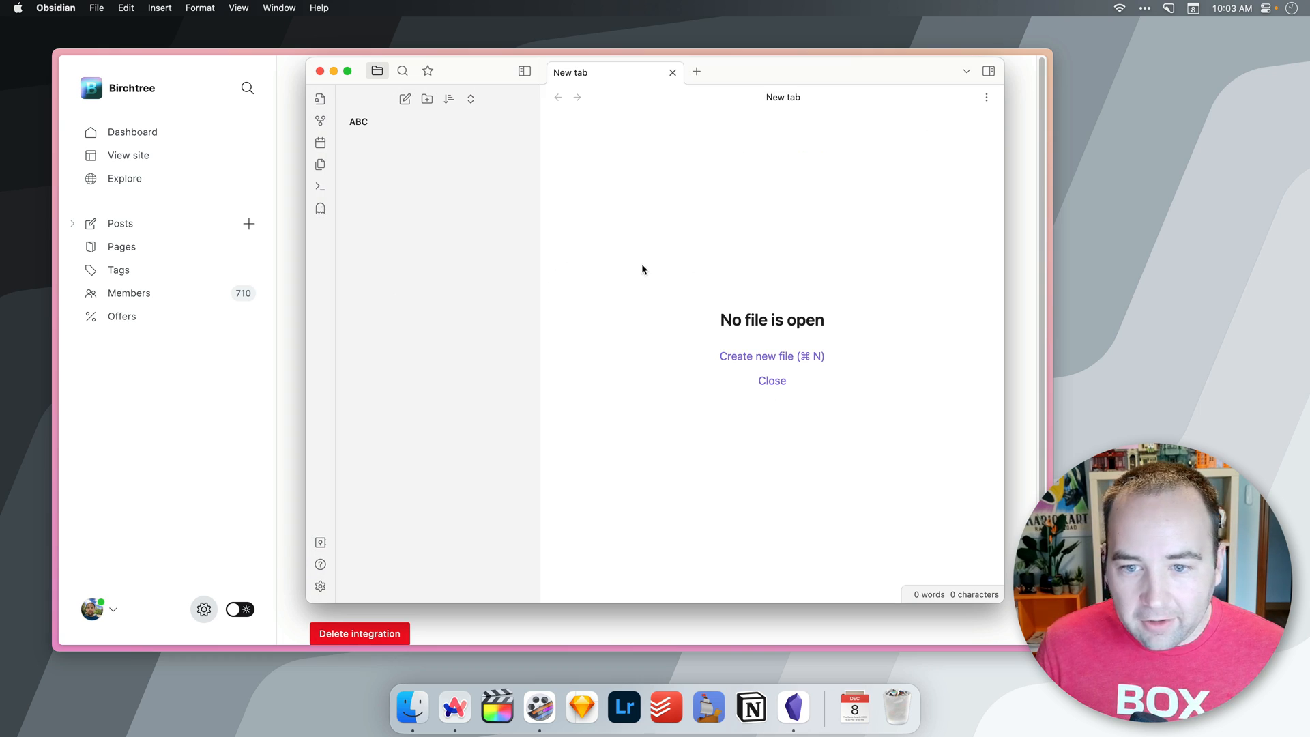
mouse_move(453, 347)
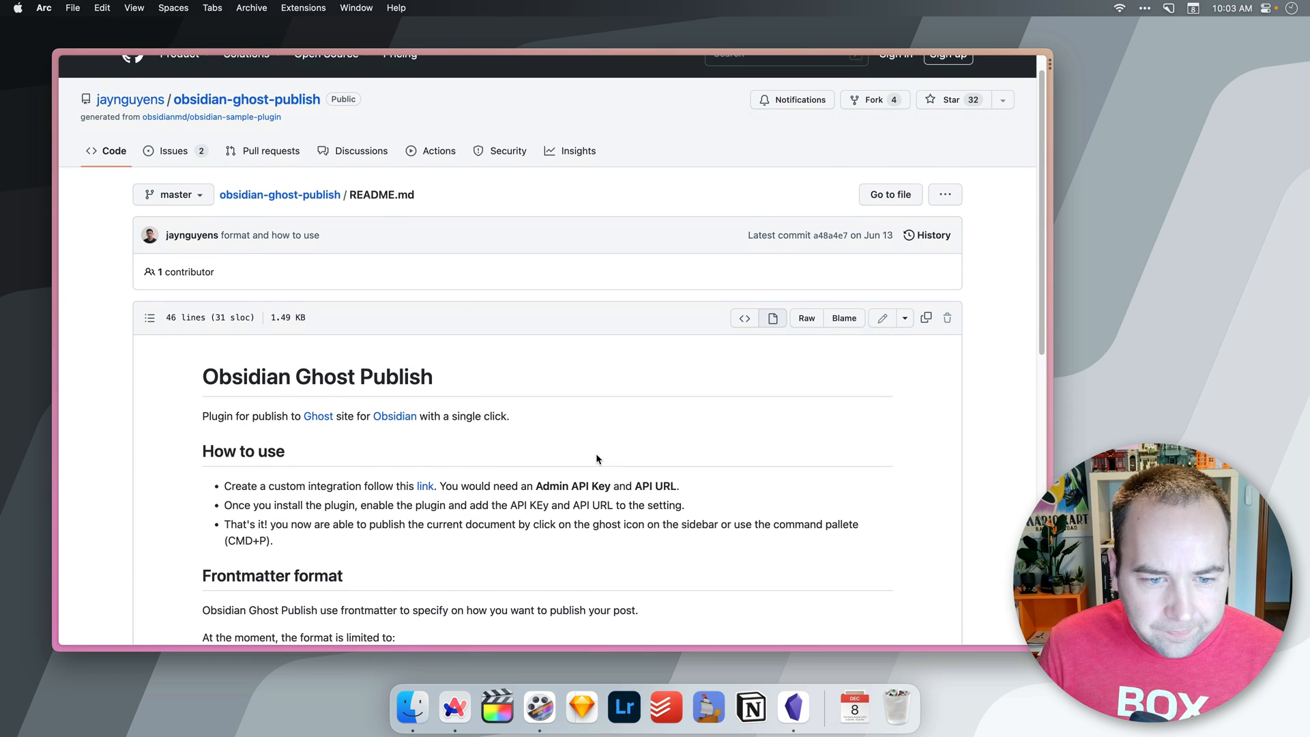
Step: Scroll the README to the frontmatter format section and select the published field names
scroll("down", 3)
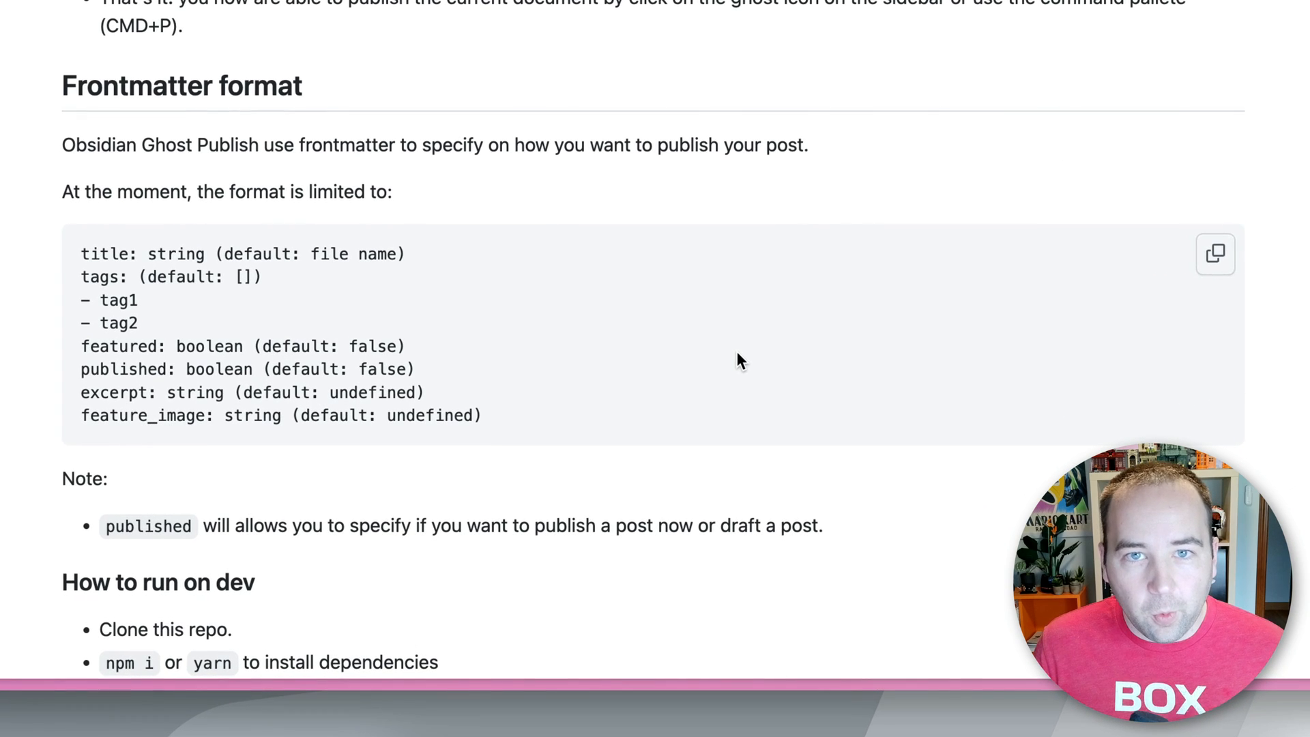
mouse_move(678, 326)
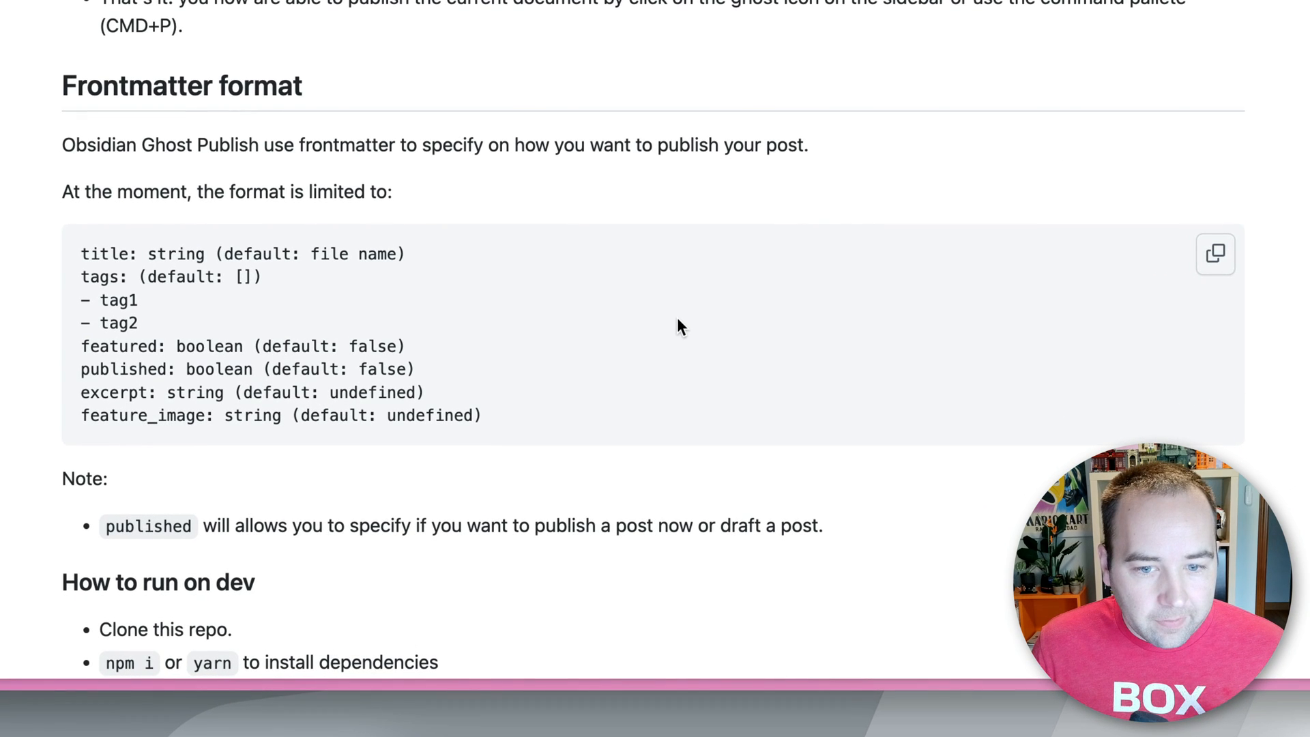
scroll("down", 3)
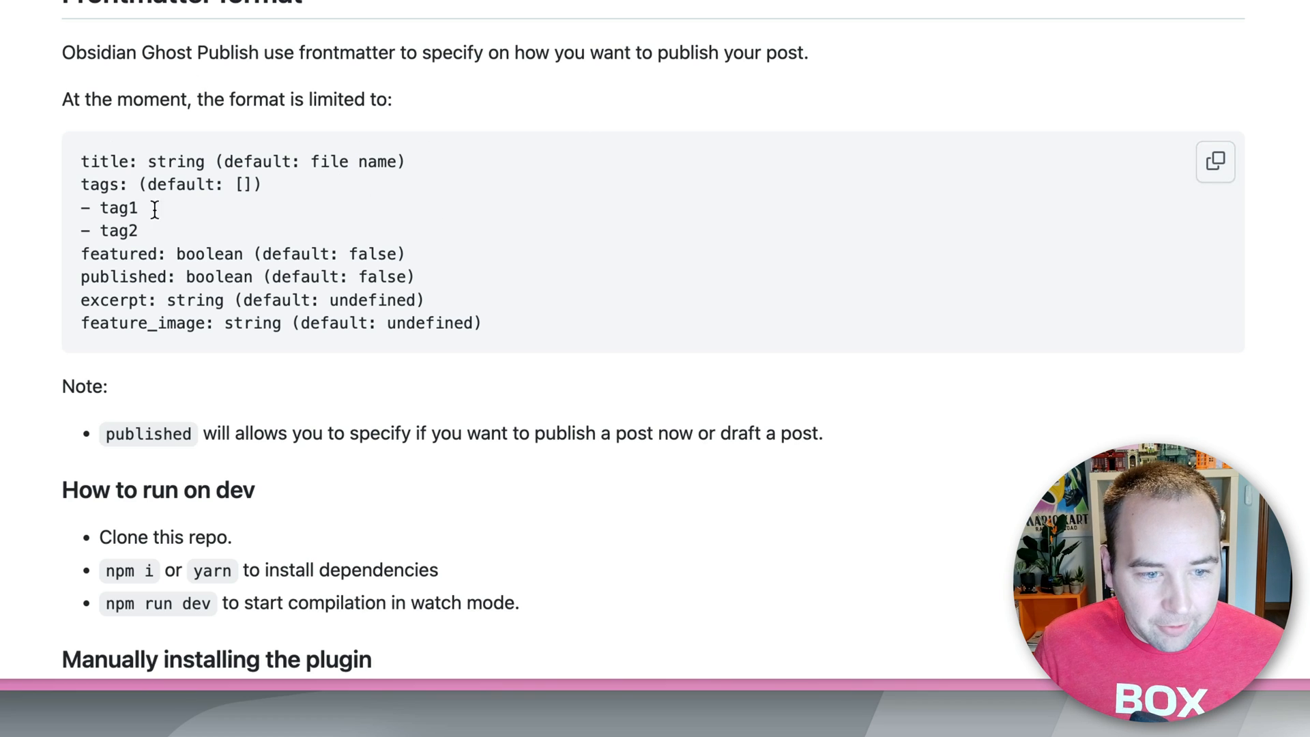
mouse_move(82, 164)
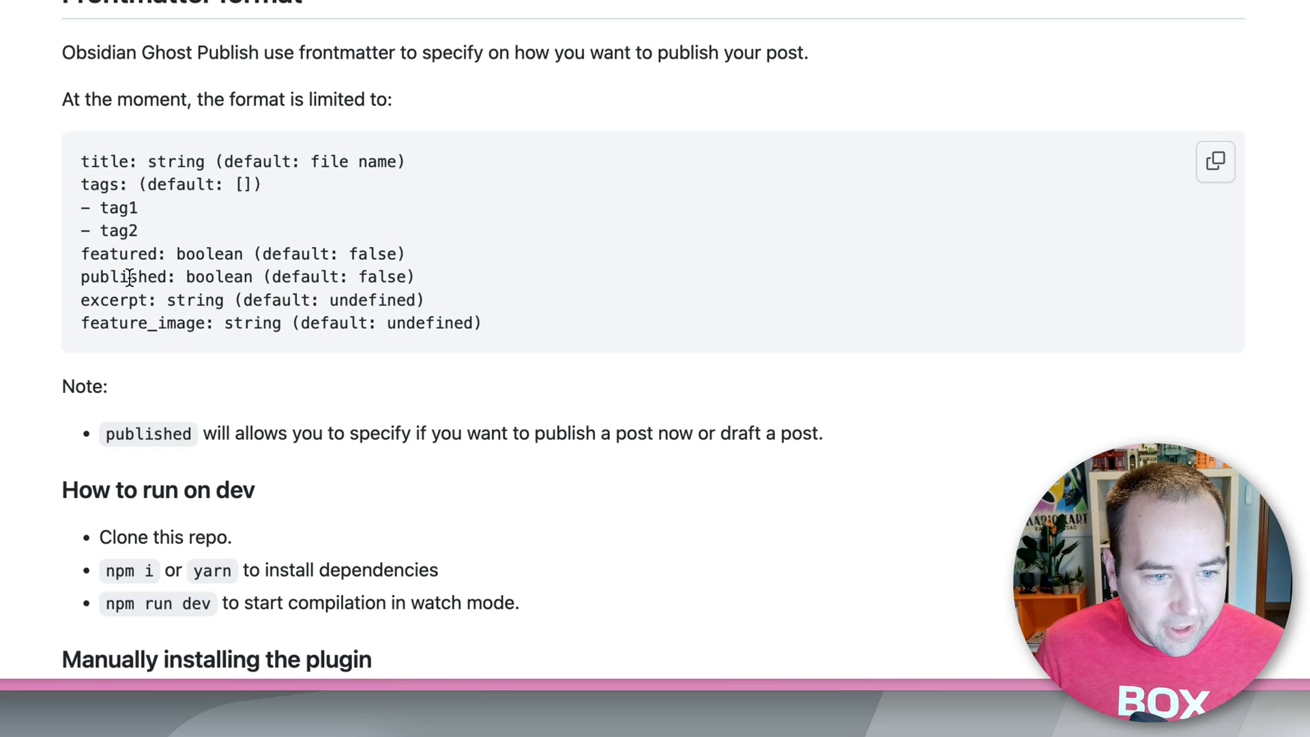
double_click(123, 276)
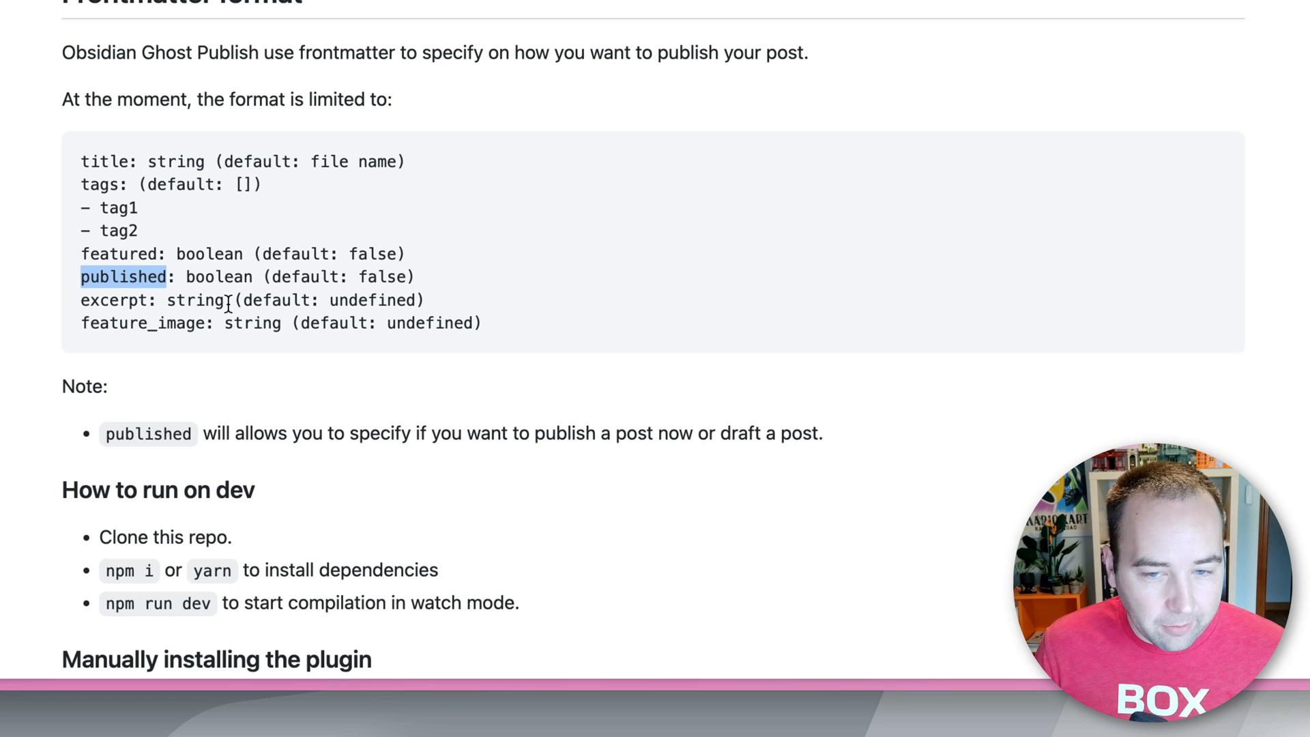
double_click(116, 301)
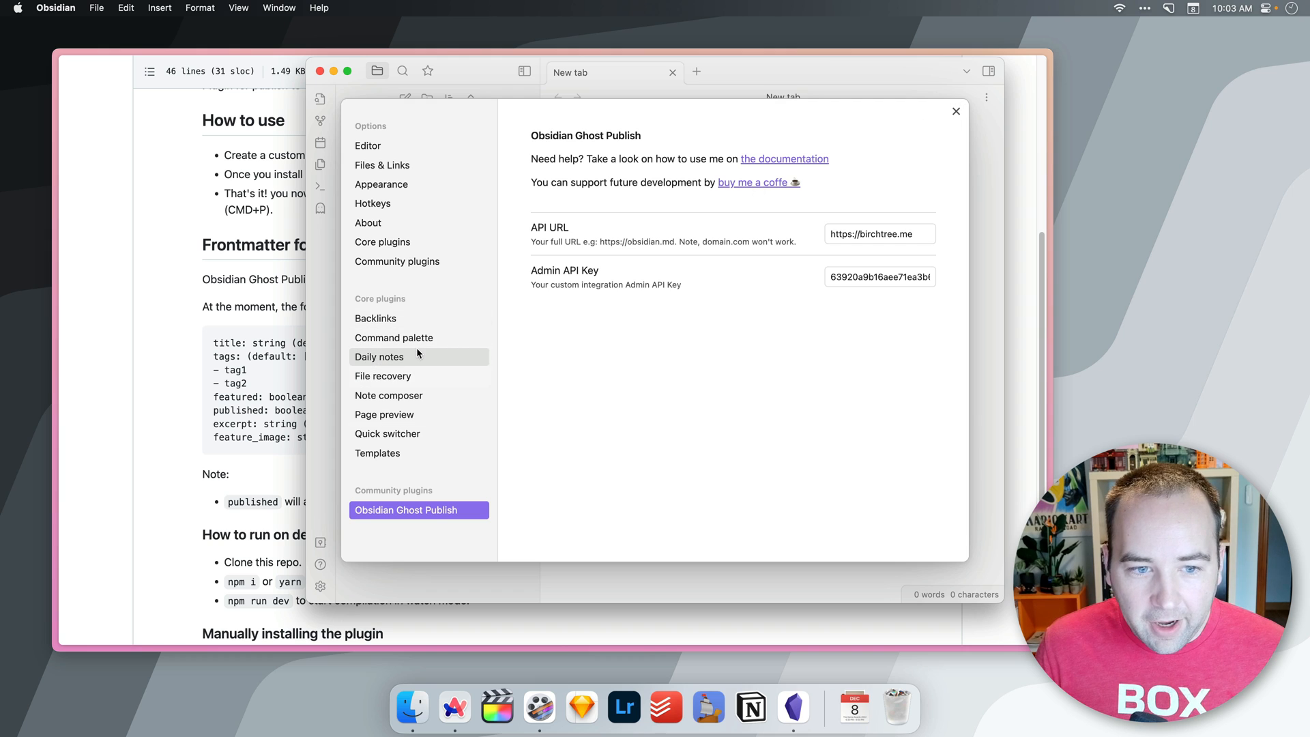
Step: Create a note titled 'This is a Test Post' and paste the copied frontmatter format into it
left_click(956, 112)
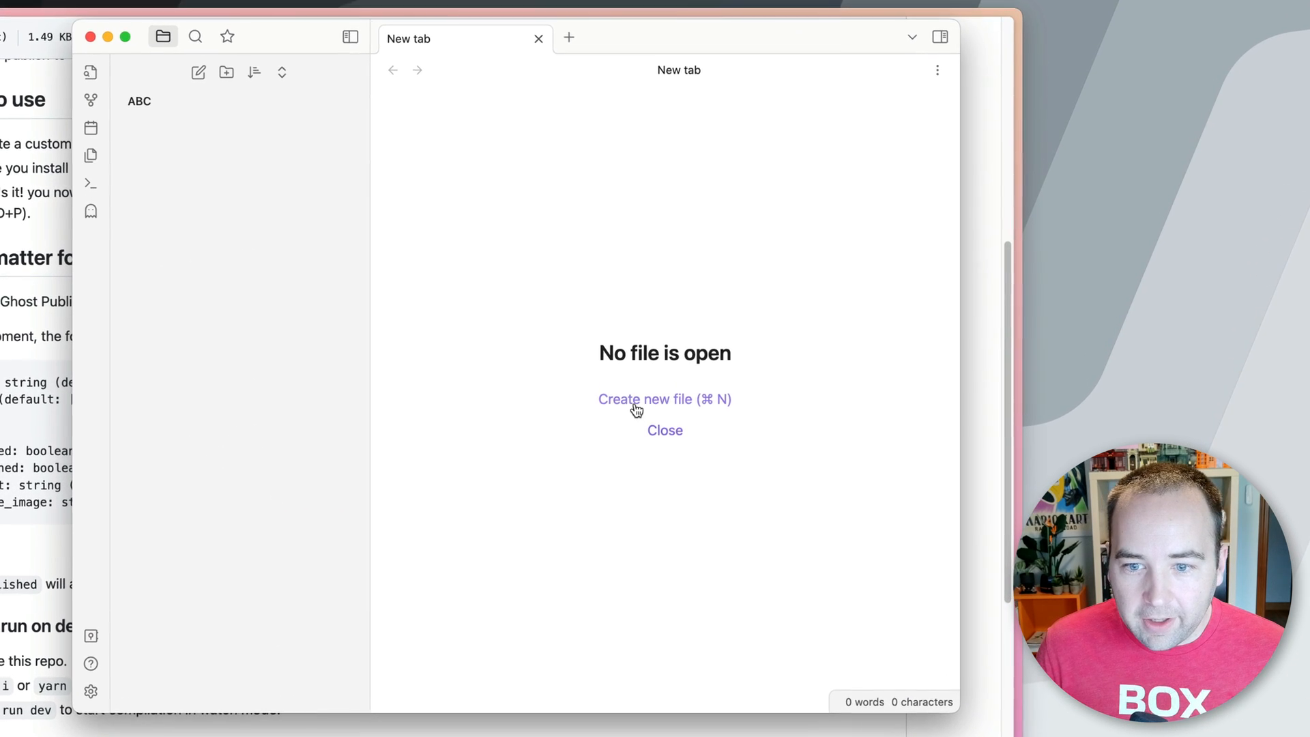
left_click(664, 398)
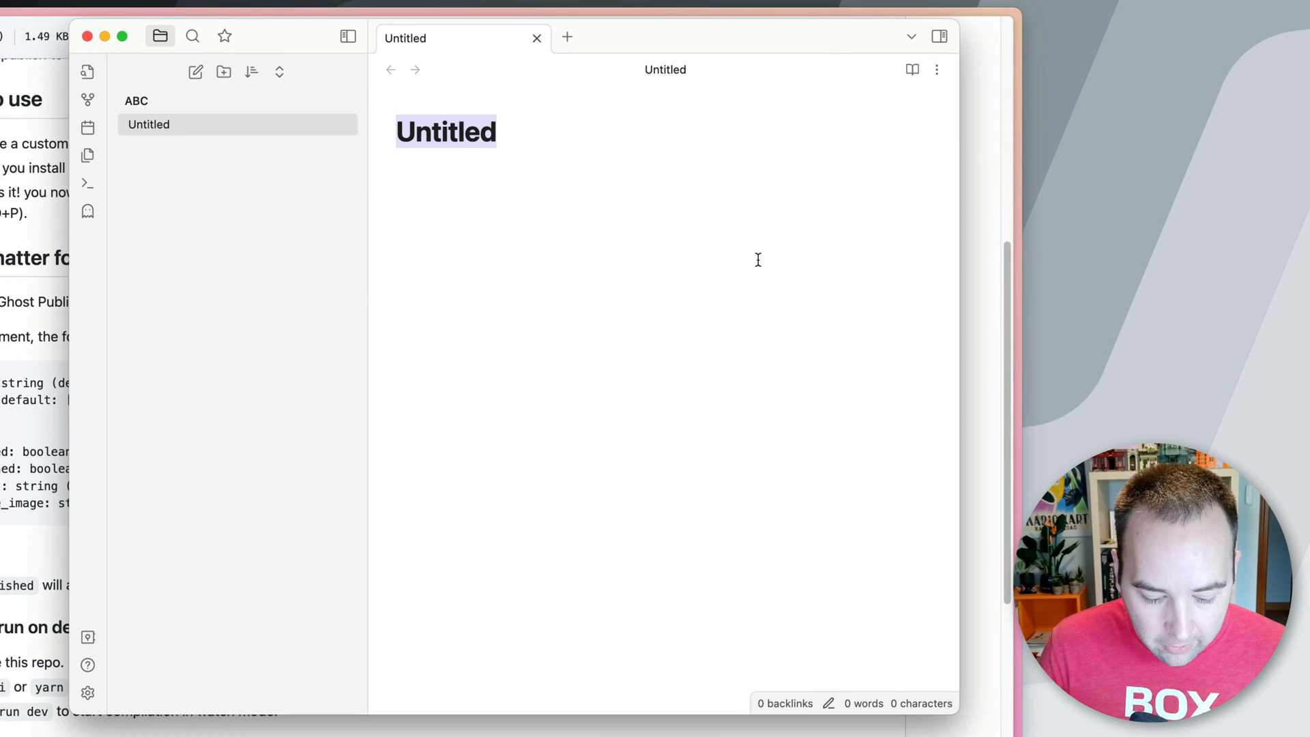
type("This")
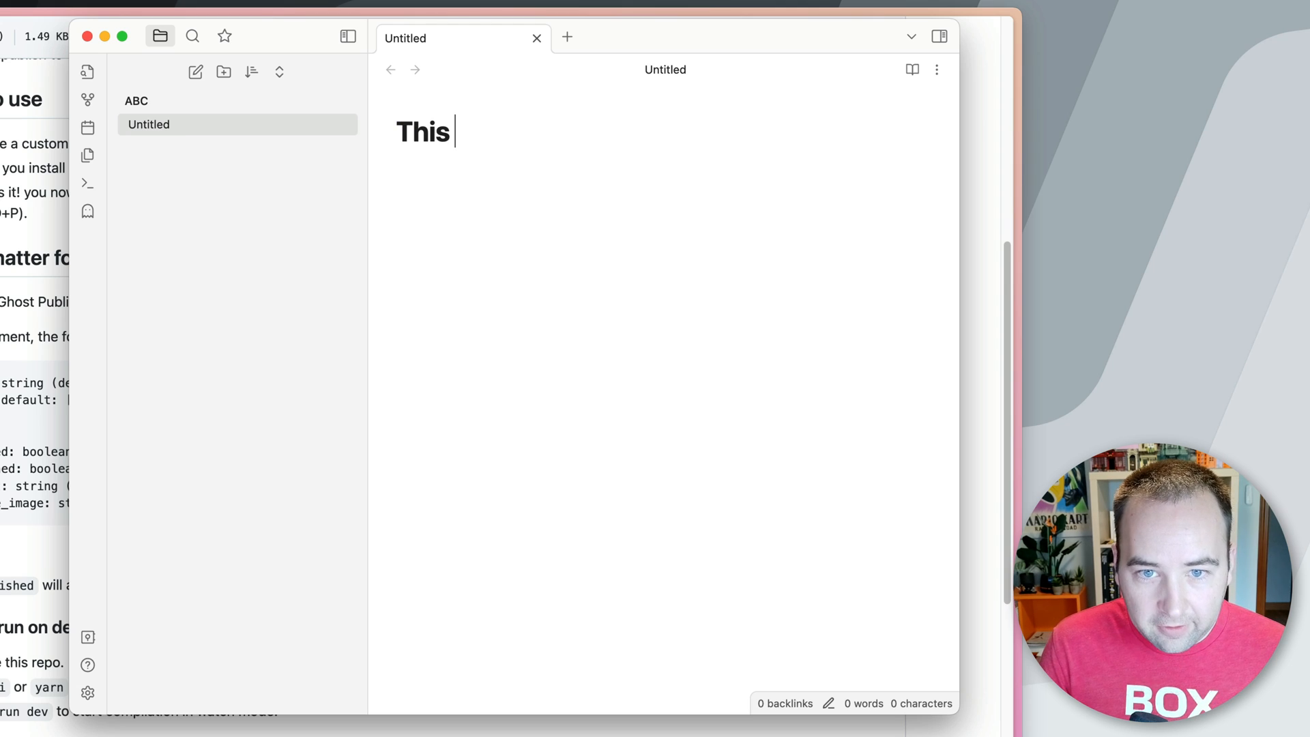
type("is a Test Post")
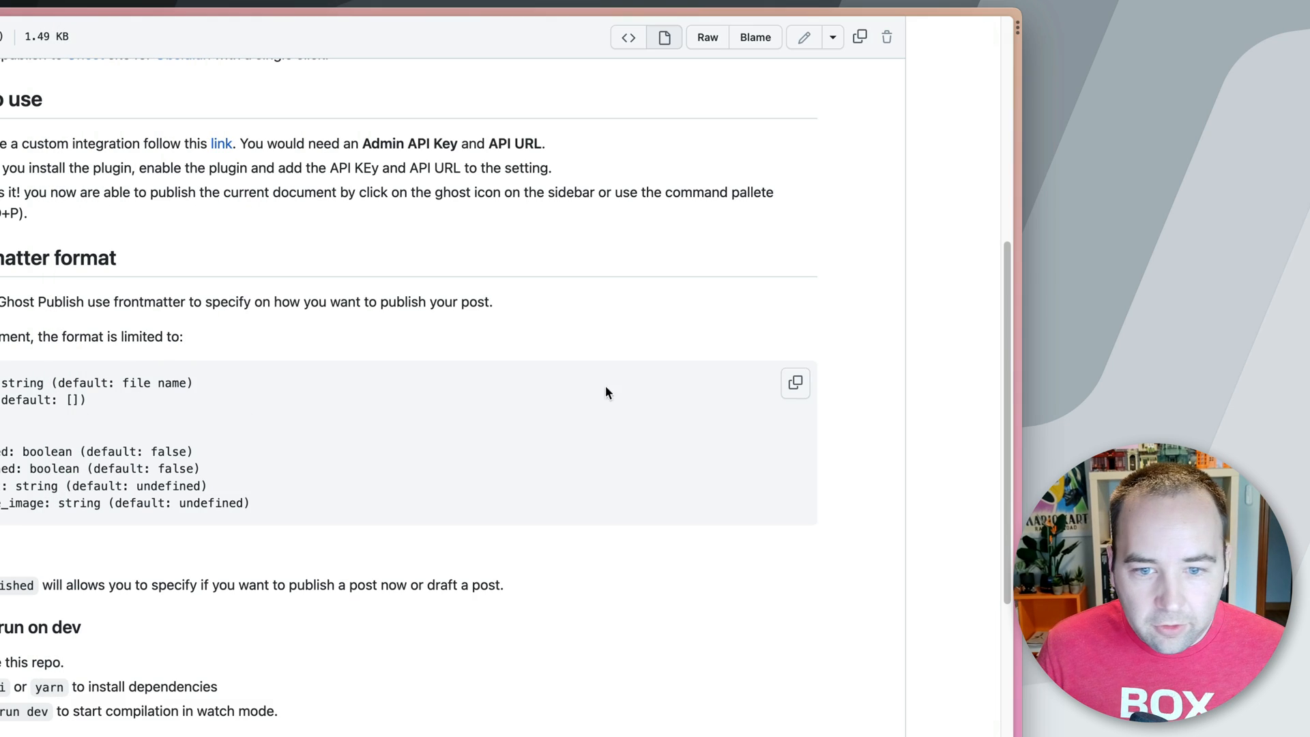
left_click(794, 383)
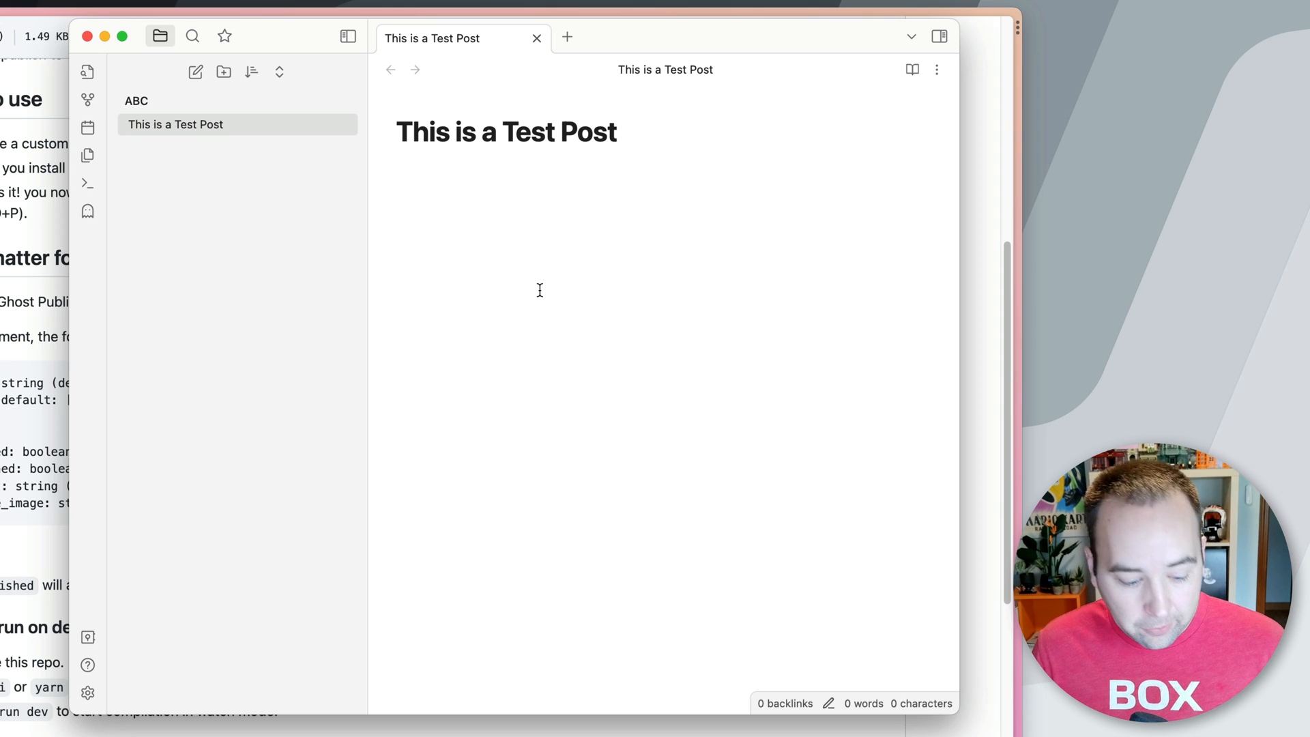
type("--")
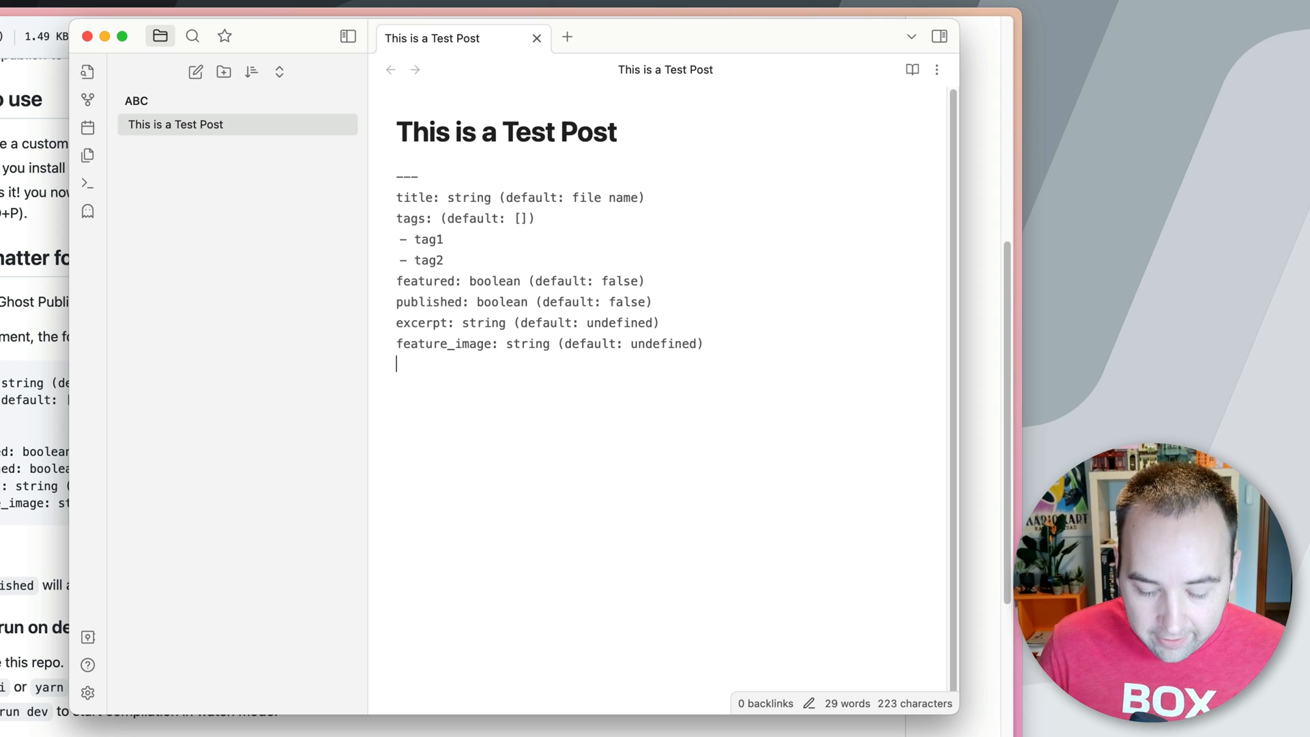
Step: Add the closing --- and delete the title line and the tags description
type("---")
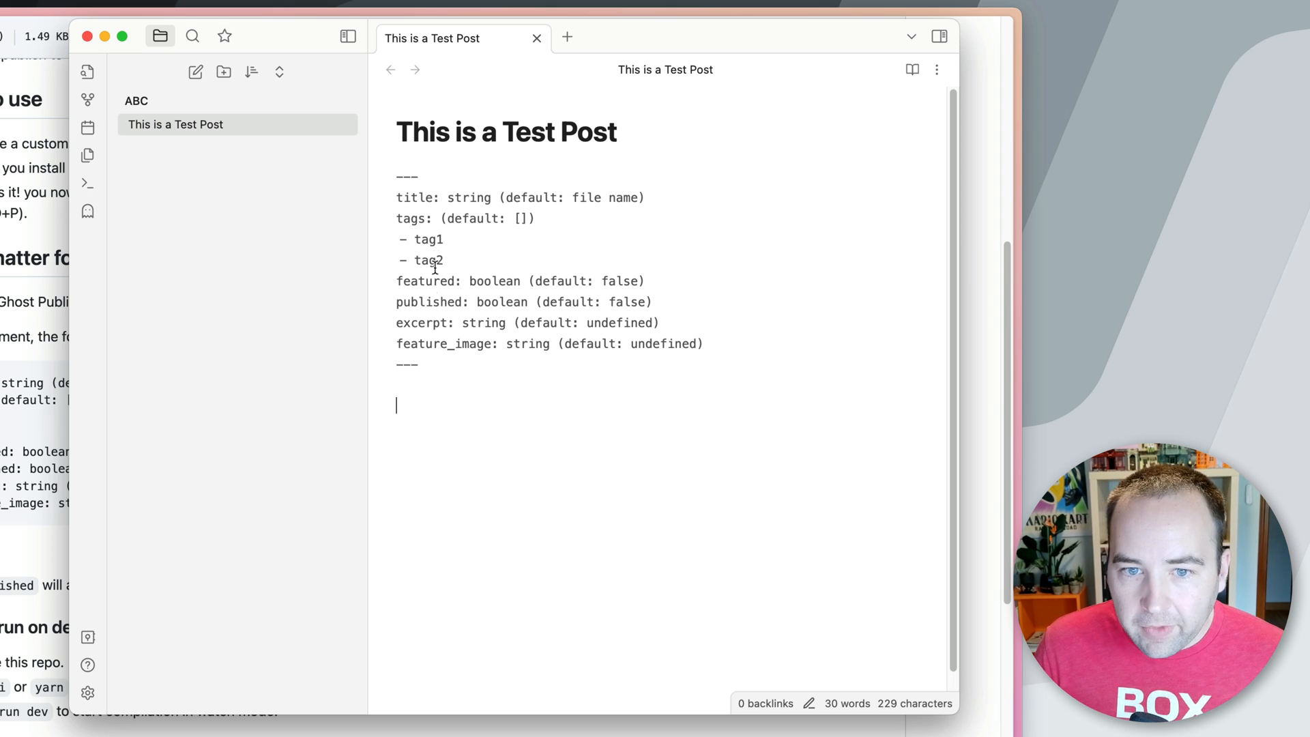
mouse_move(387, 197)
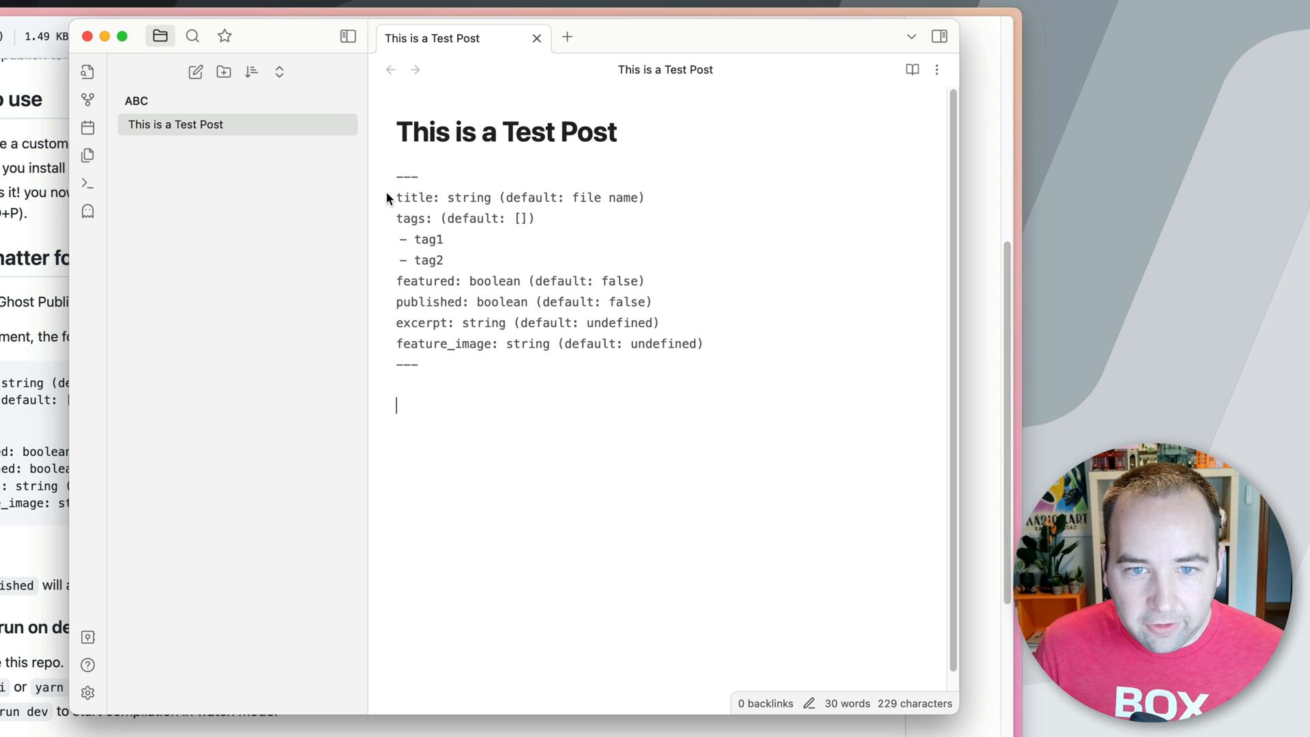
mouse_move(449, 198)
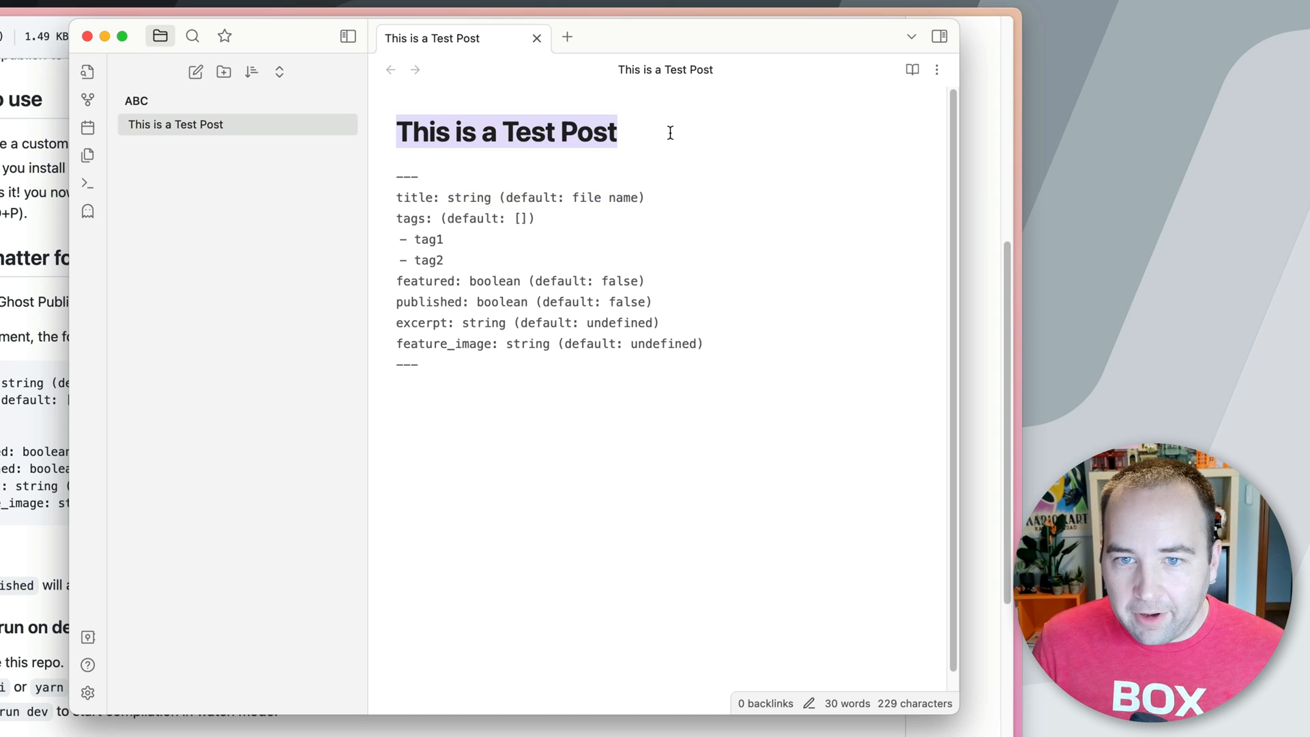
left_click(635, 197)
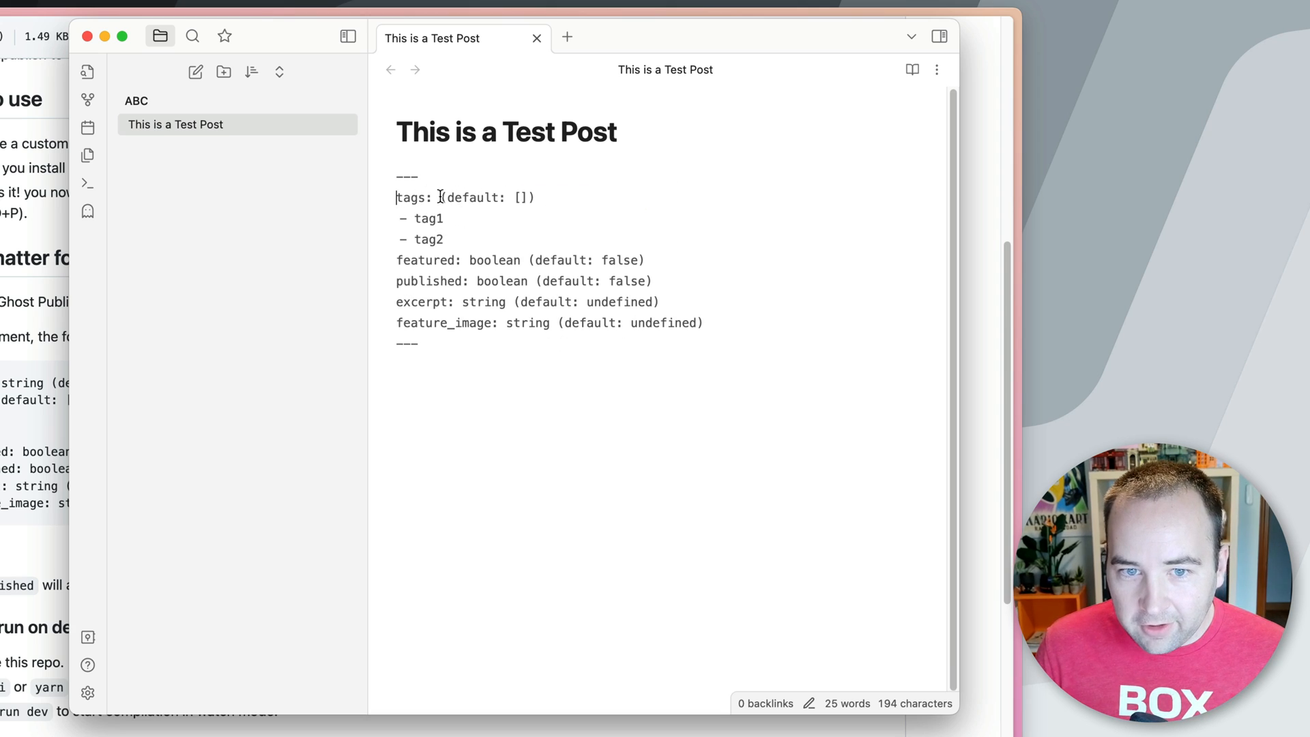
key("Backspace")
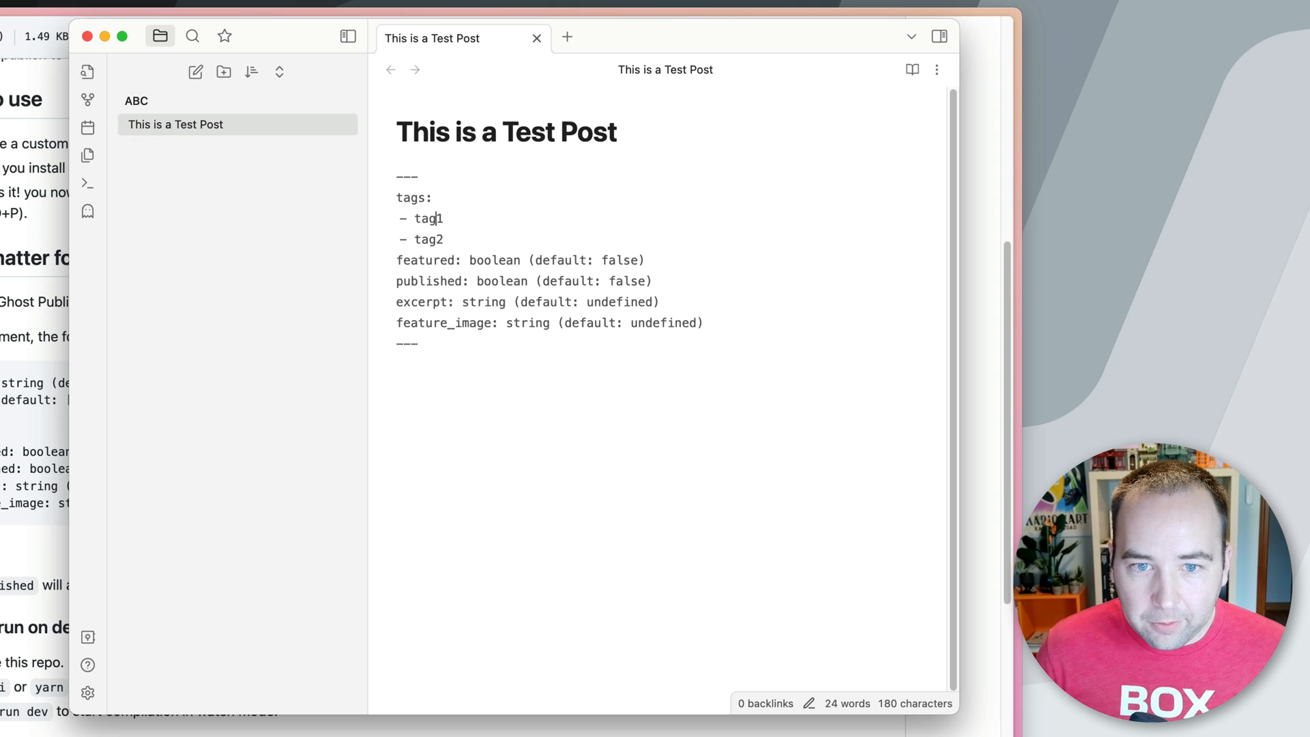
Step: Replace tag1 and tag2 with 'link' and set featured and published to false
left_click(444, 239)
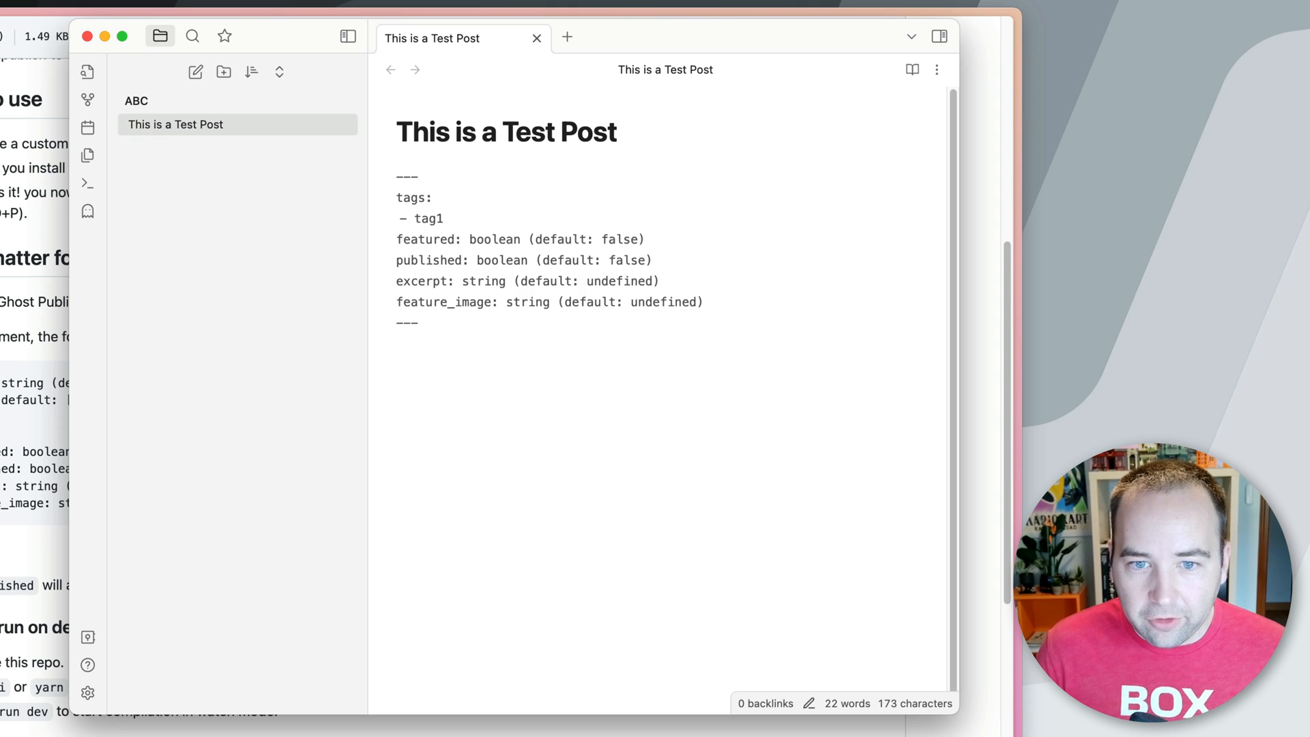
double_click(428, 219)
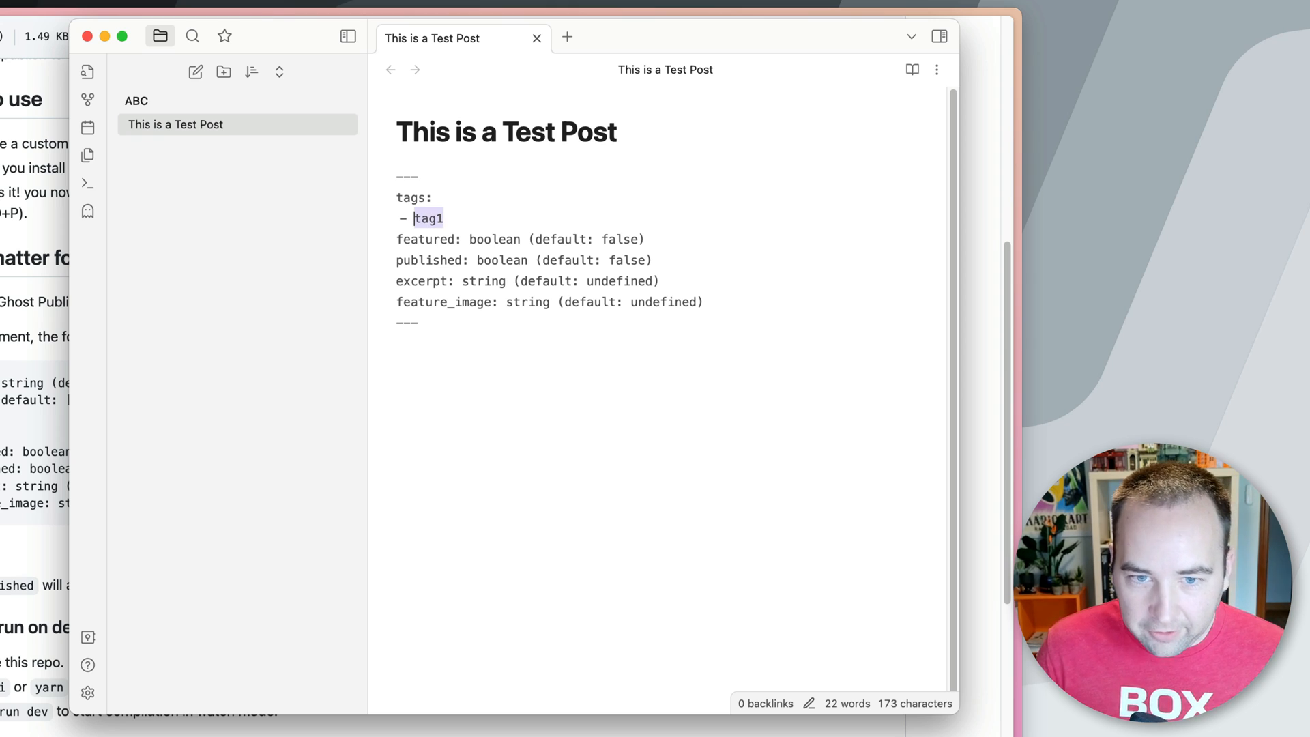
key("Backspace")
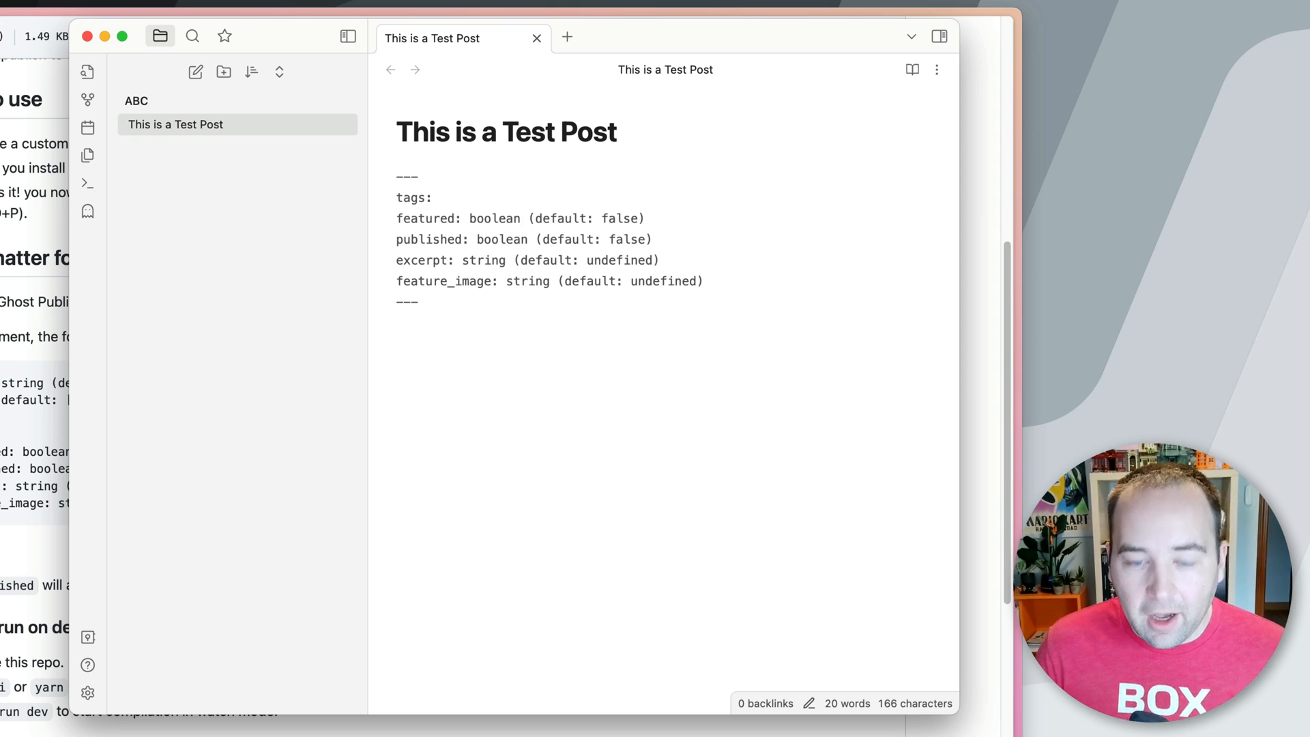
type("-")
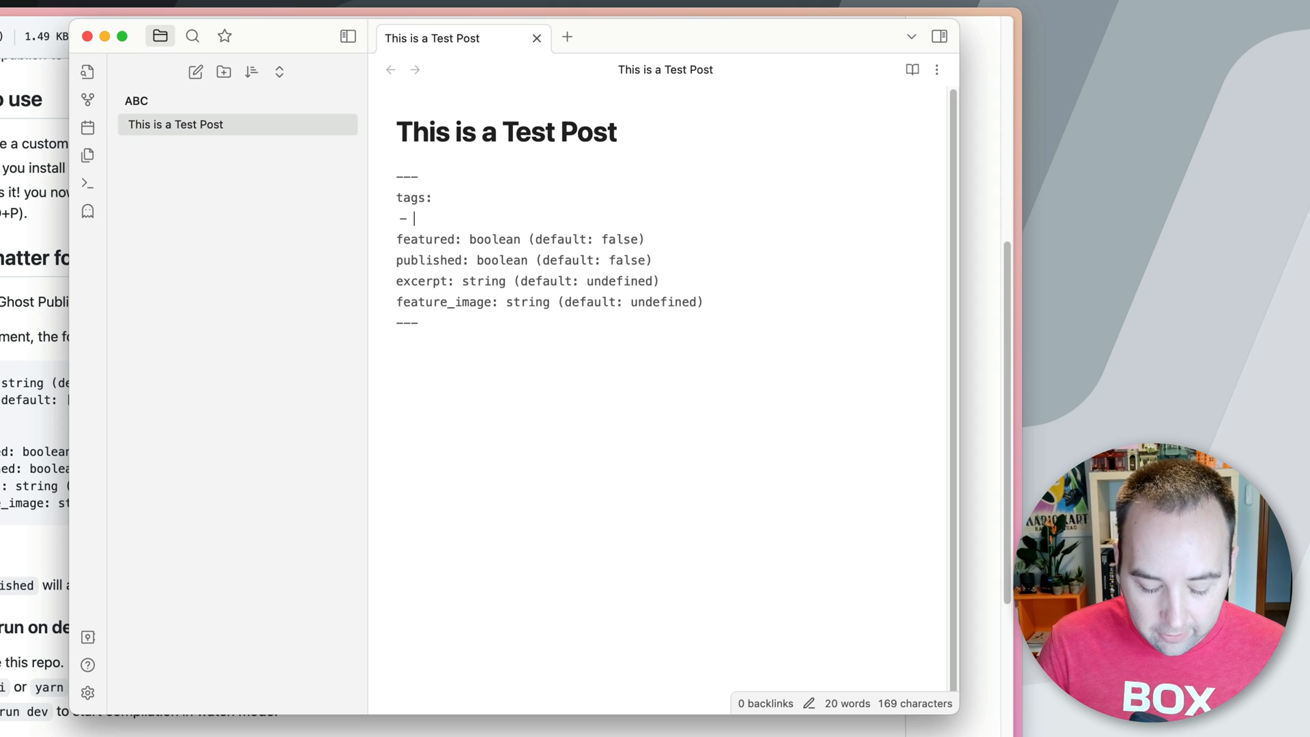
type("de")
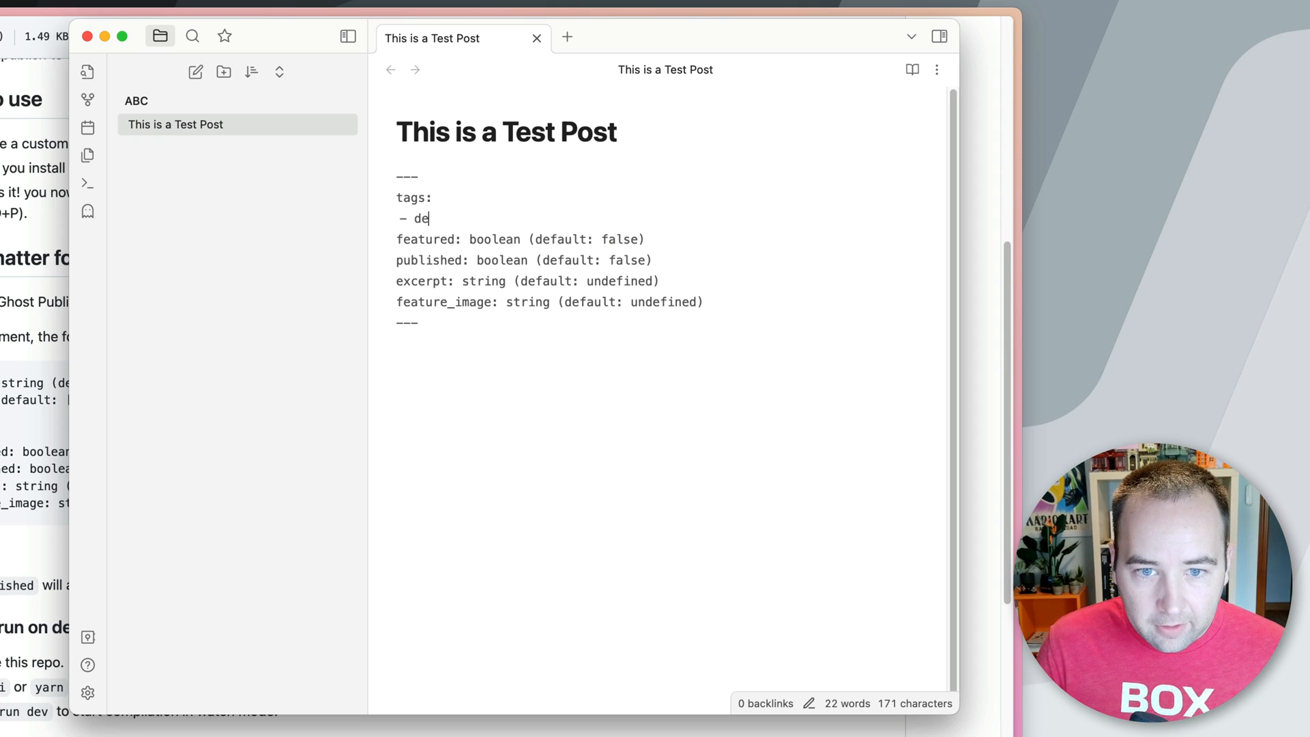
type("ink")
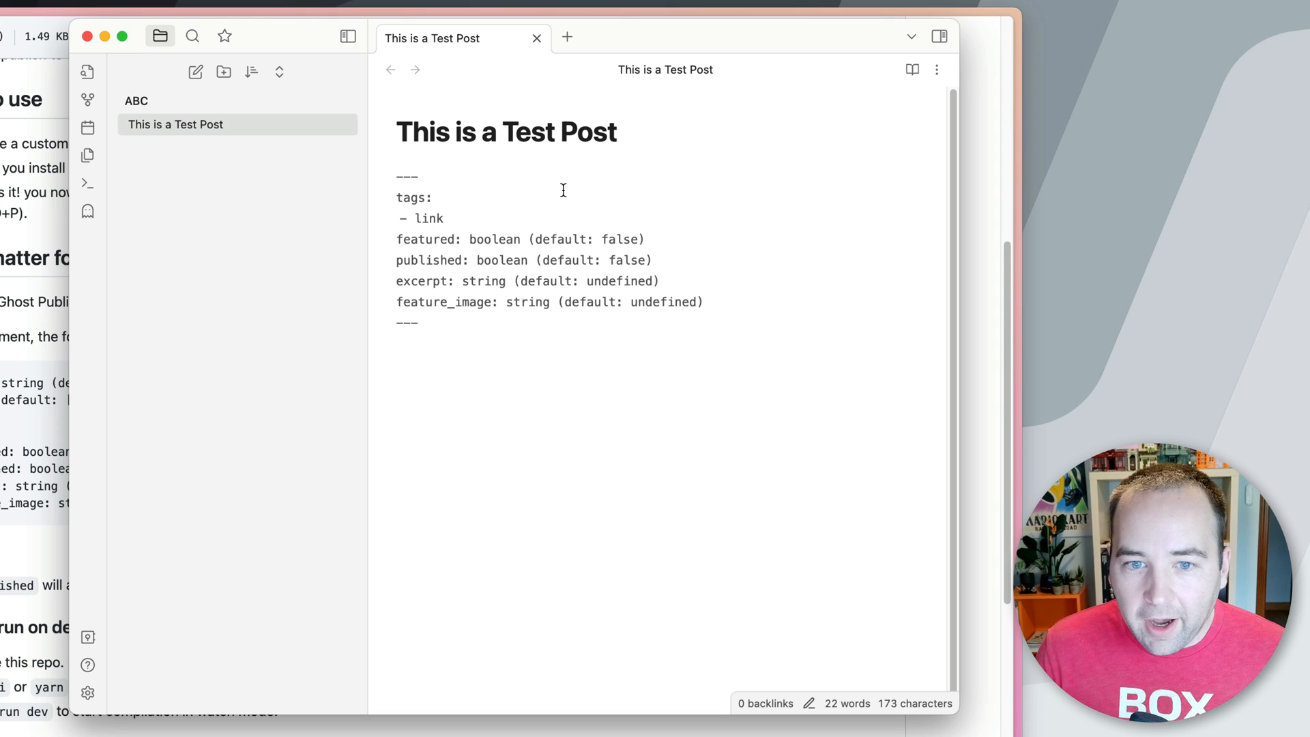
mouse_move(518, 235)
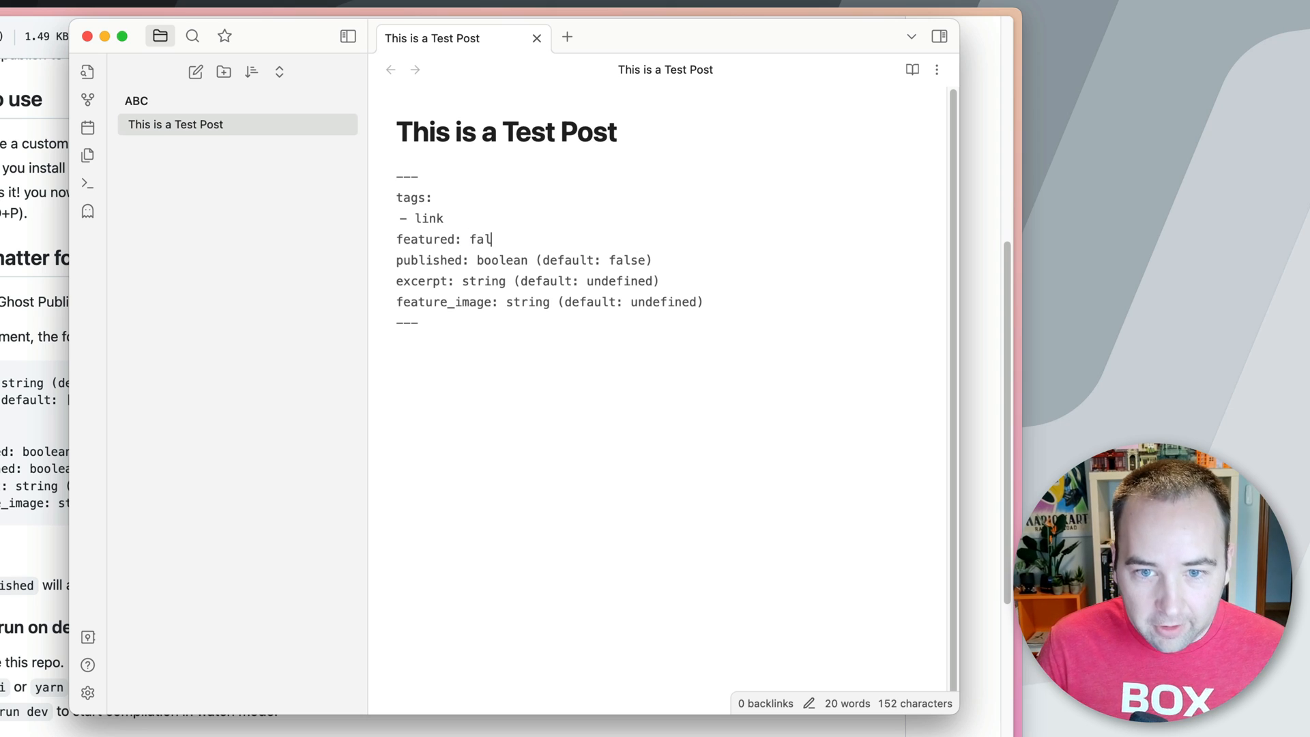
type("se")
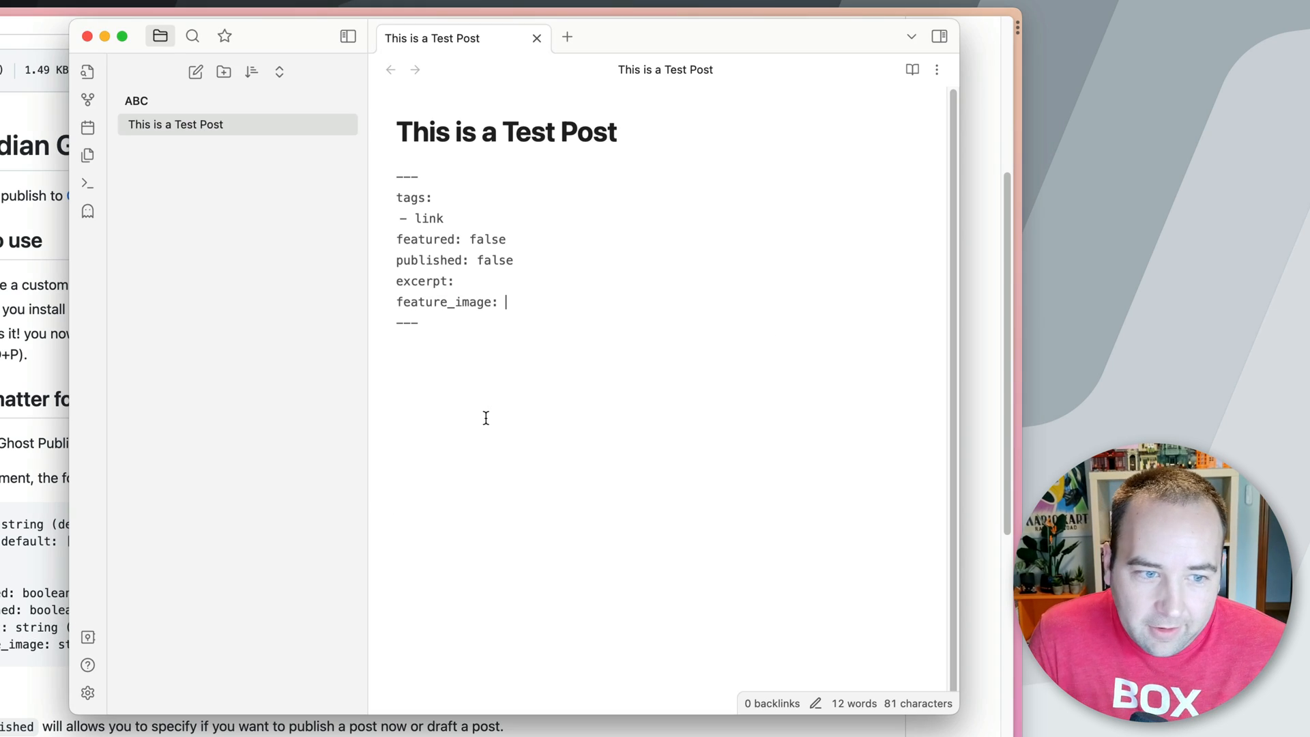
mouse_move(531, 353)
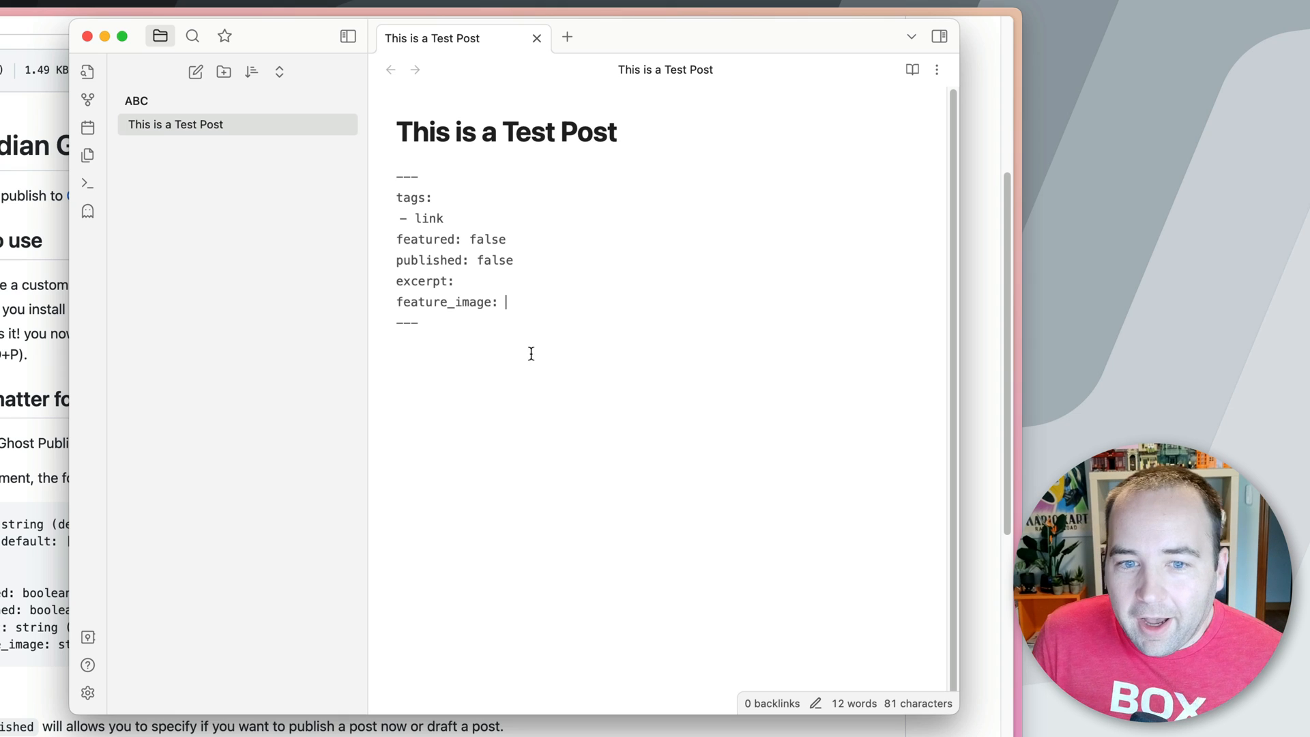
mouse_move(493, 236)
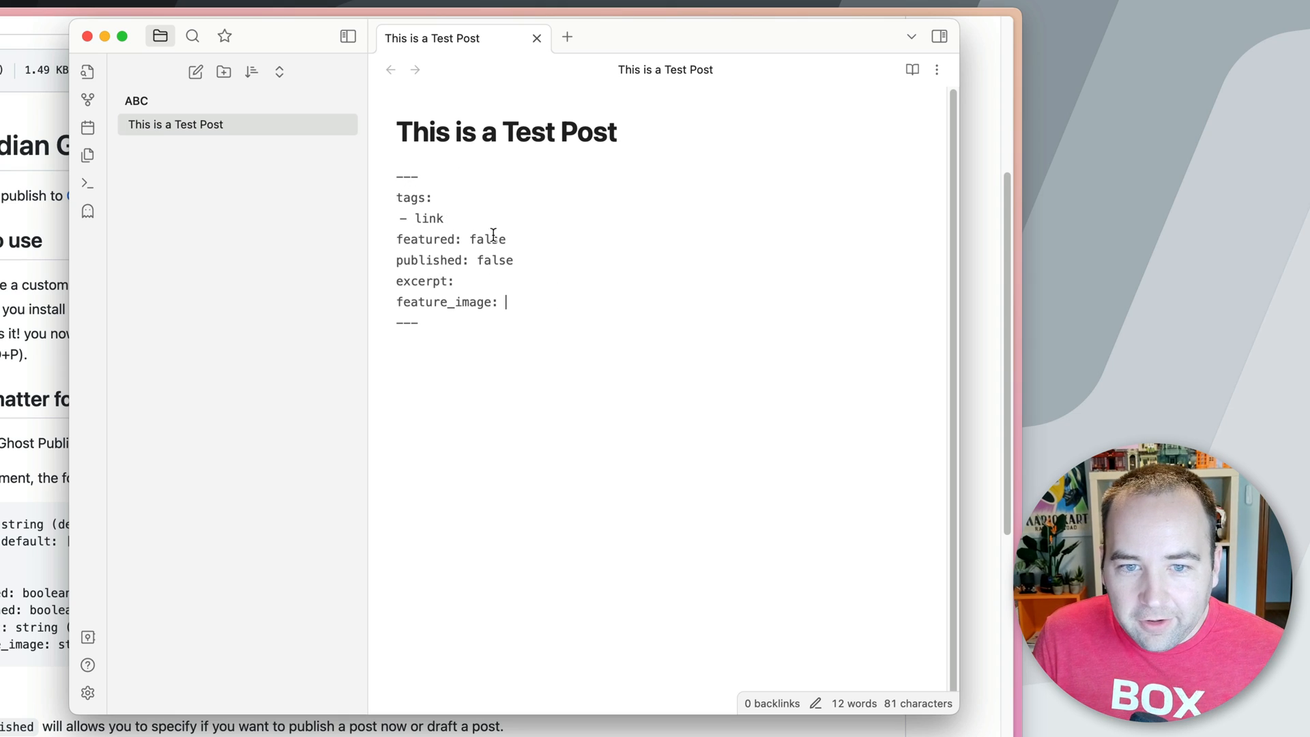
mouse_move(628, 393)
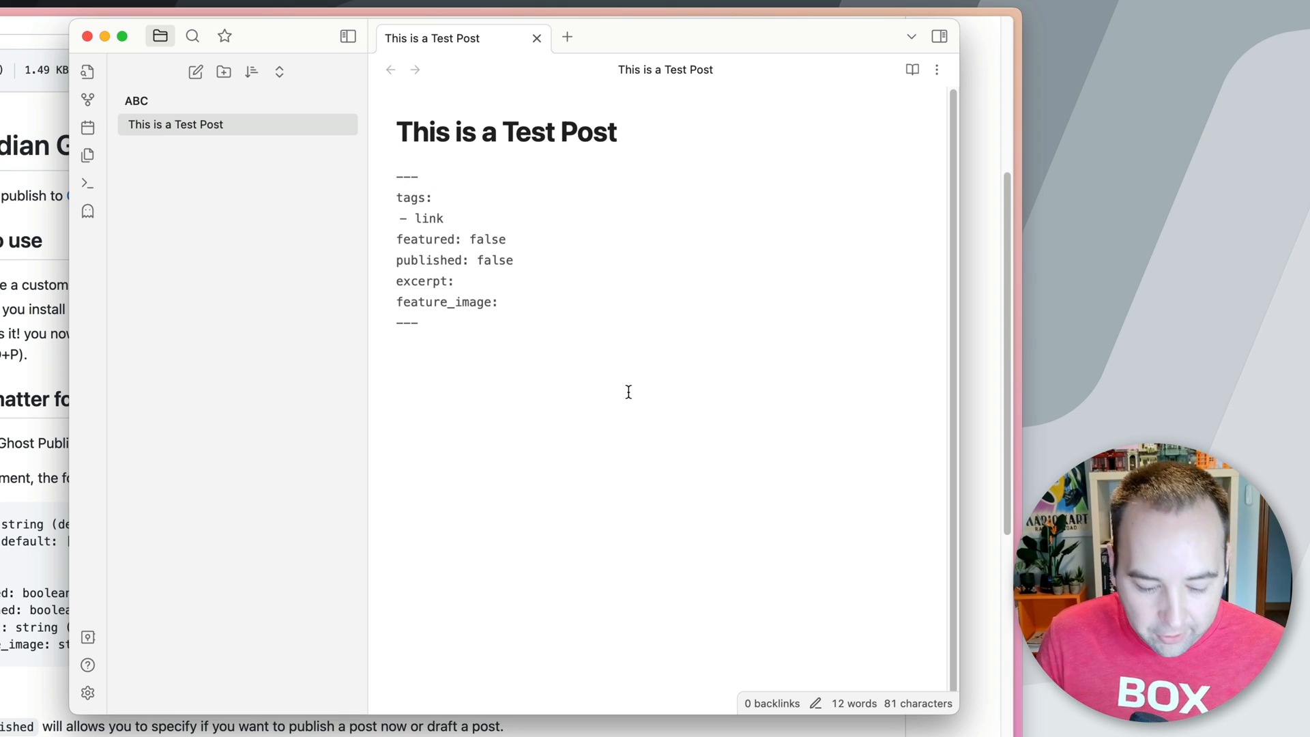
Step: Write the body line 'This is a test post with bold, *italic* text, and link for good measure.'
type("This is a")
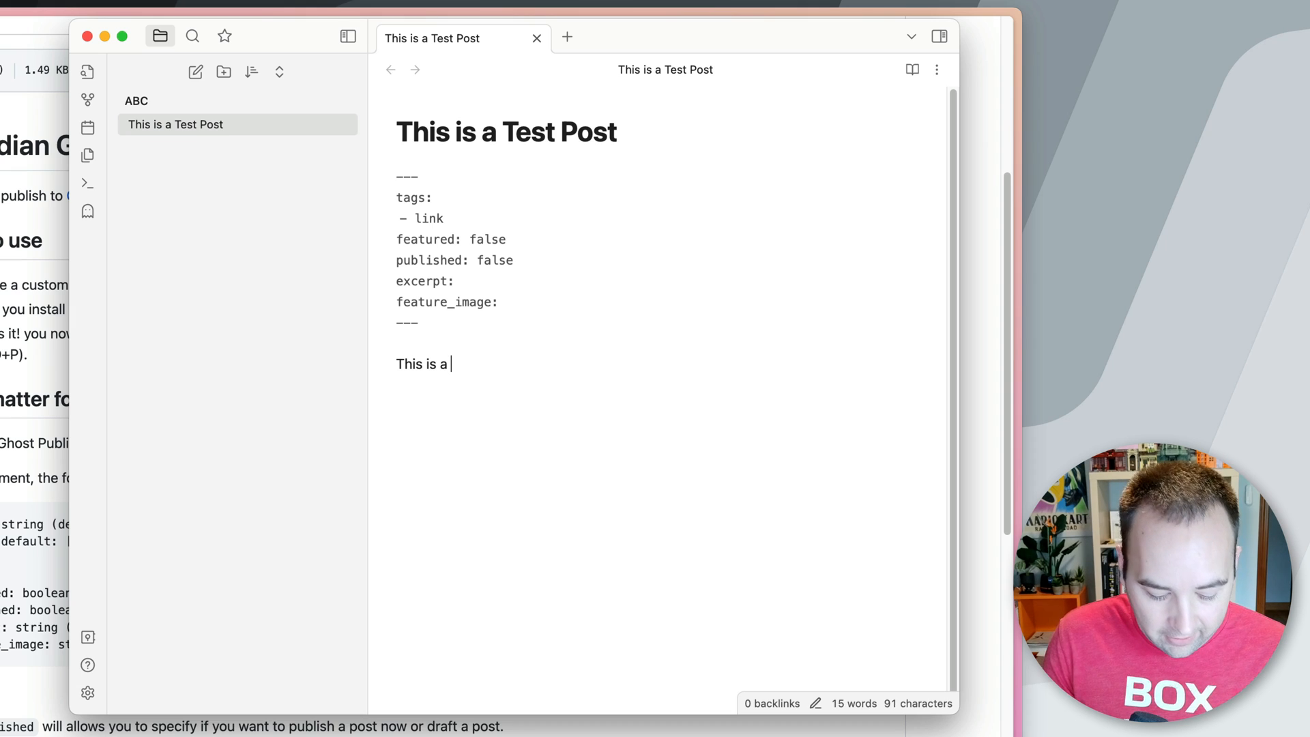
type("test post with bold text, a")
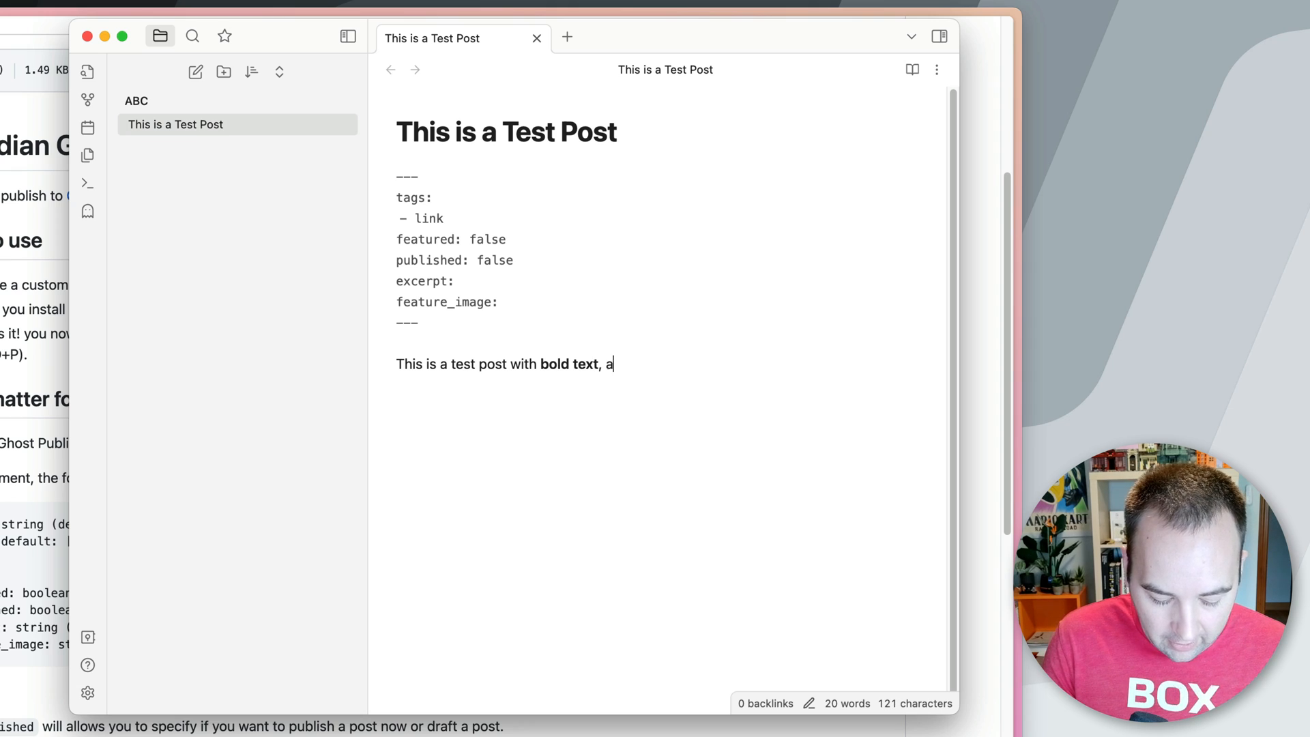
type("nd some")
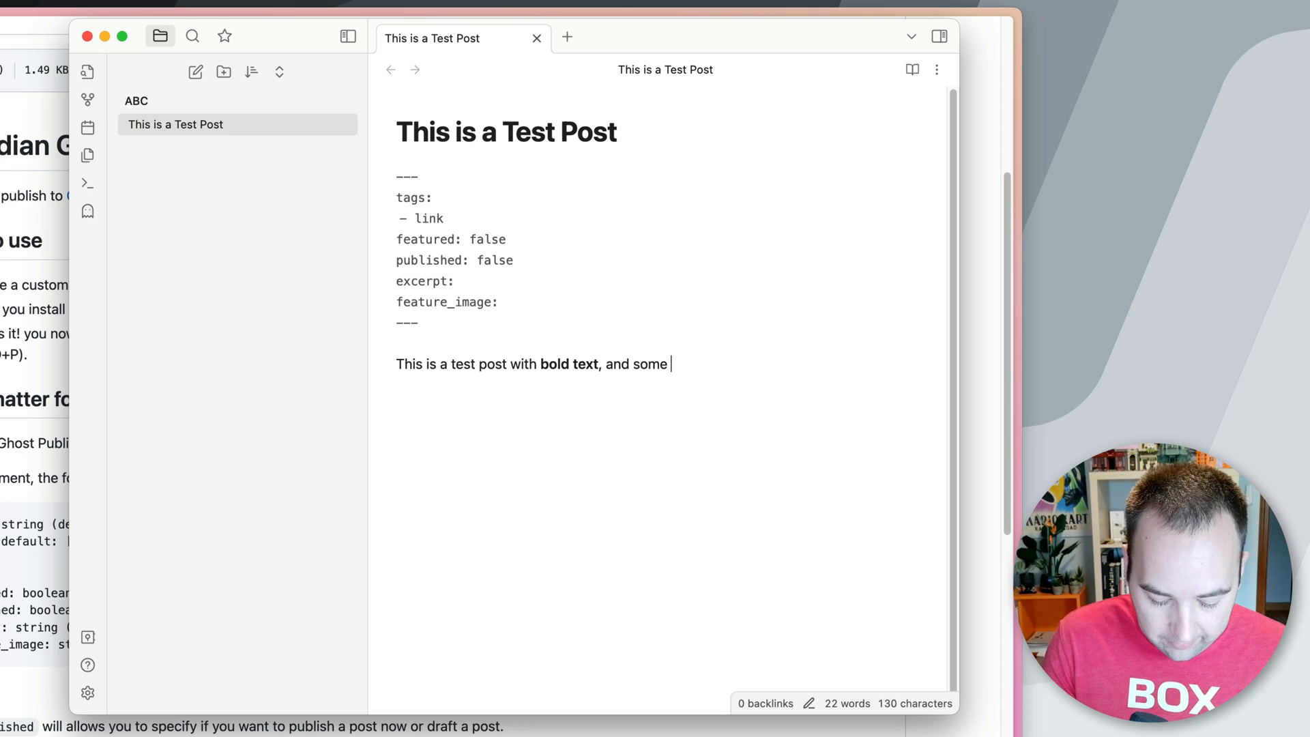
type("*italic*")
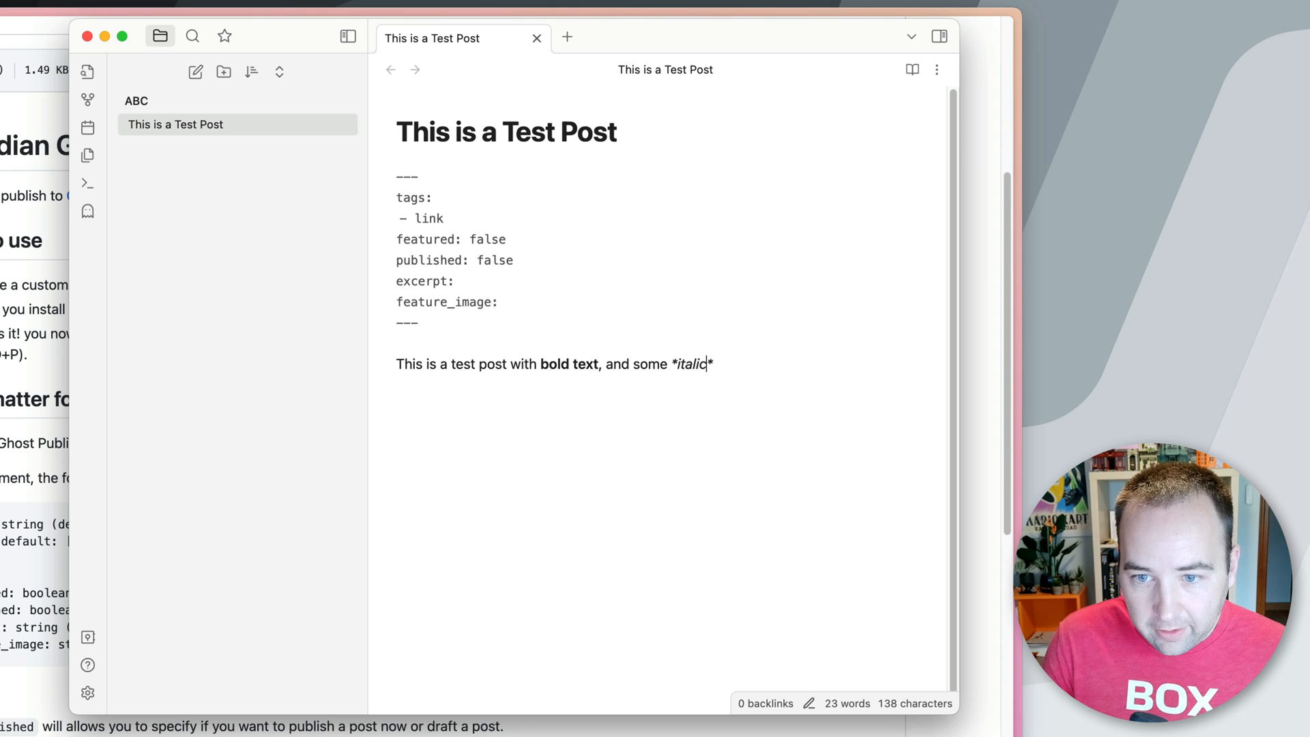
type("text, and")
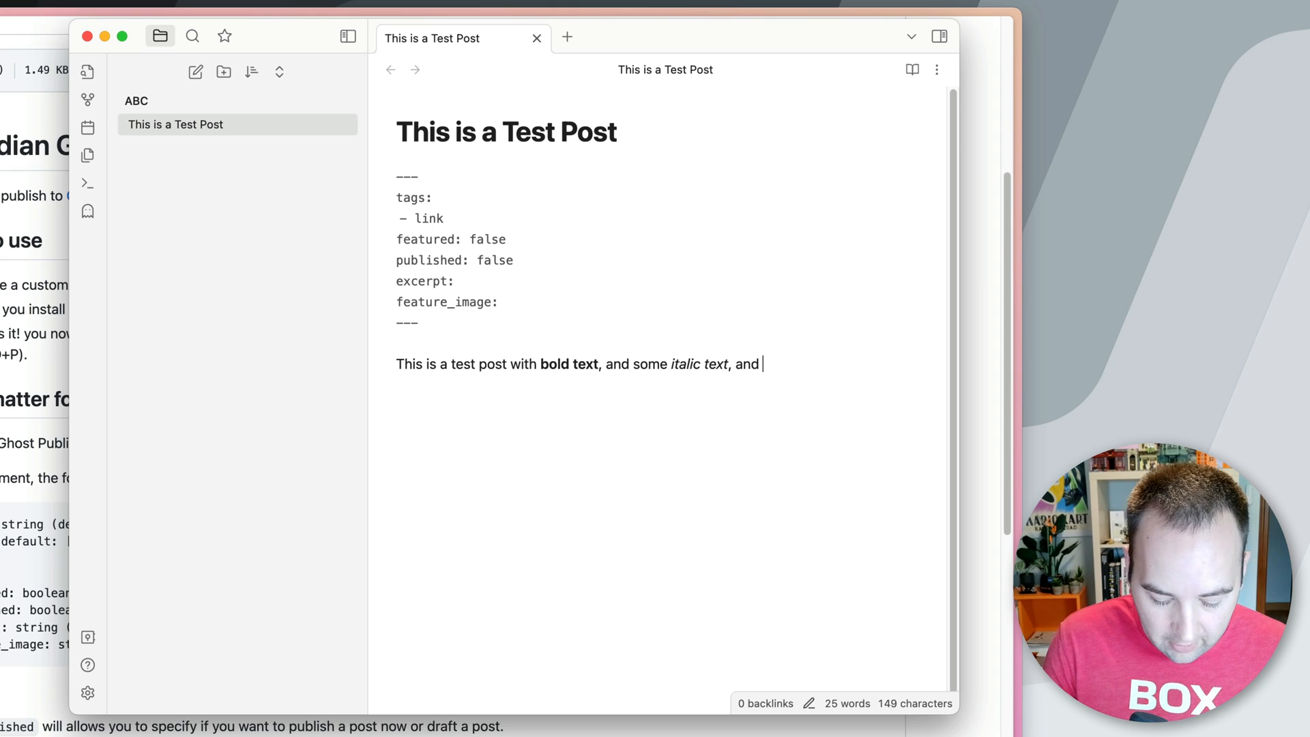
type("link for good")
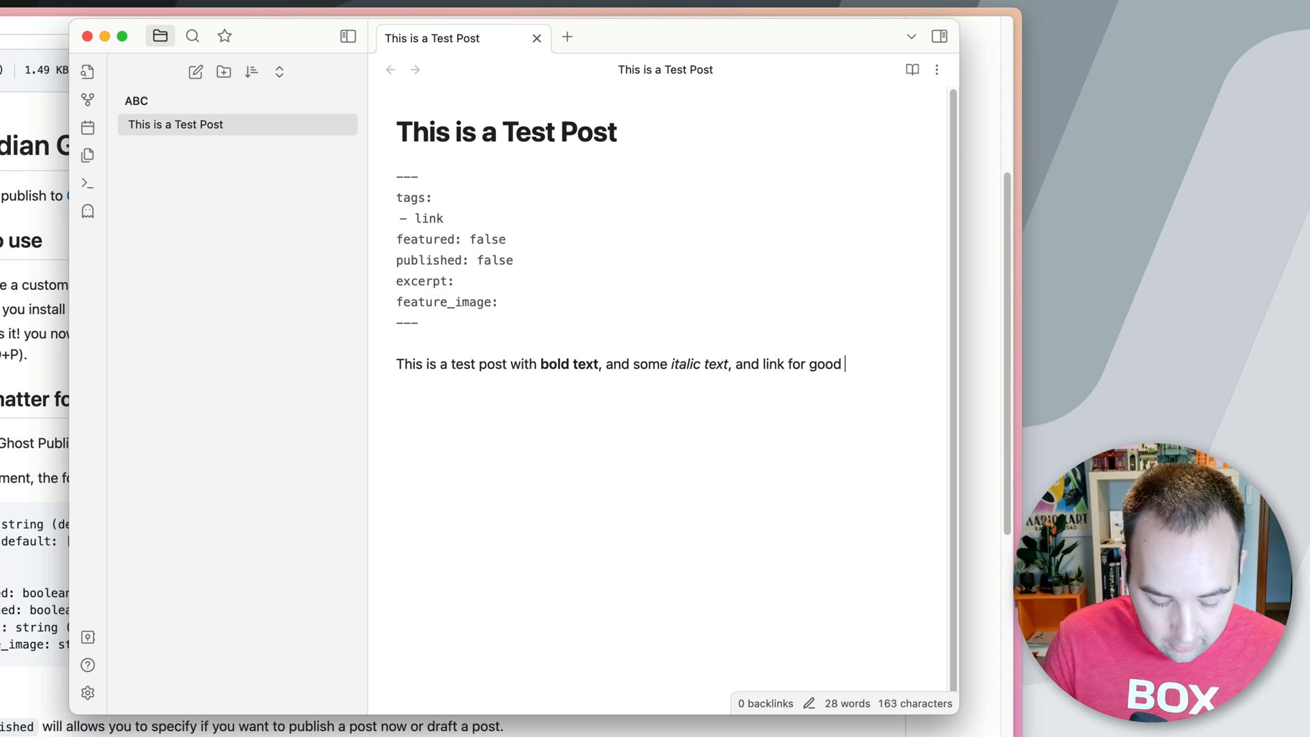
type("measure.")
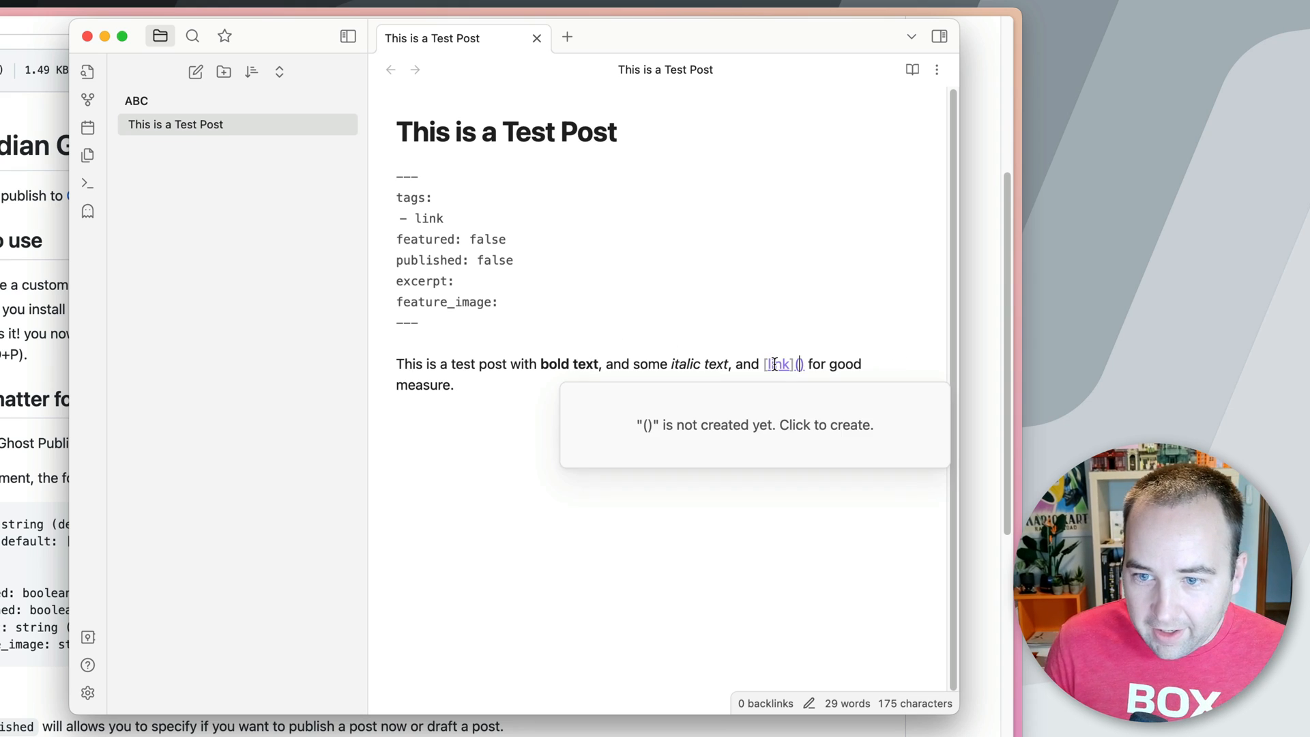
type("http")
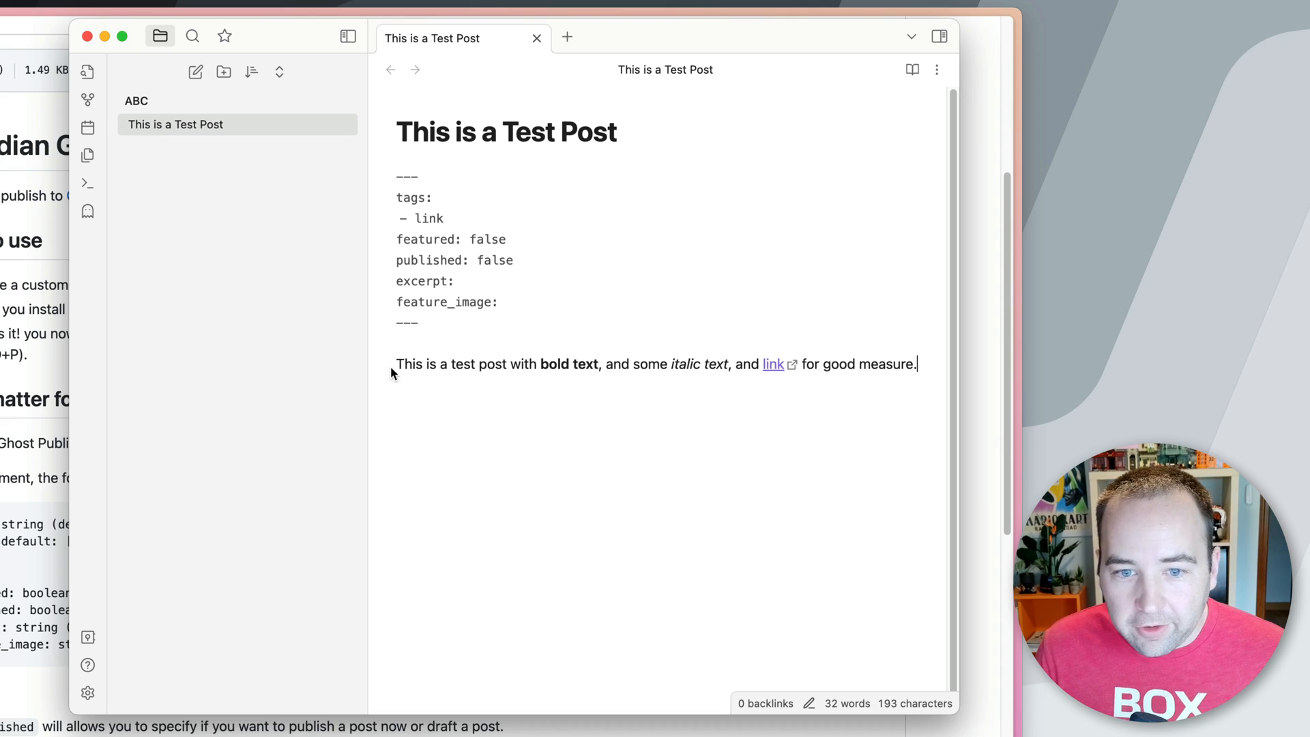
mouse_move(652, 364)
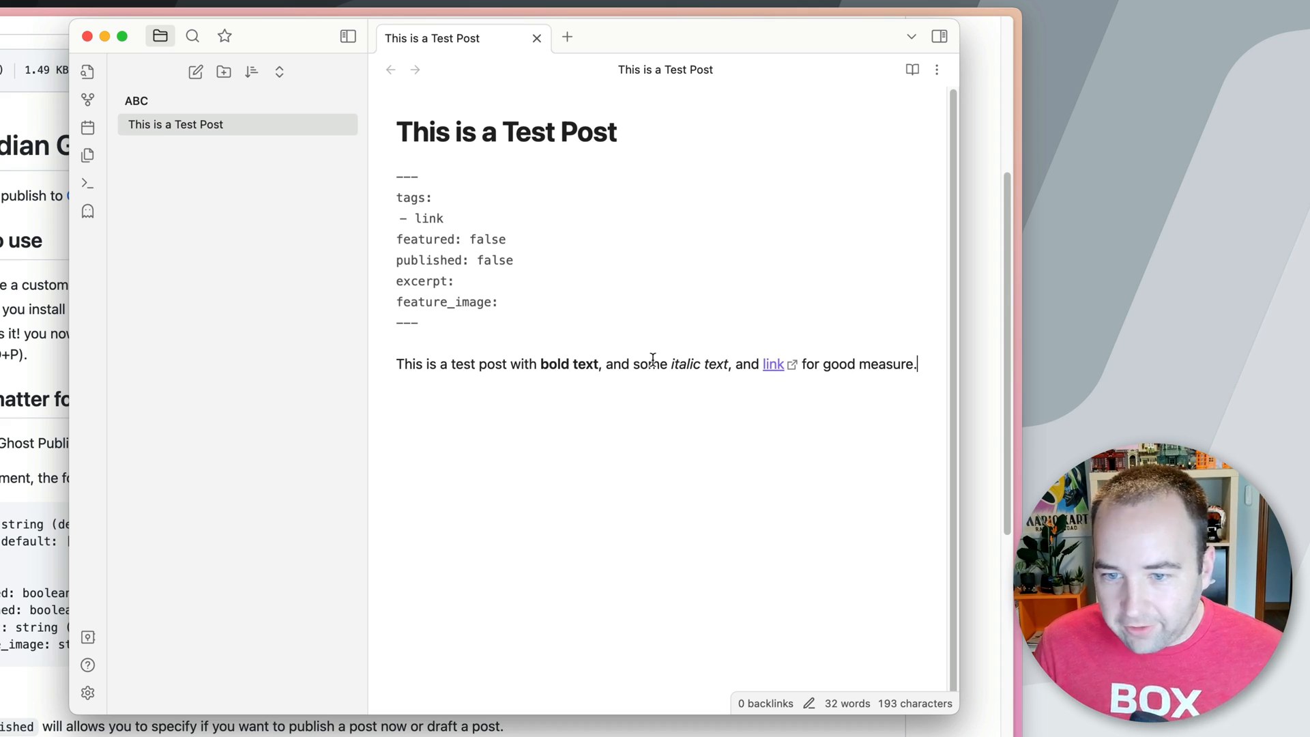
mouse_move(717, 376)
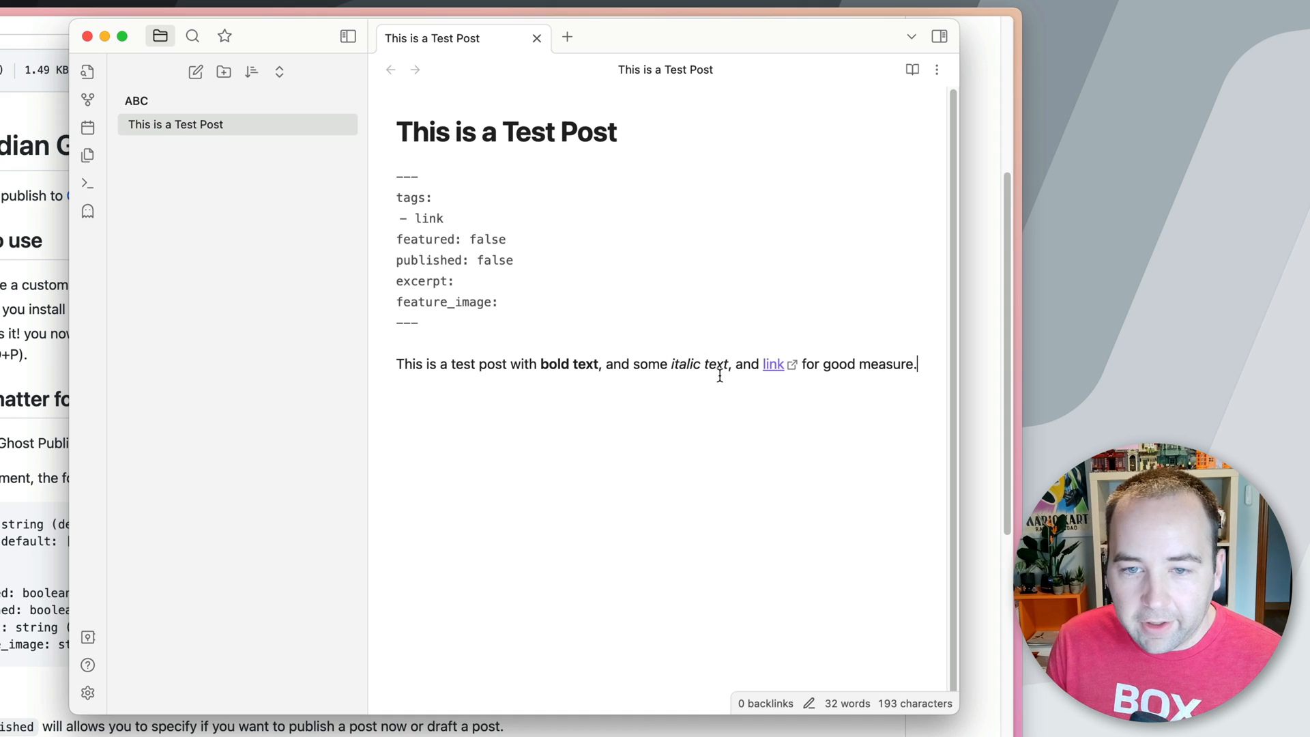
mouse_move(730, 340)
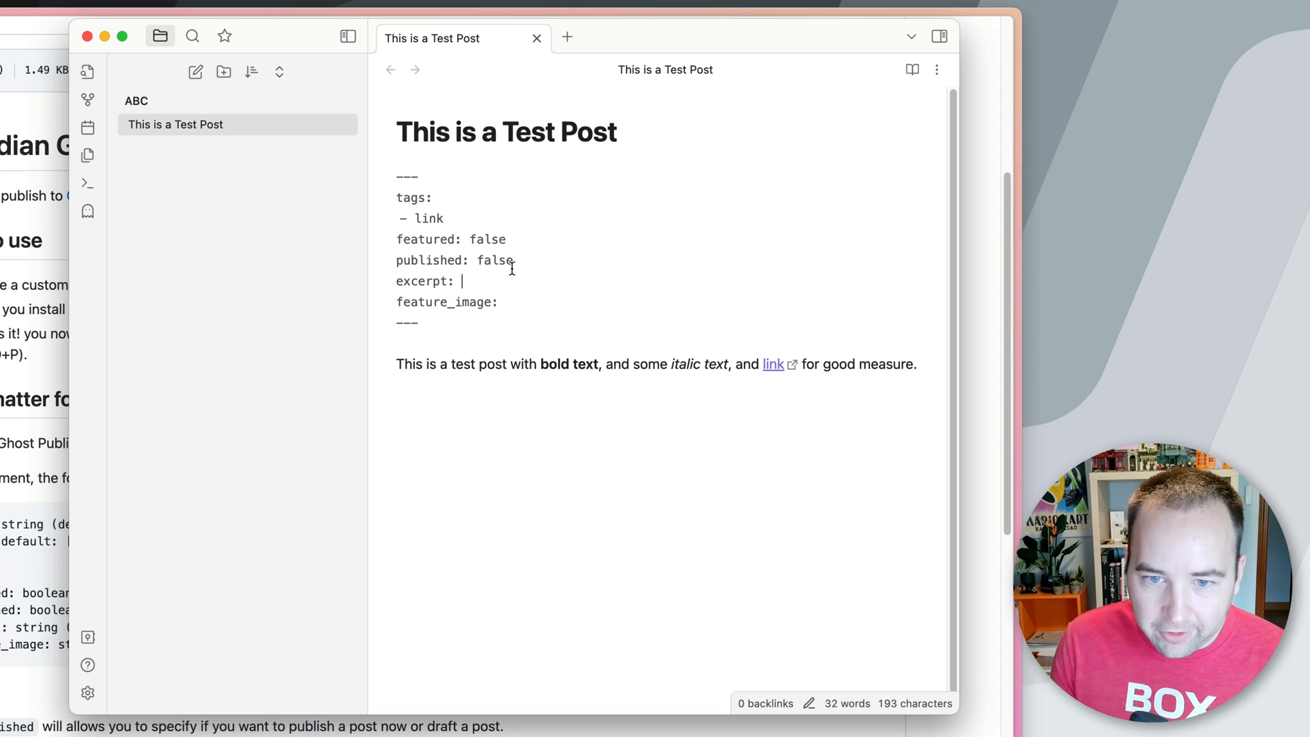
Step: Enter 'Lorem ipsum' as the excerpt and check the published, excerpt and feature_image lines
type("Lorem ip")
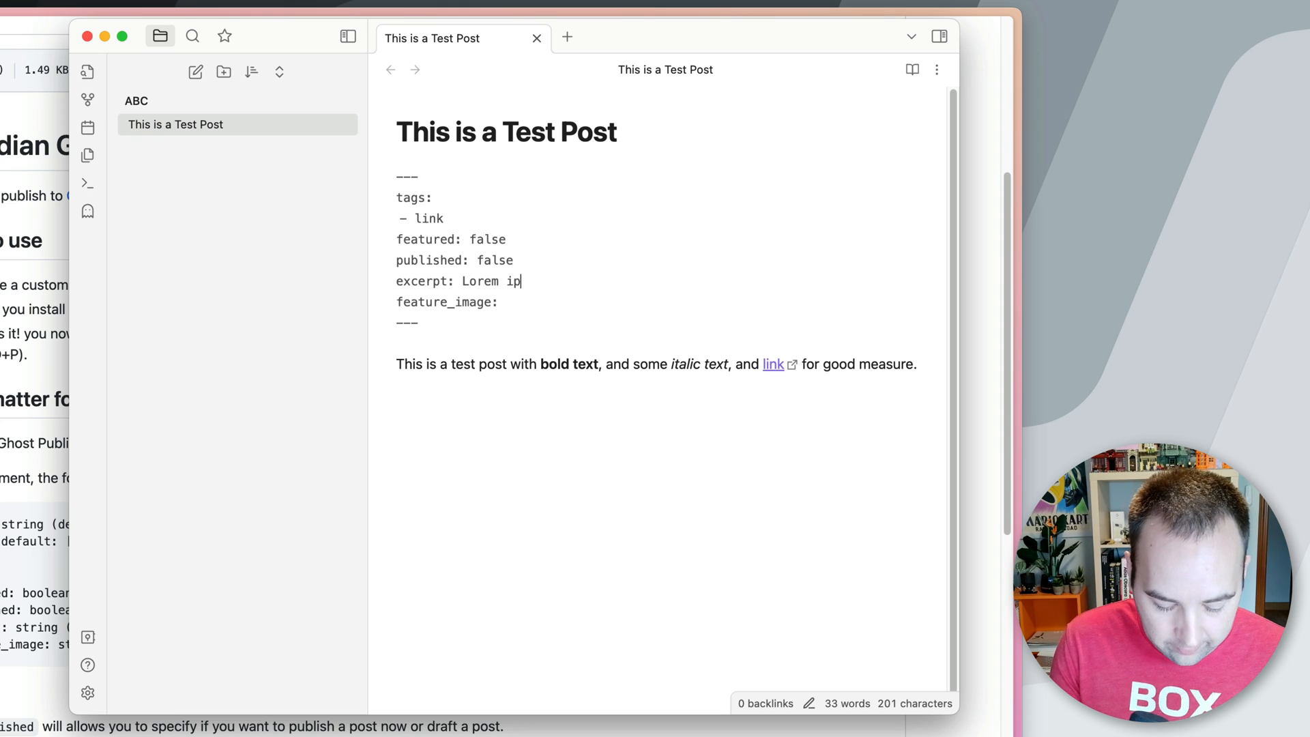
type("sum")
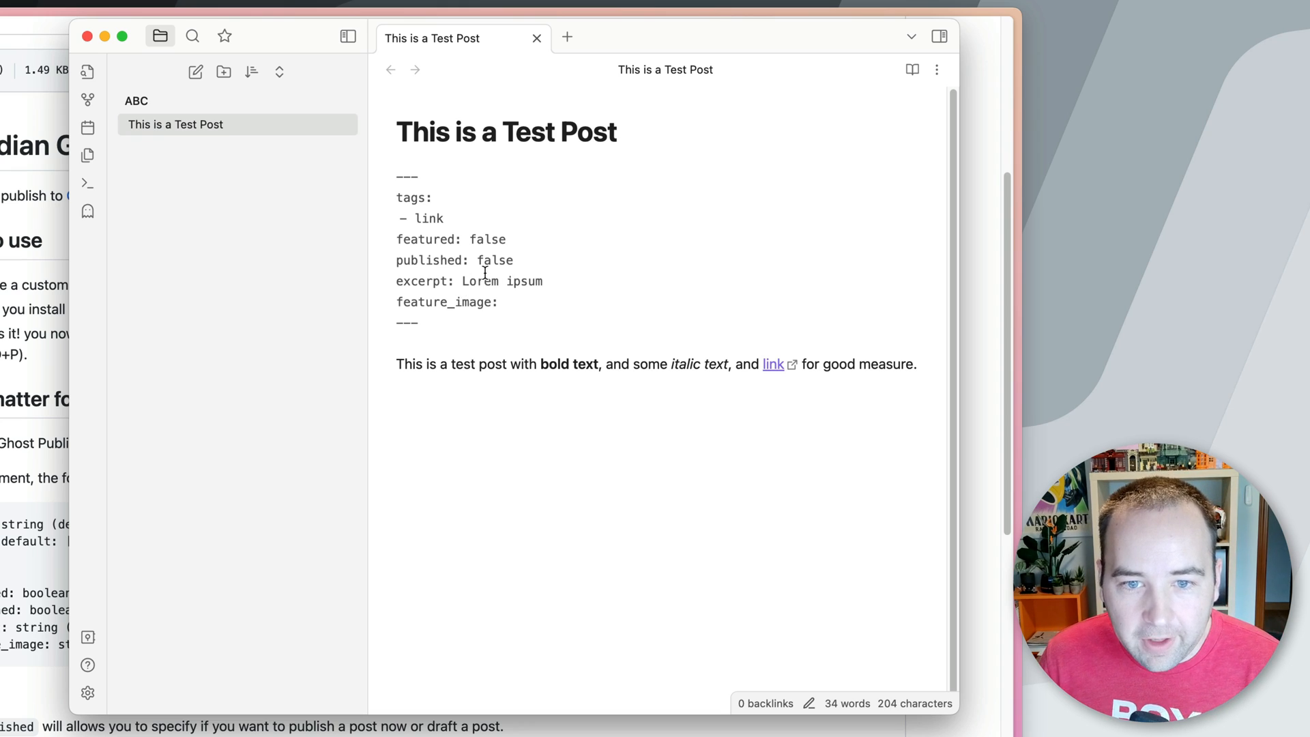
double_click(493, 260)
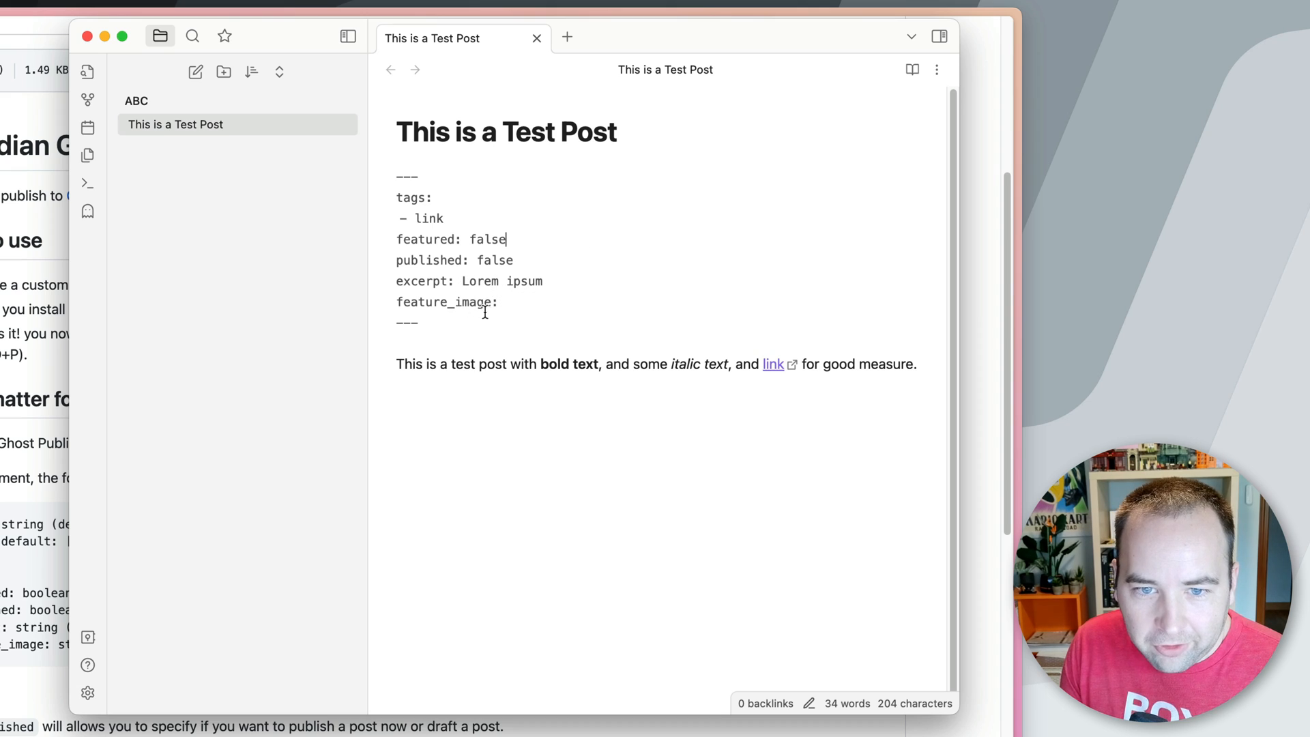
mouse_move(426, 134)
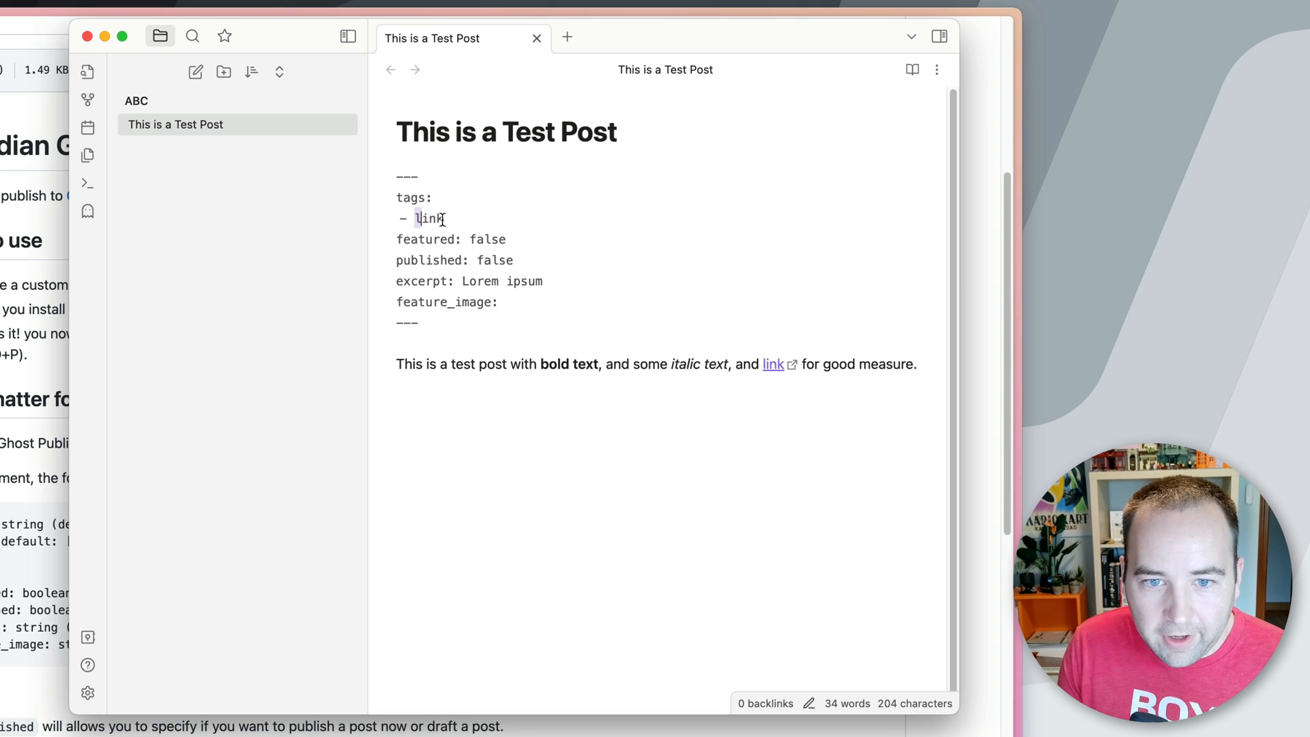
mouse_move(483, 242)
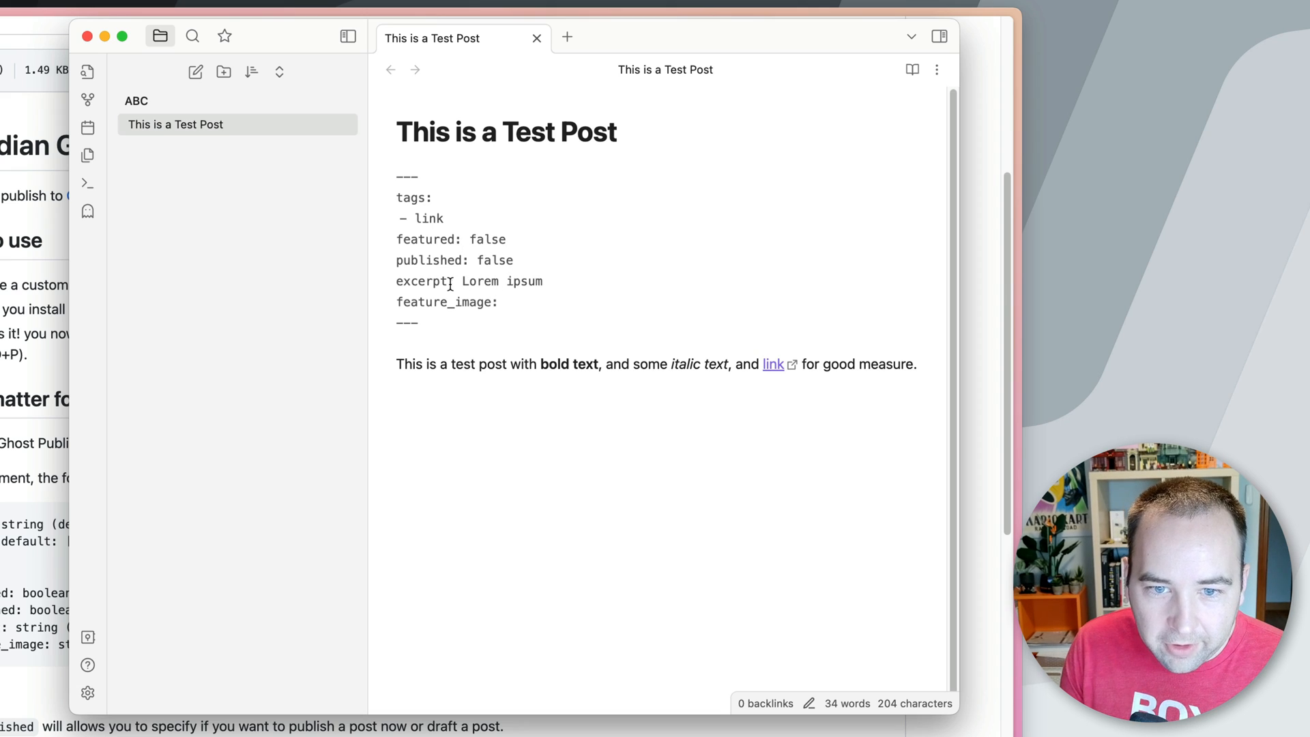
double_click(501, 281)
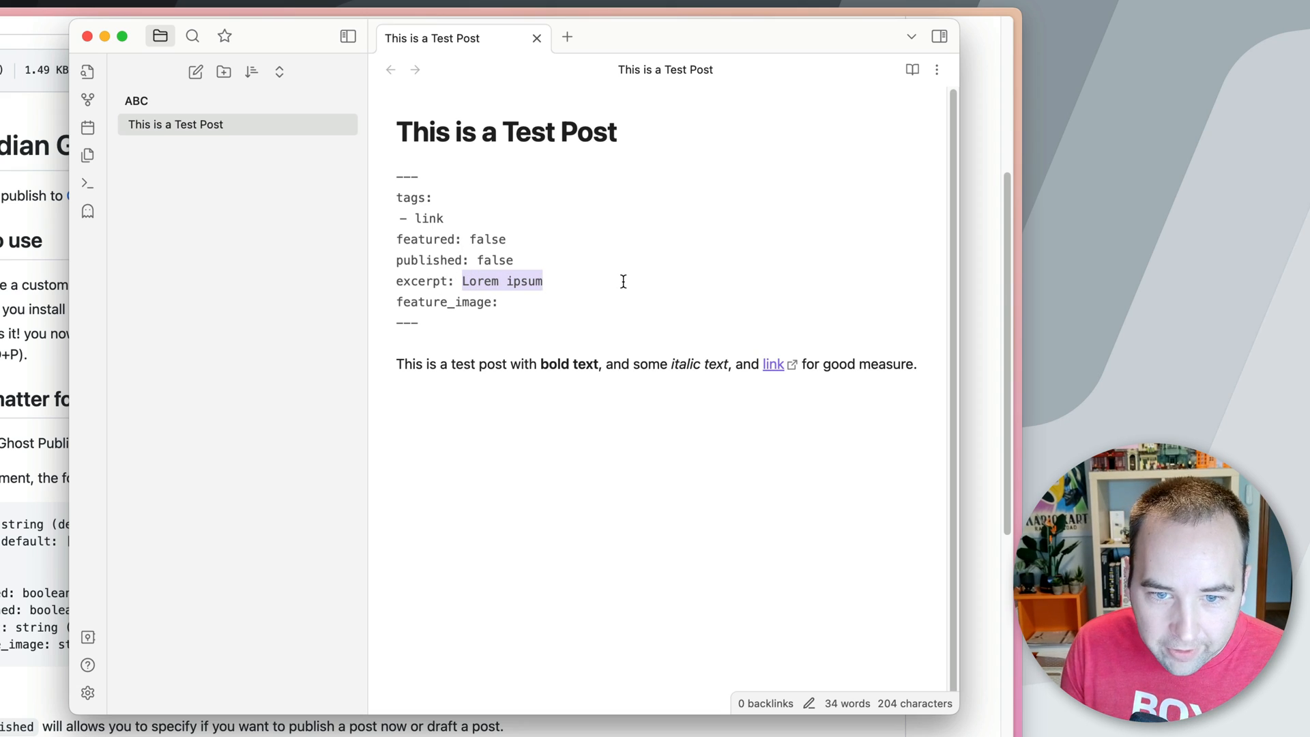
left_click(506, 302)
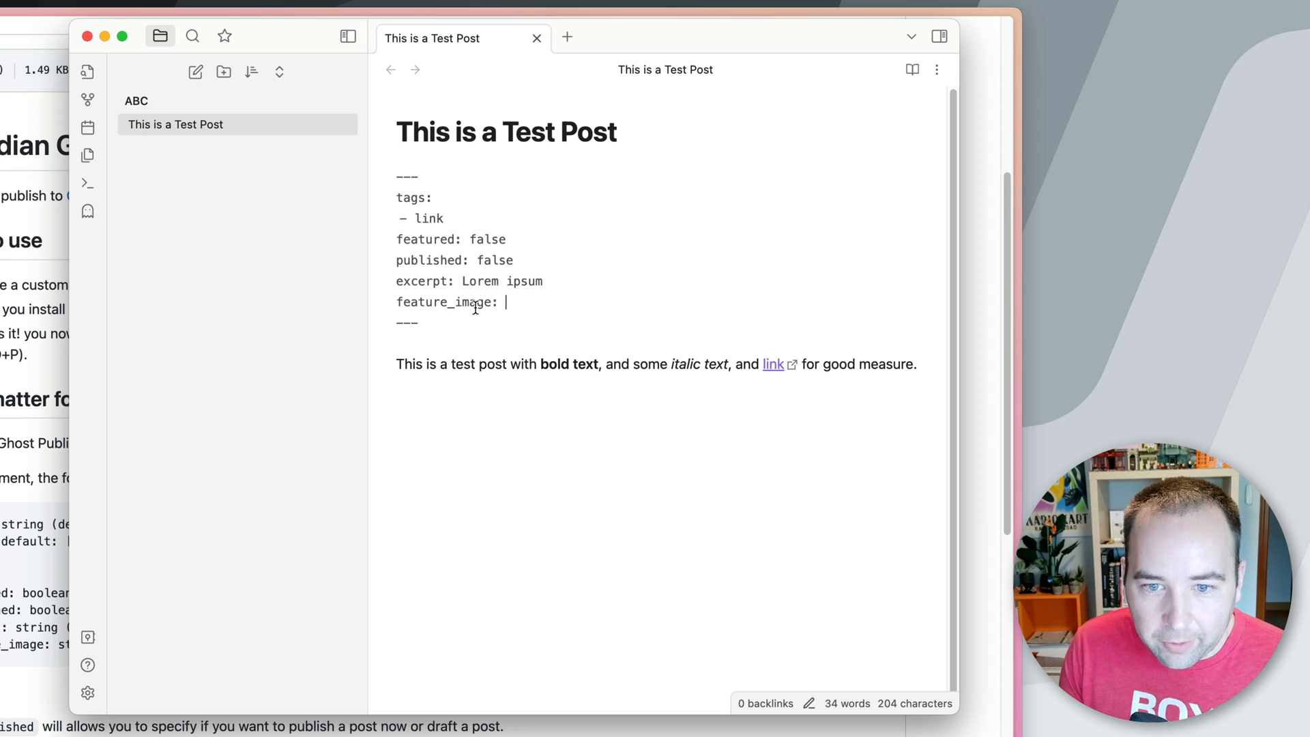
mouse_move(528, 365)
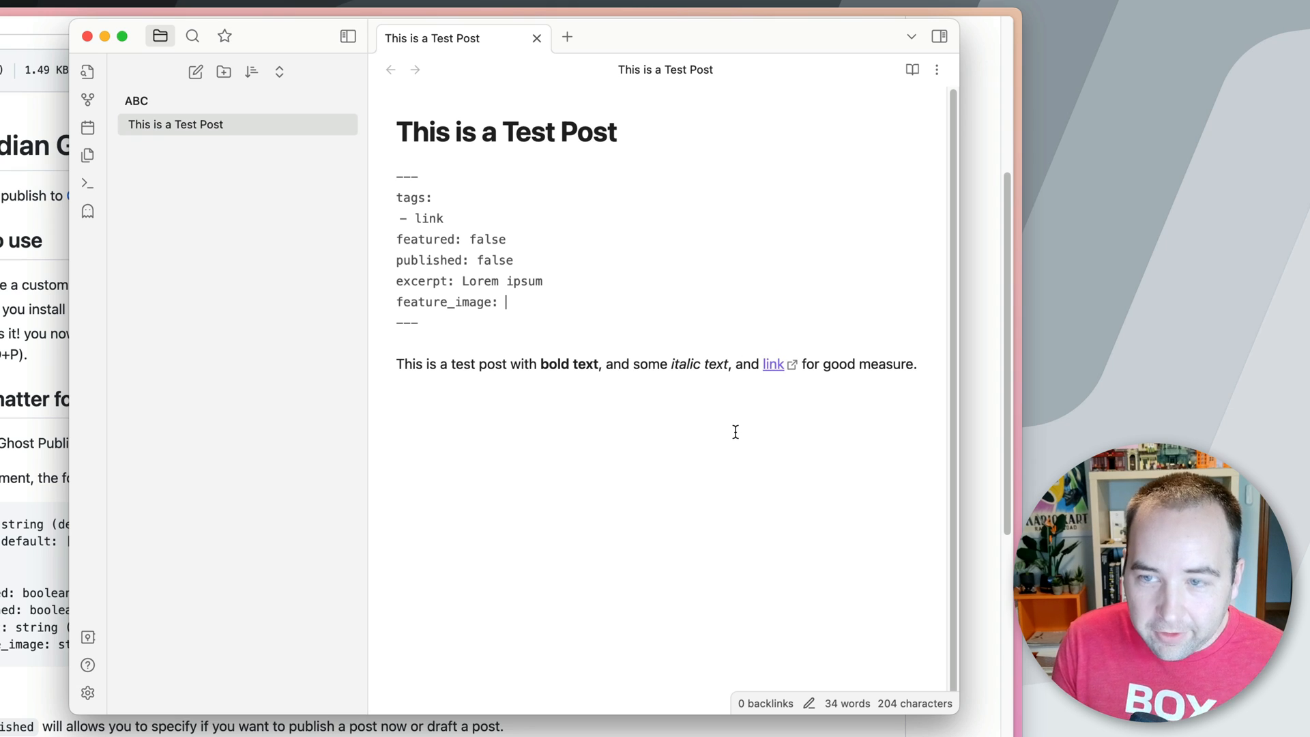
key("cmd+p")
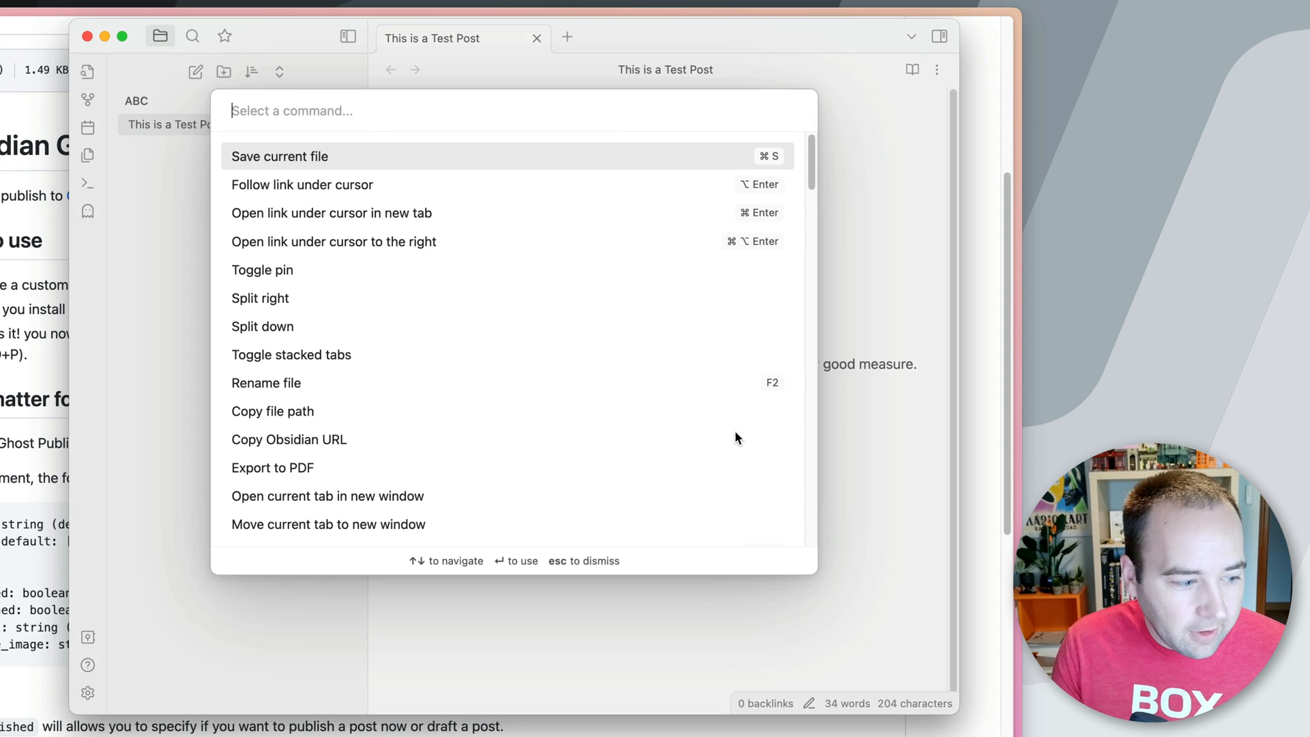
mouse_move(659, 383)
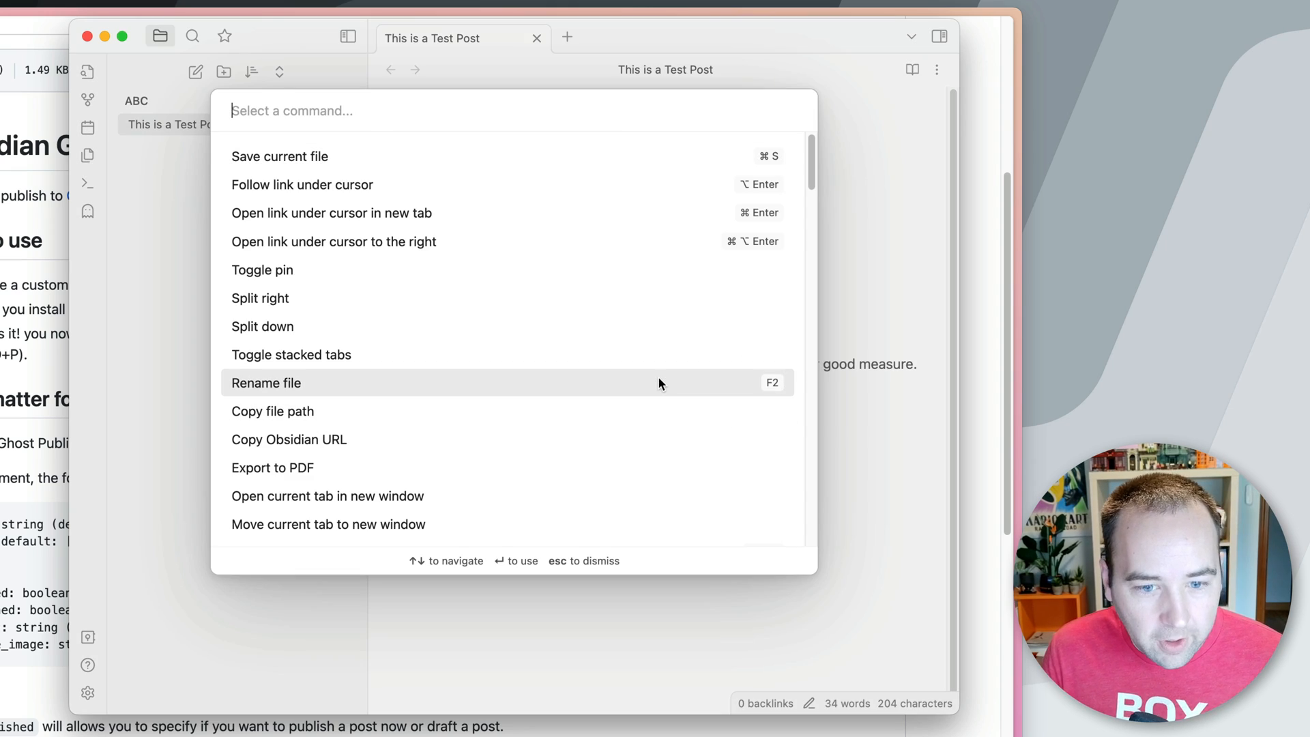
Step: Search commands for 'ghost', then publish the note with the Publish Ghost ribbon icon
type("ghost")
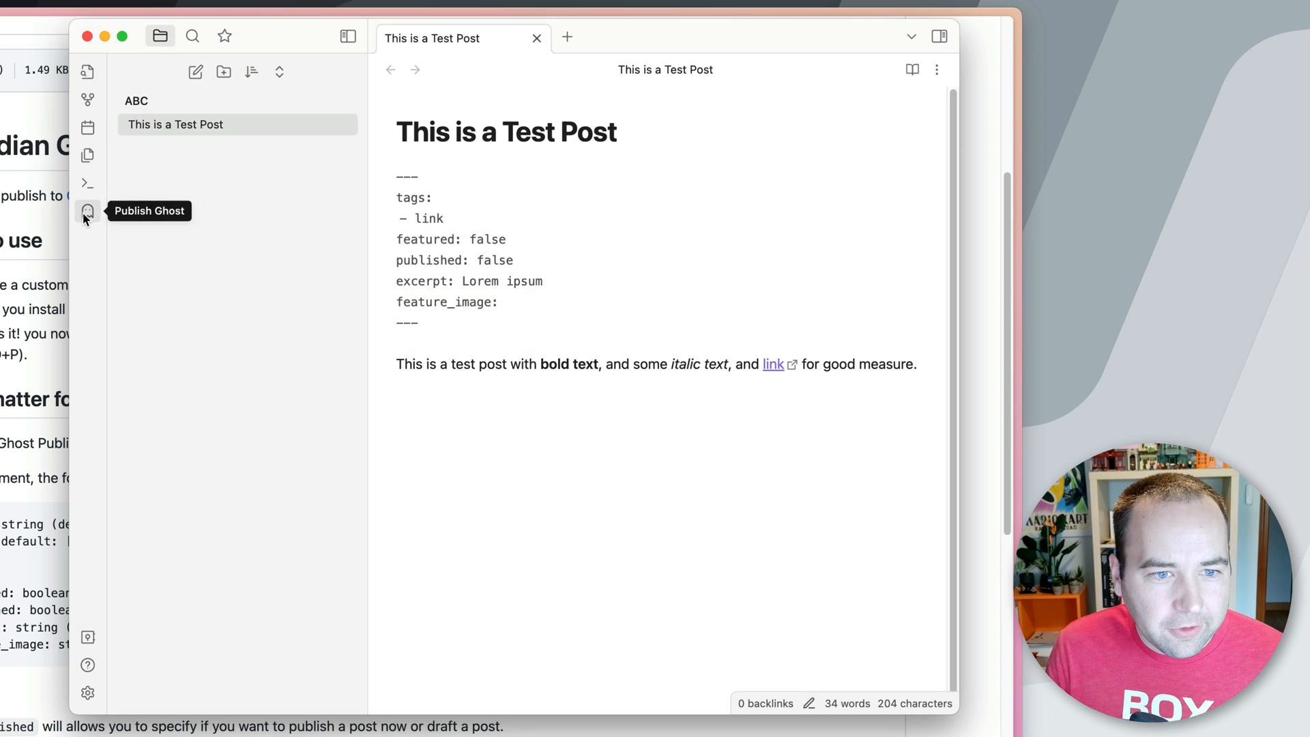
left_click(87, 211)
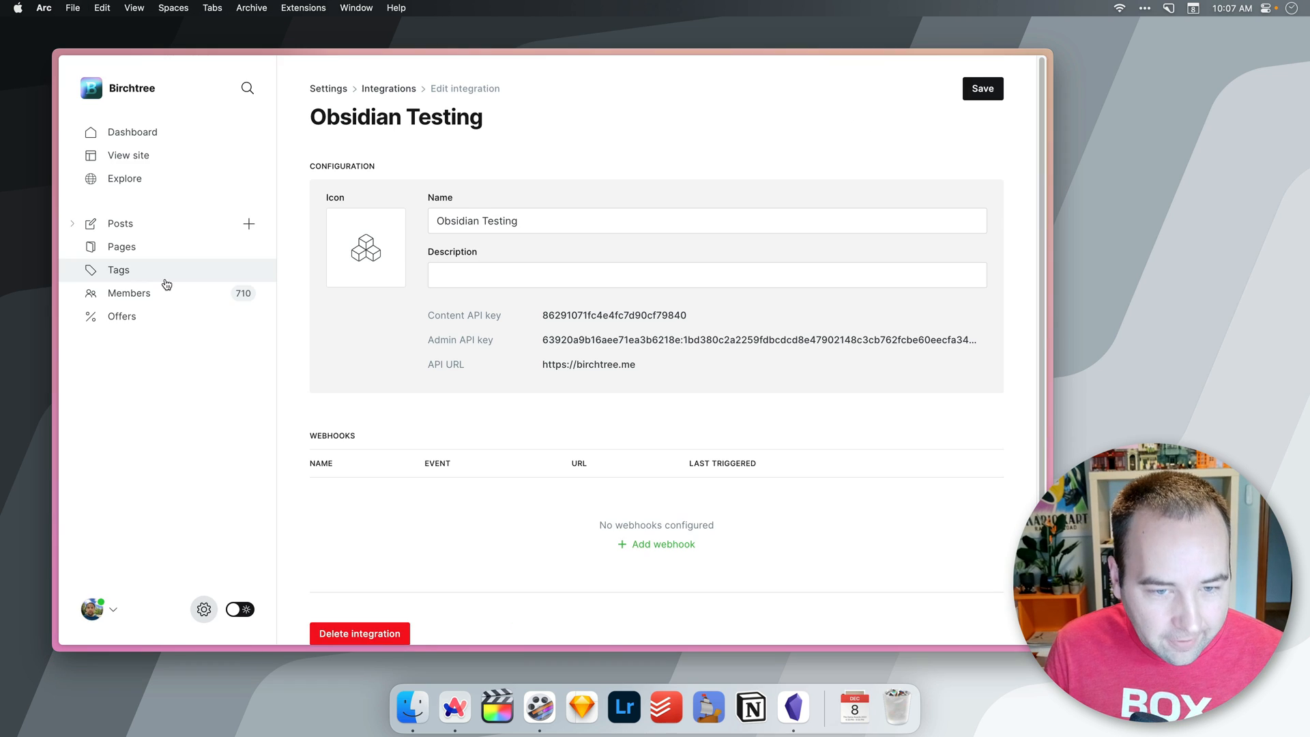
mouse_move(119, 223)
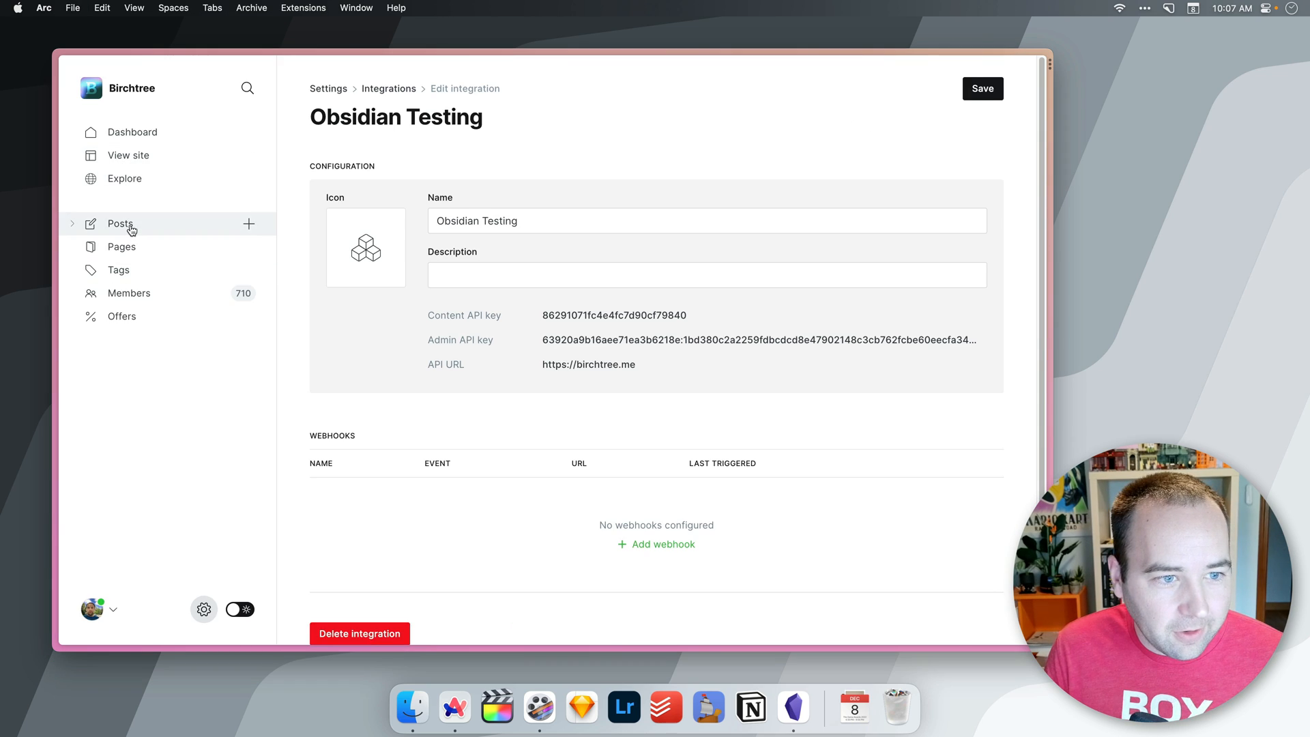
Step: Open the 'This is a Test Post' draft from Posts and scroll through its post settings
left_click(119, 224)
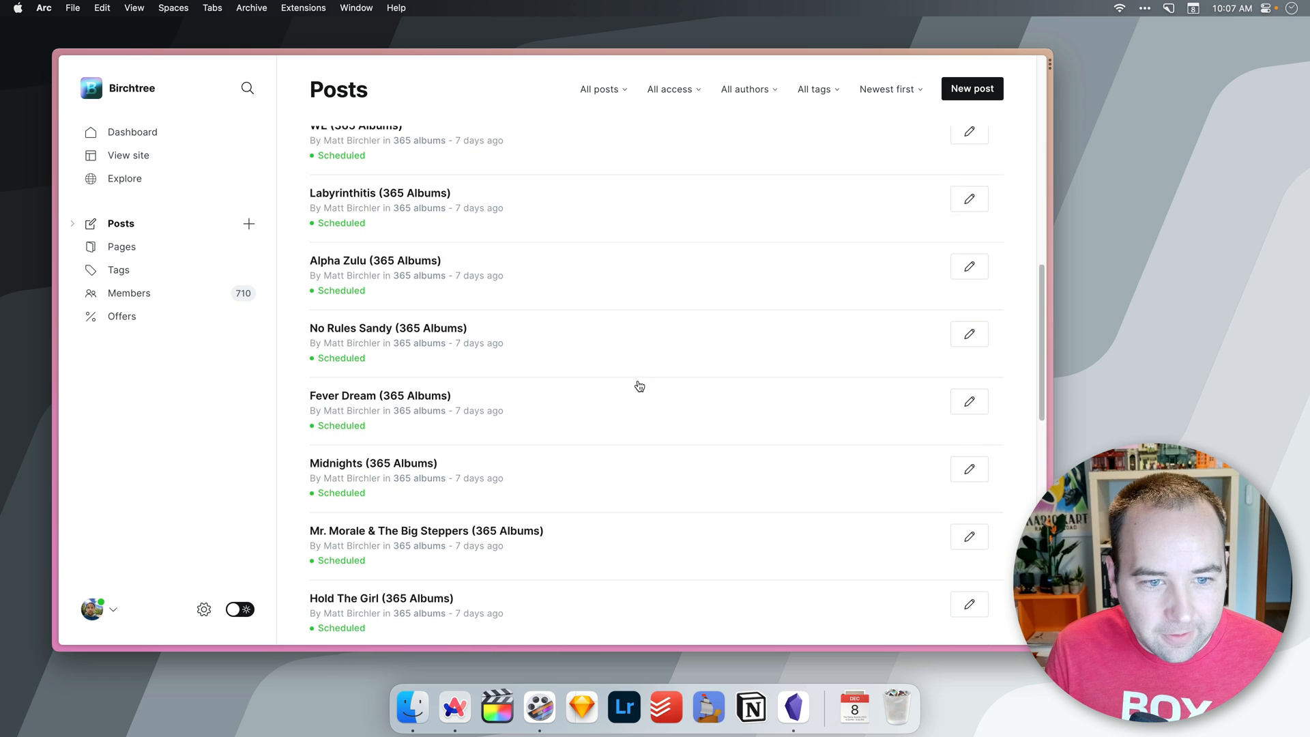
left_click(972, 88)
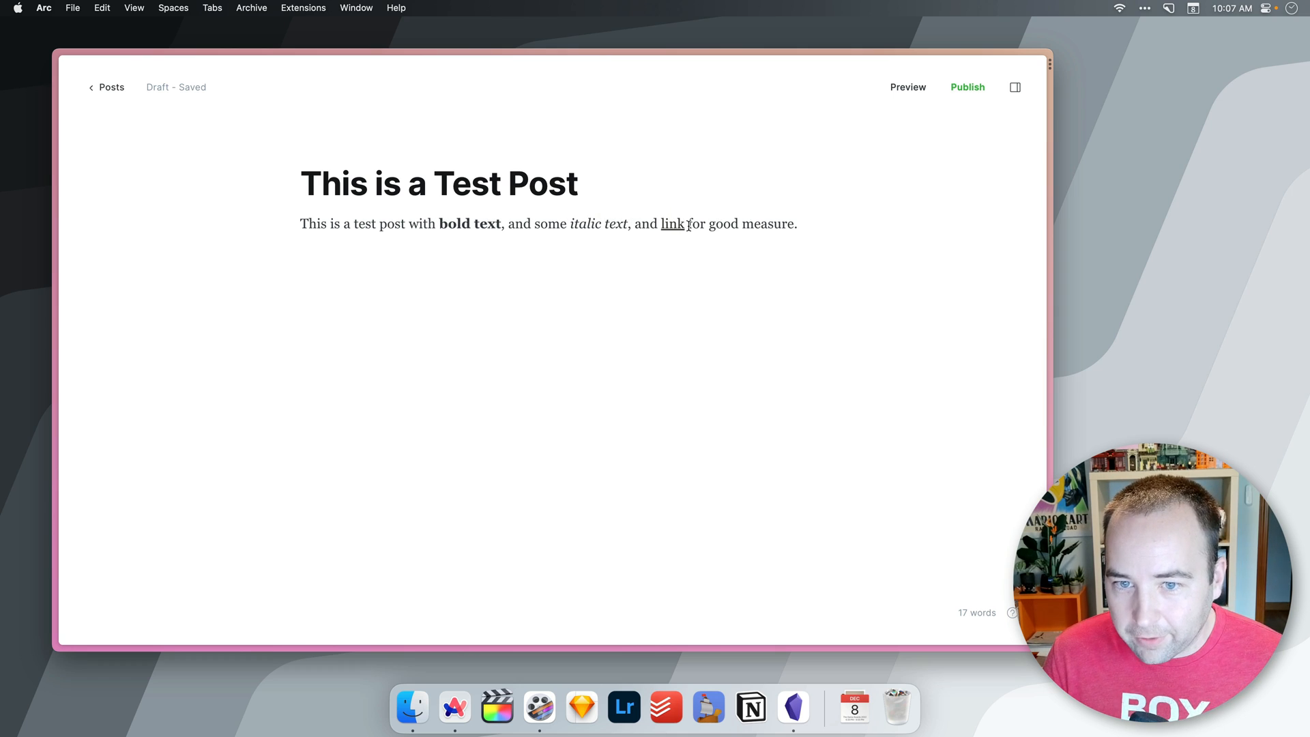
left_click(1015, 87)
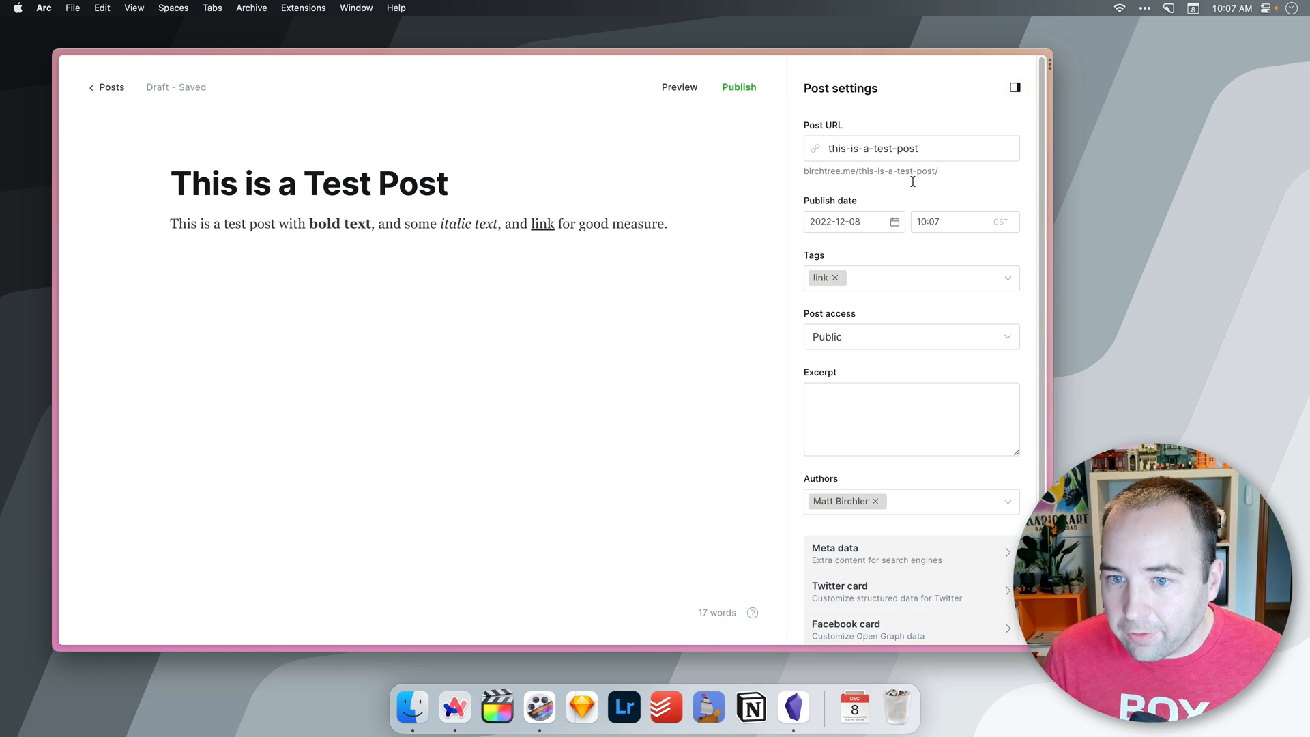
mouse_move(882, 311)
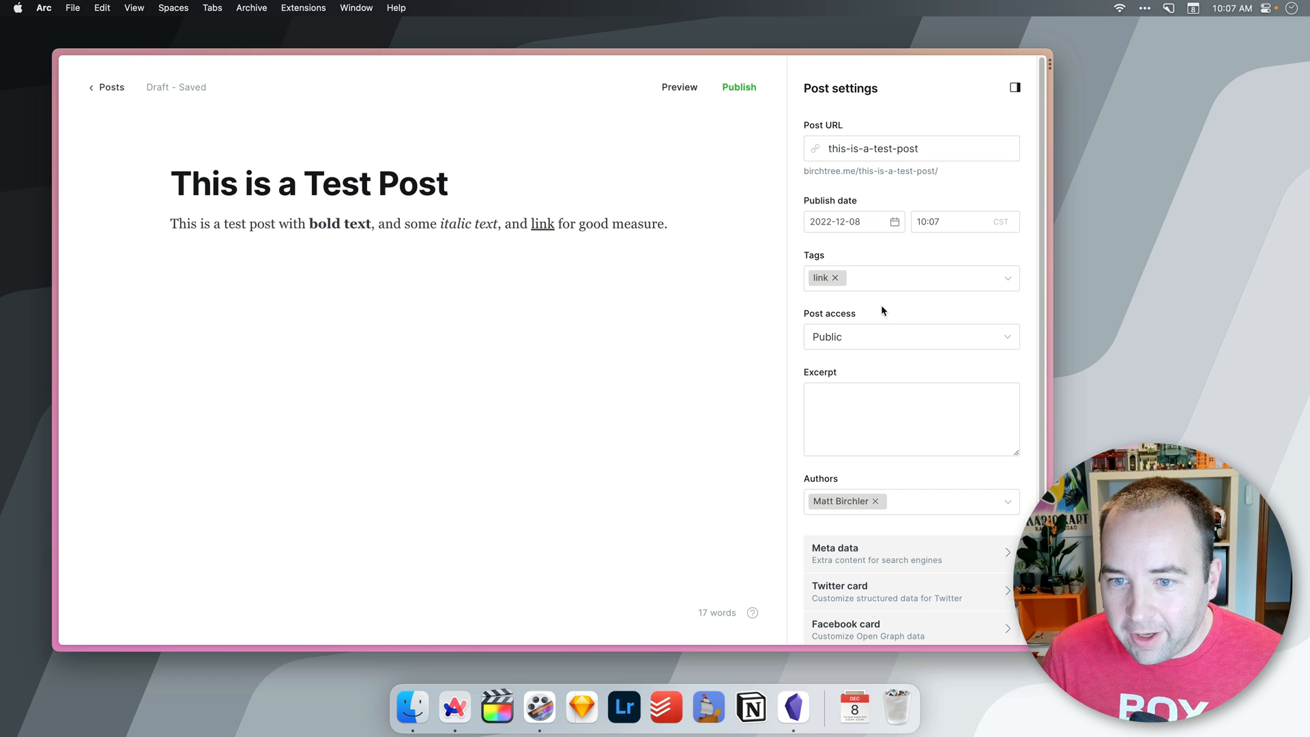
scroll("down", 3)
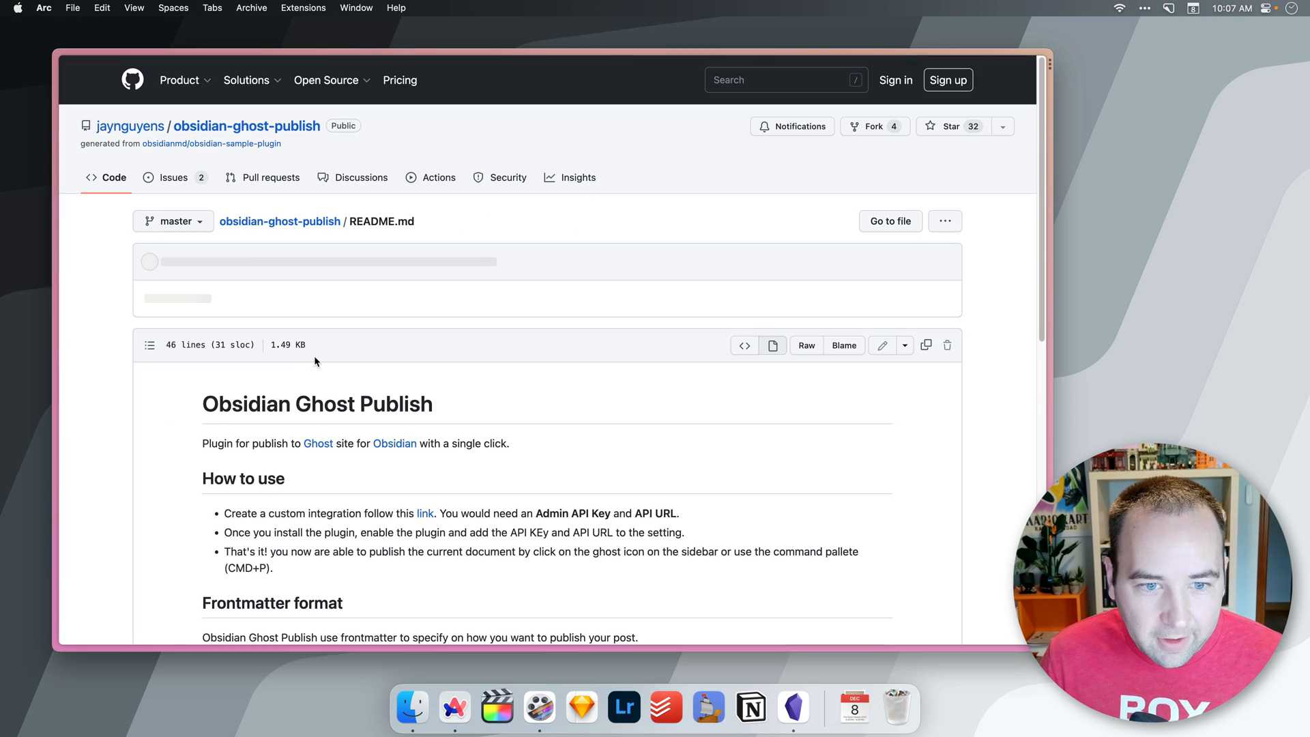
Step: Return to Posts, reopen the draft test post and show its settings panel again
scroll("down", 3)
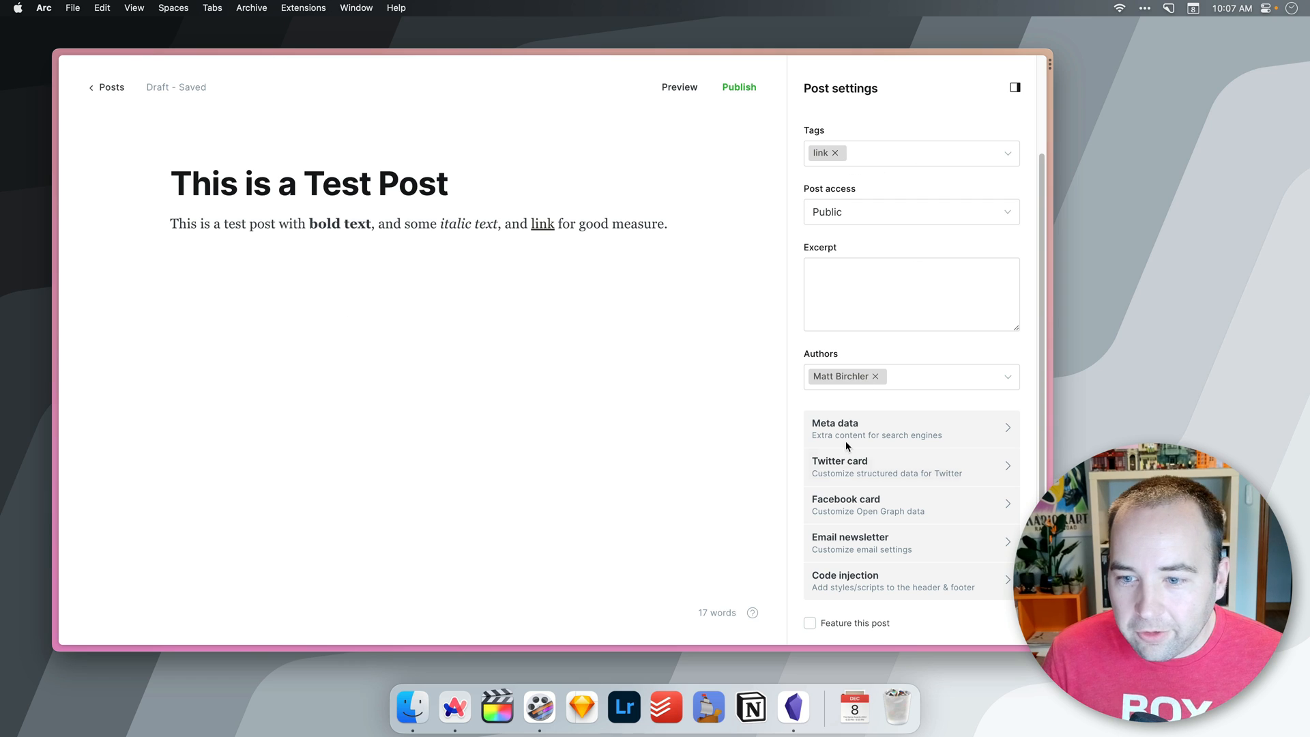
left_click(106, 86)
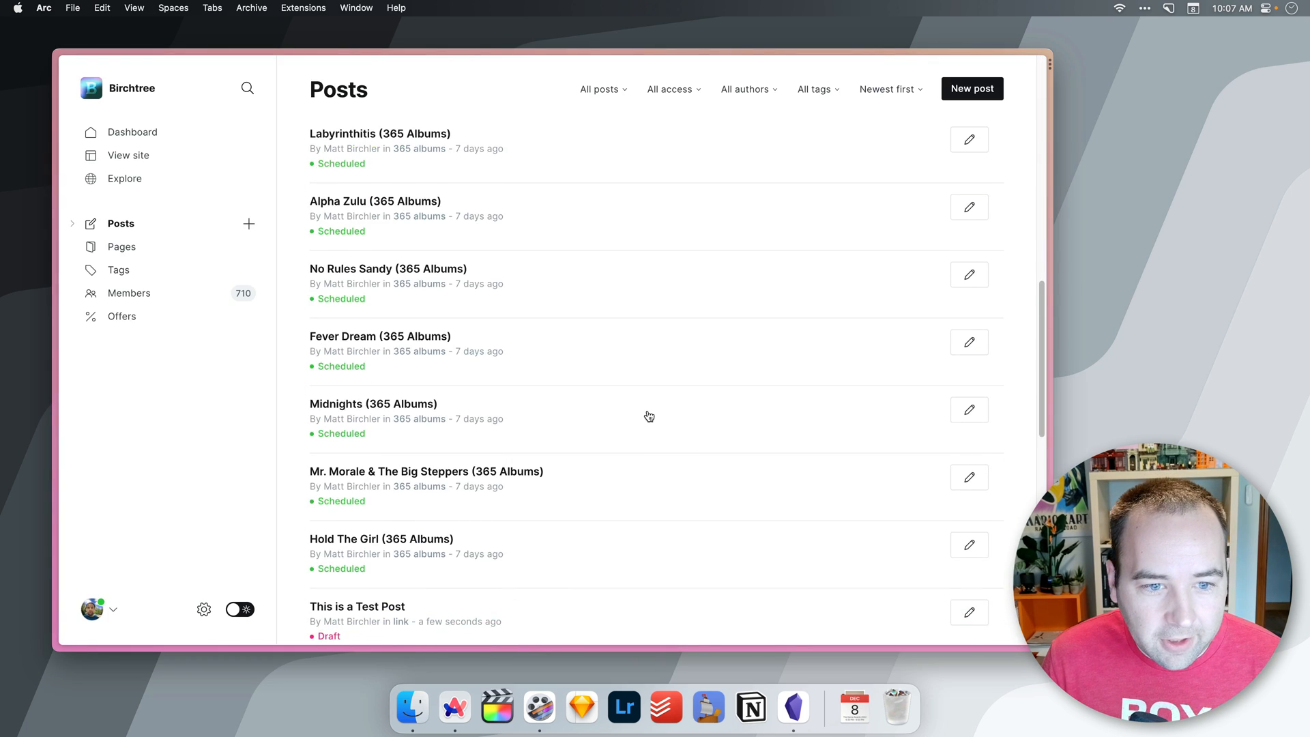
left_click(969, 611)
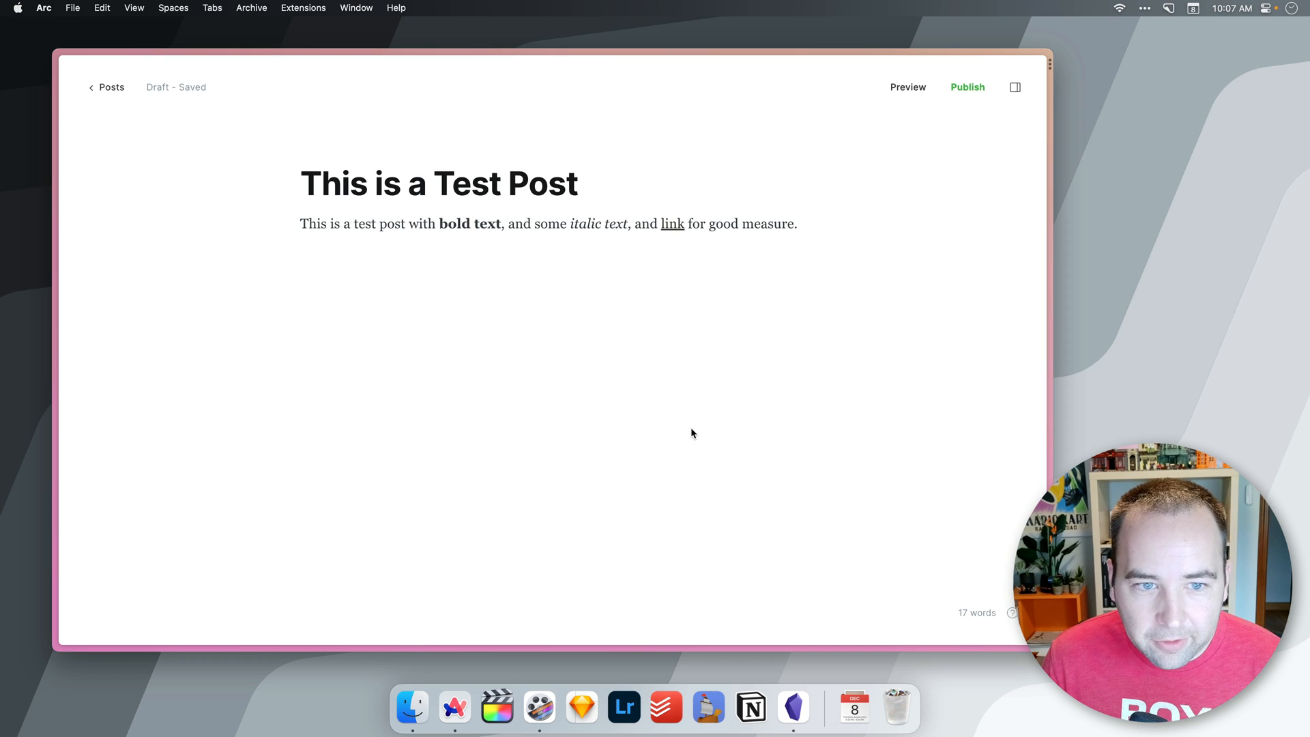
left_click(1015, 86)
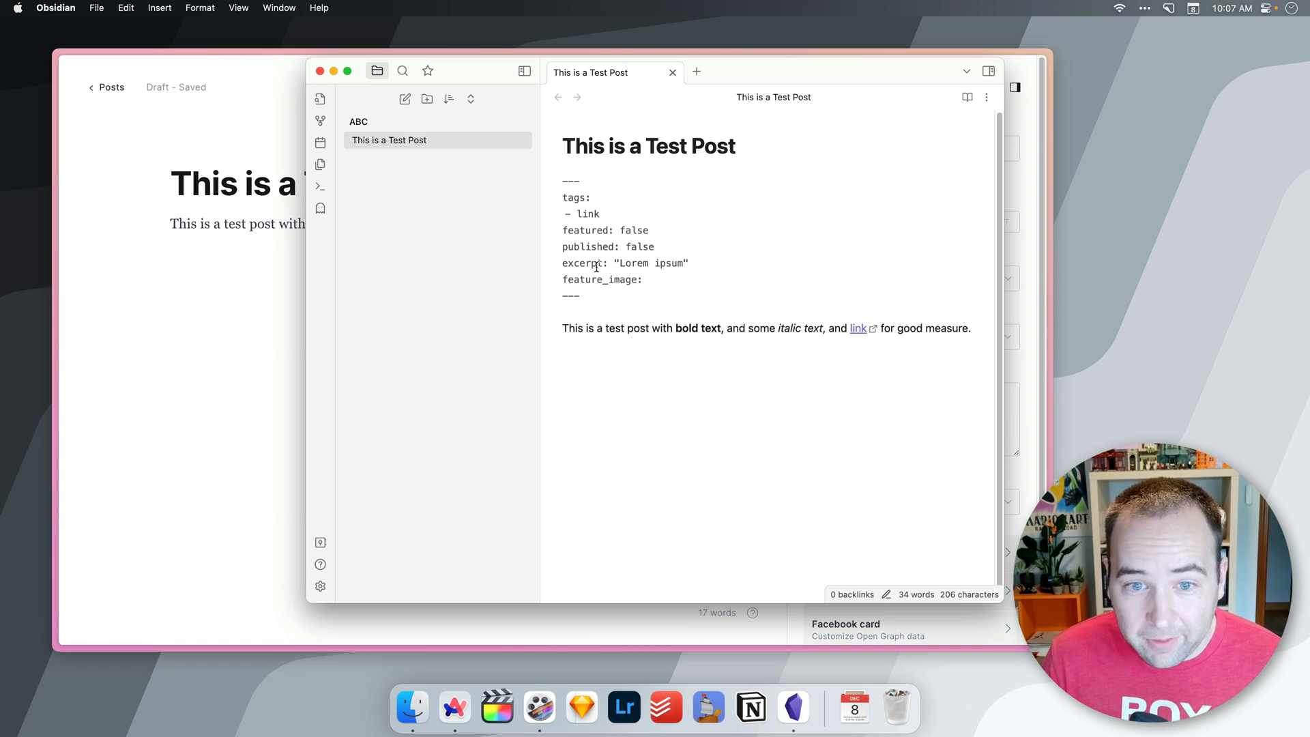
Step: Put the cursor in the excerpt value, then on the feature_image line
left_click(692, 263)
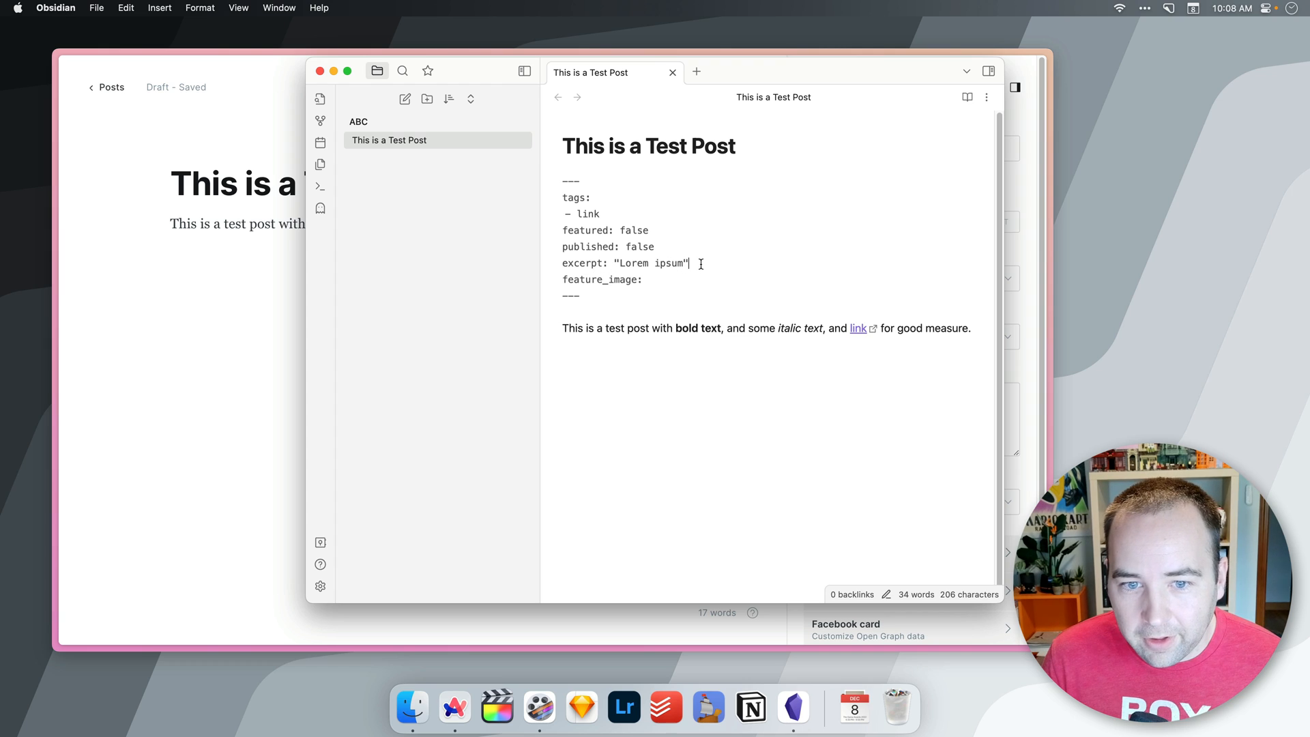
left_click(663, 280)
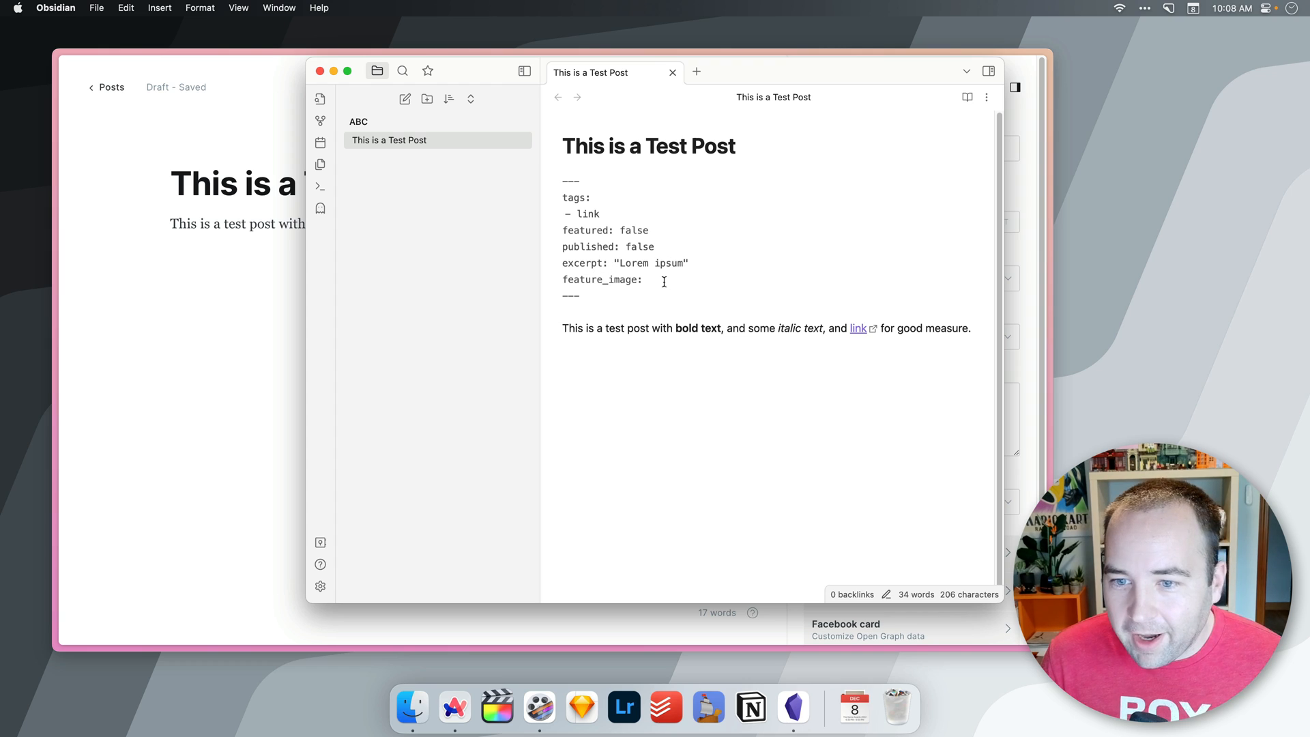
mouse_move(481, 359)
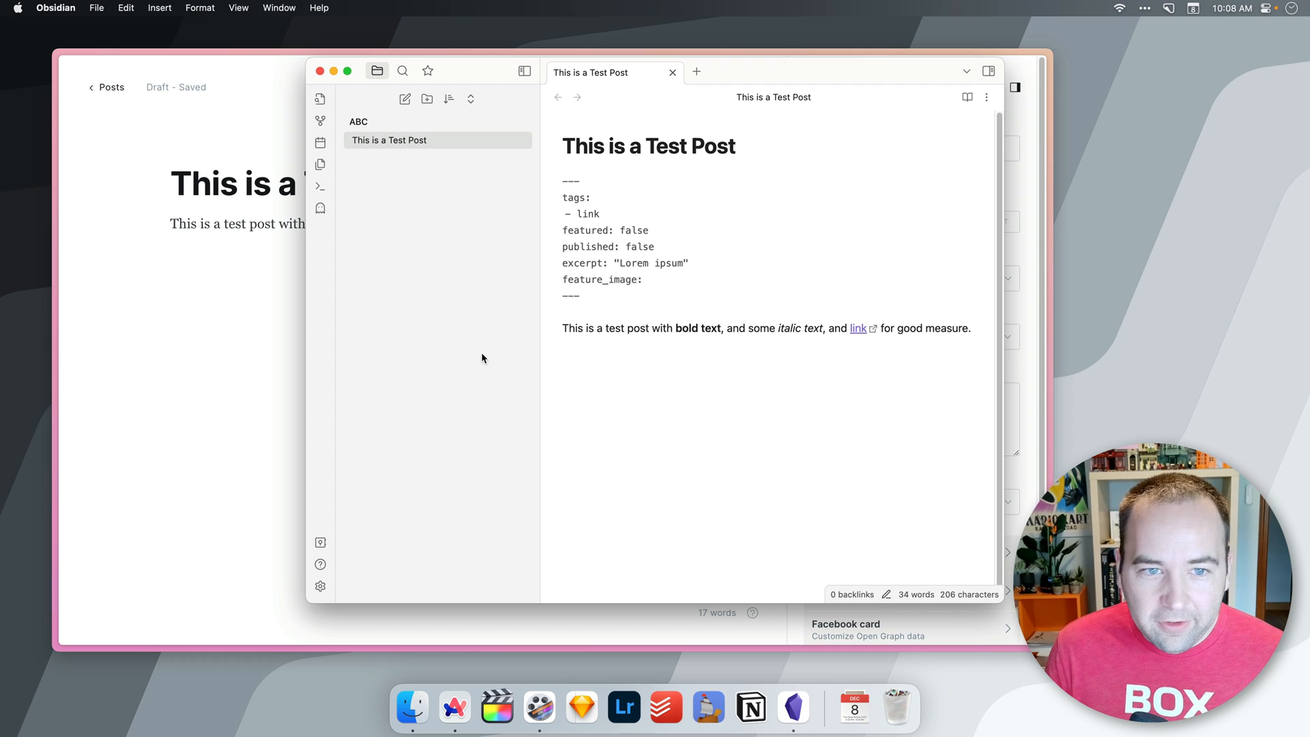
mouse_move(272, 407)
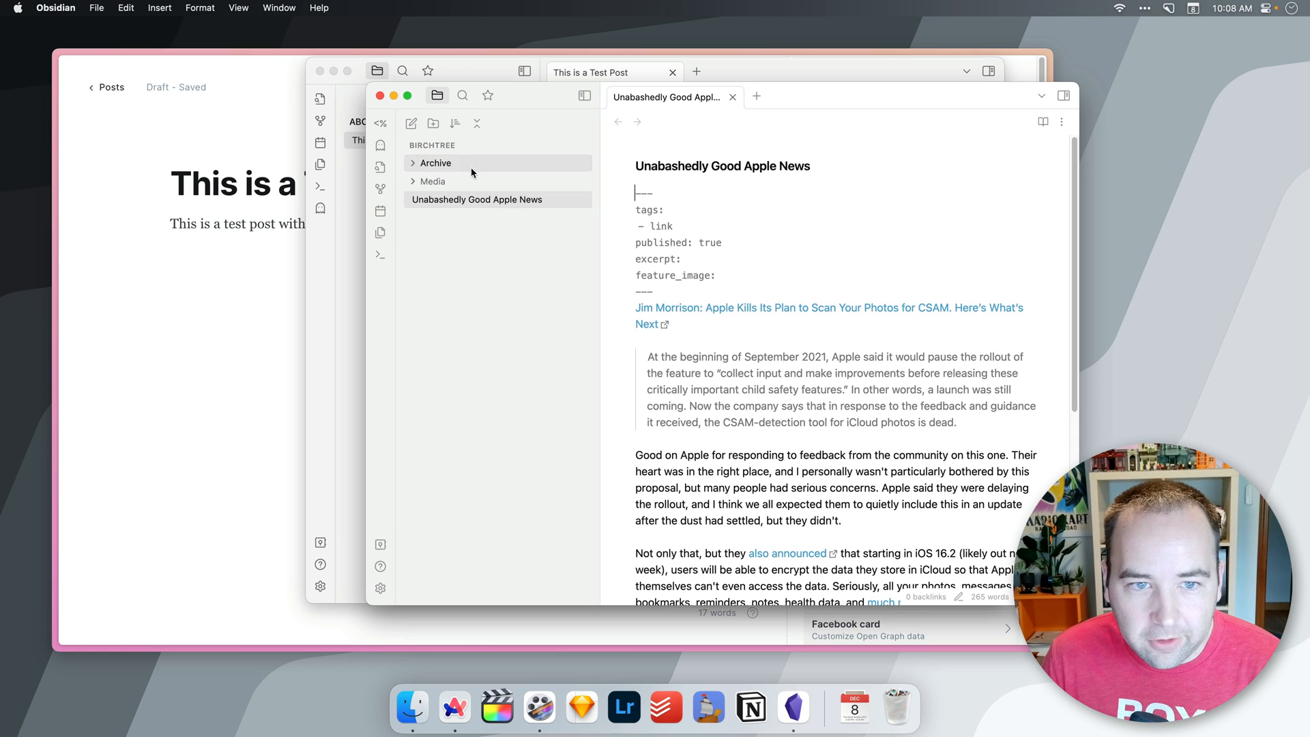
mouse_move(687, 232)
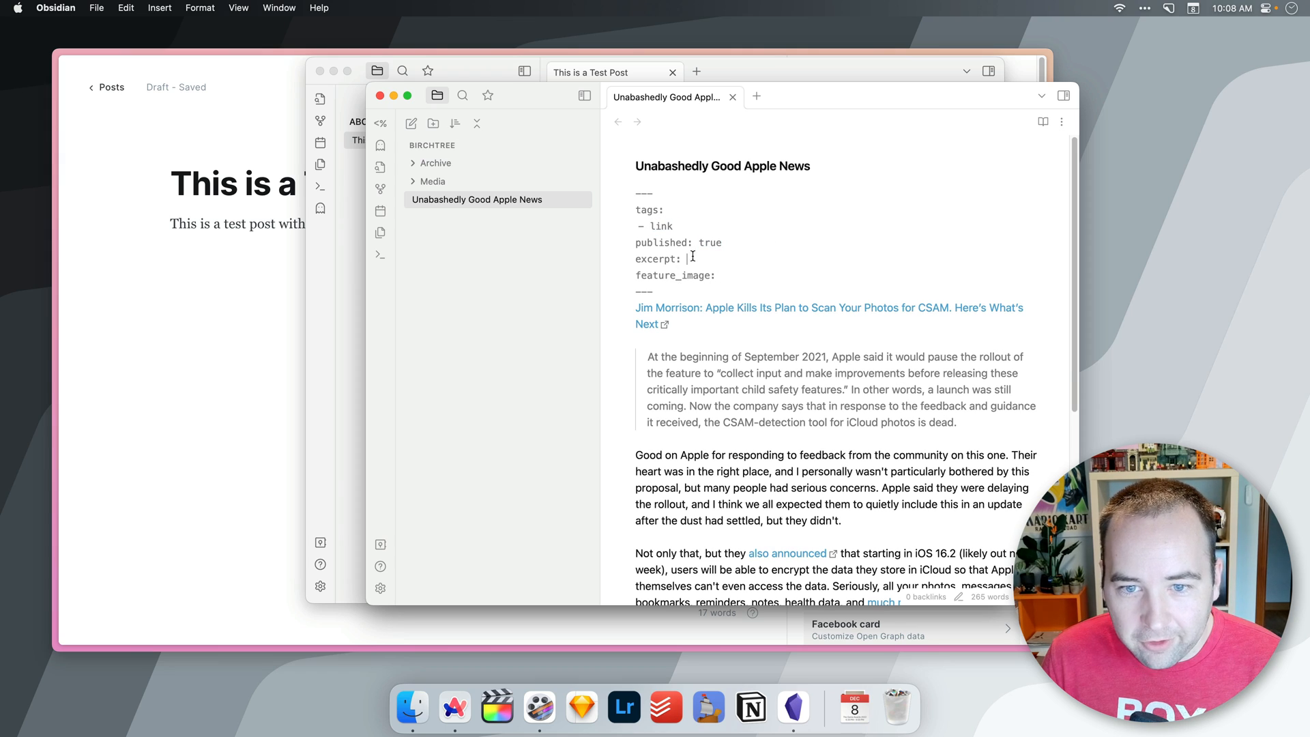
double_click(659, 258)
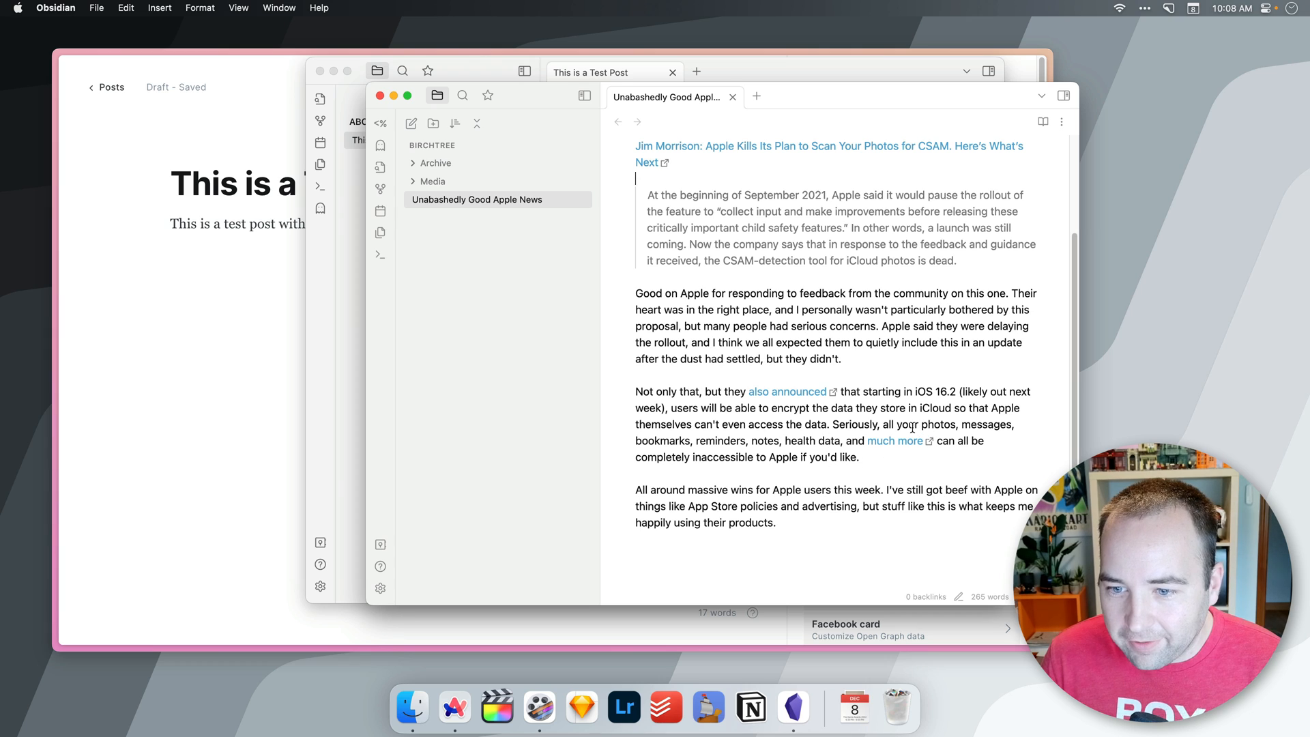
scroll("up", 3)
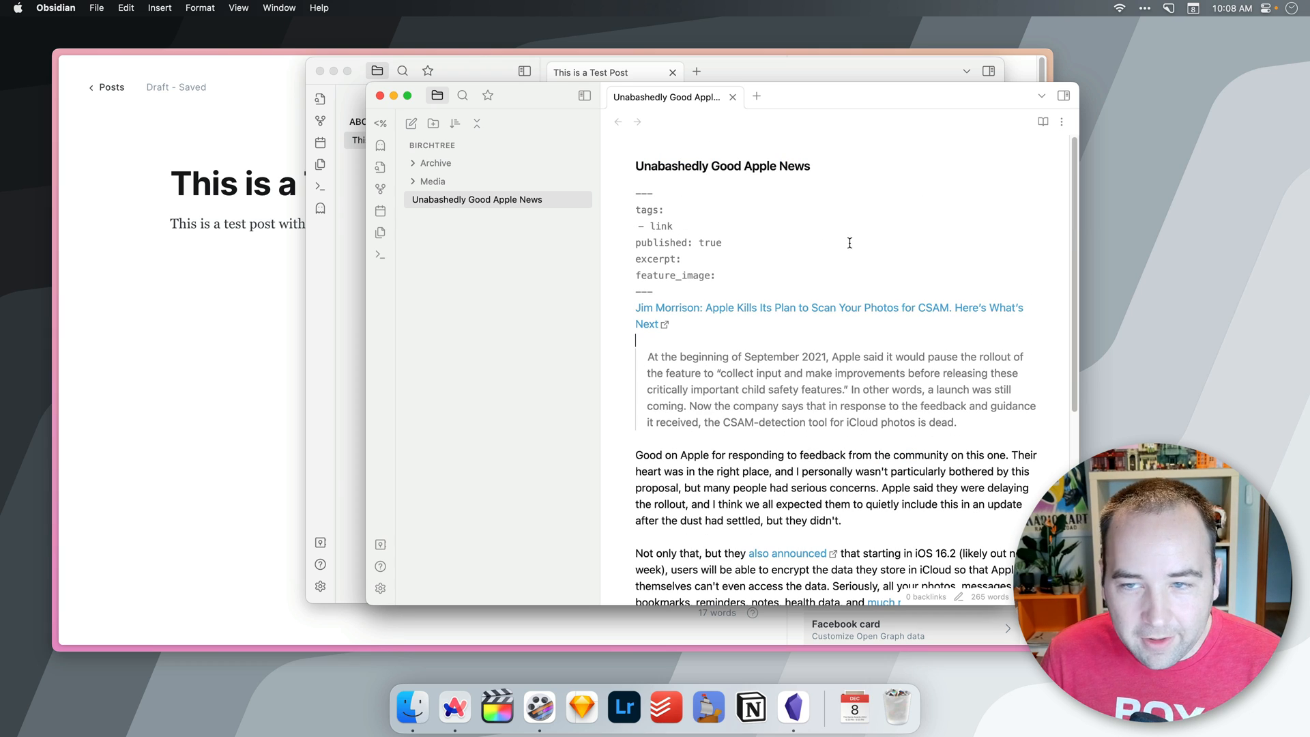
mouse_move(839, 241)
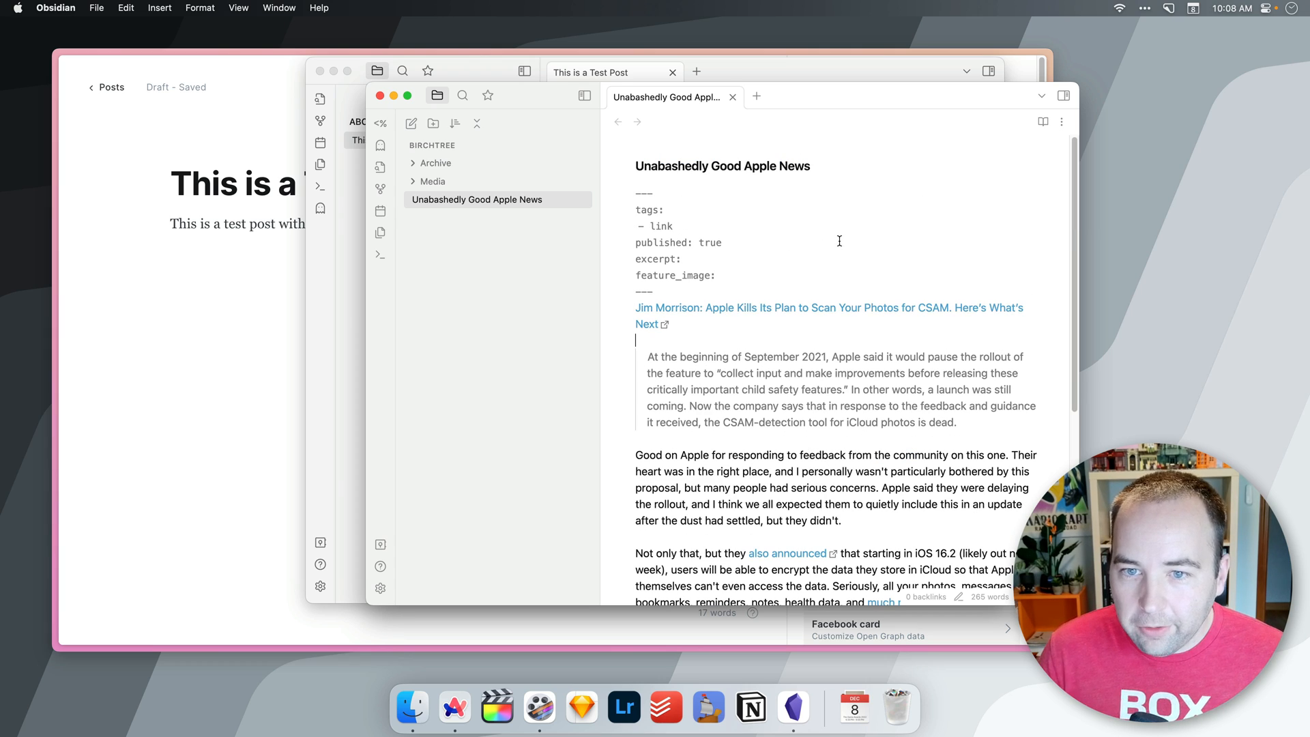
mouse_move(477, 198)
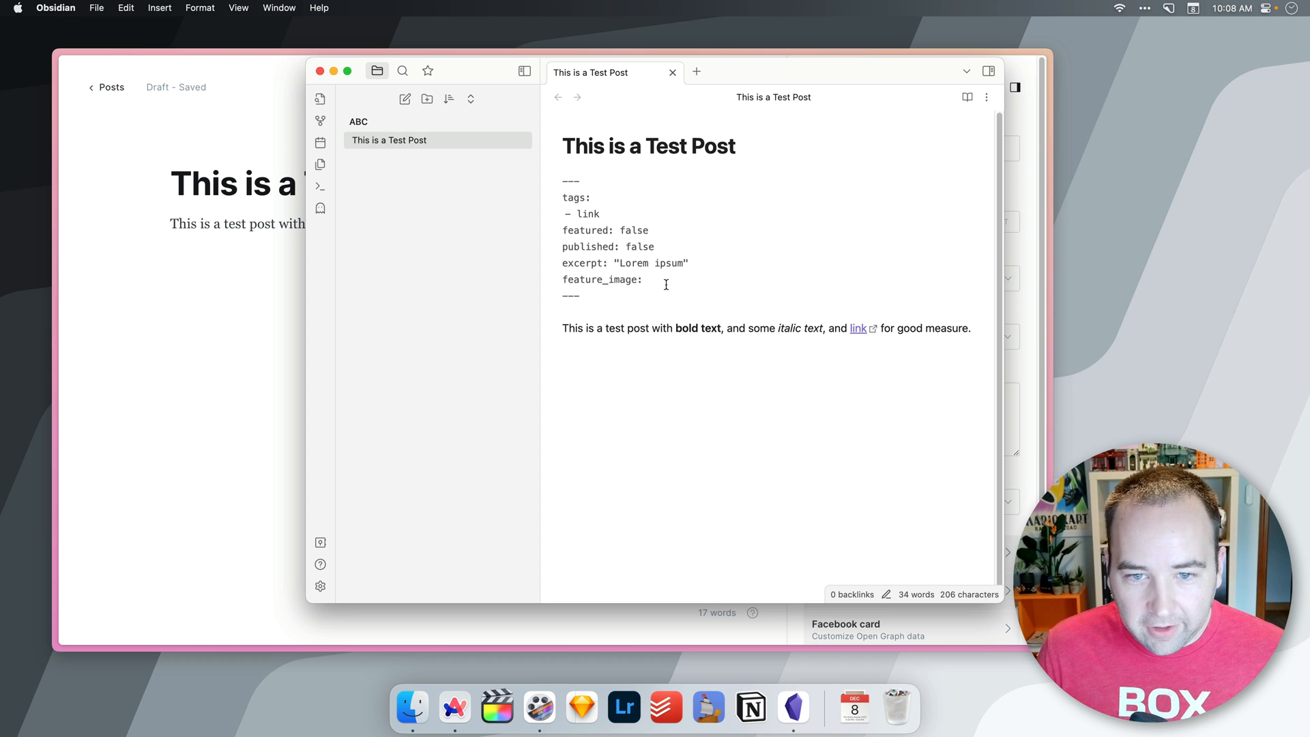
Step: Browse community plugins, install Templater and open its options page
left_click(320, 585)
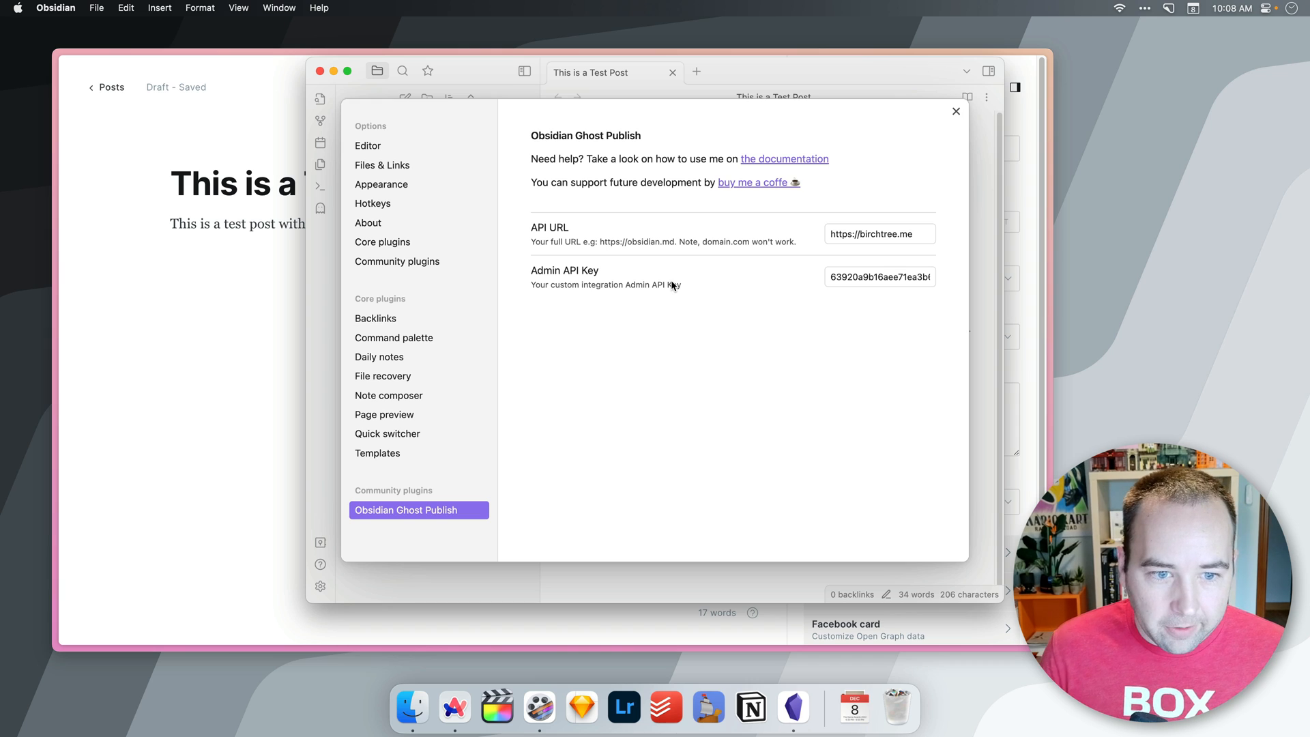
left_click(397, 261)
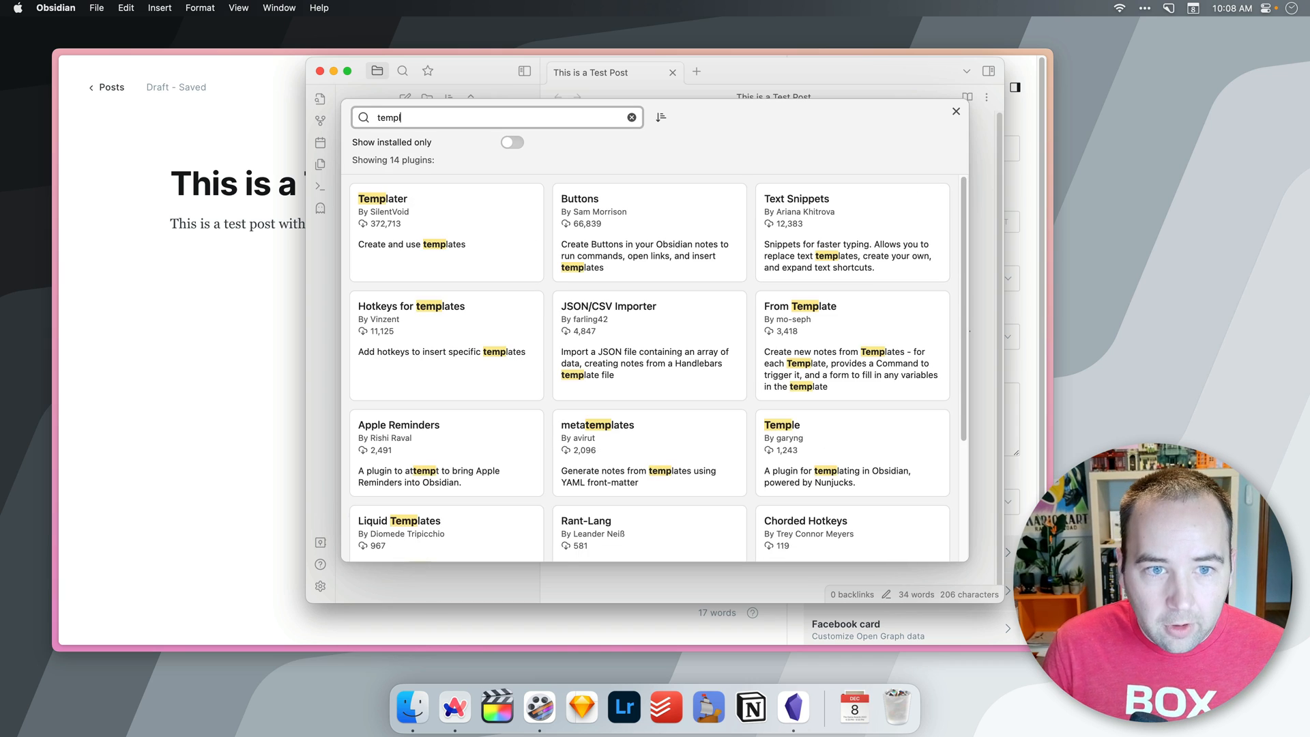
left_click(446, 230)
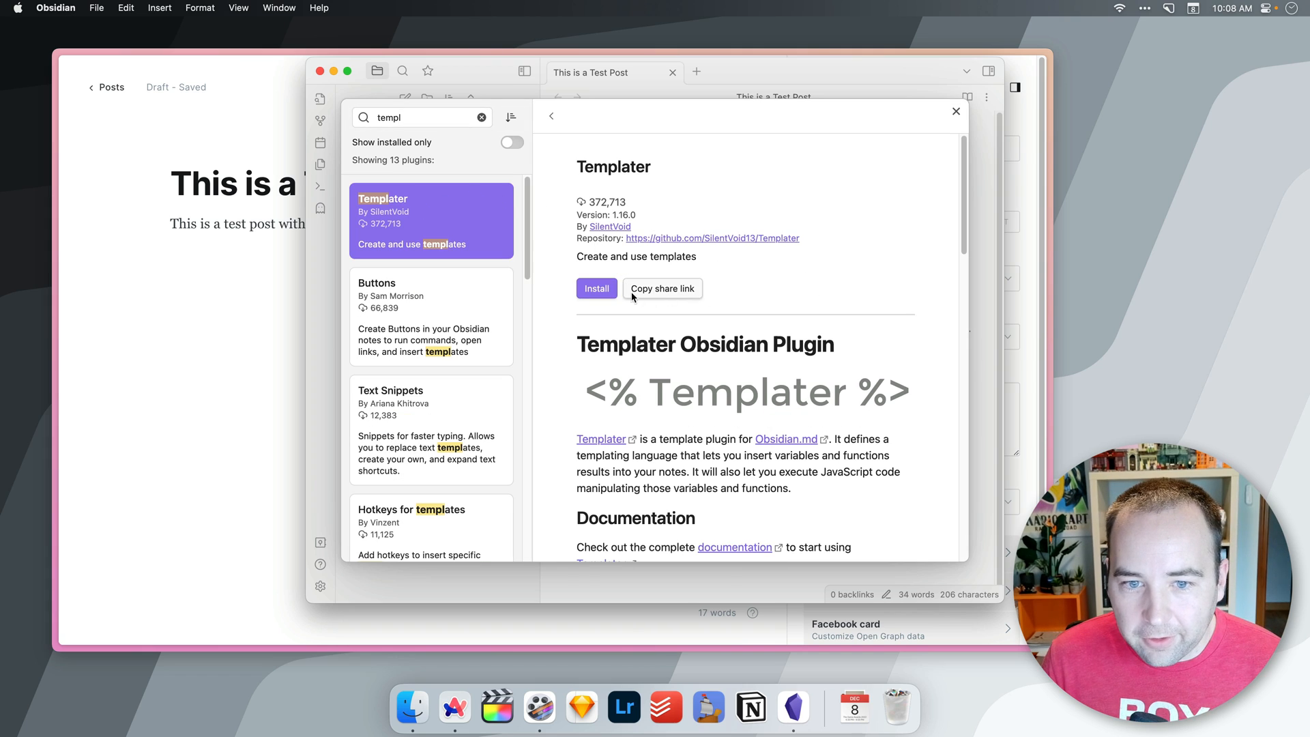
left_click(596, 288)
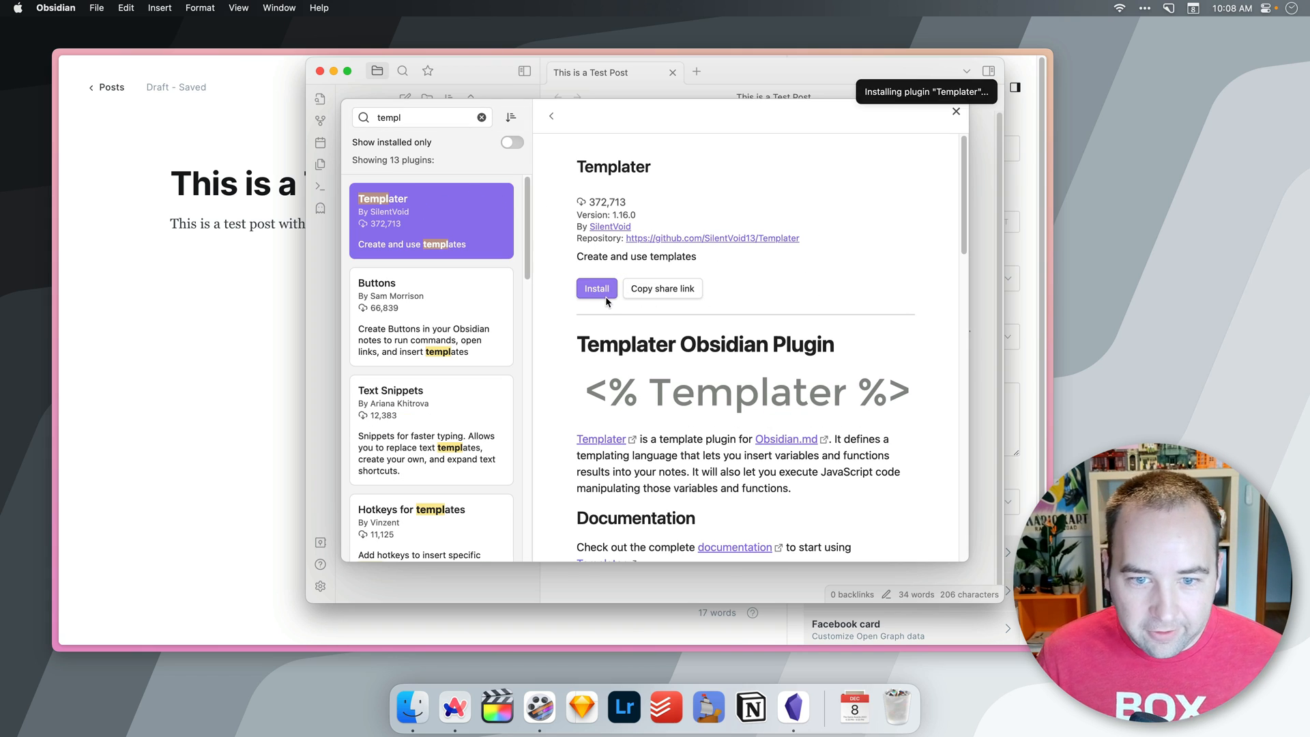
left_click(596, 288)
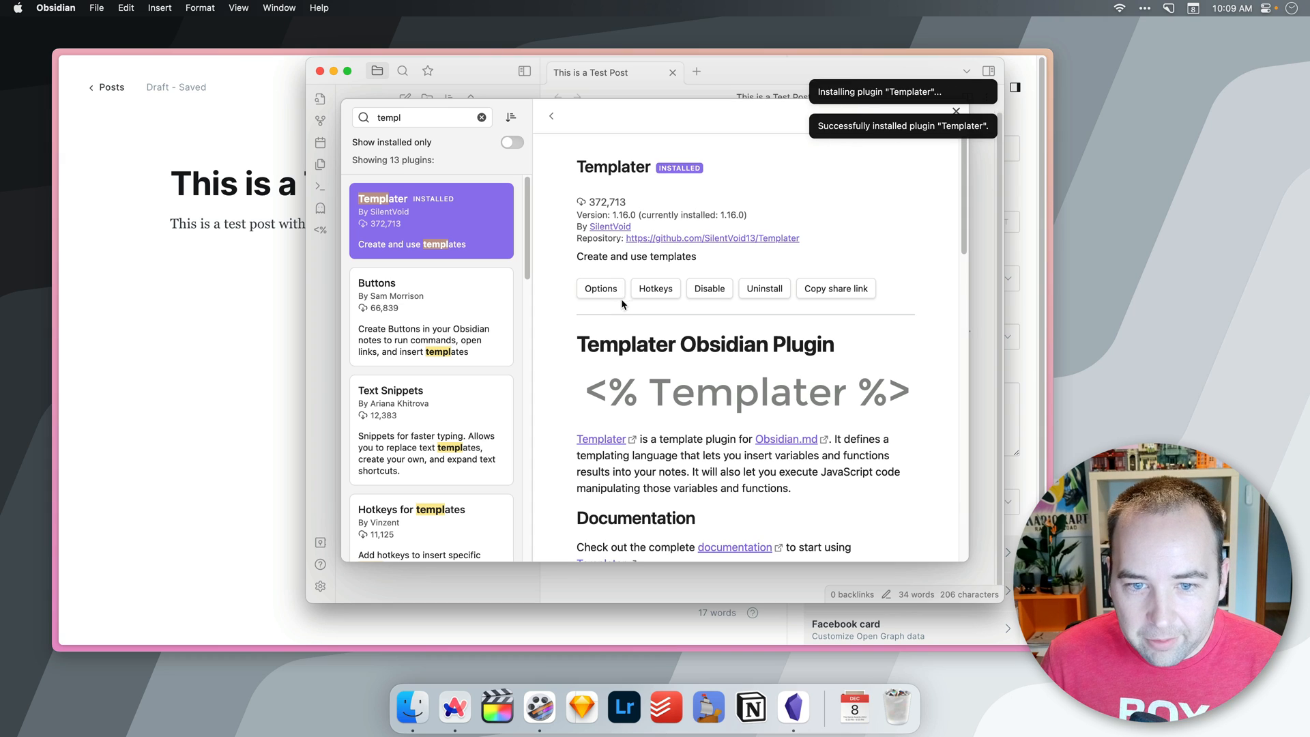
mouse_move(600, 294)
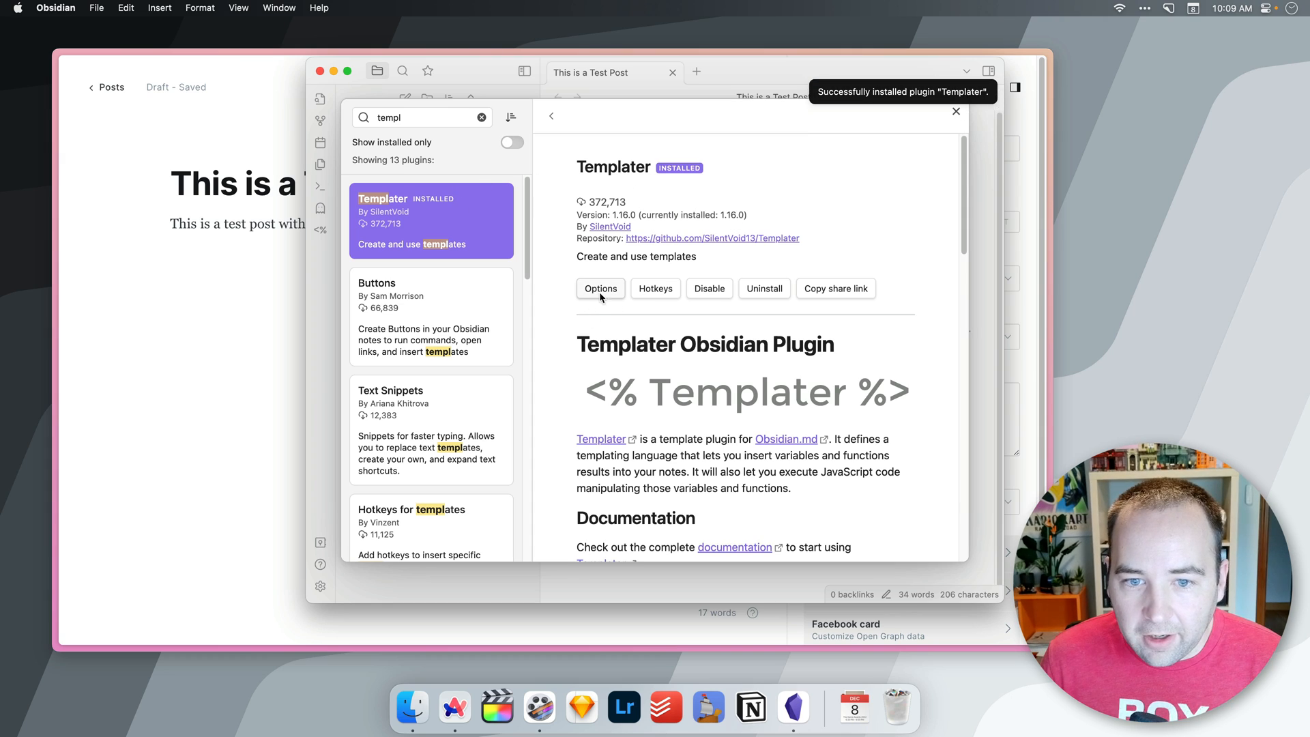
left_click(600, 287)
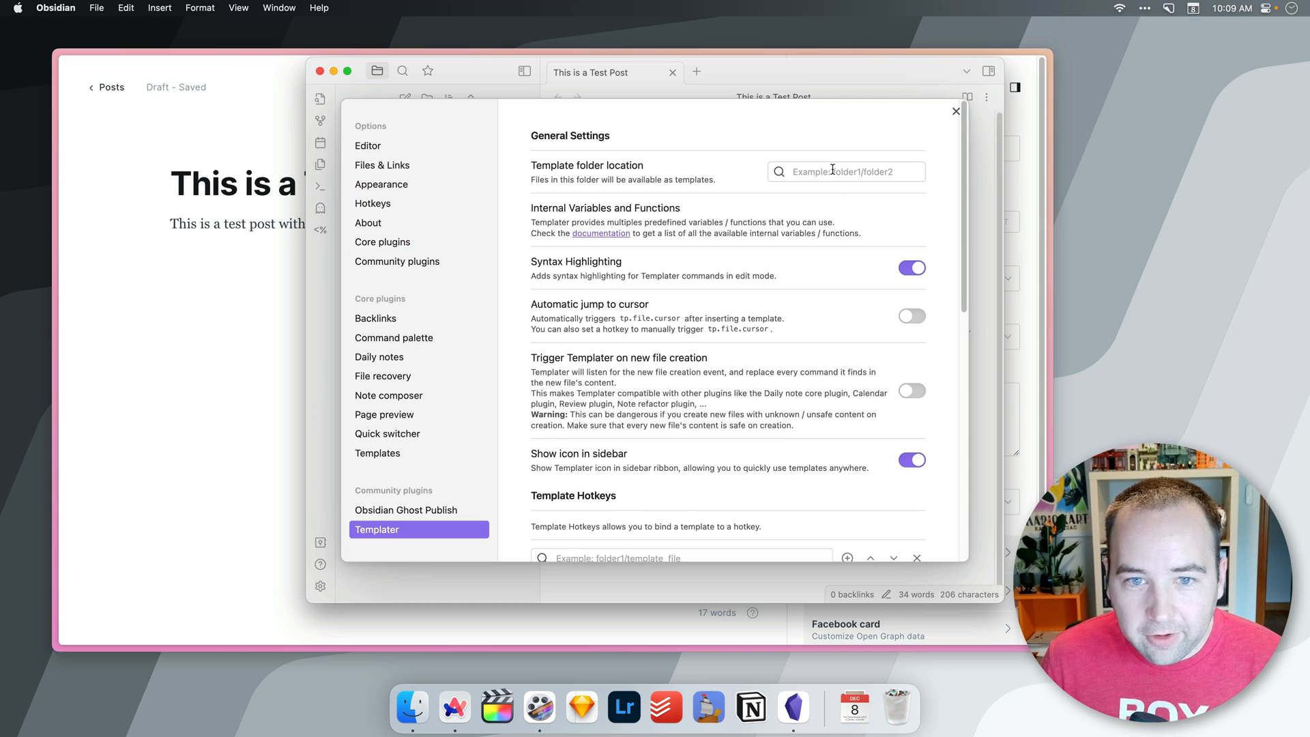
Step: Create an Archive folder holding the test post, plus a new Templates folder
left_click(956, 112)
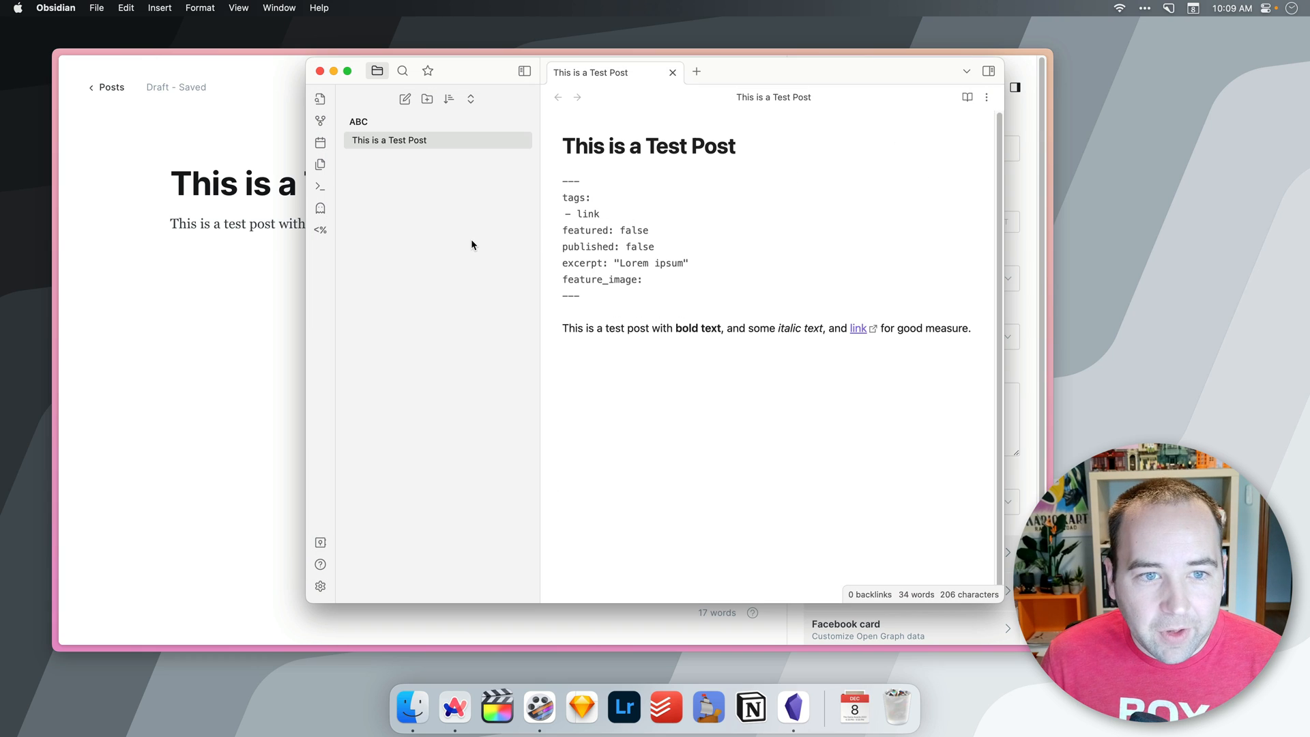
mouse_move(425, 98)
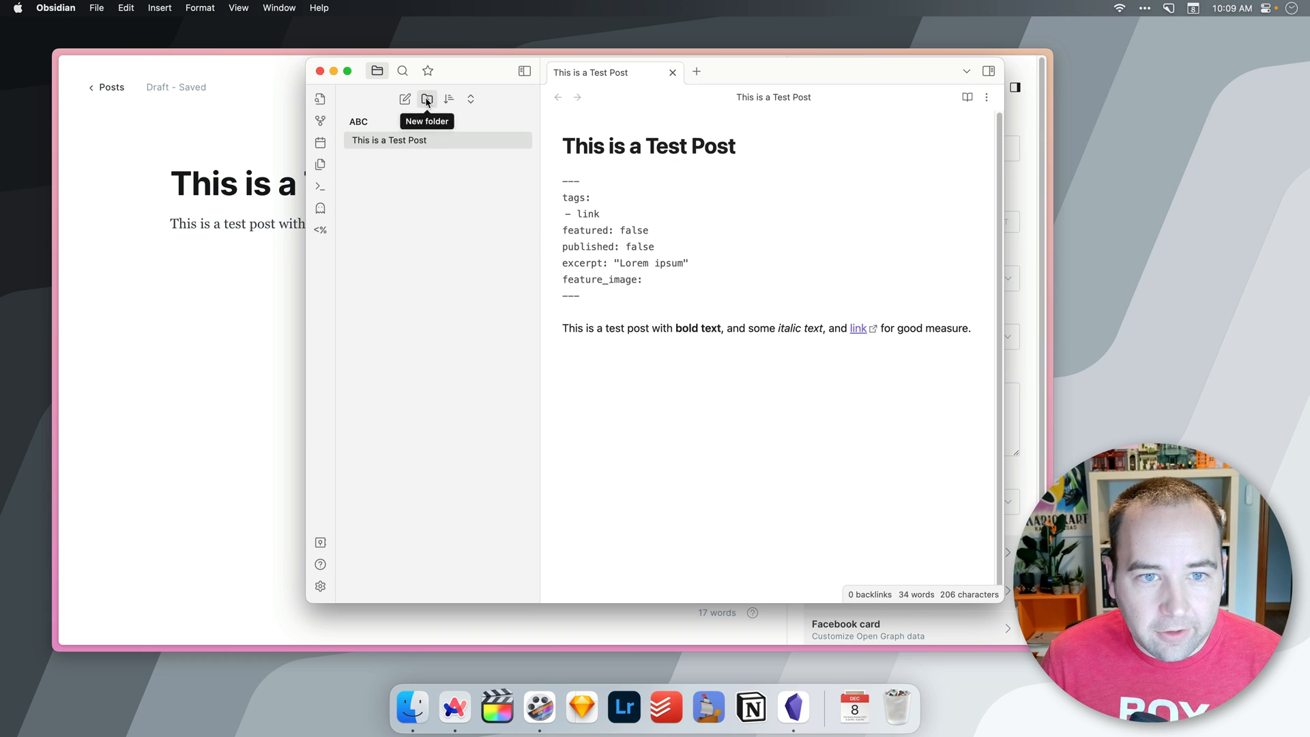
left_click(426, 98)
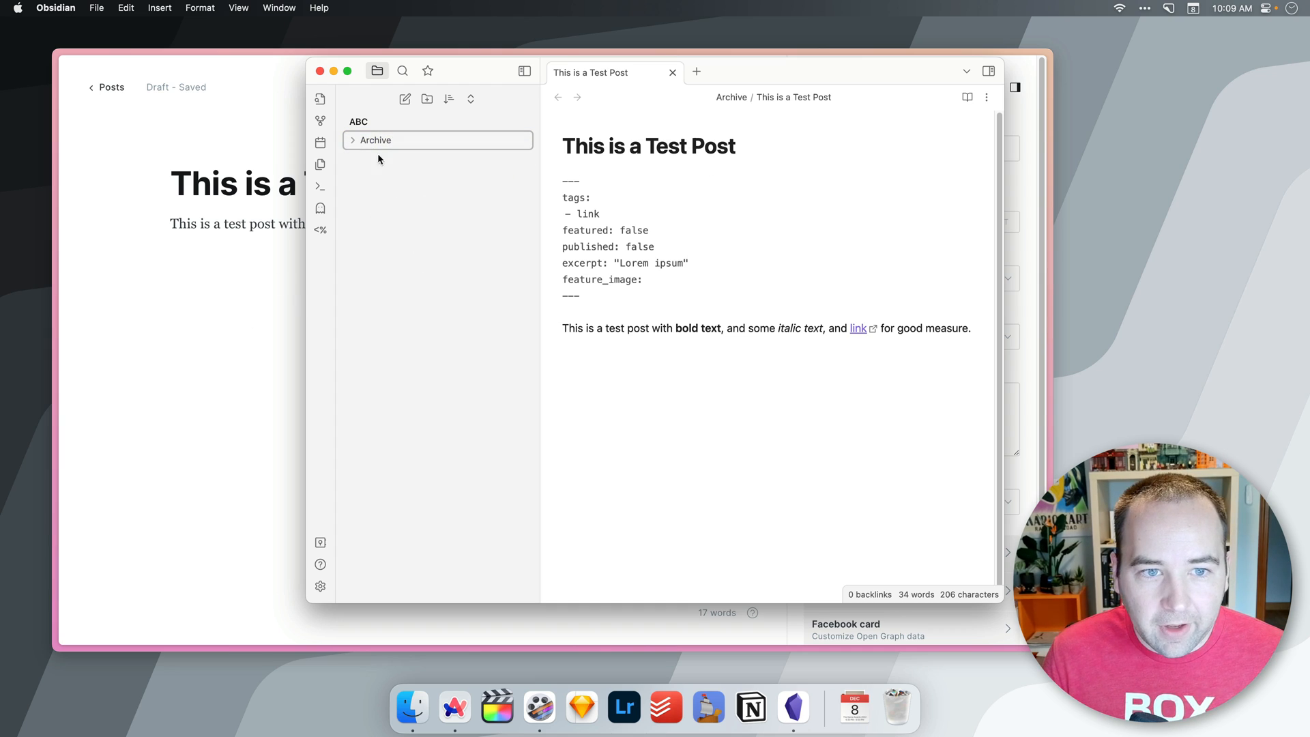
left_click(375, 140)
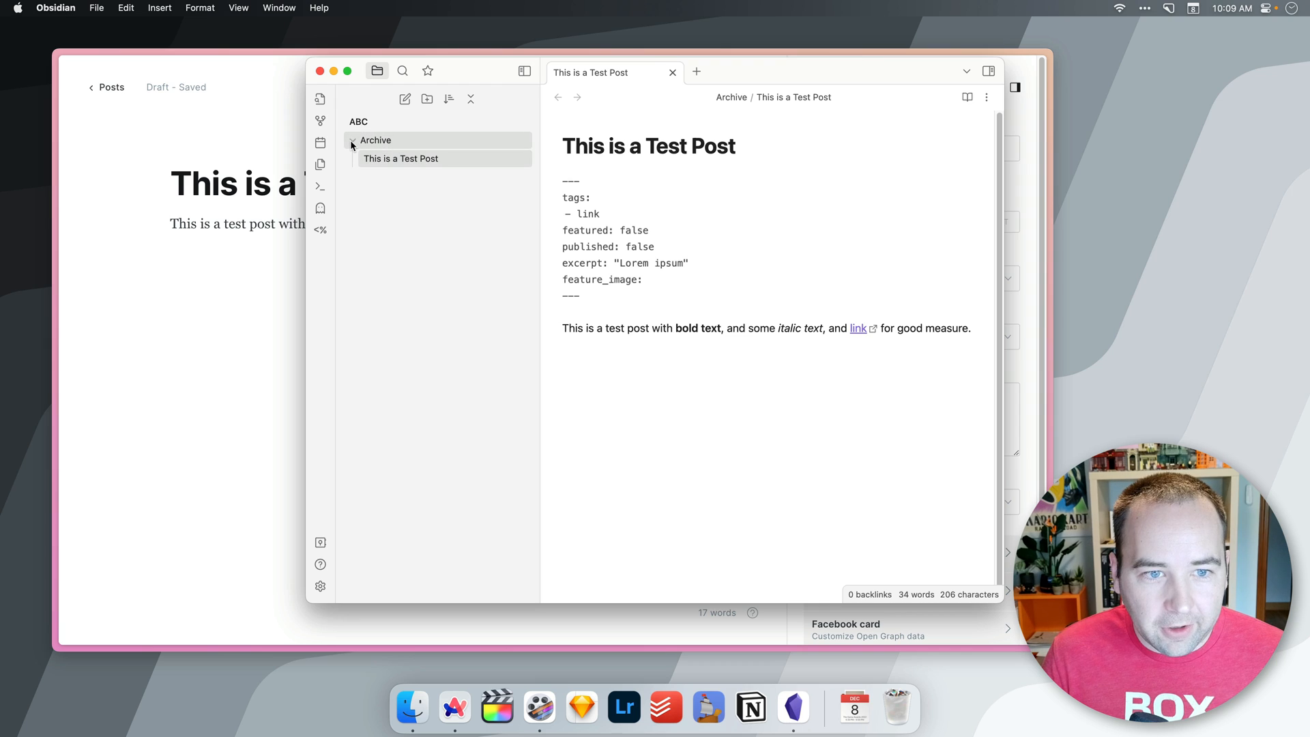
left_click(425, 98)
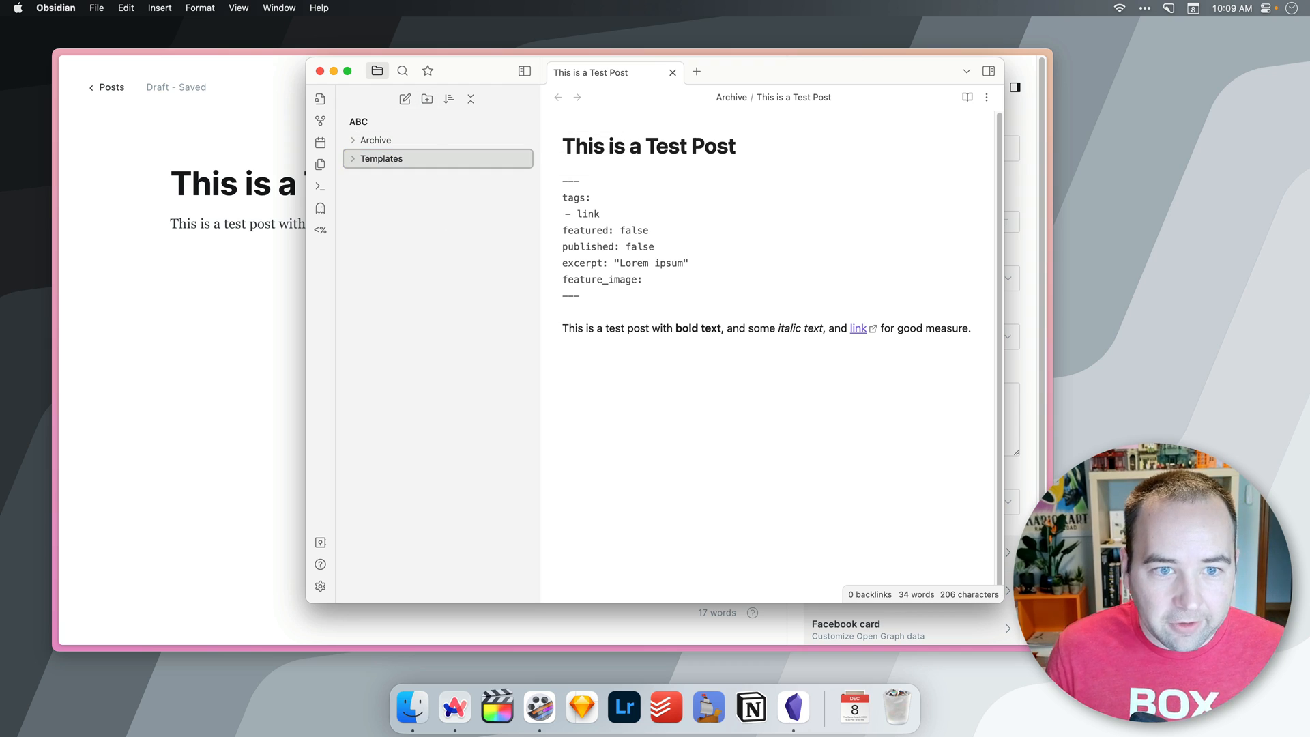
mouse_move(382, 159)
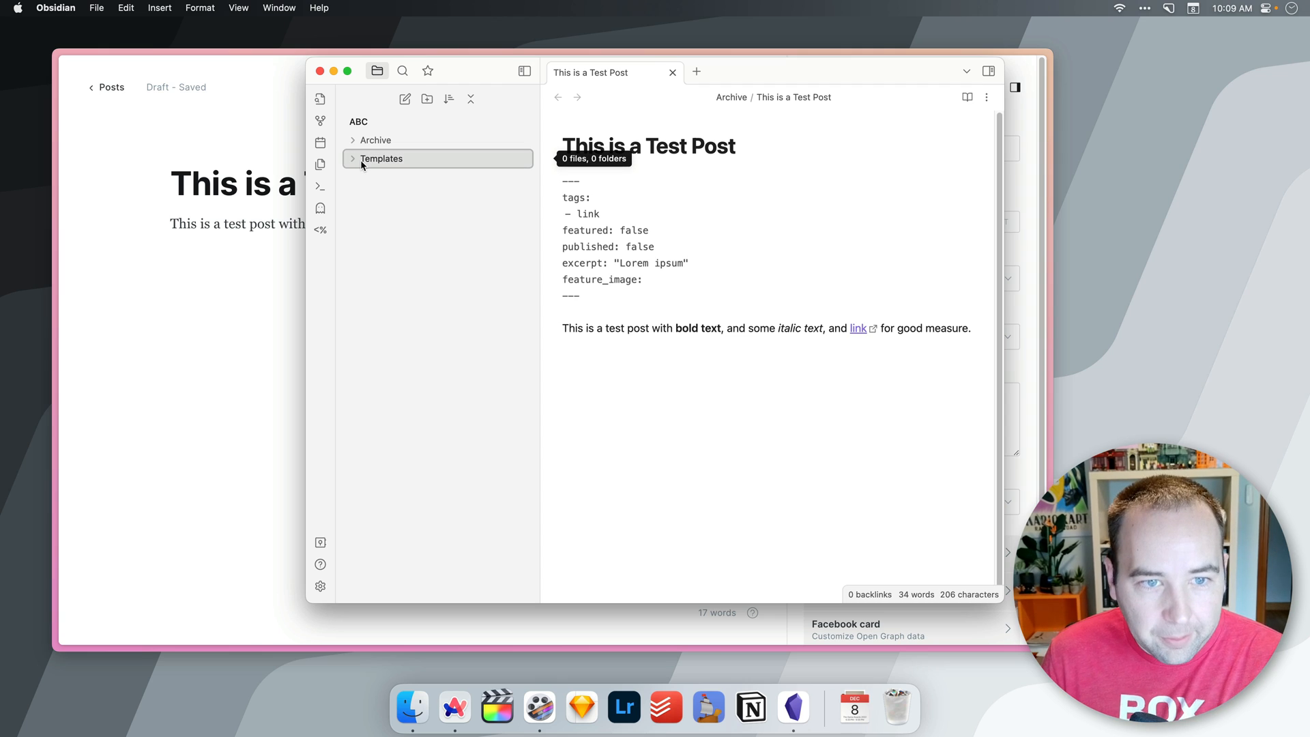
mouse_move(427, 98)
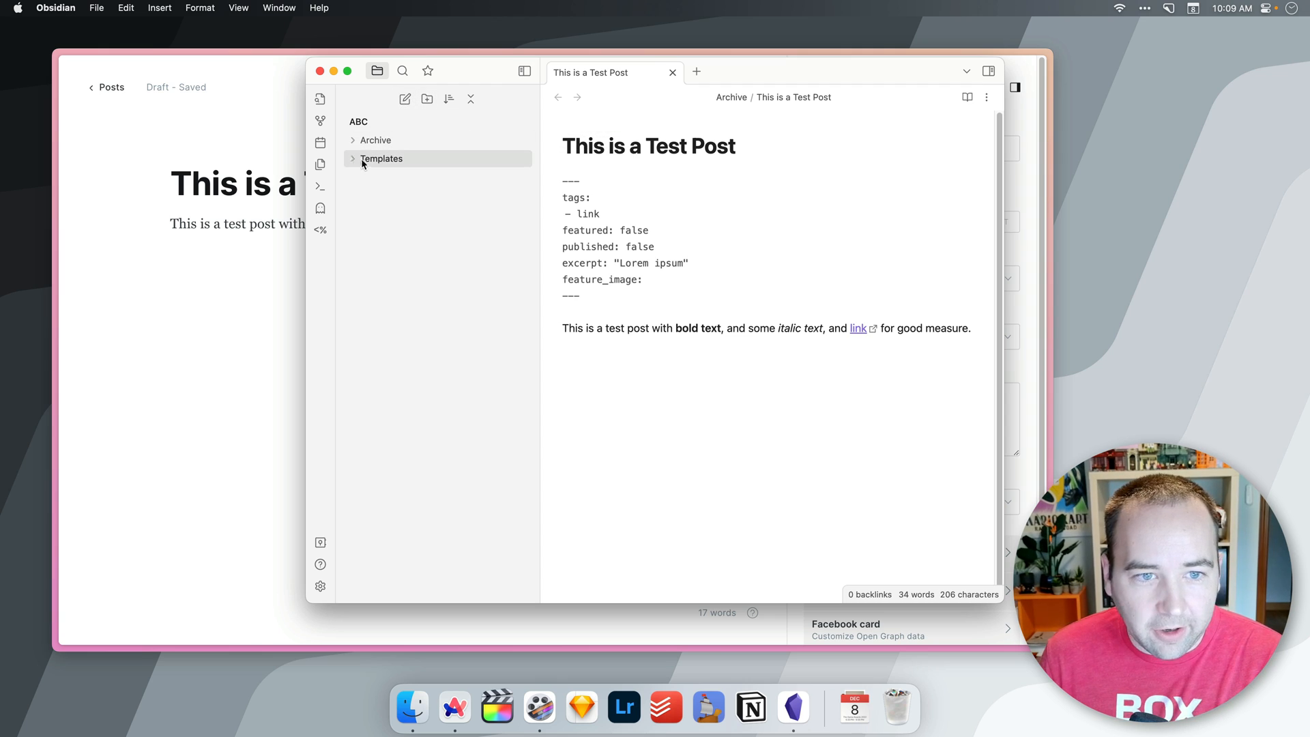
mouse_move(404, 98)
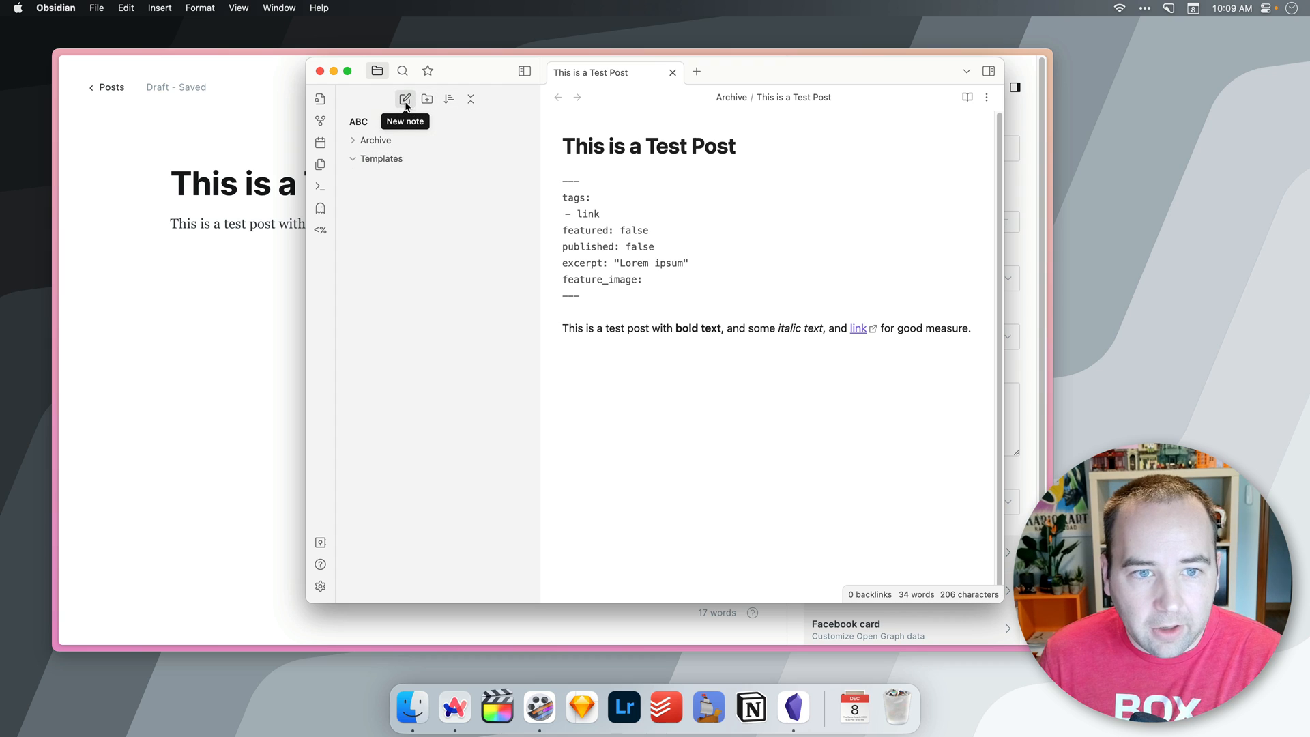
Step: Create a note named 'New Blog Post' in Templates and start in its body
left_click(405, 98)
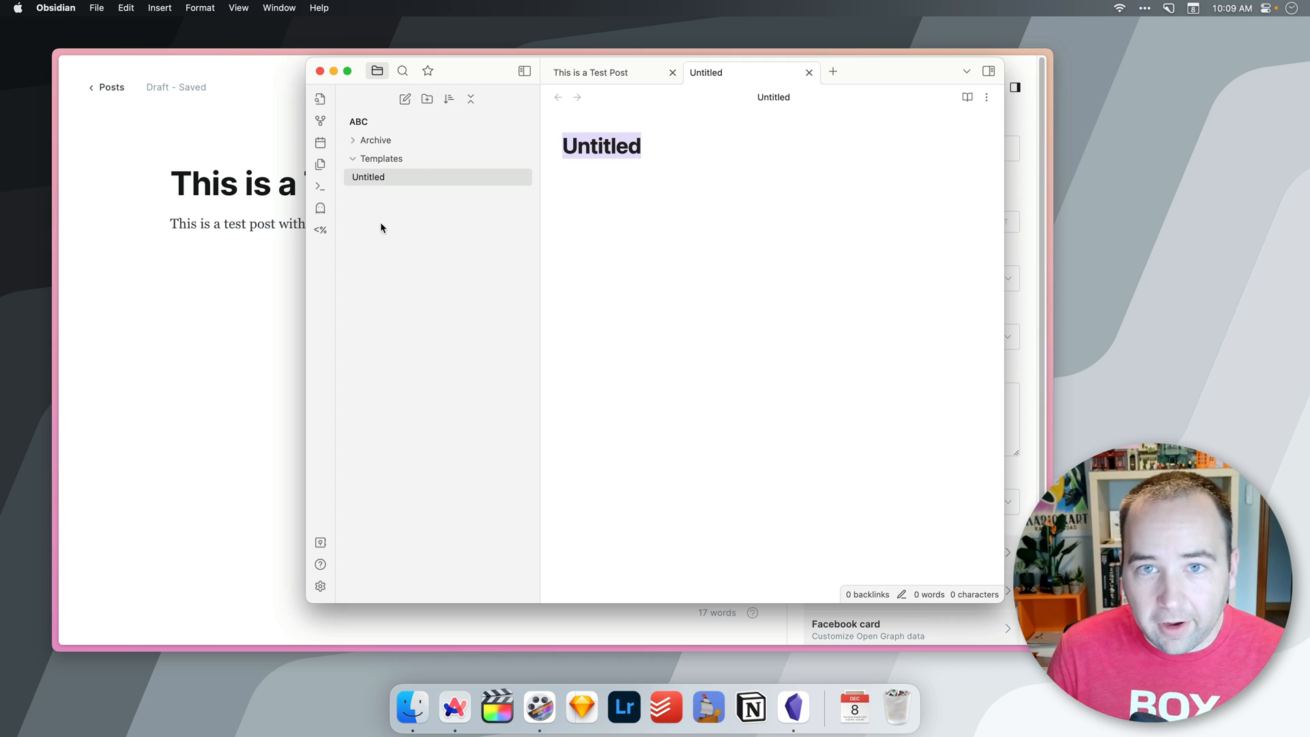
type("Ne")
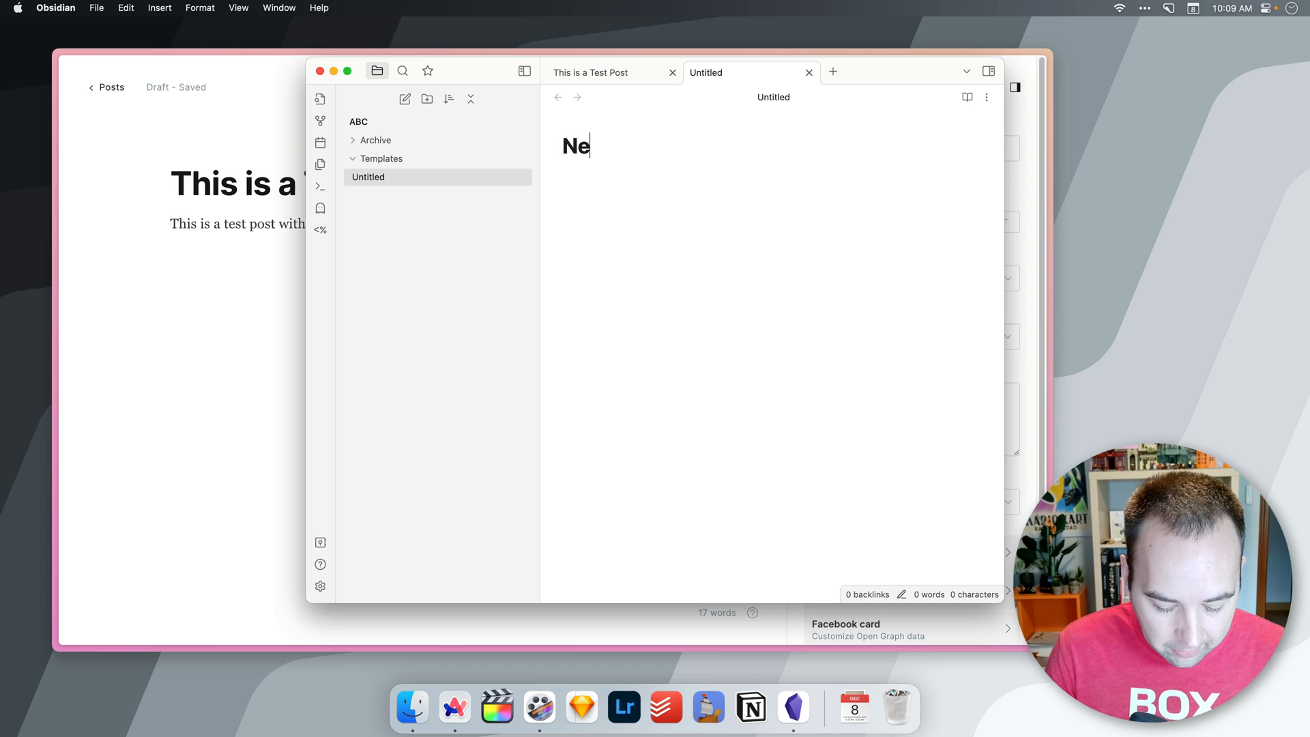
type("w Blog Post")
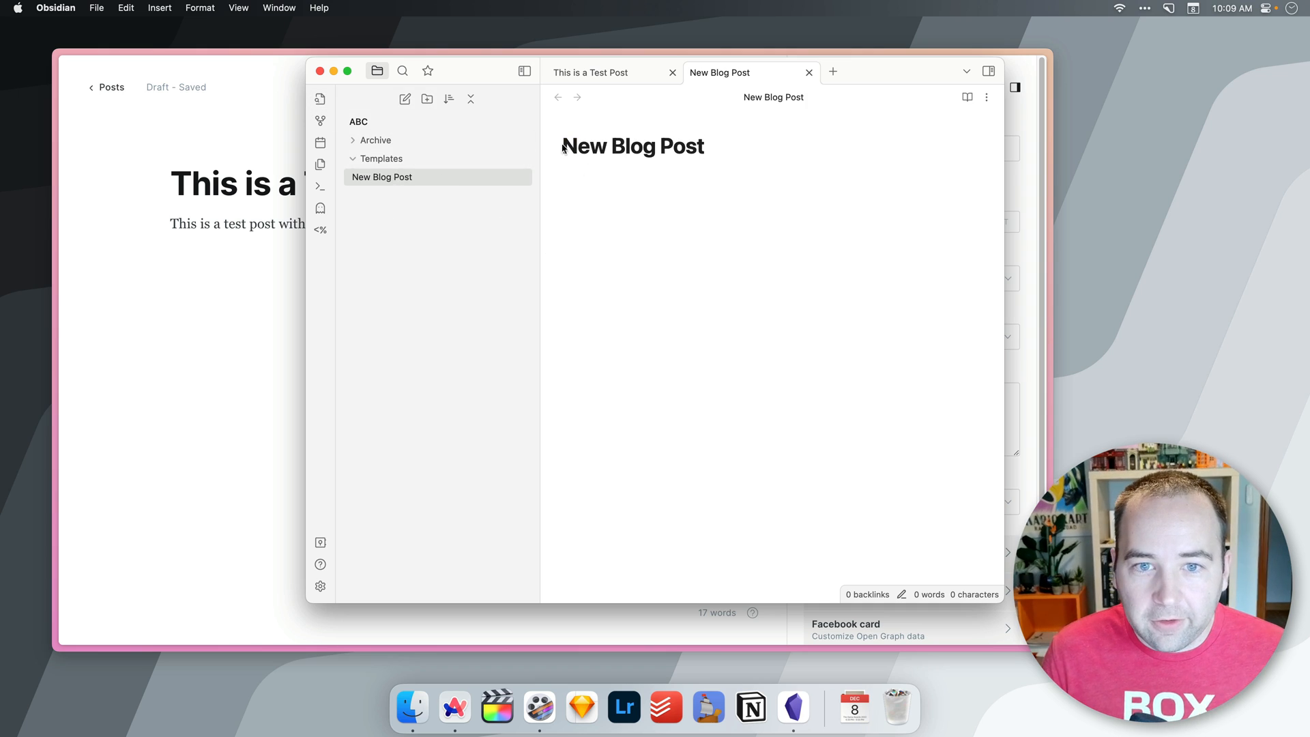
left_click(562, 180)
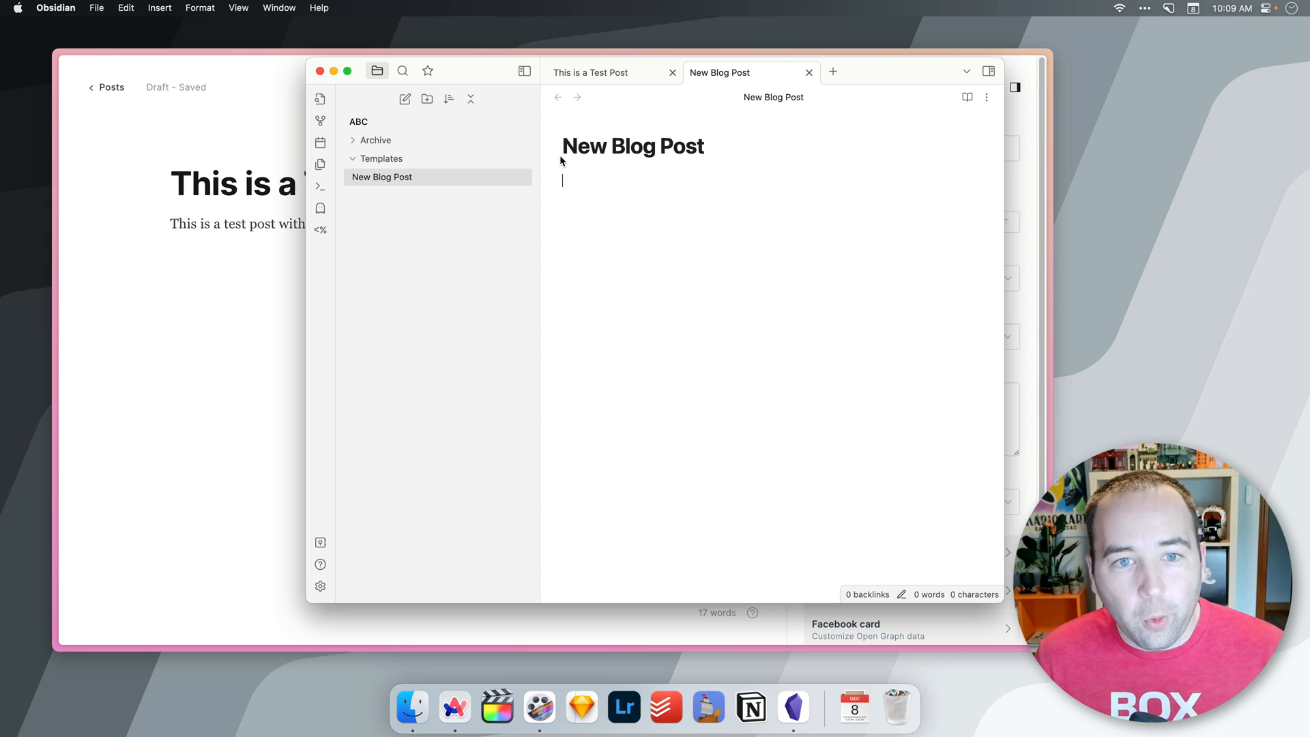
mouse_move(382, 176)
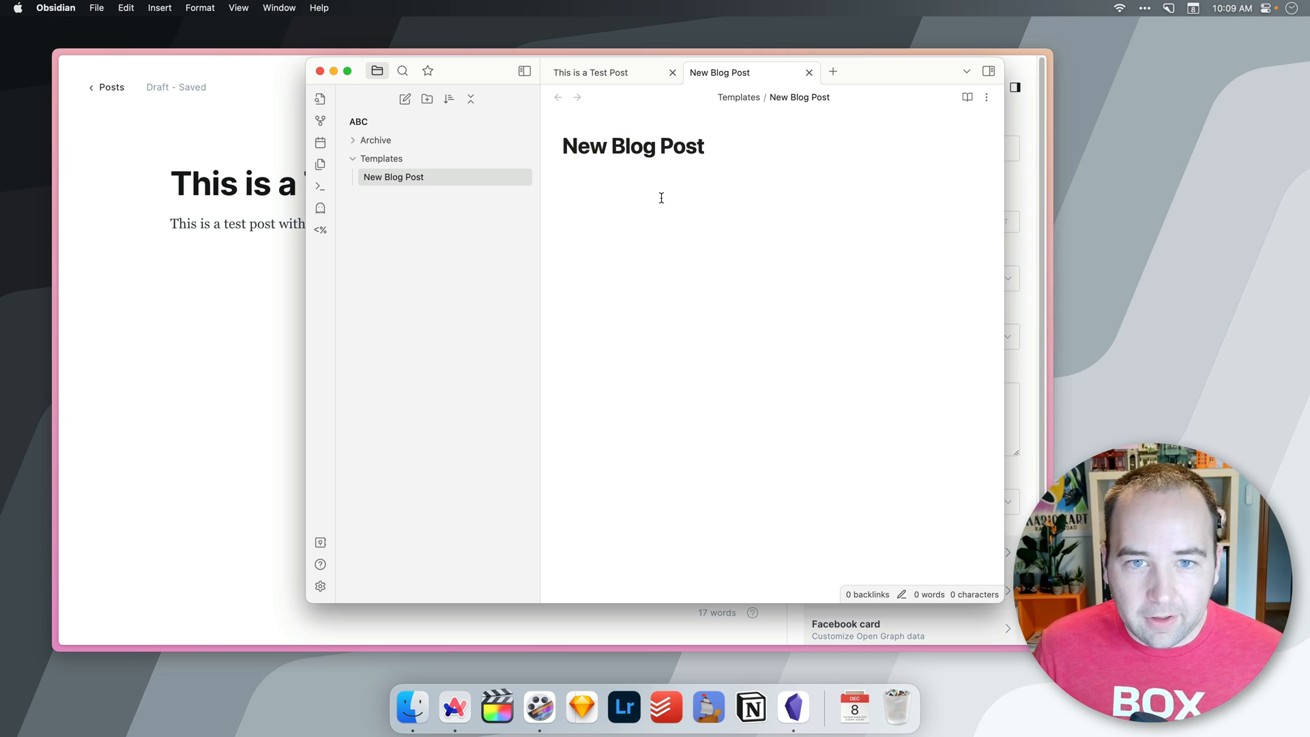
Step: Set Templater's template folder location to Templates and close Settings
left_click(673, 73)
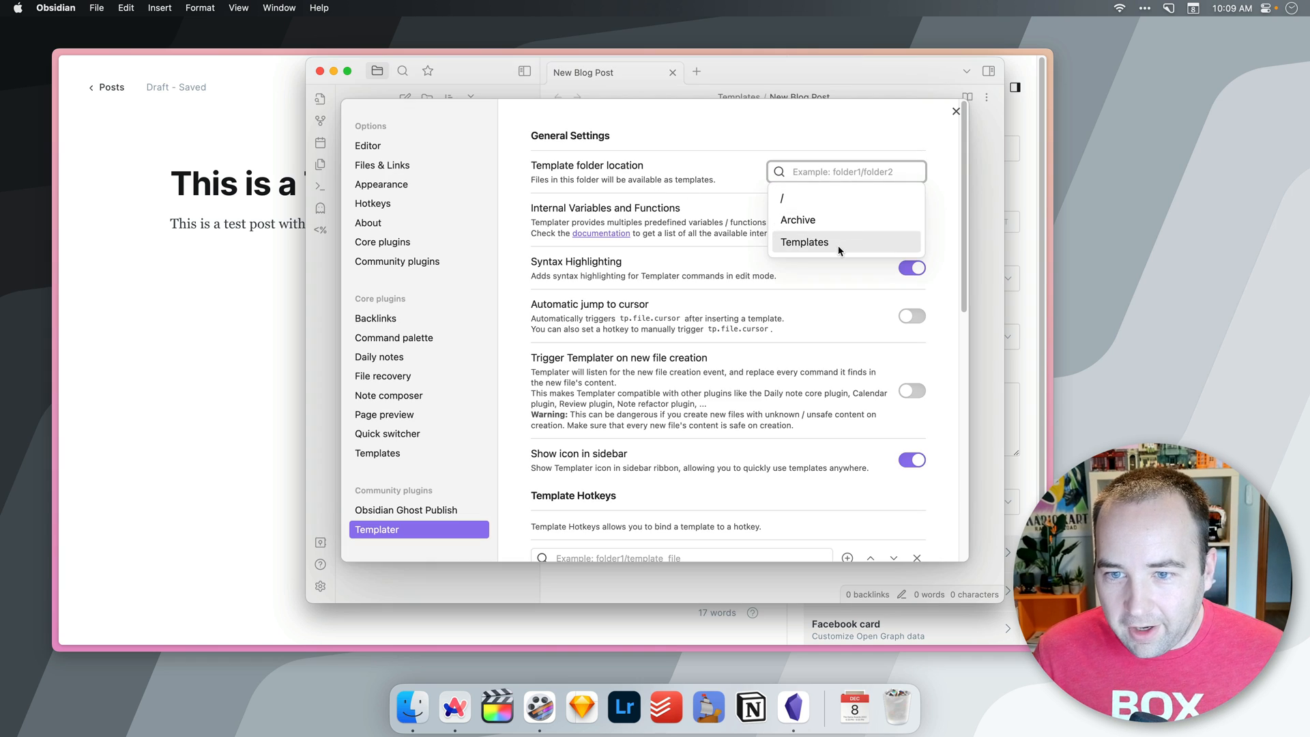
mouse_move(803, 245)
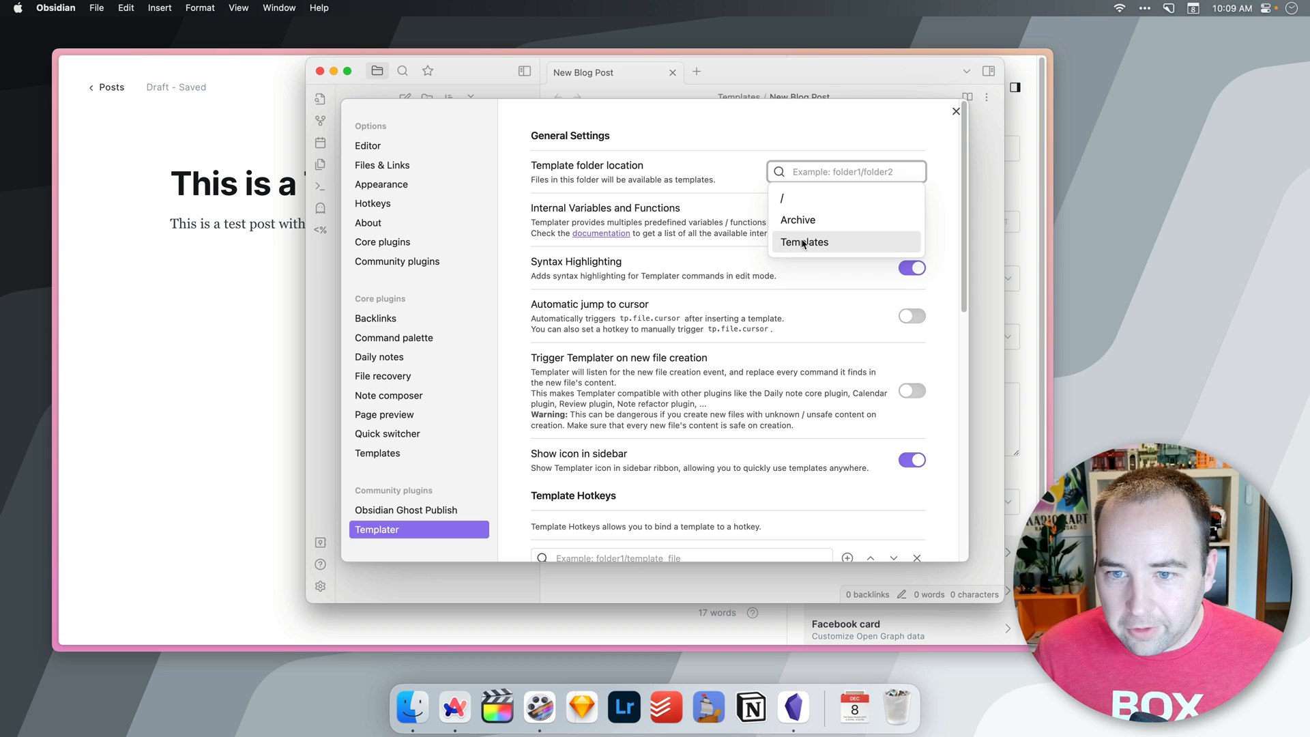
left_click(805, 242)
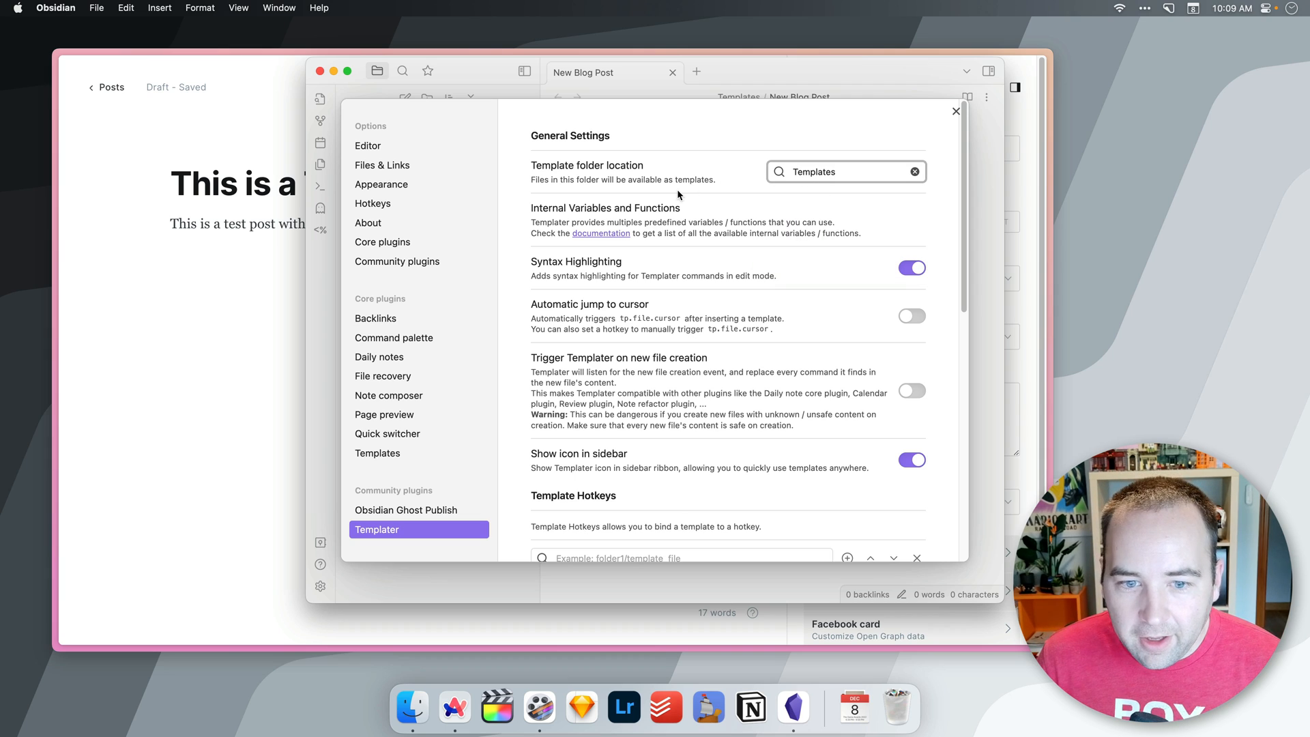
mouse_move(942, 121)
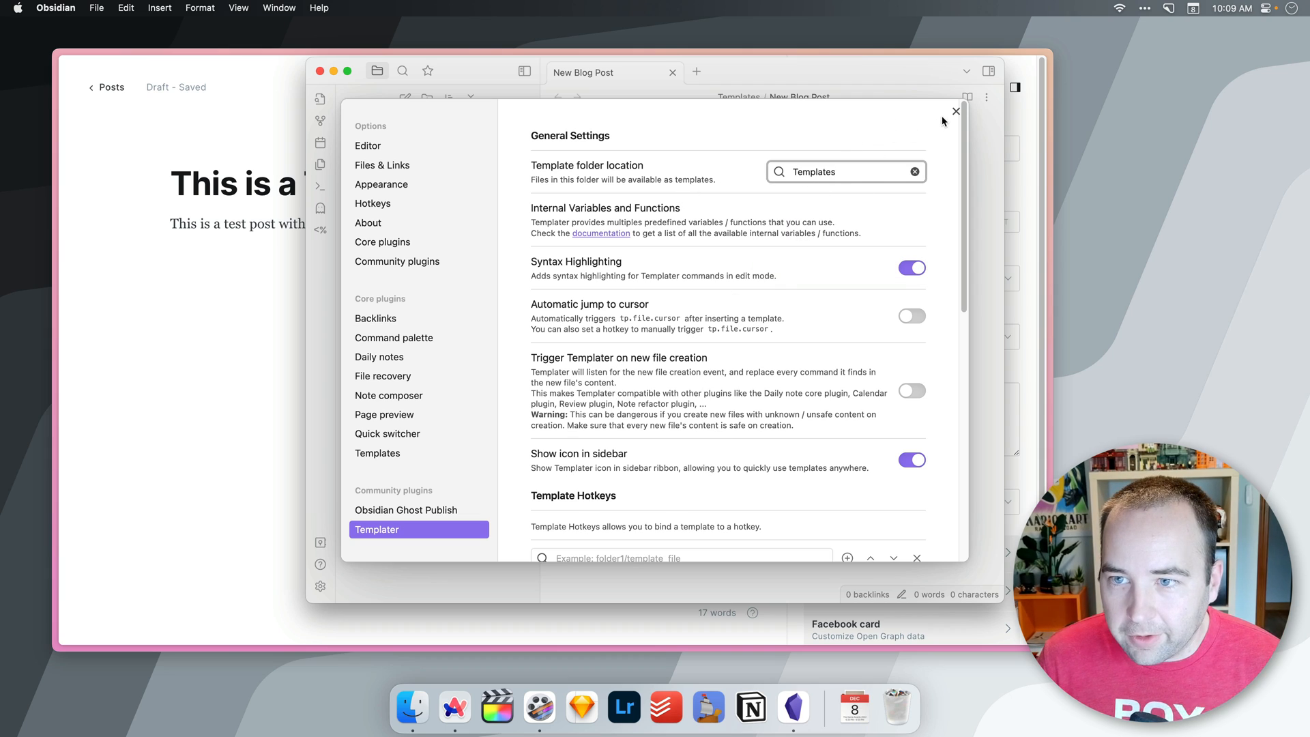
left_click(956, 112)
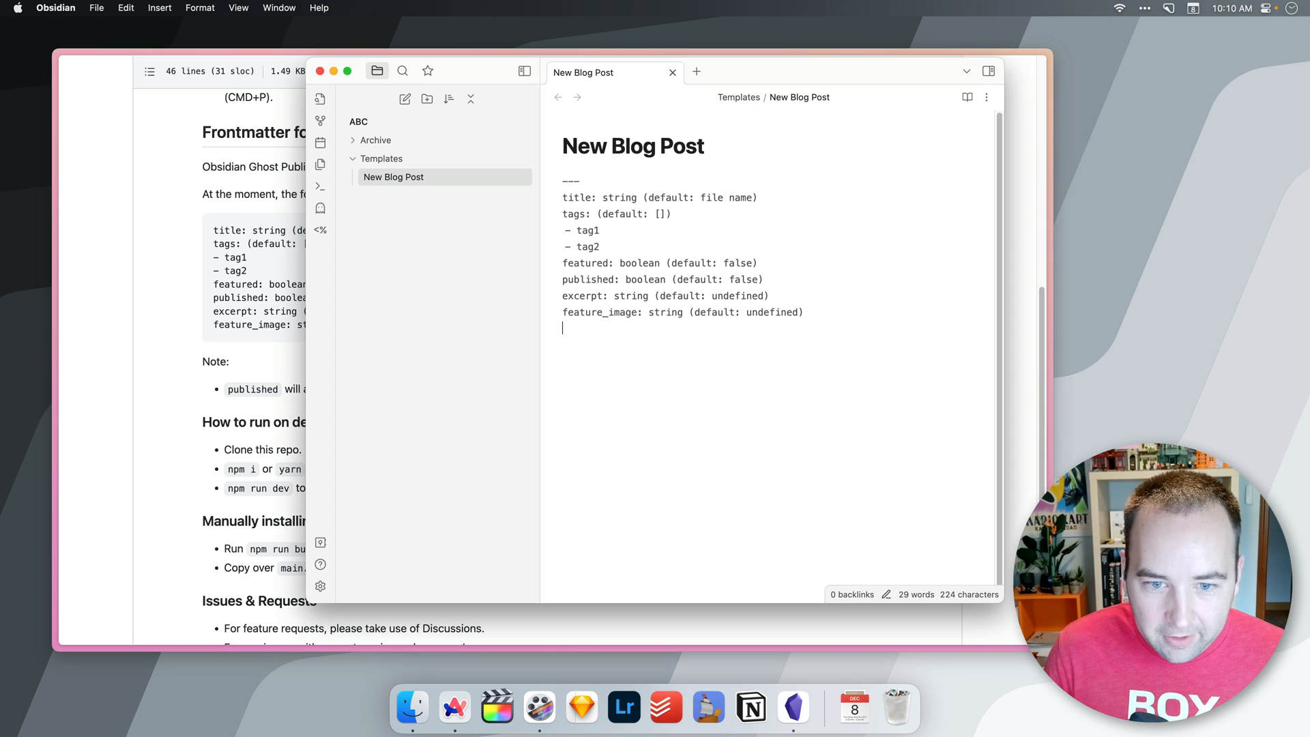
Step: Set published to false and strip the placeholder tag, excerpt and feature_image lines from the template
type("---")
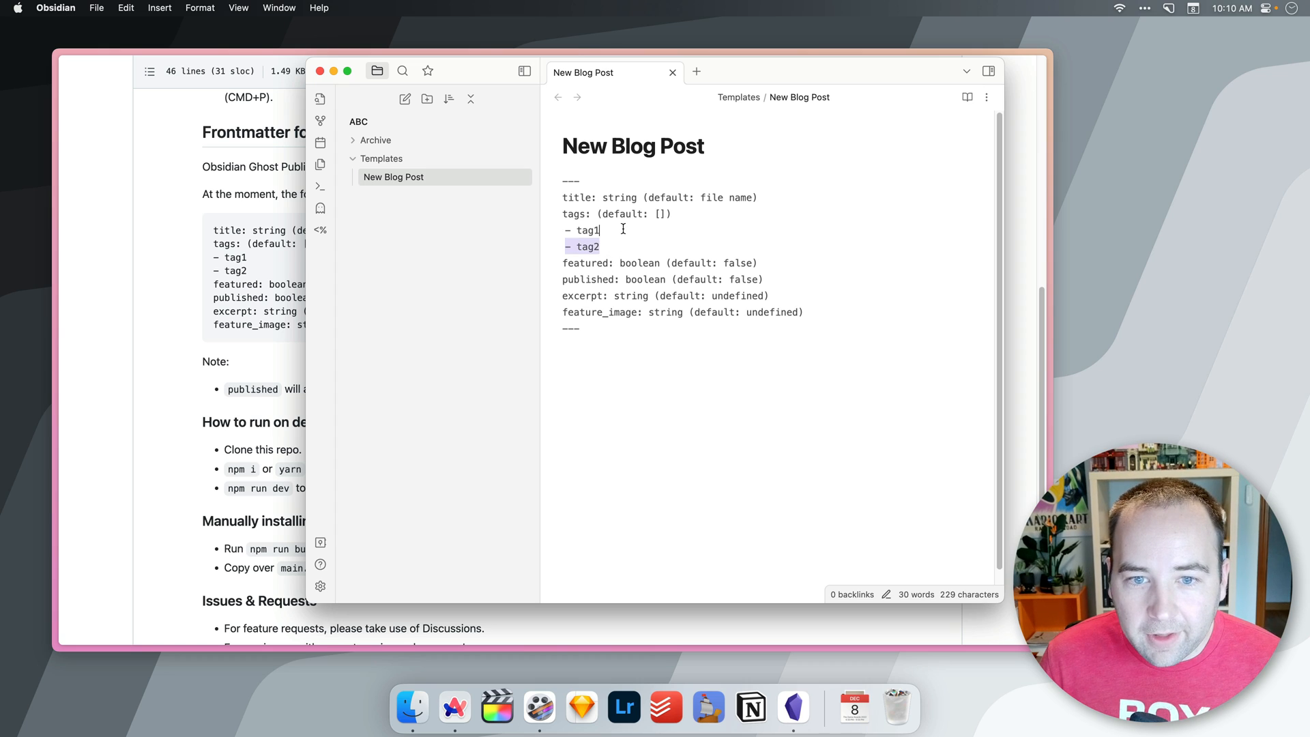
key("Backspace")
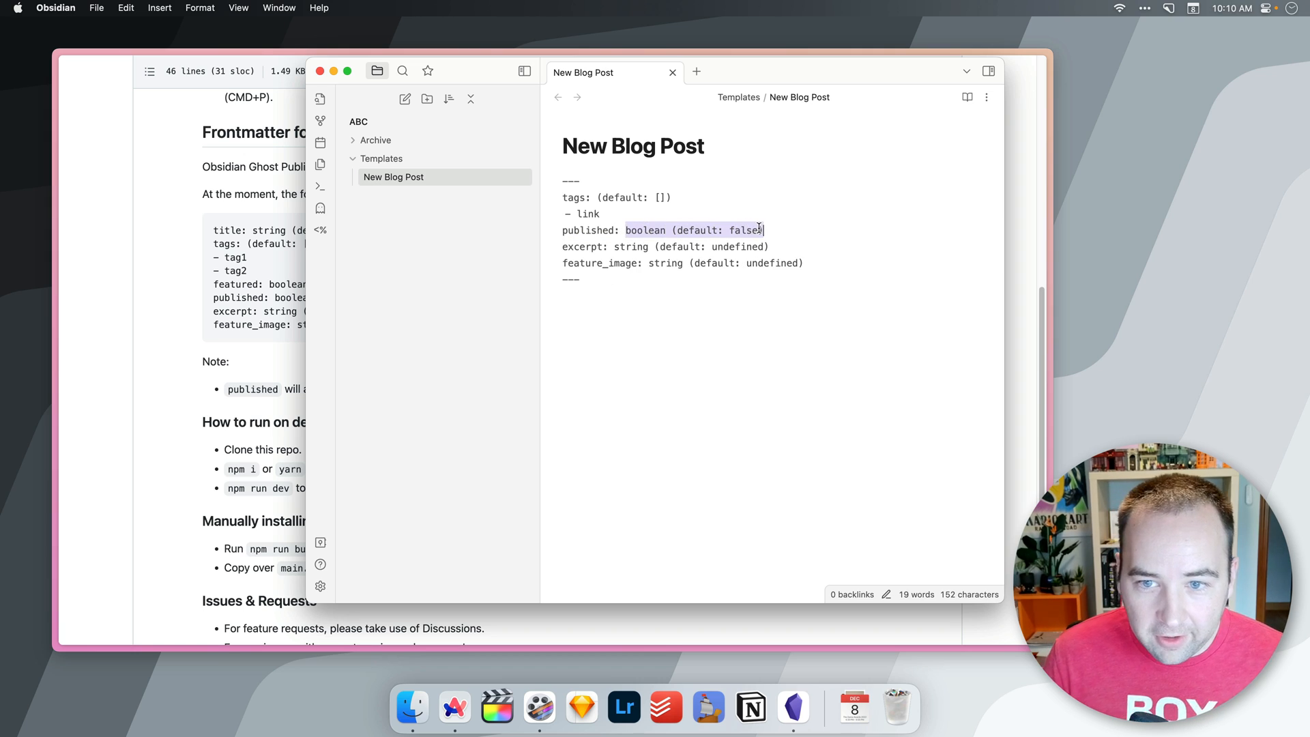
type("false")
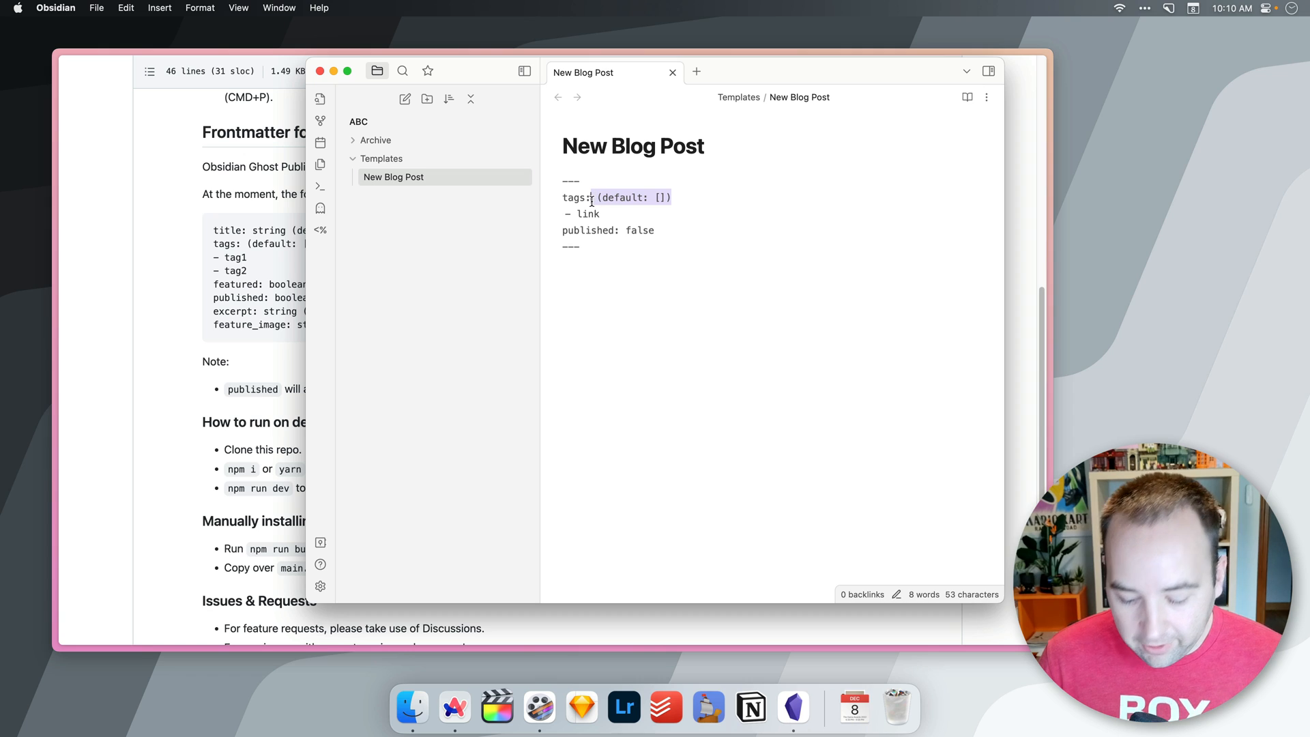
key("Backspace")
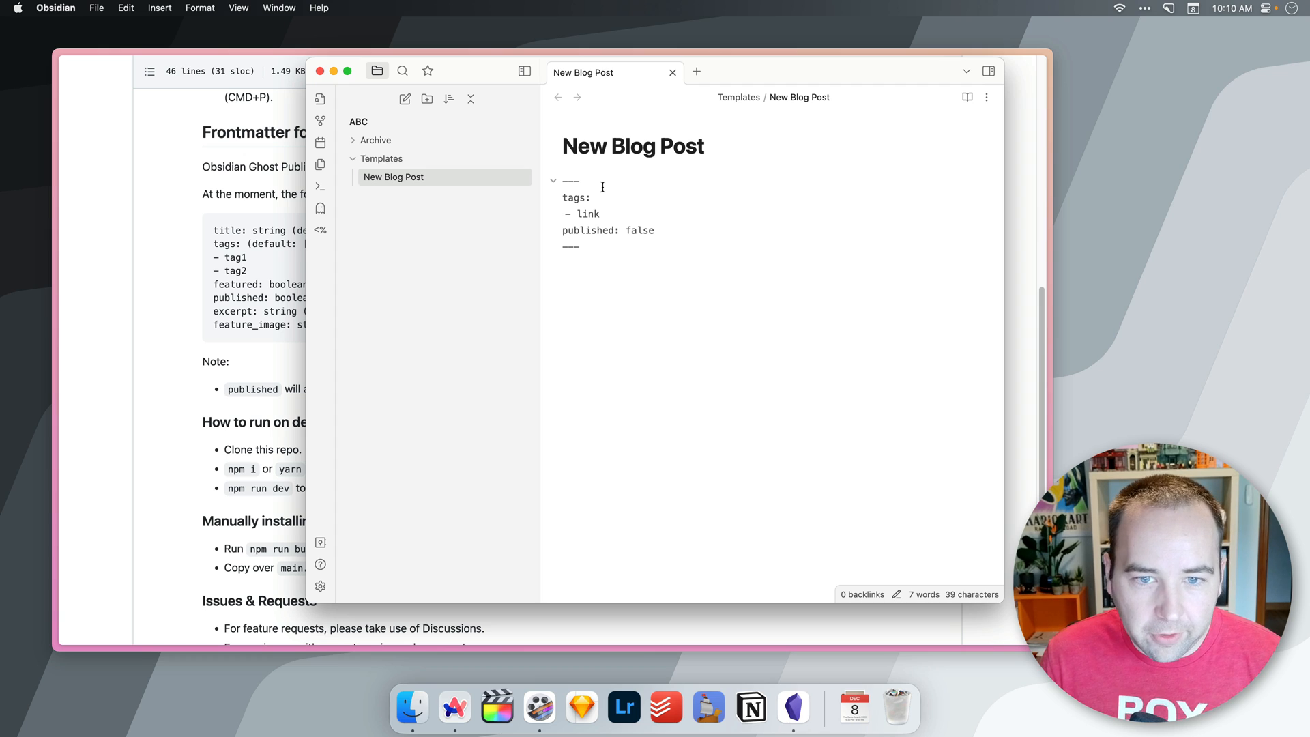
mouse_move(382, 159)
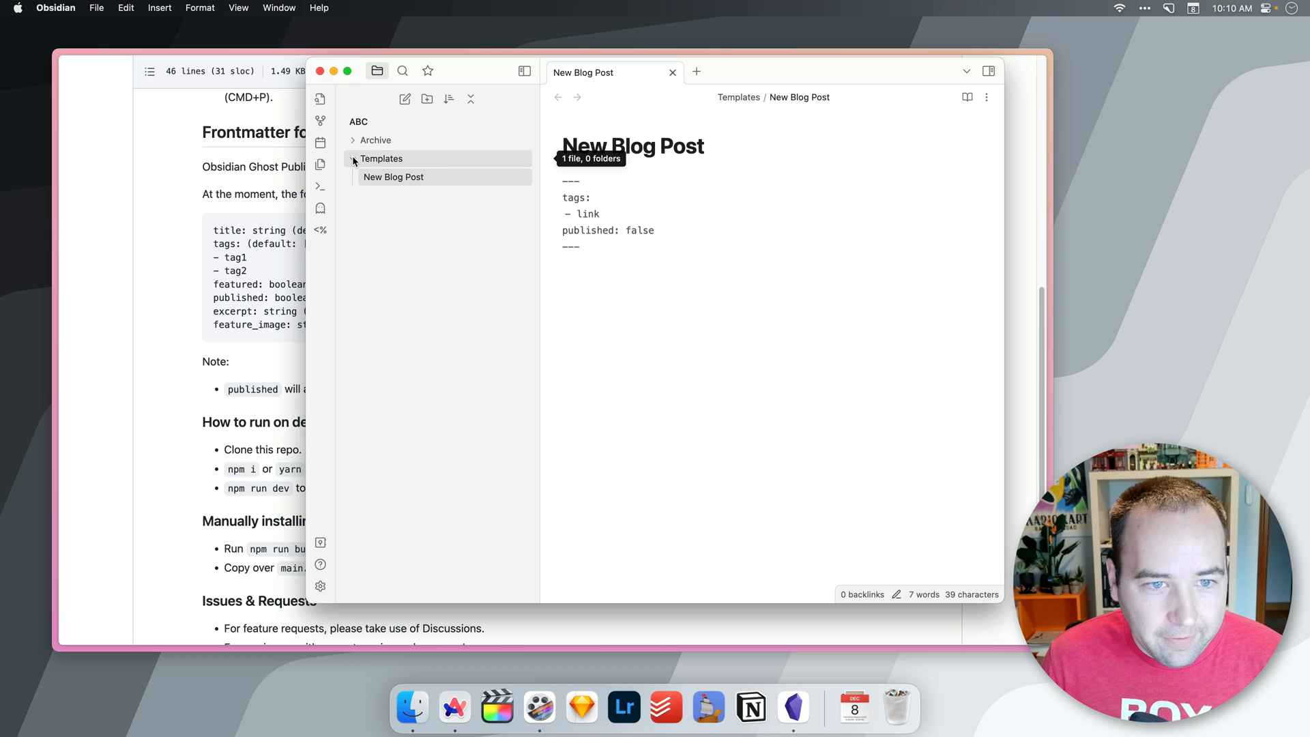
mouse_move(364, 176)
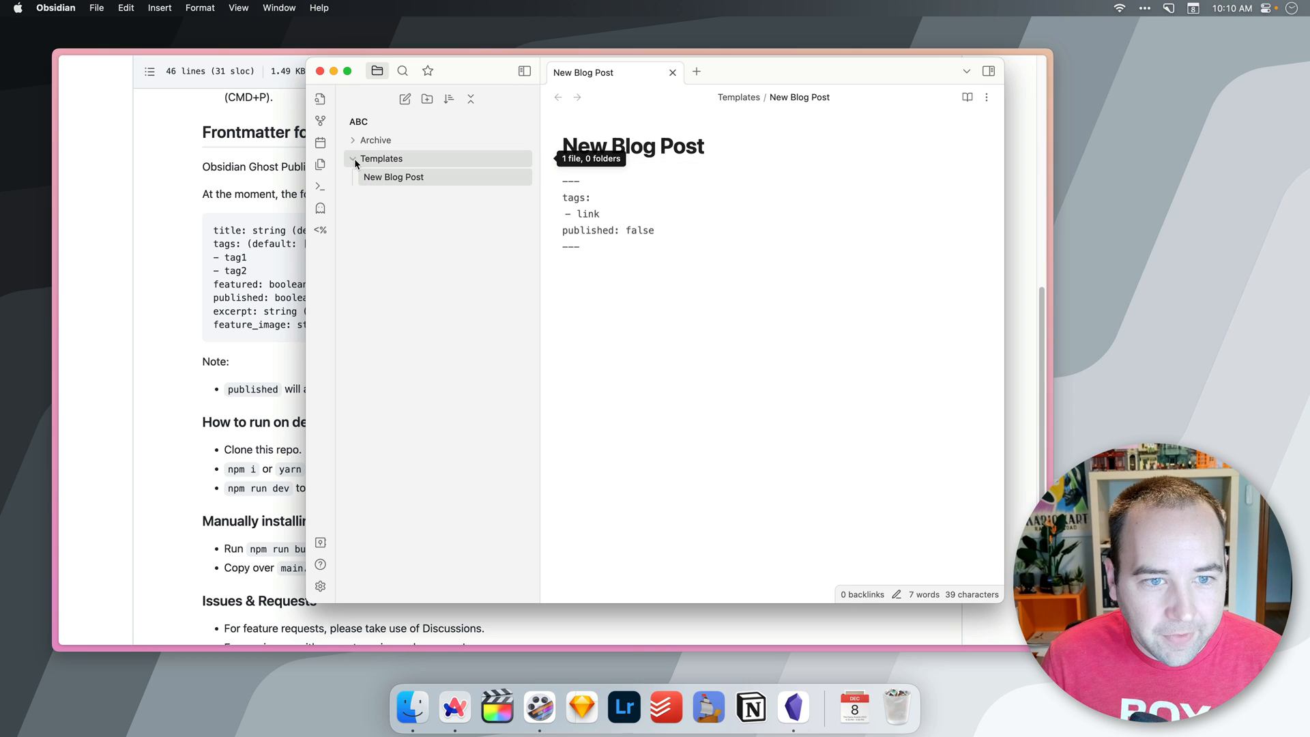
Step: Collapse Templates and create a note from the New Blog Post template via Templater
left_click(353, 159)
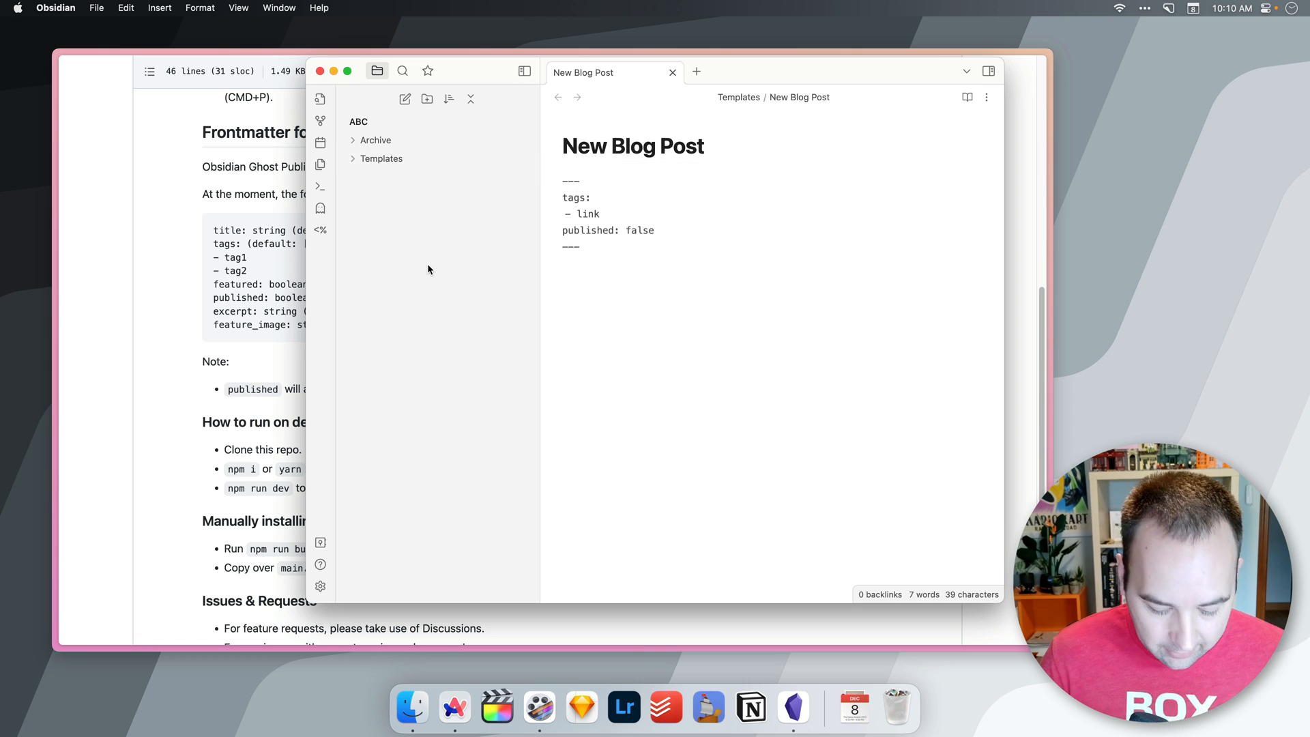
type("temp")
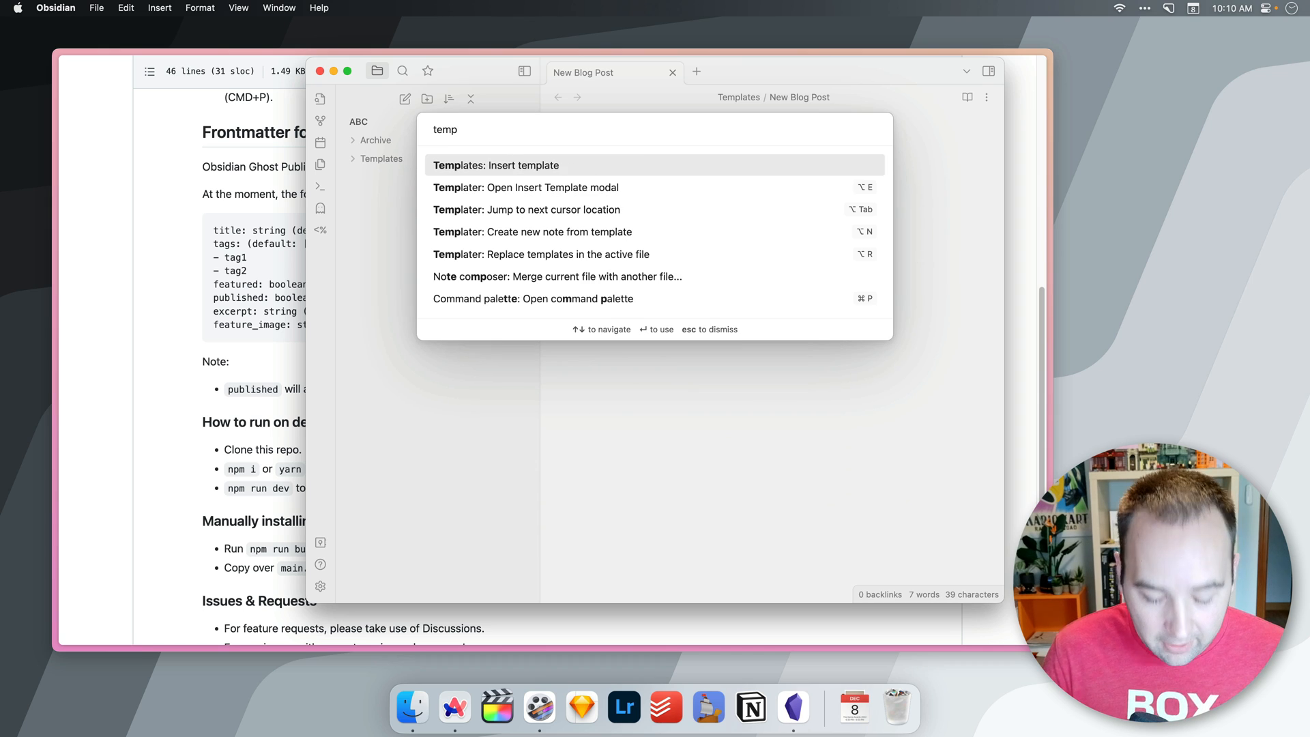
type("la")
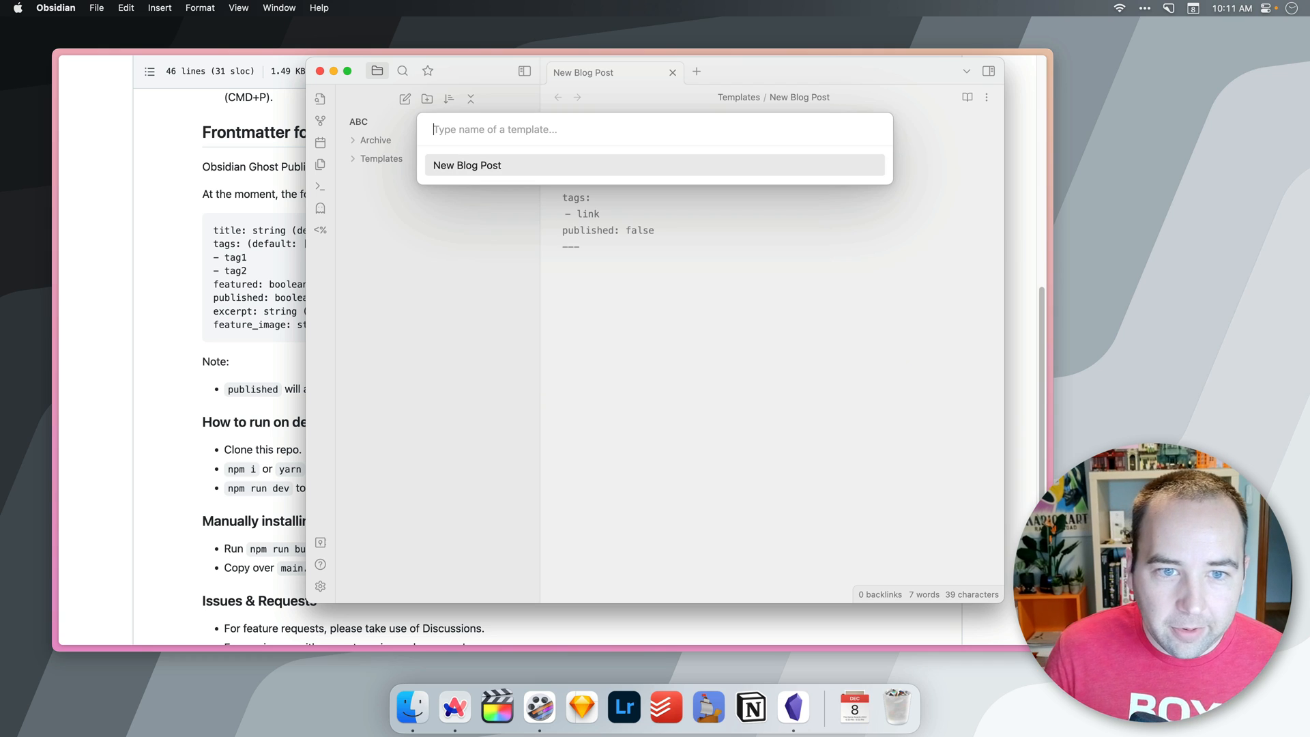
left_click(466, 165)
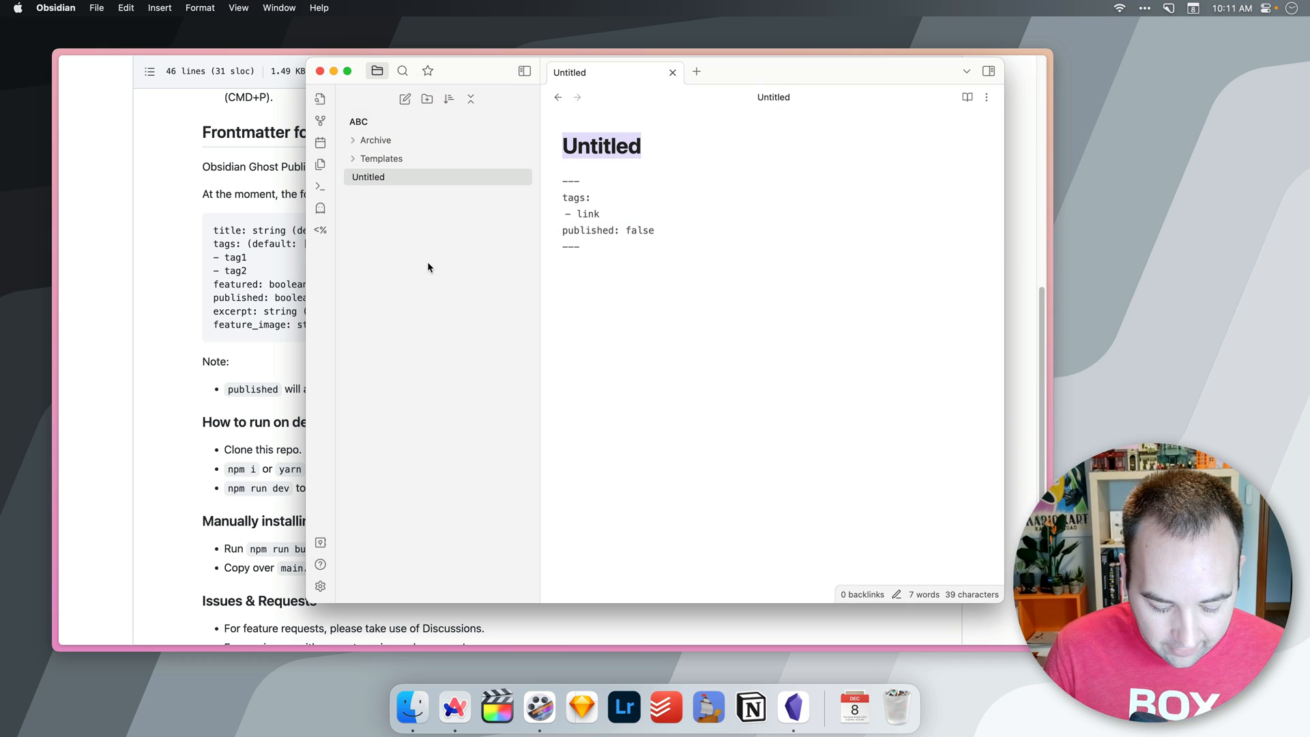
Step: Title the note 'My Second Post', add filler body text, and toggle published to true then back to false
type("My Second Post")
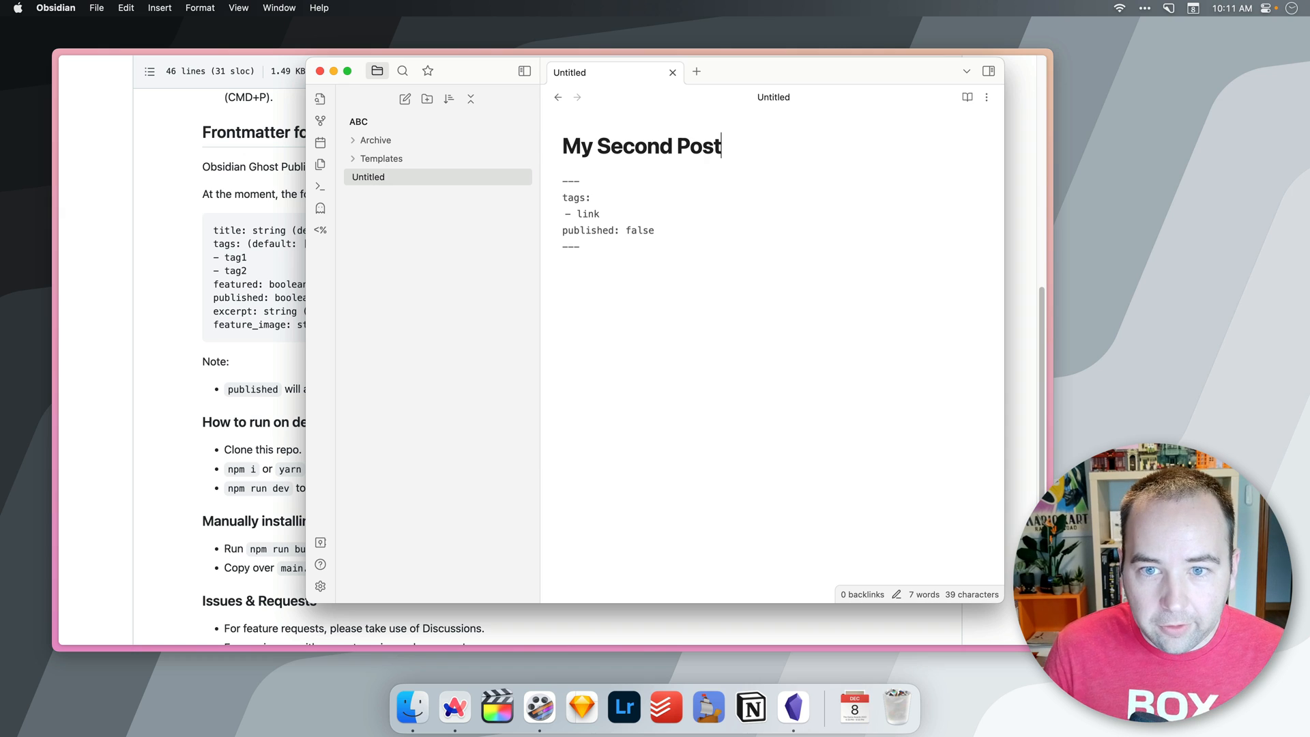
mouse_move(603, 295)
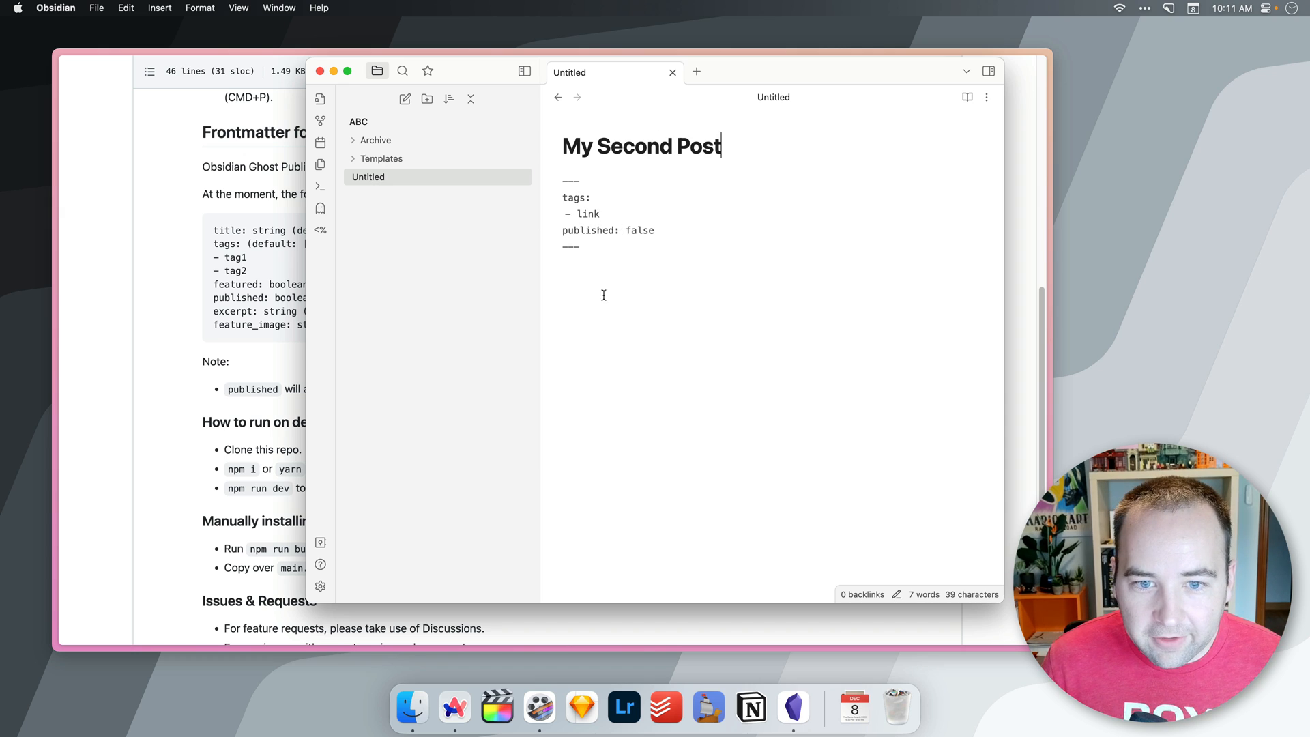
type("easrfgwersgawertgarega")
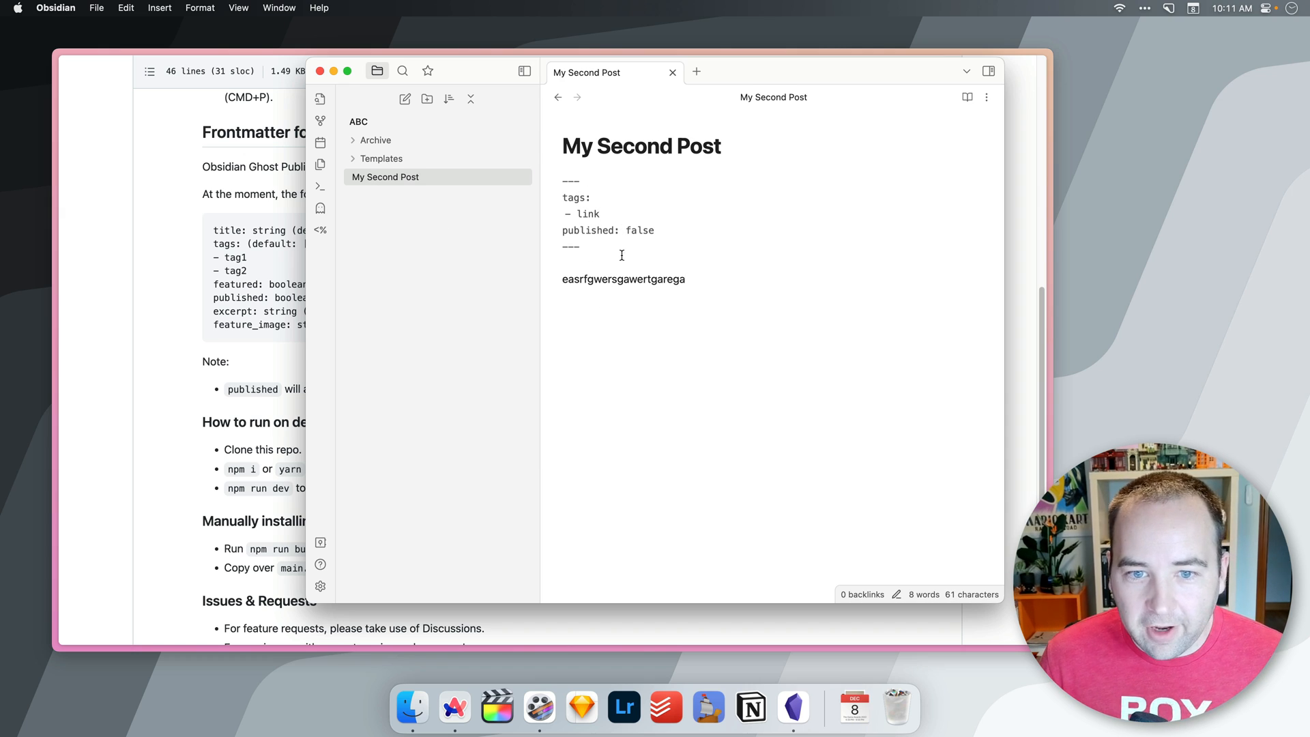
double_click(587, 213)
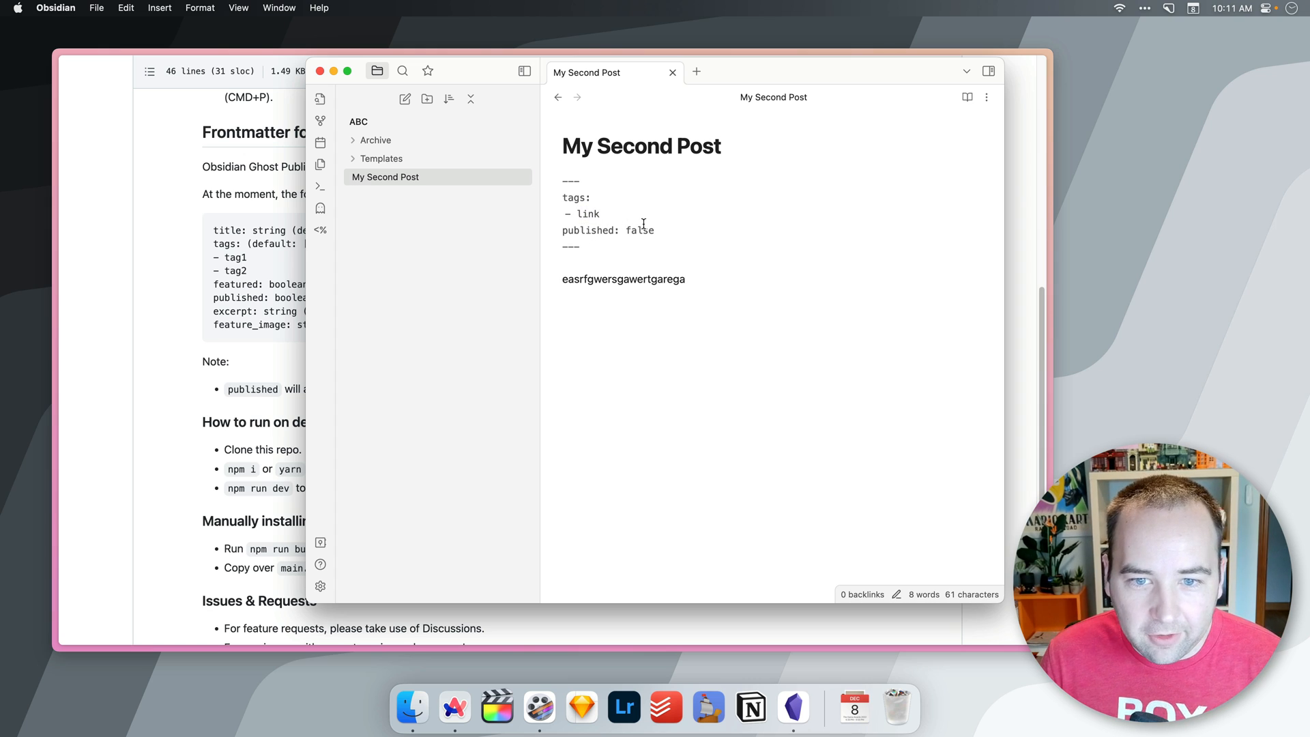
type("true")
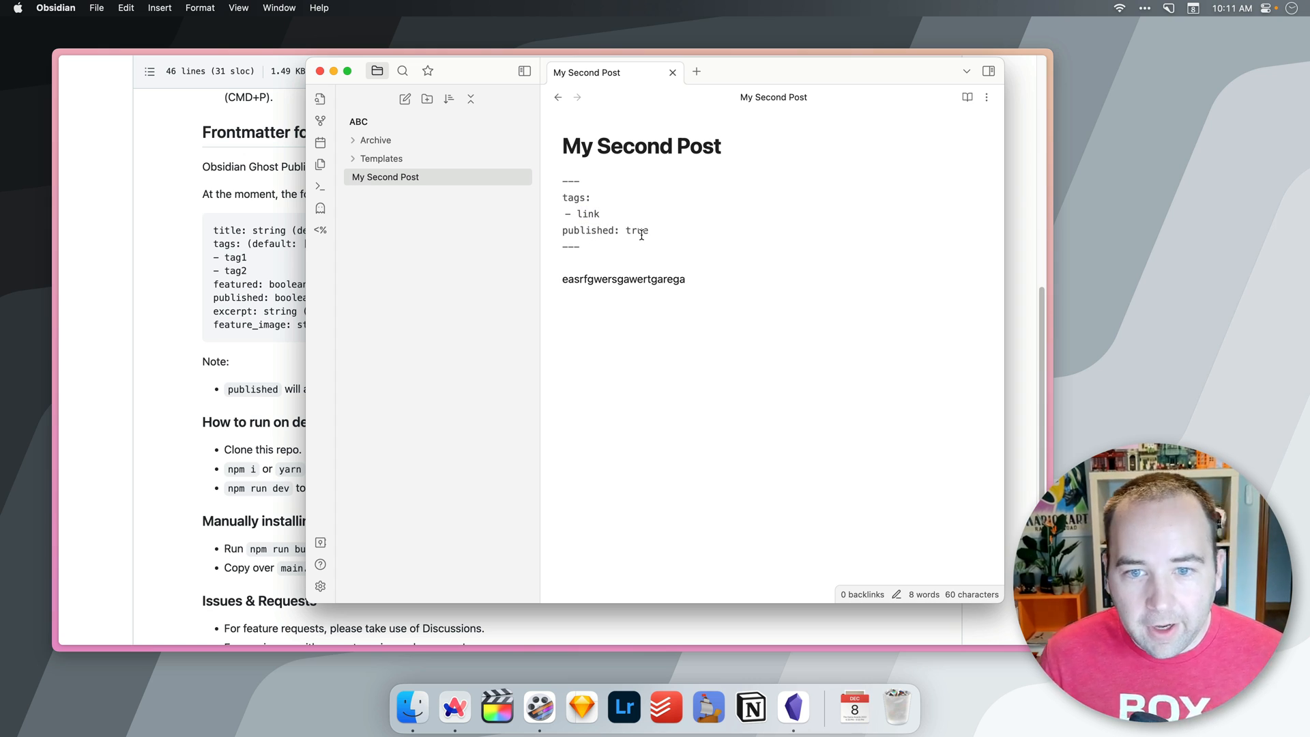
type("false")
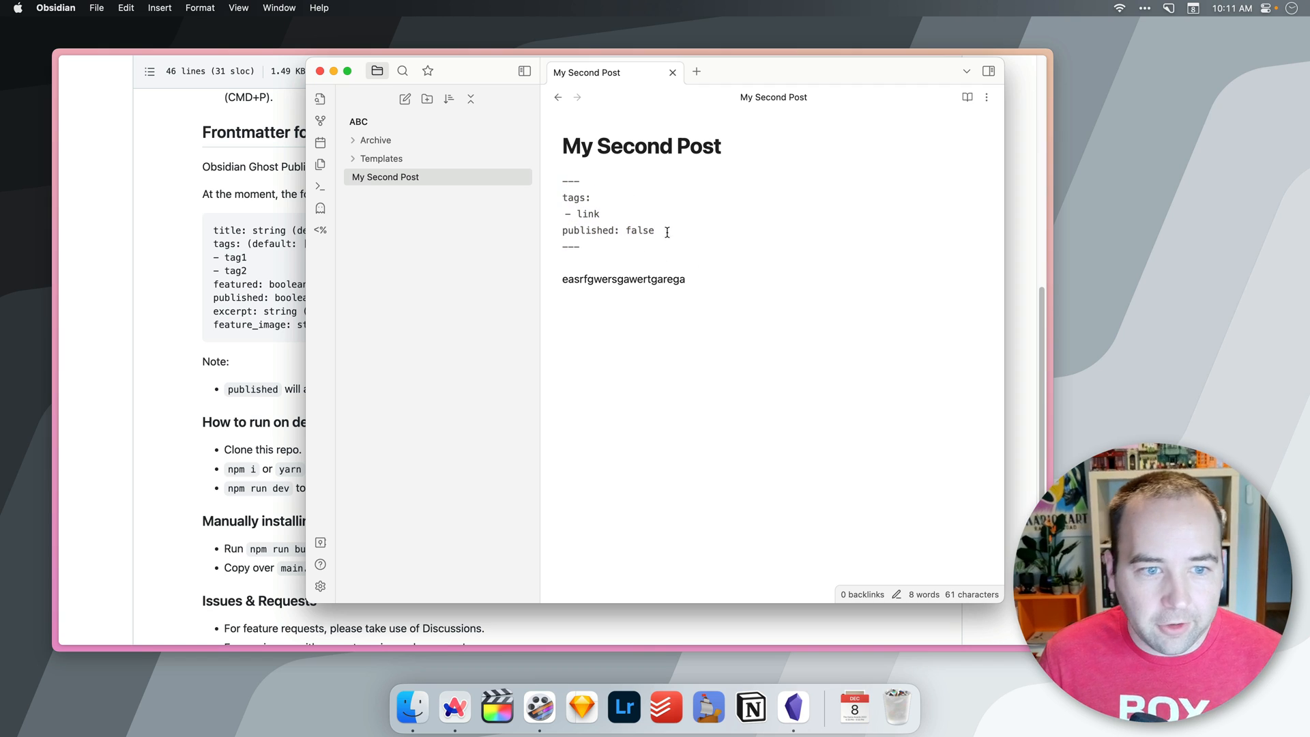
left_click(321, 231)
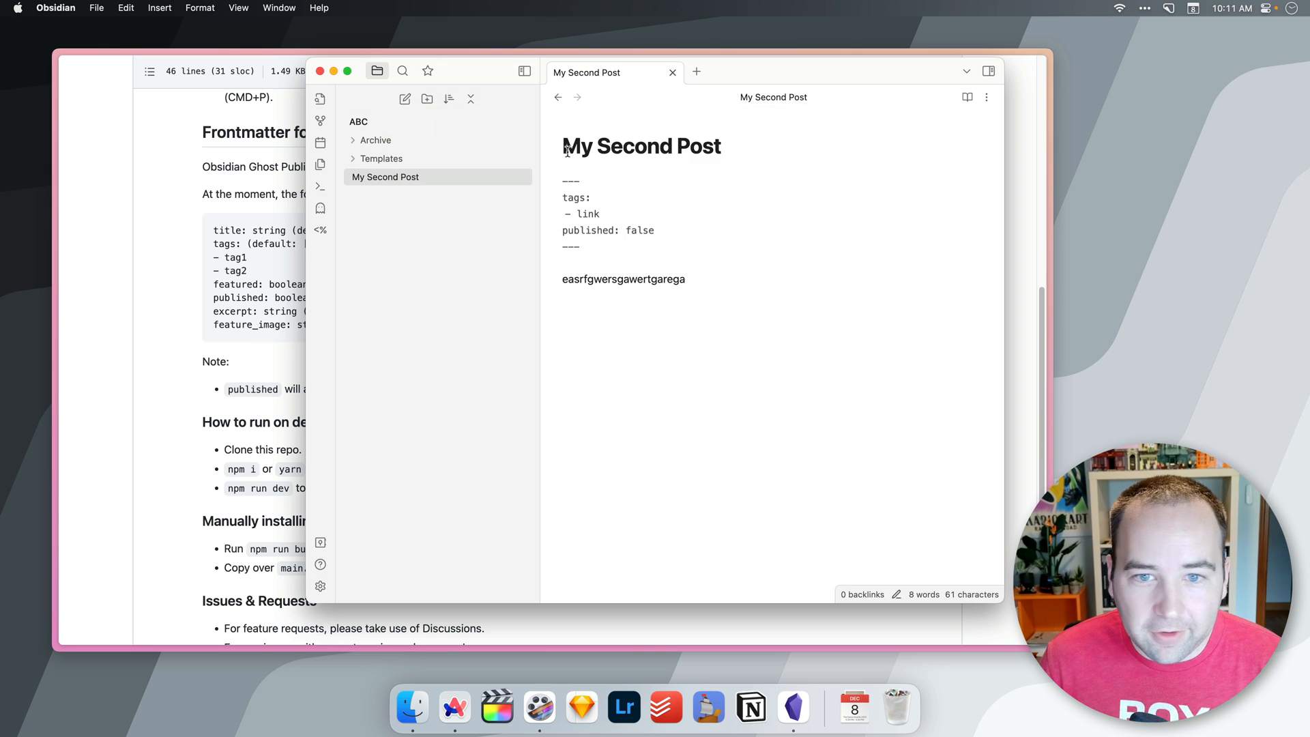
Step: Delete the 'My Second Post' note from the file explorer and confirm the deletion
right_click(385, 176)
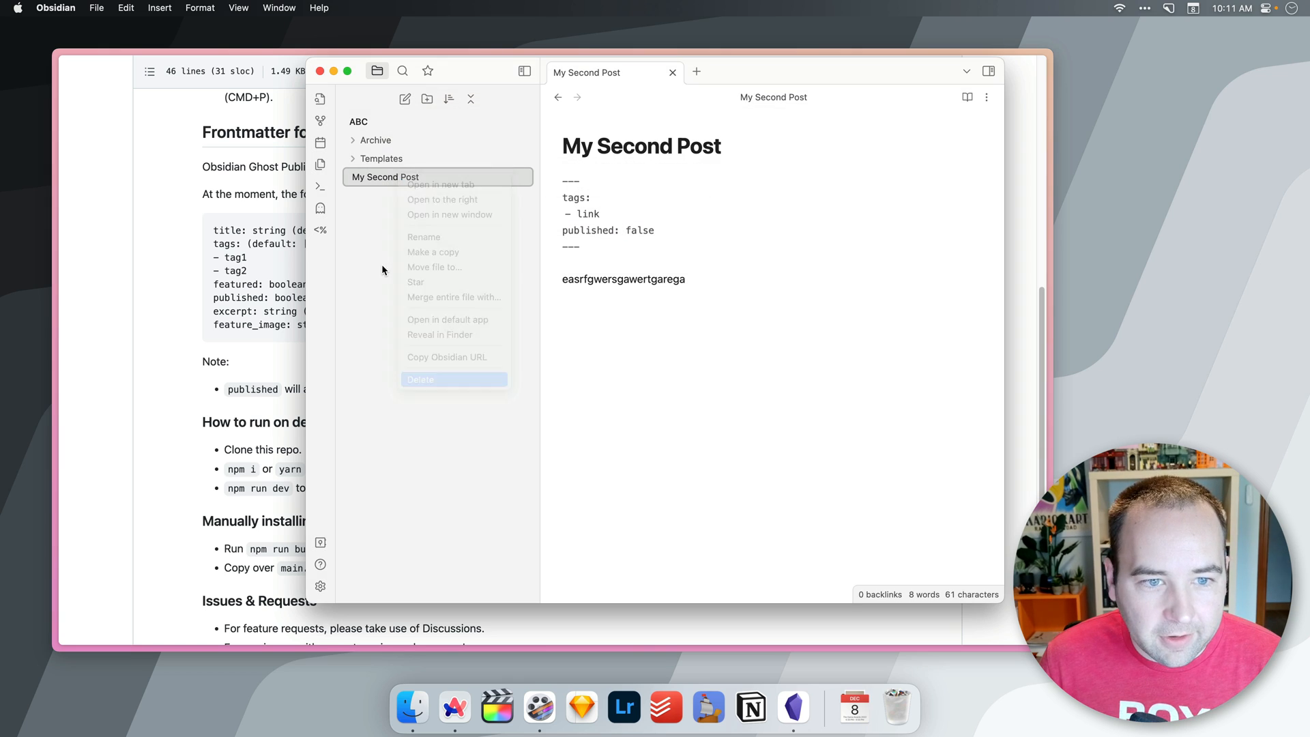
left_click(419, 380)
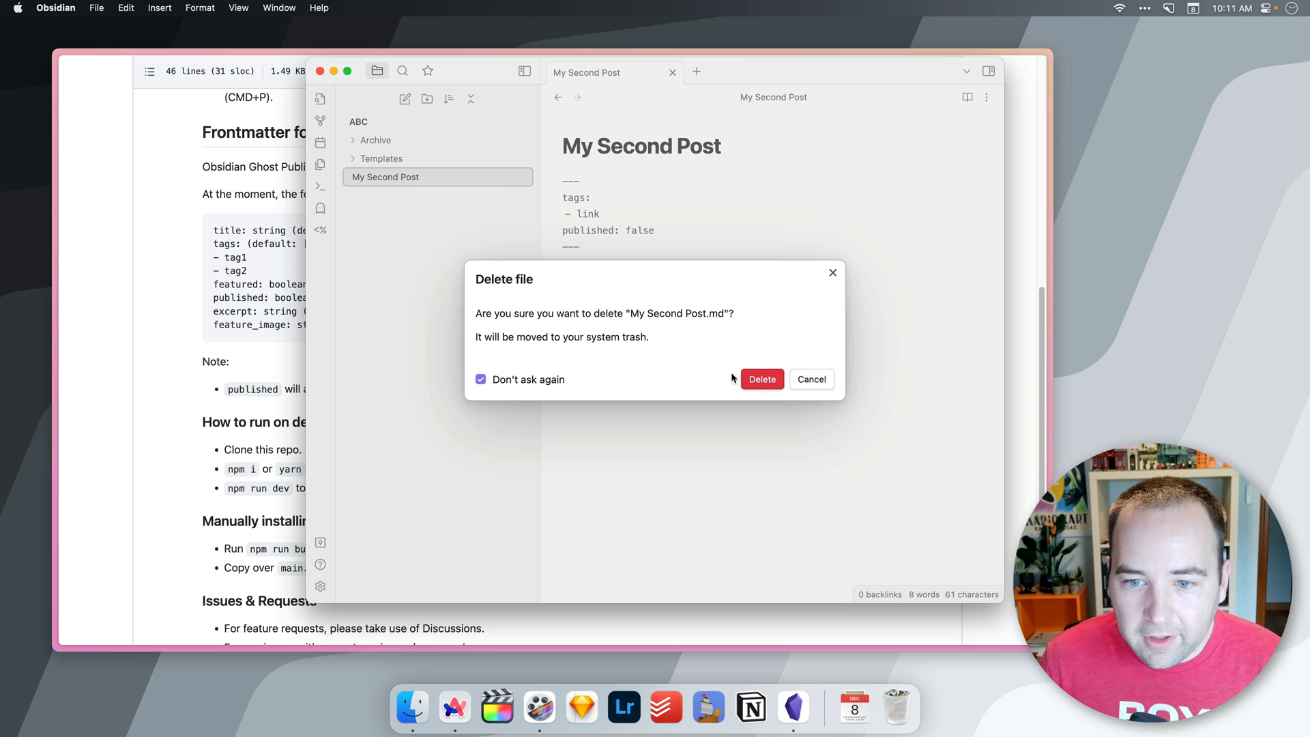
left_click(762, 379)
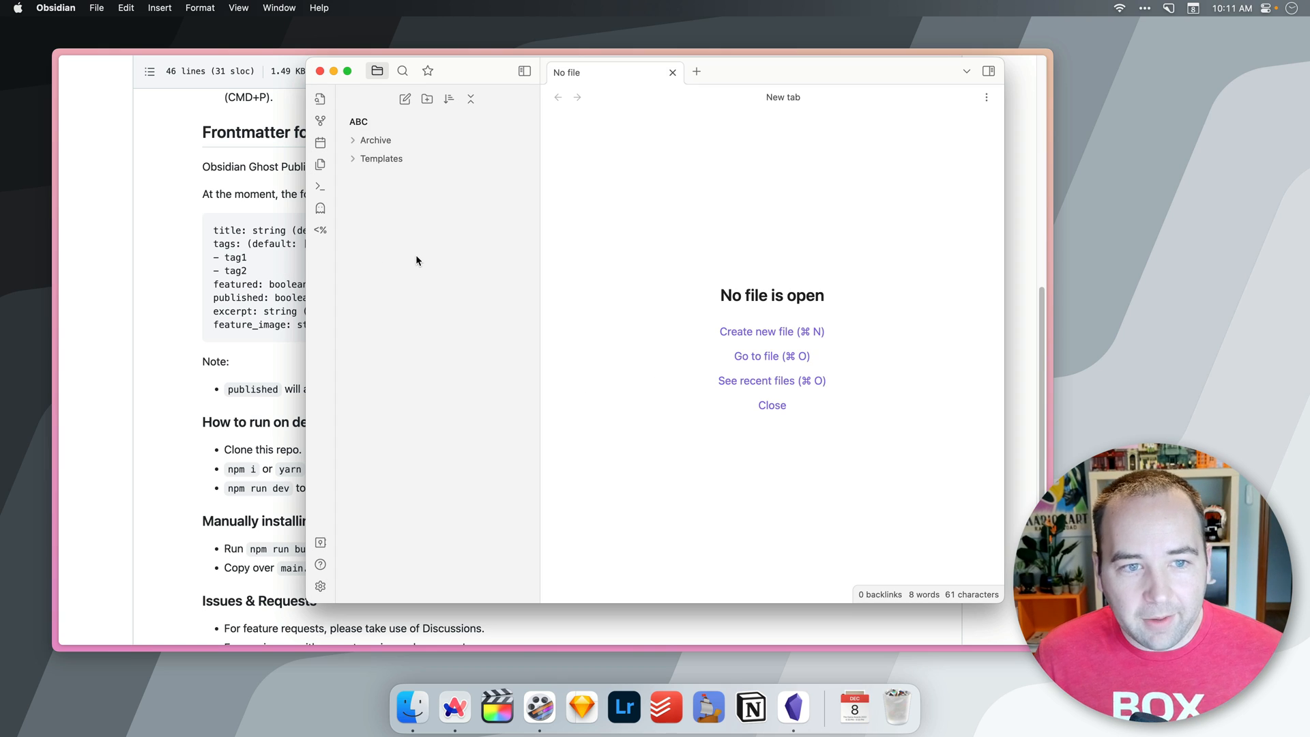
mouse_move(320, 230)
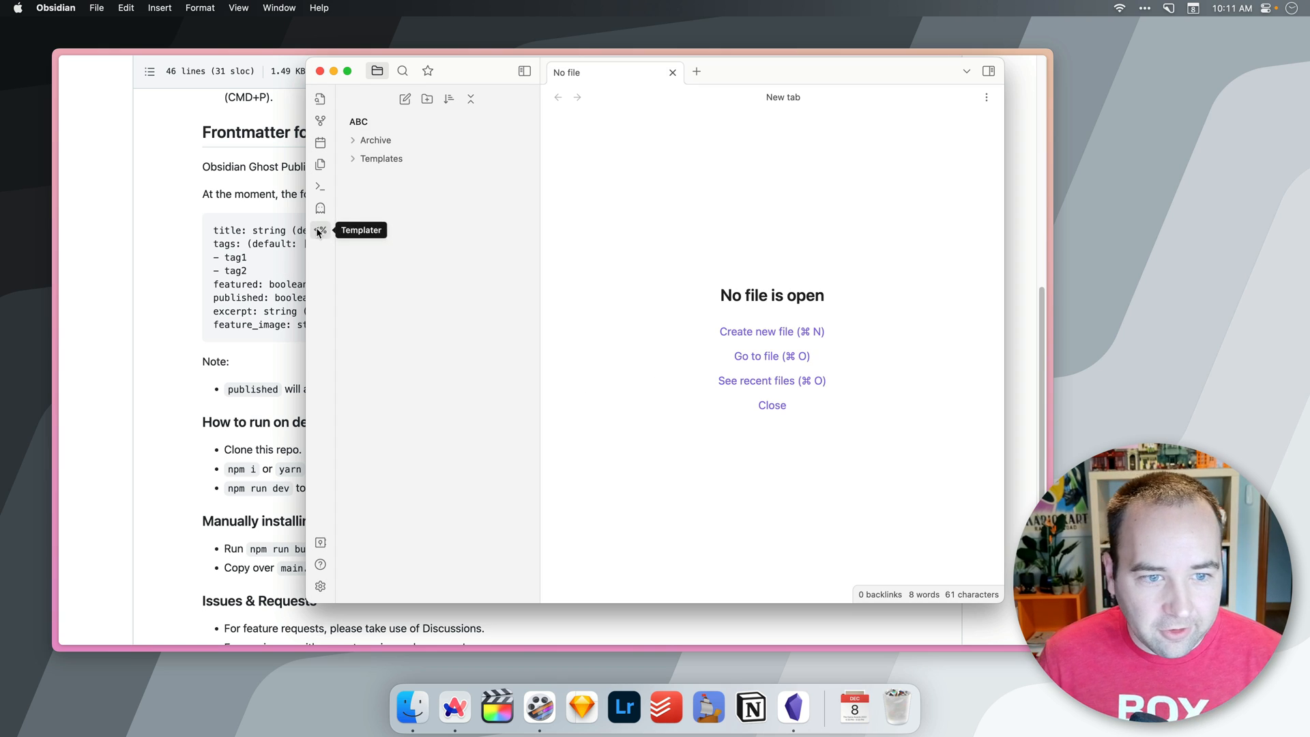
left_click(320, 229)
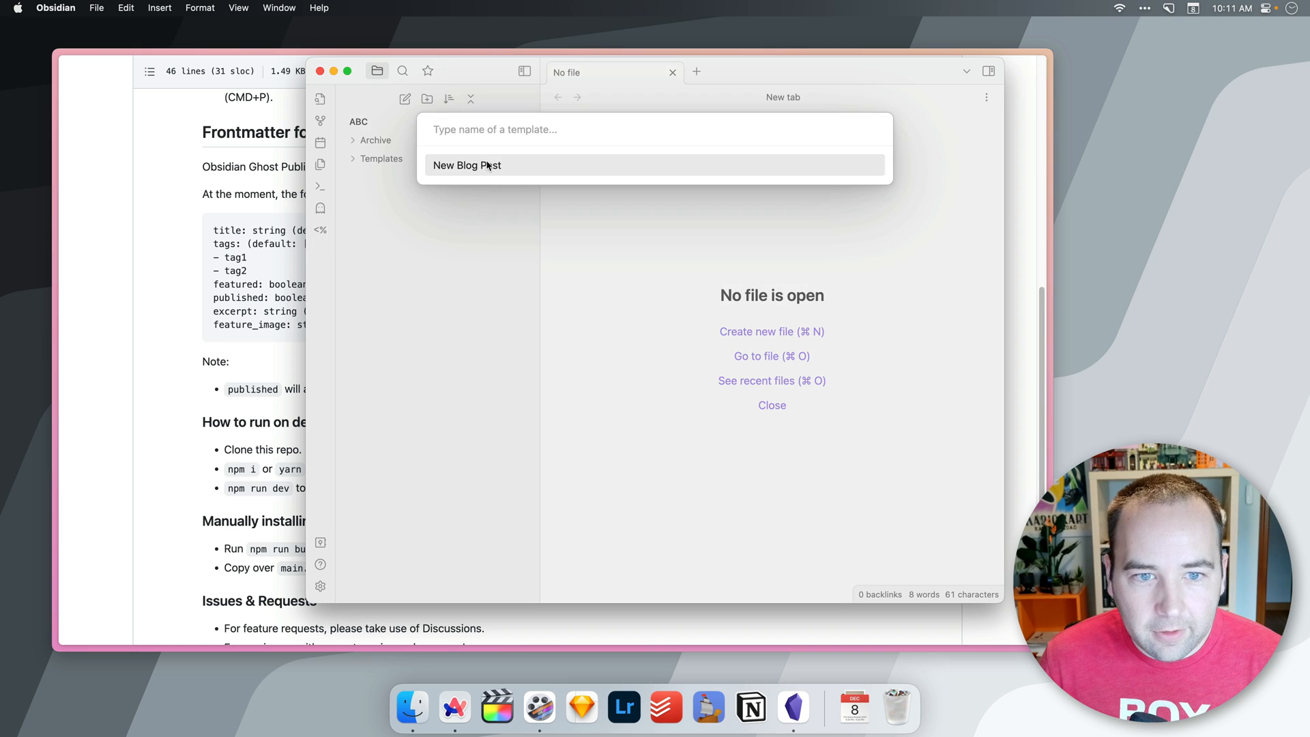
left_click(466, 165)
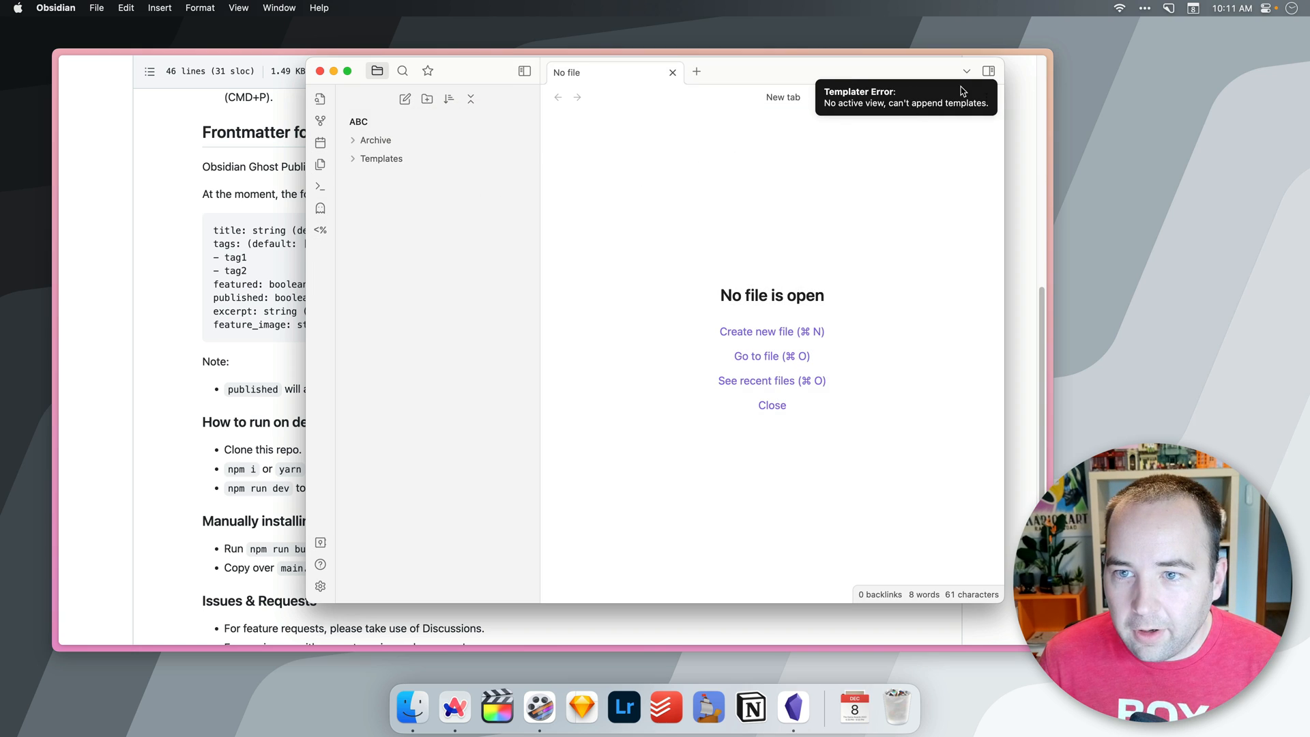
mouse_move(855, 112)
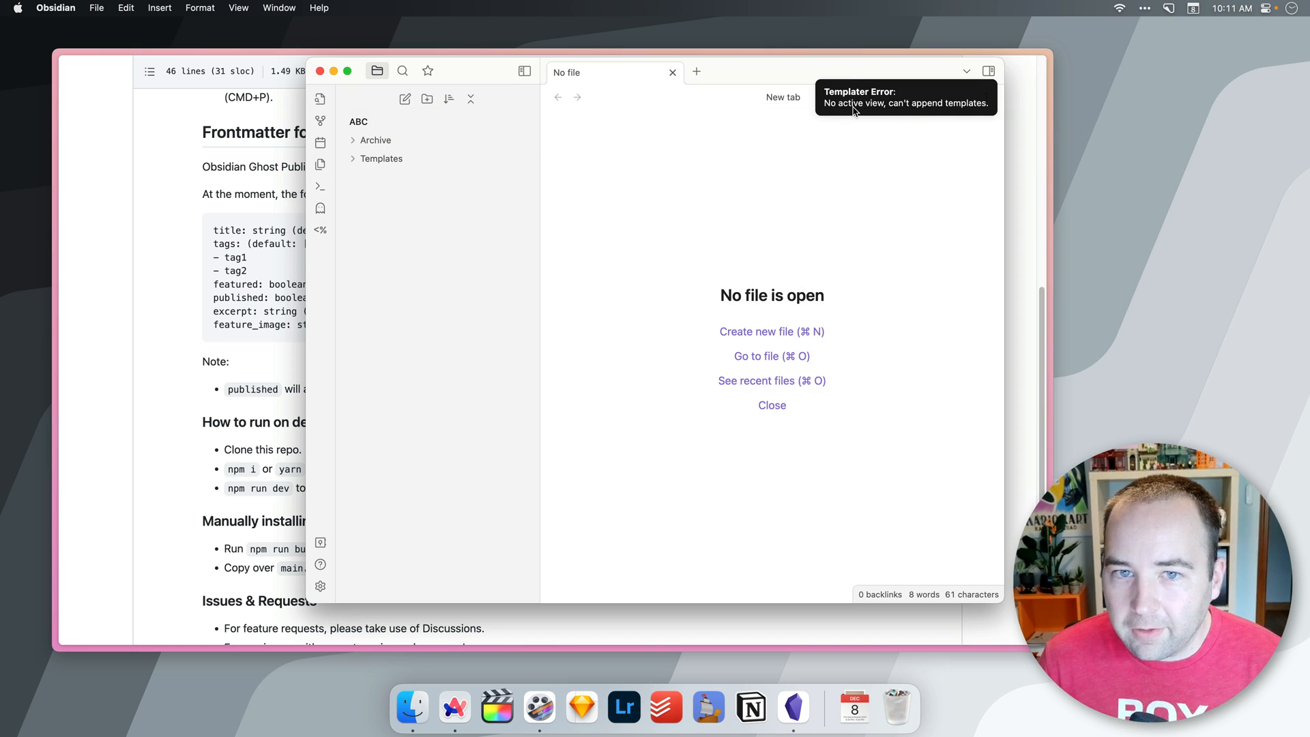
mouse_move(447, 231)
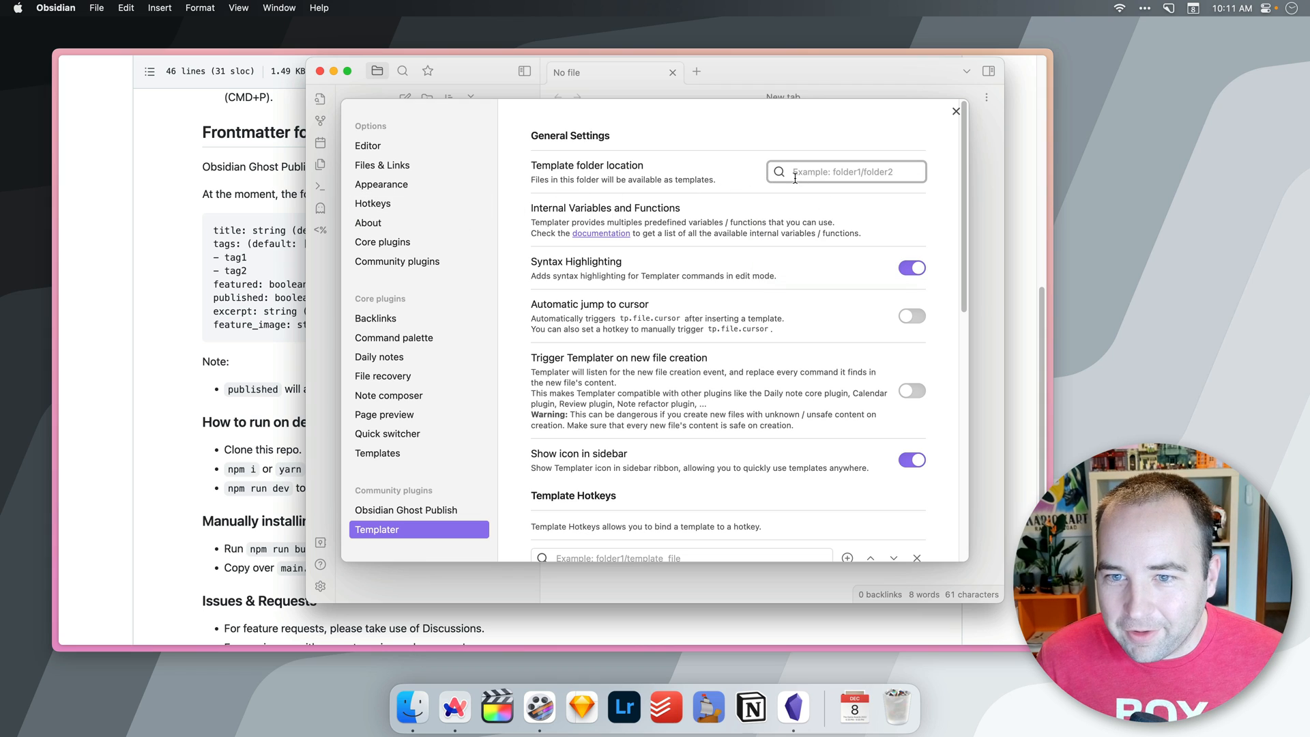
Step: Scroll to the bottom of the Templater settings page, then close Settings
type("Templates")
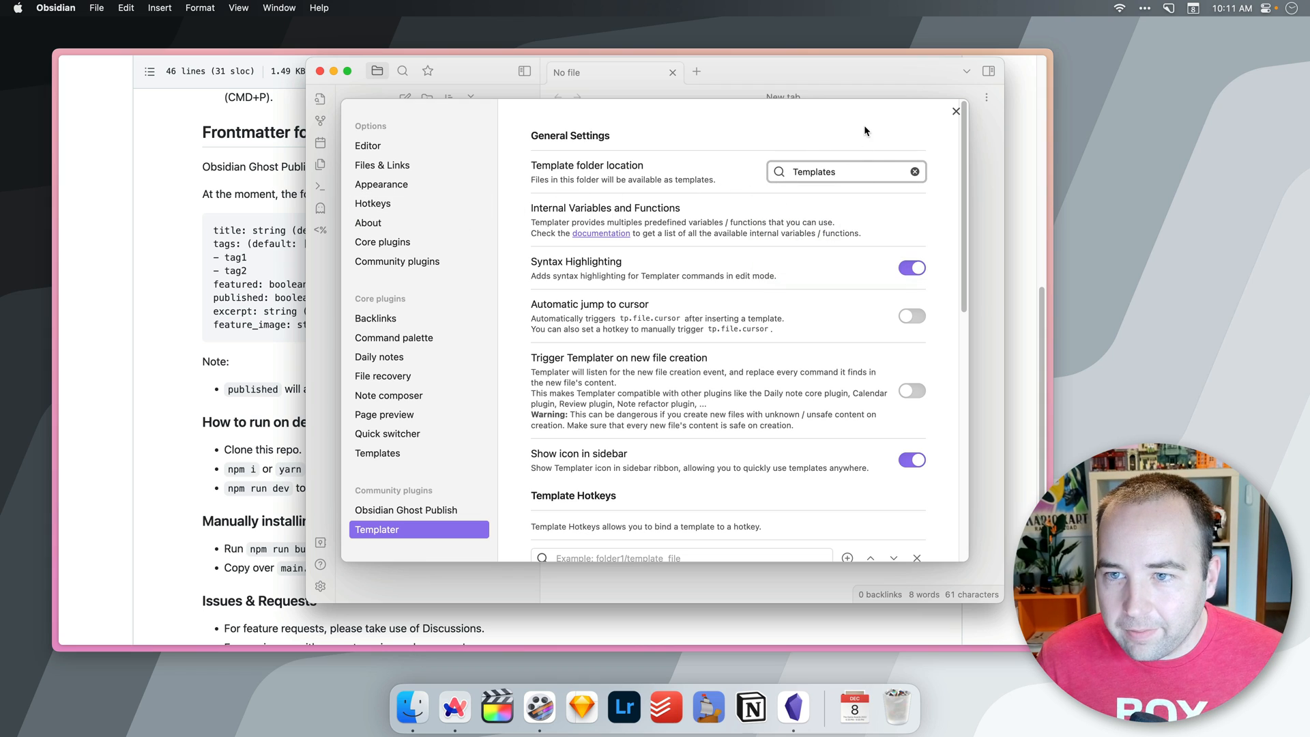
scroll("down", 3)
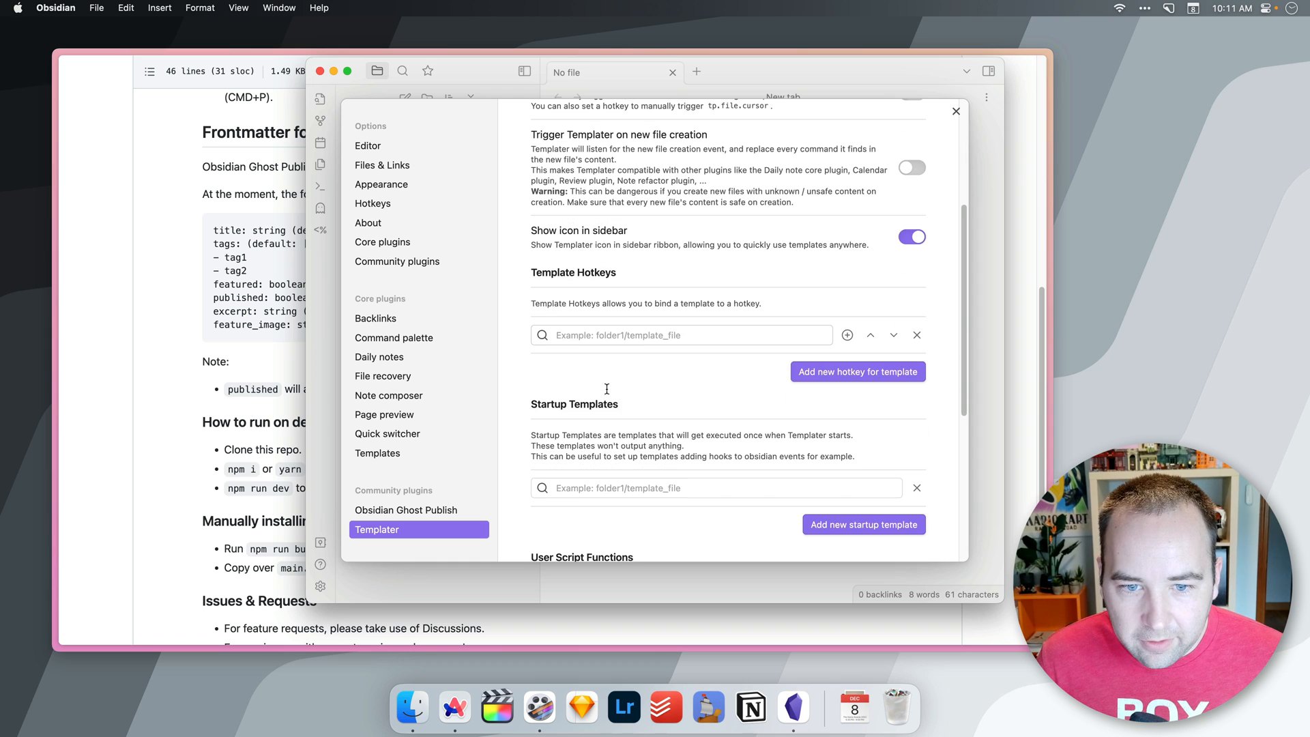
mouse_move(742, 246)
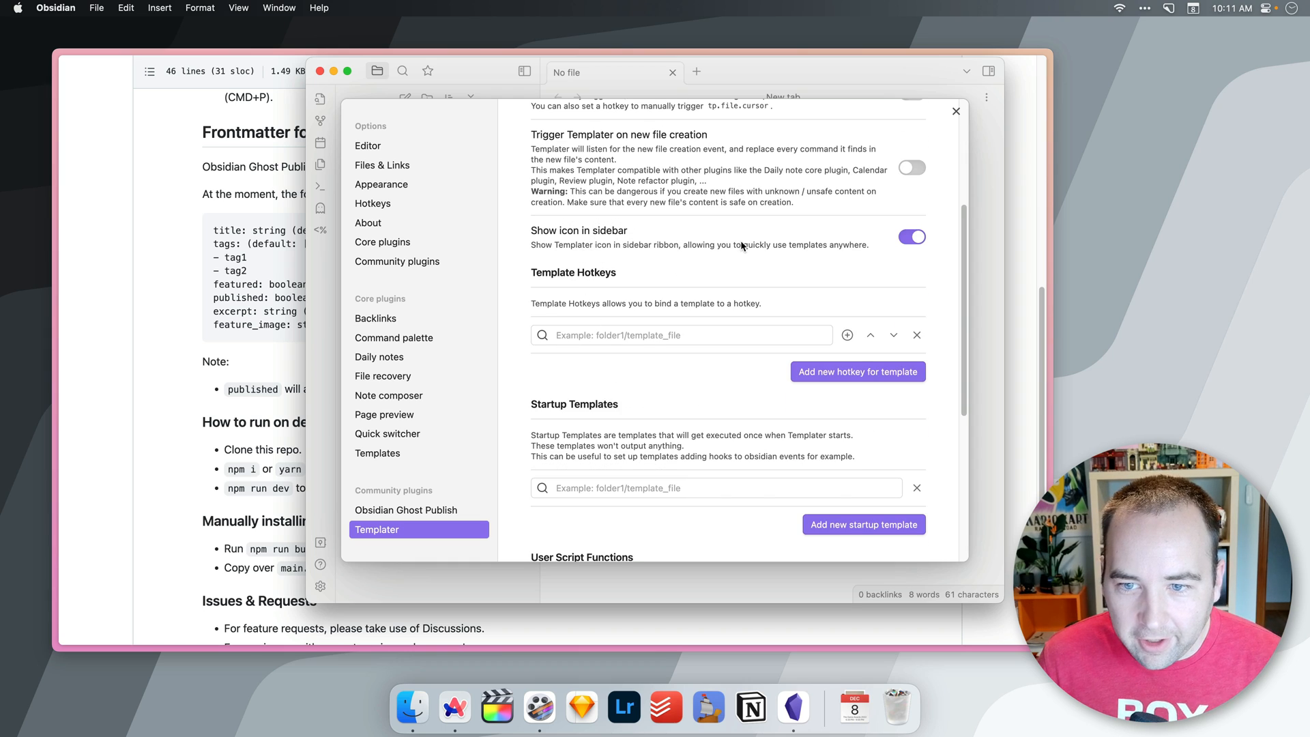
scroll("down", 3)
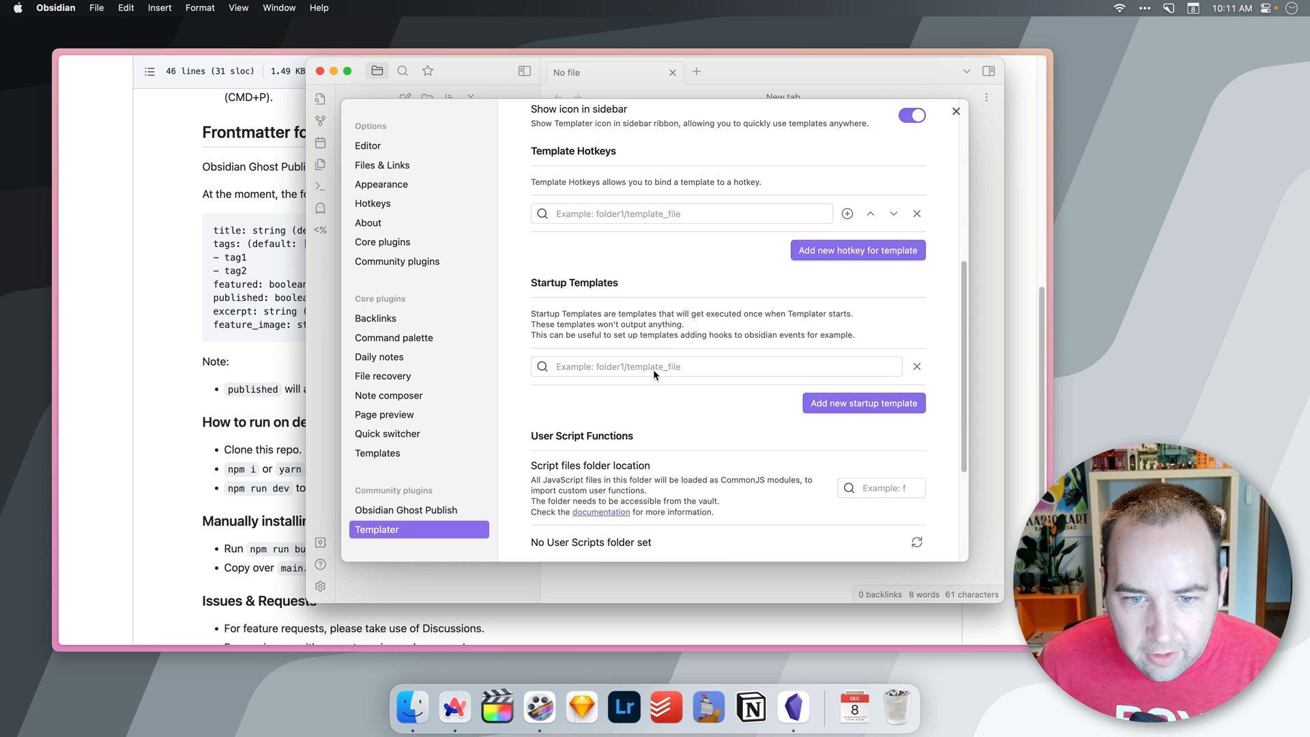
mouse_move(699, 328)
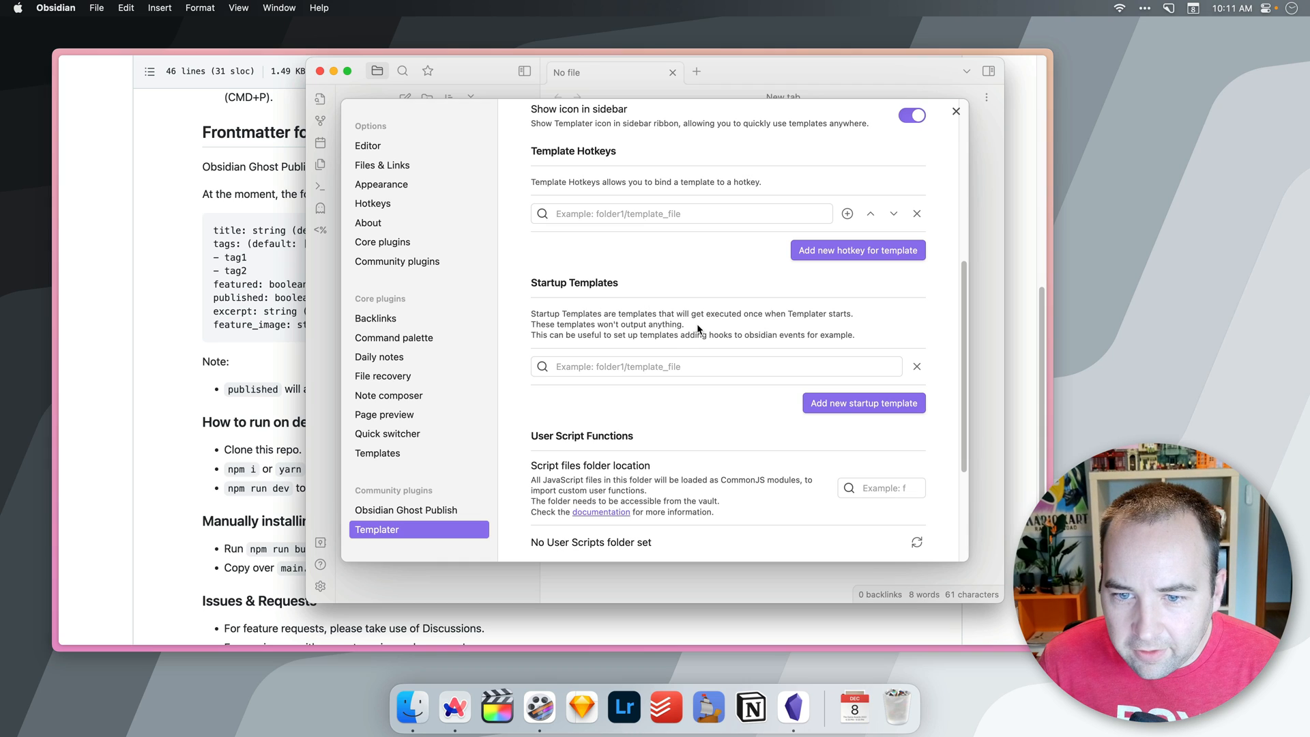
scroll("down", 3)
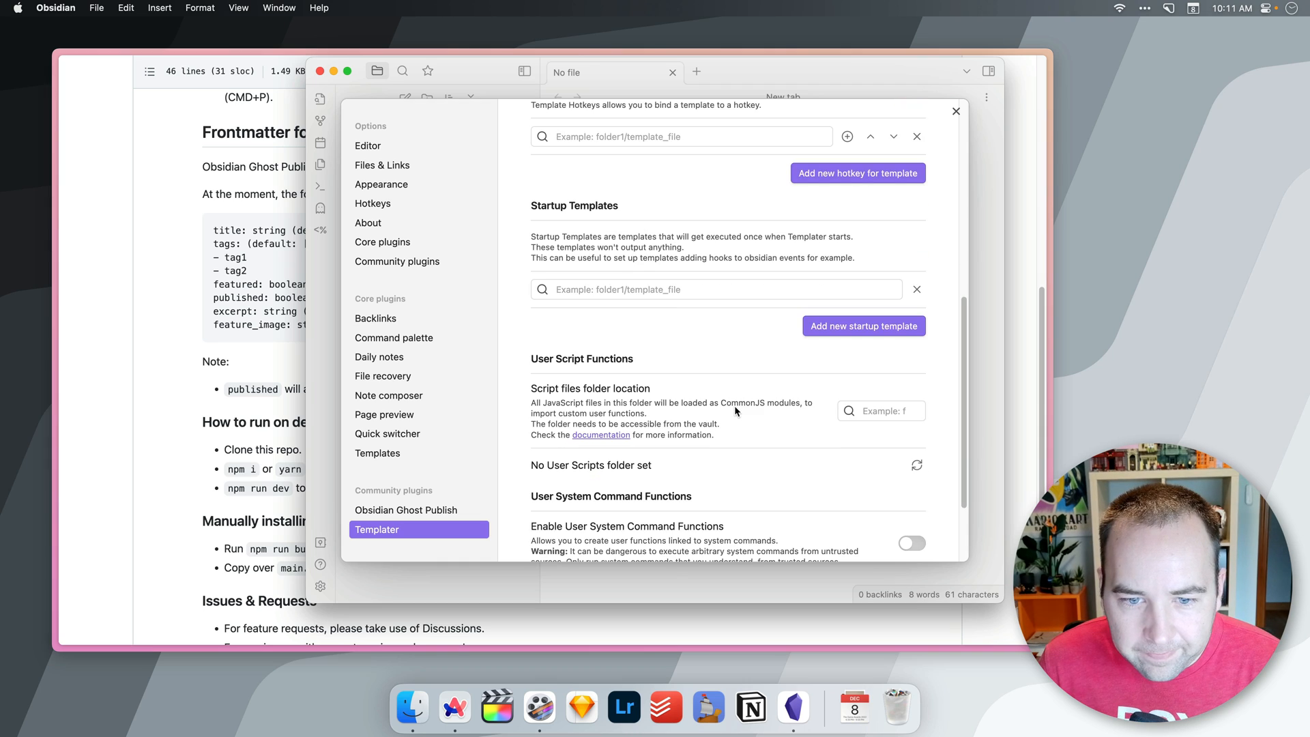
scroll("down", 3)
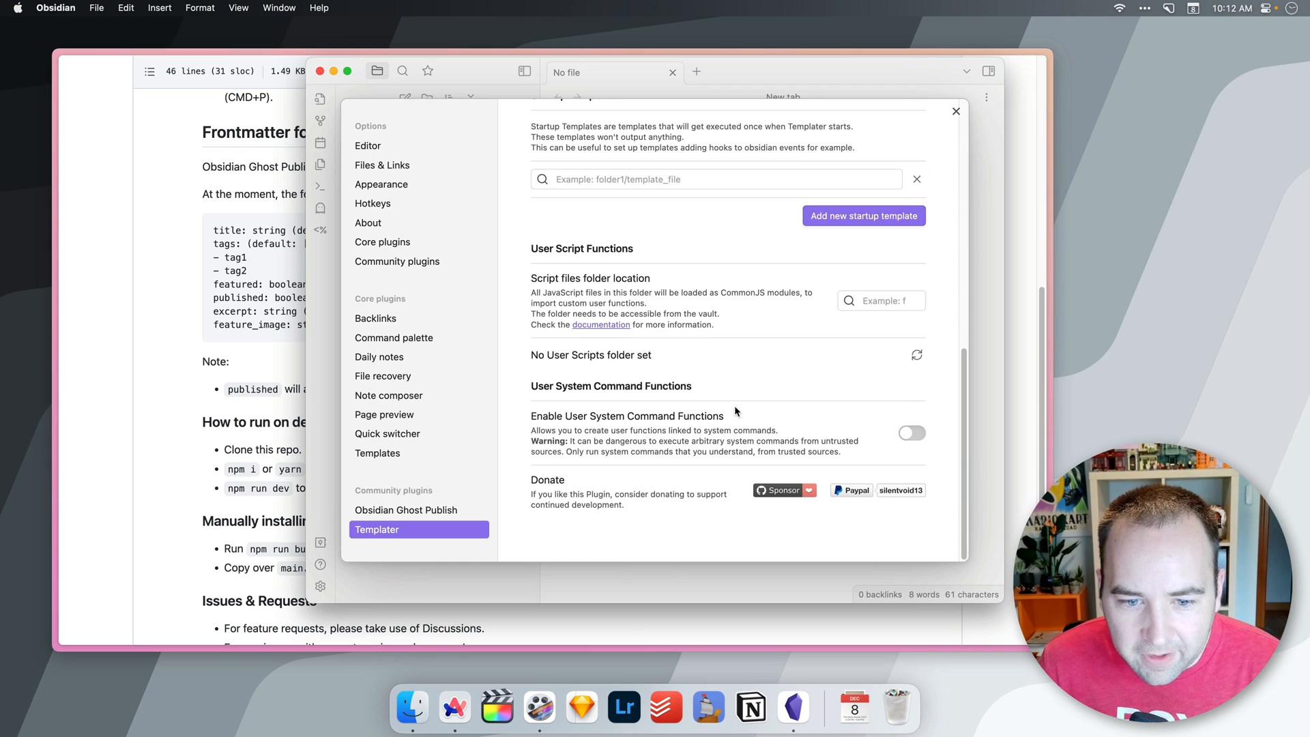
left_click(956, 111)
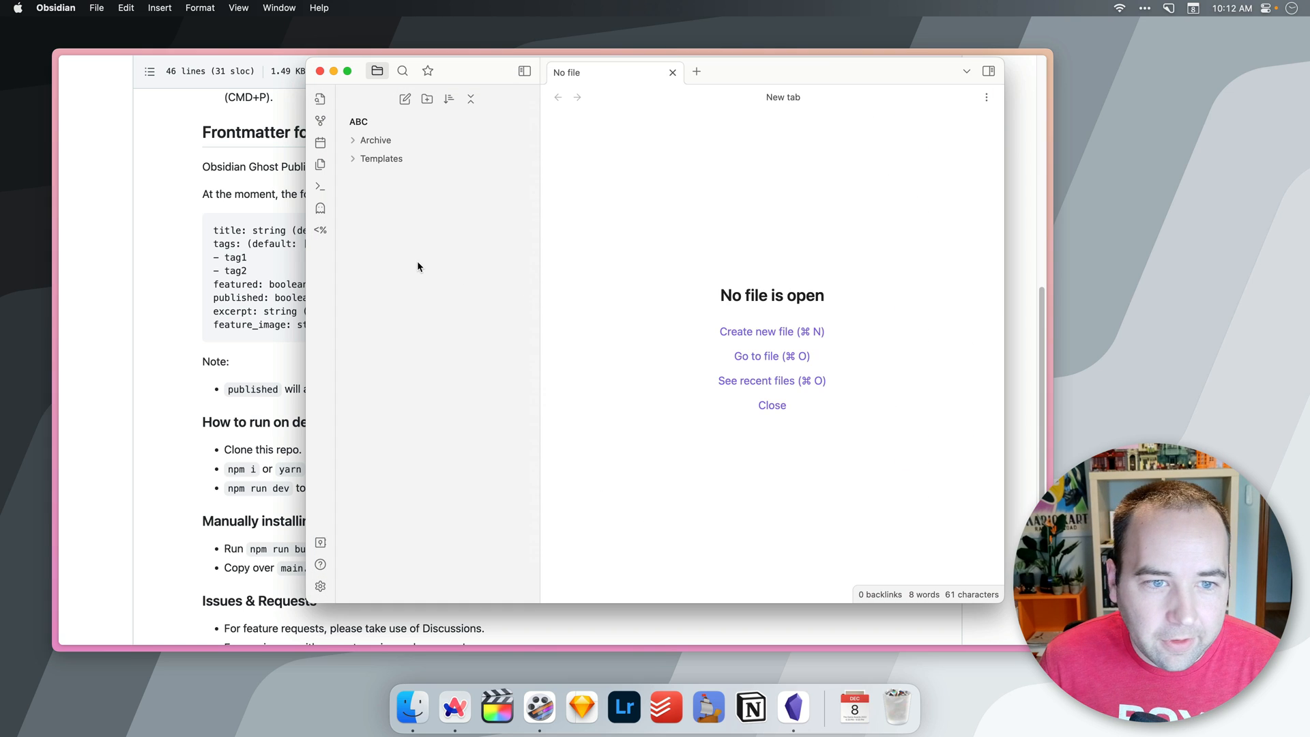
mouse_move(468, 257)
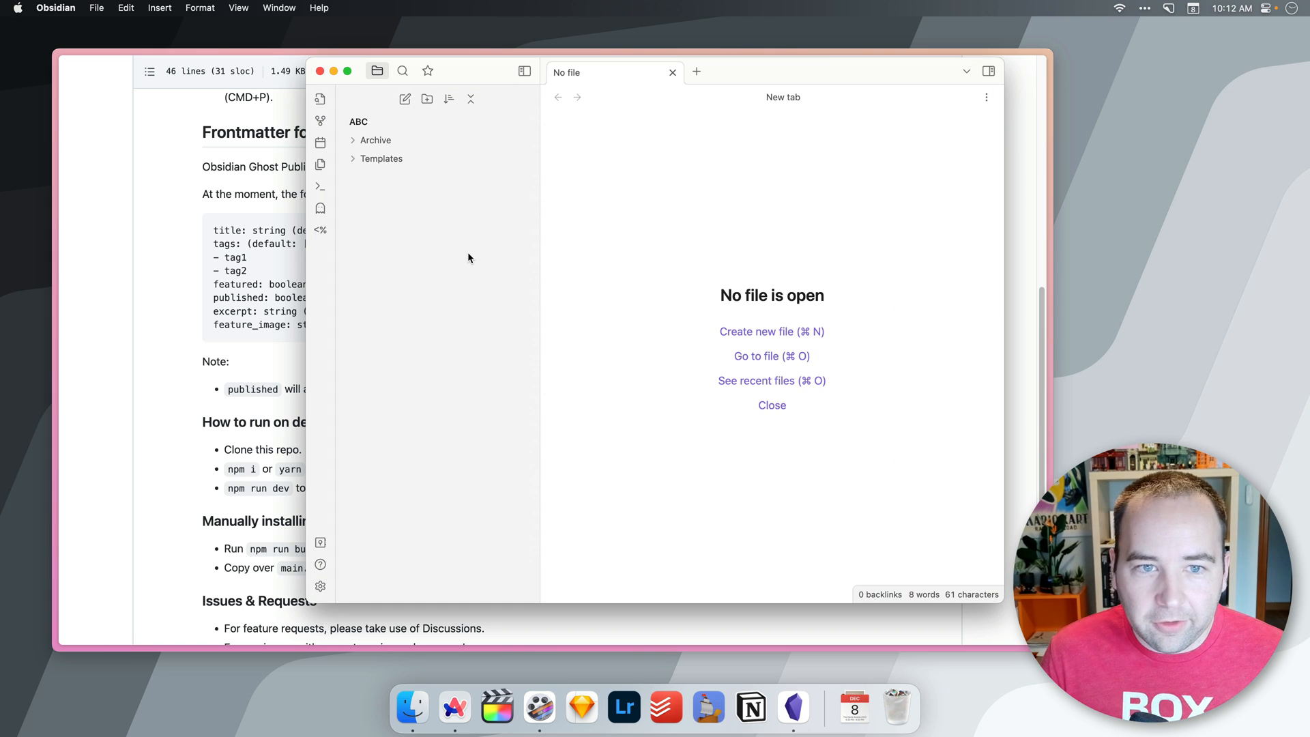
Step: Create a test note 'aesdrfgaserg' from the template, then delete it from the file list
type("templ")
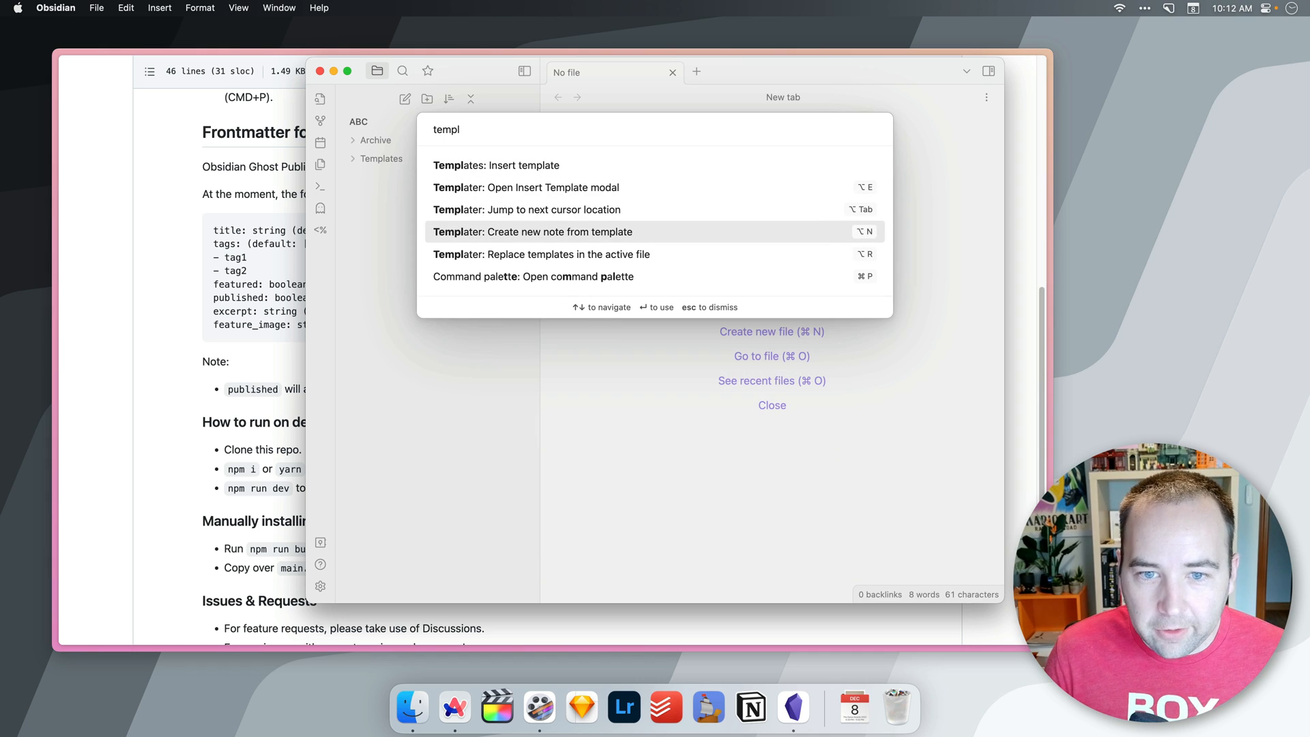
left_click(532, 232)
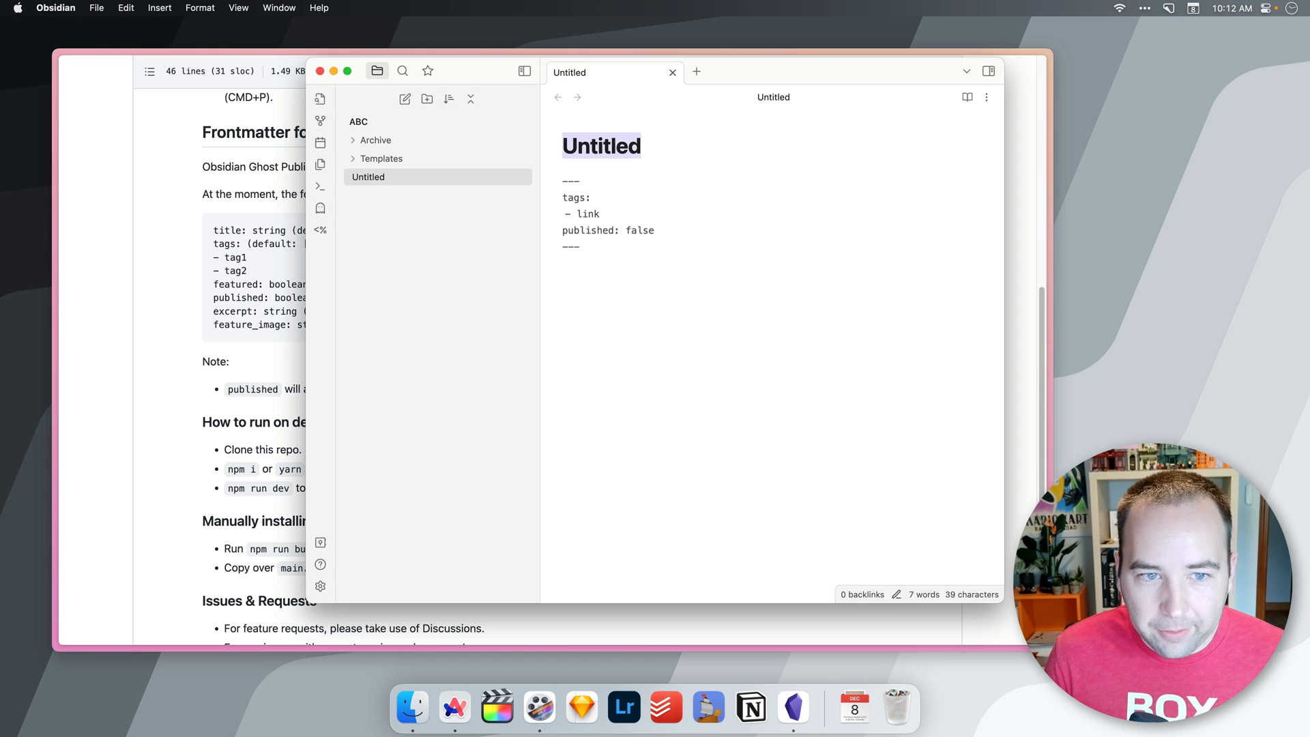
type("aesdrfgaserg")
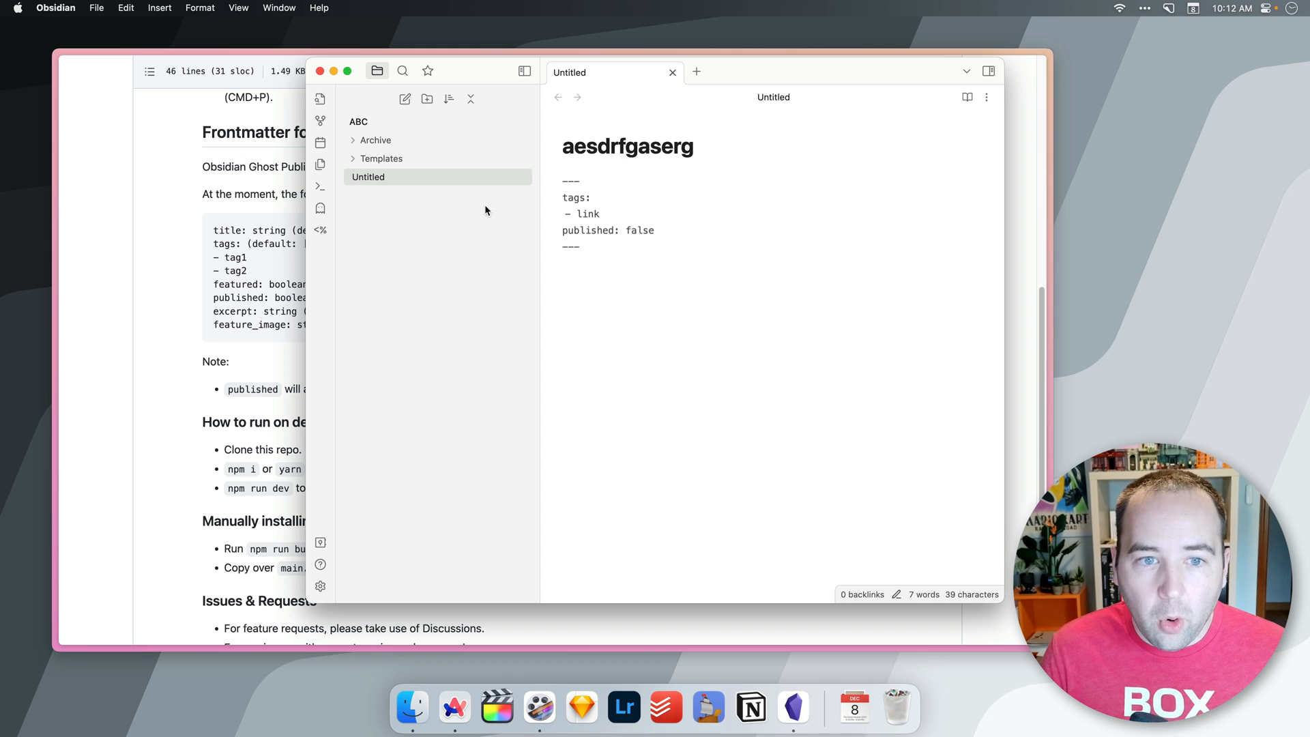
right_click(380, 176)
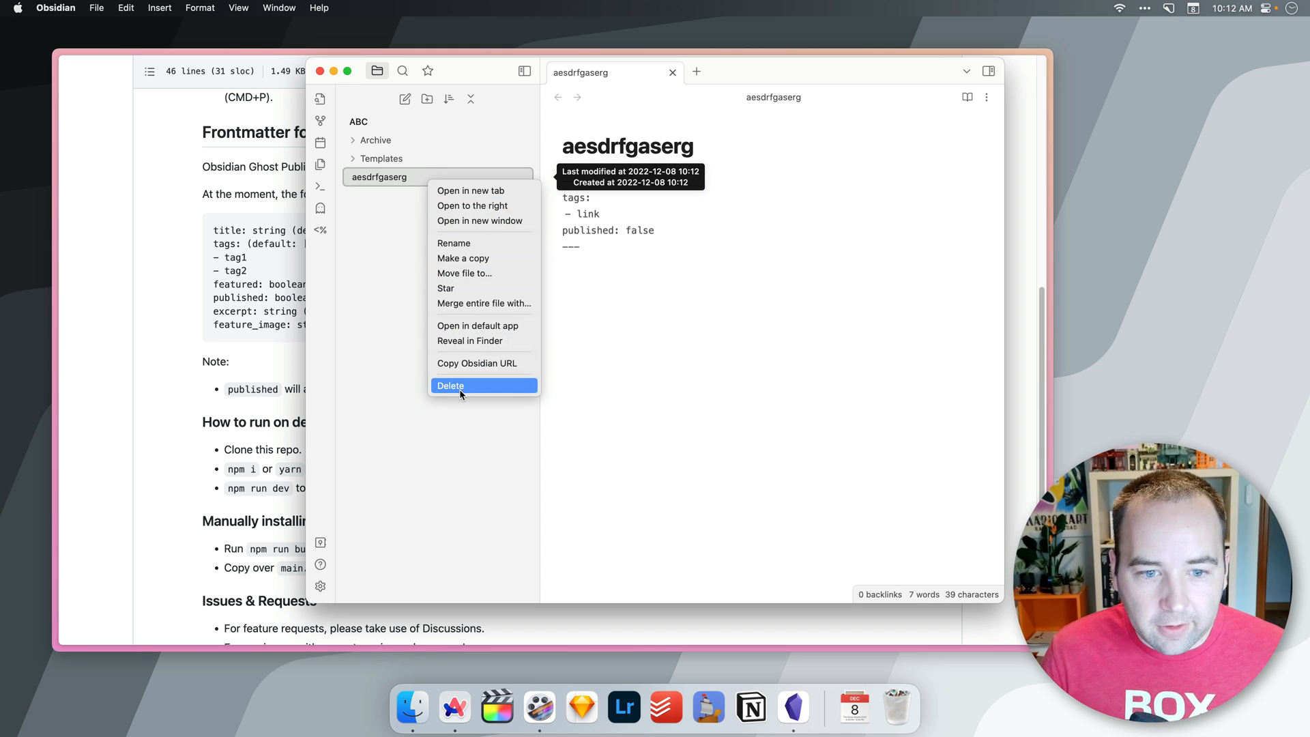
left_click(450, 385)
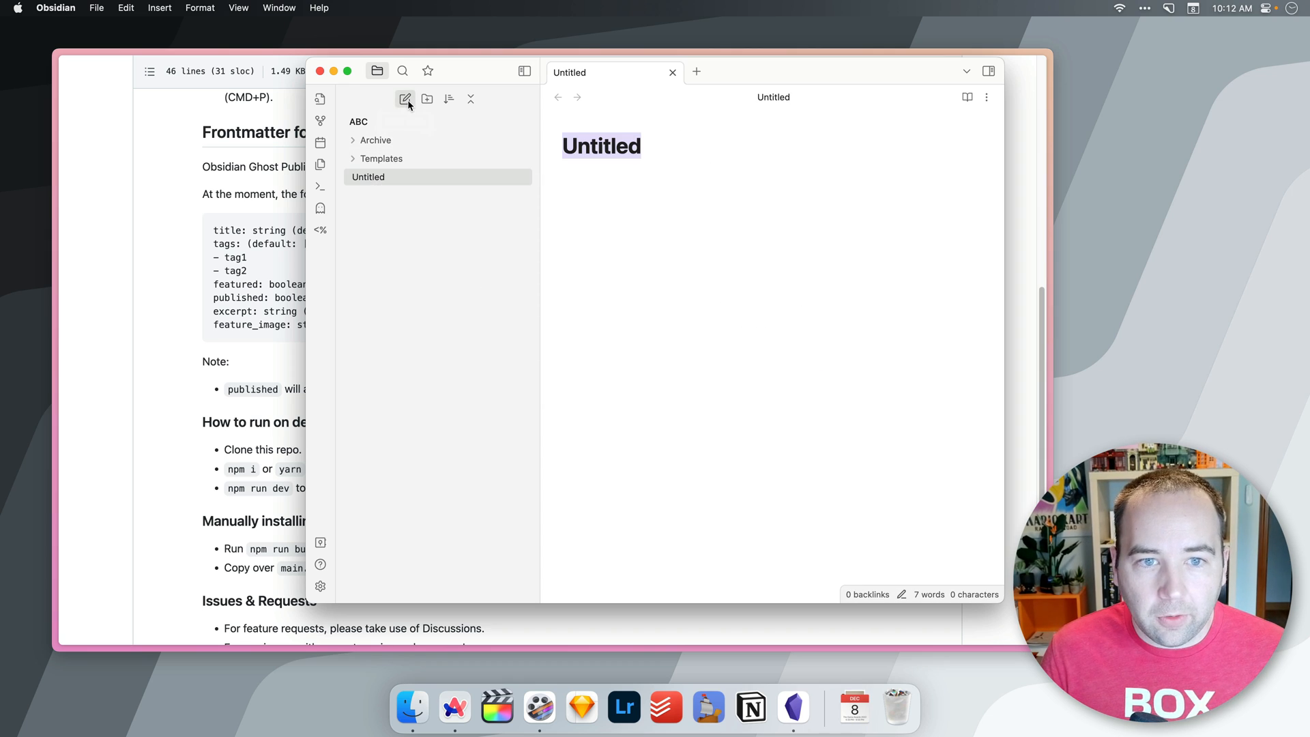
Step: Type 'Something' as the title of the new templated note
type("Some")
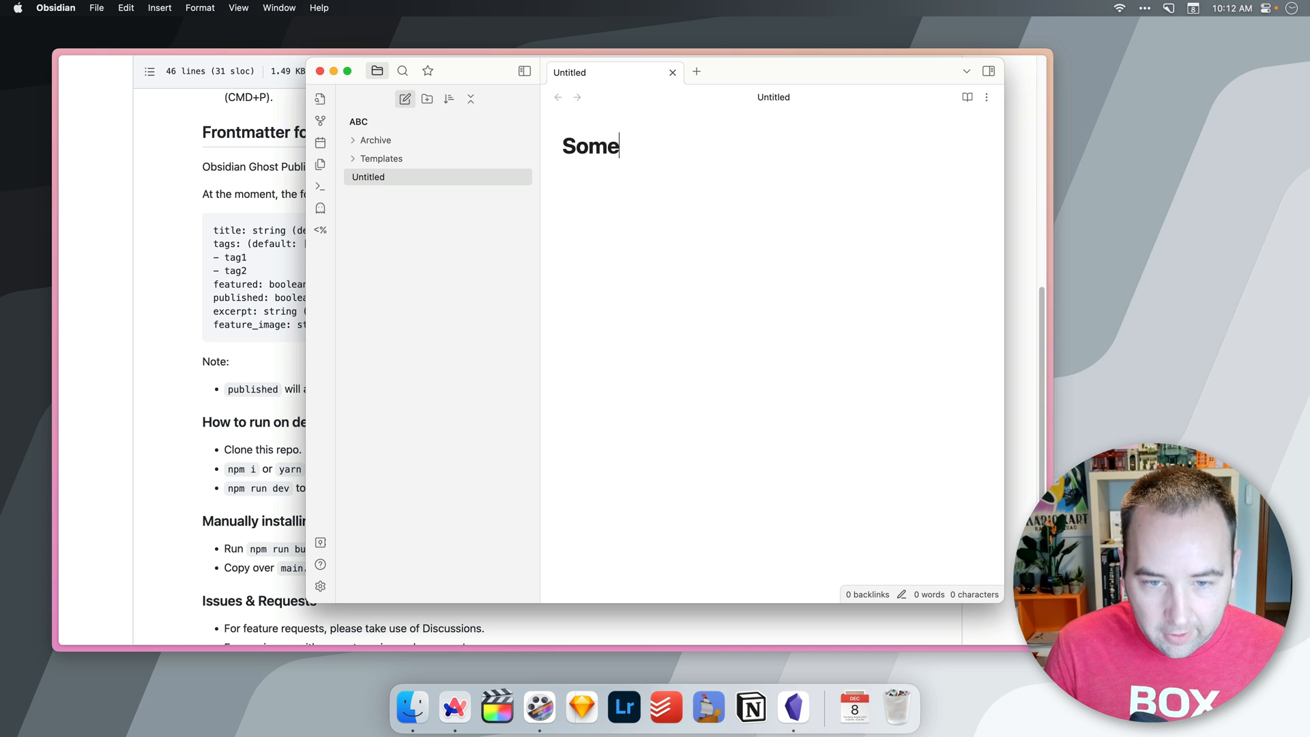
type("thing")
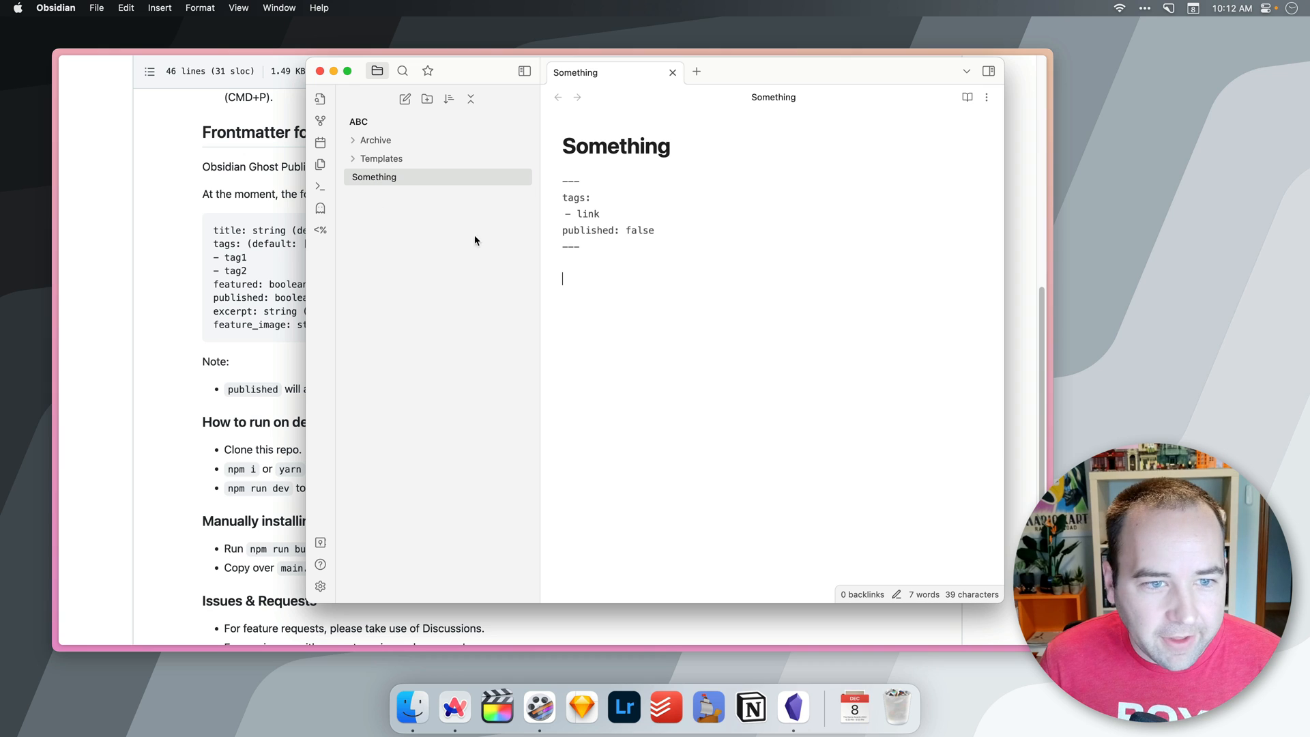
mouse_move(321, 208)
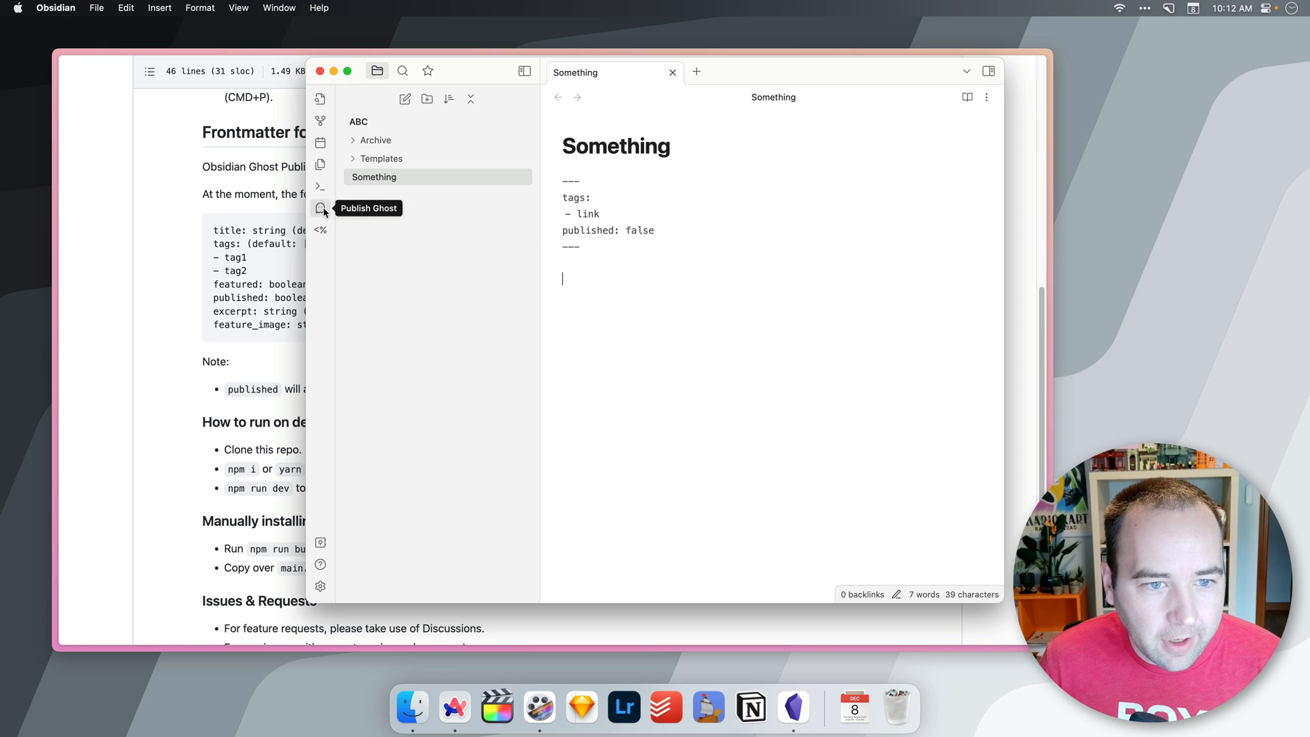
mouse_move(680, 269)
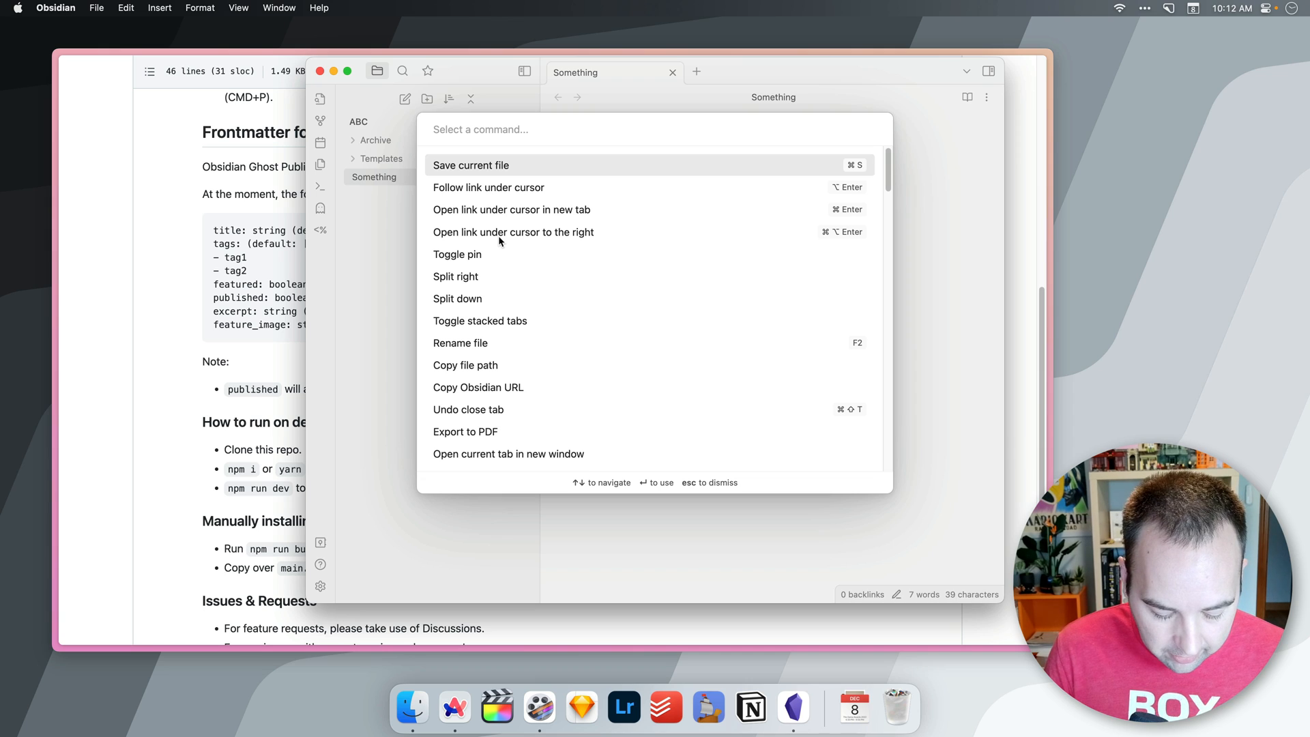
Step: Remove the stray characters below the Something note's frontmatter and open the vault settings
type("templa")
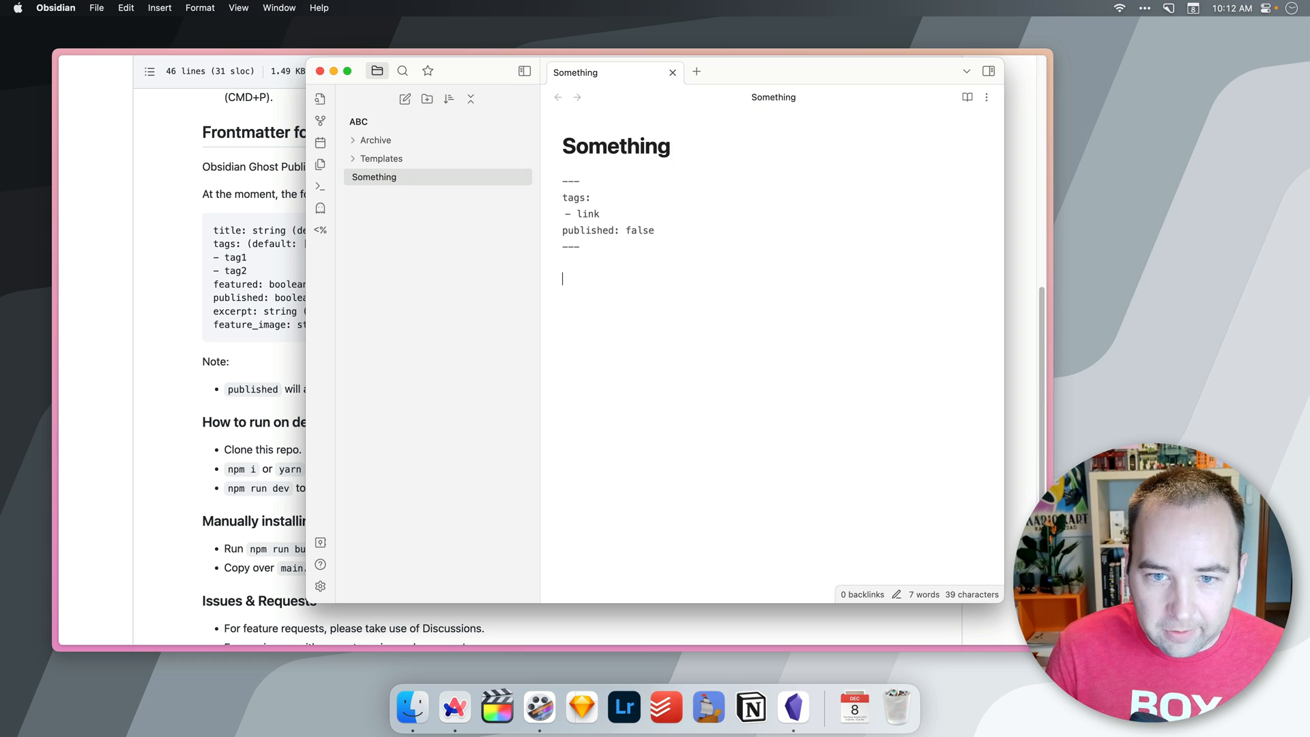
type("~~~~")
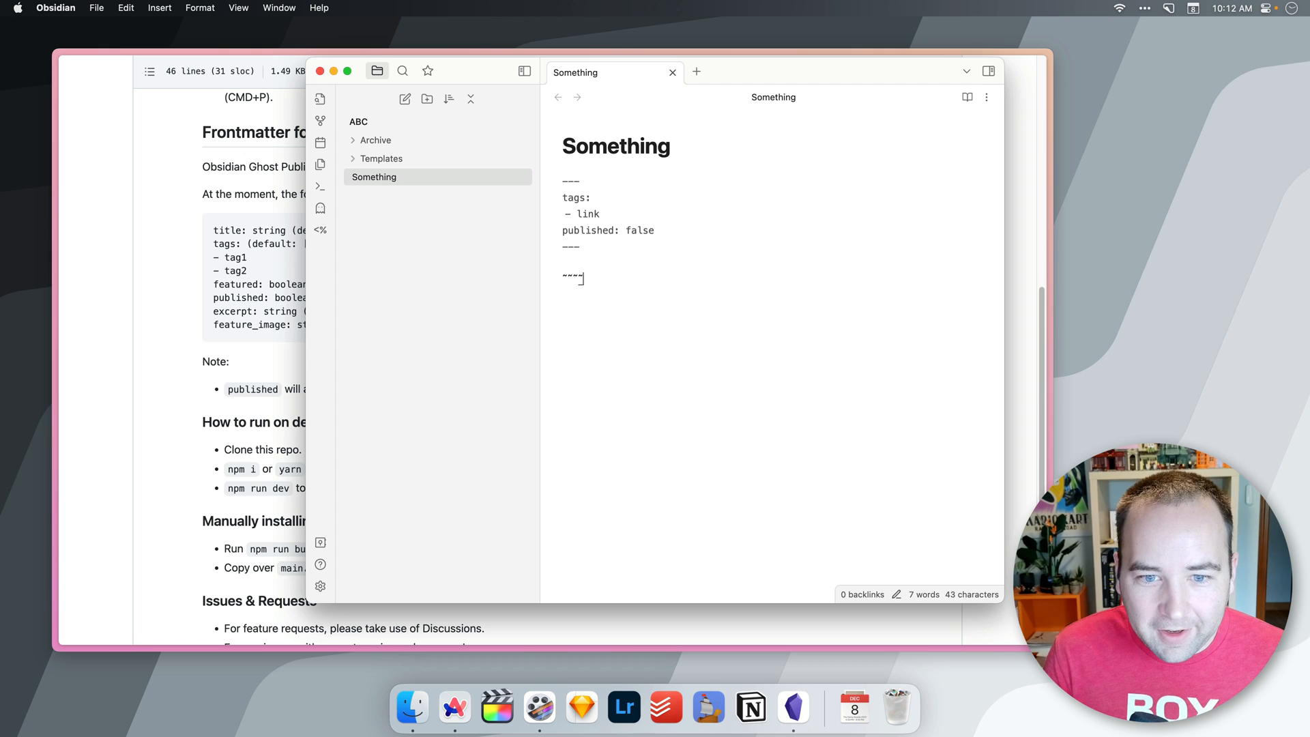
key("Backspace")
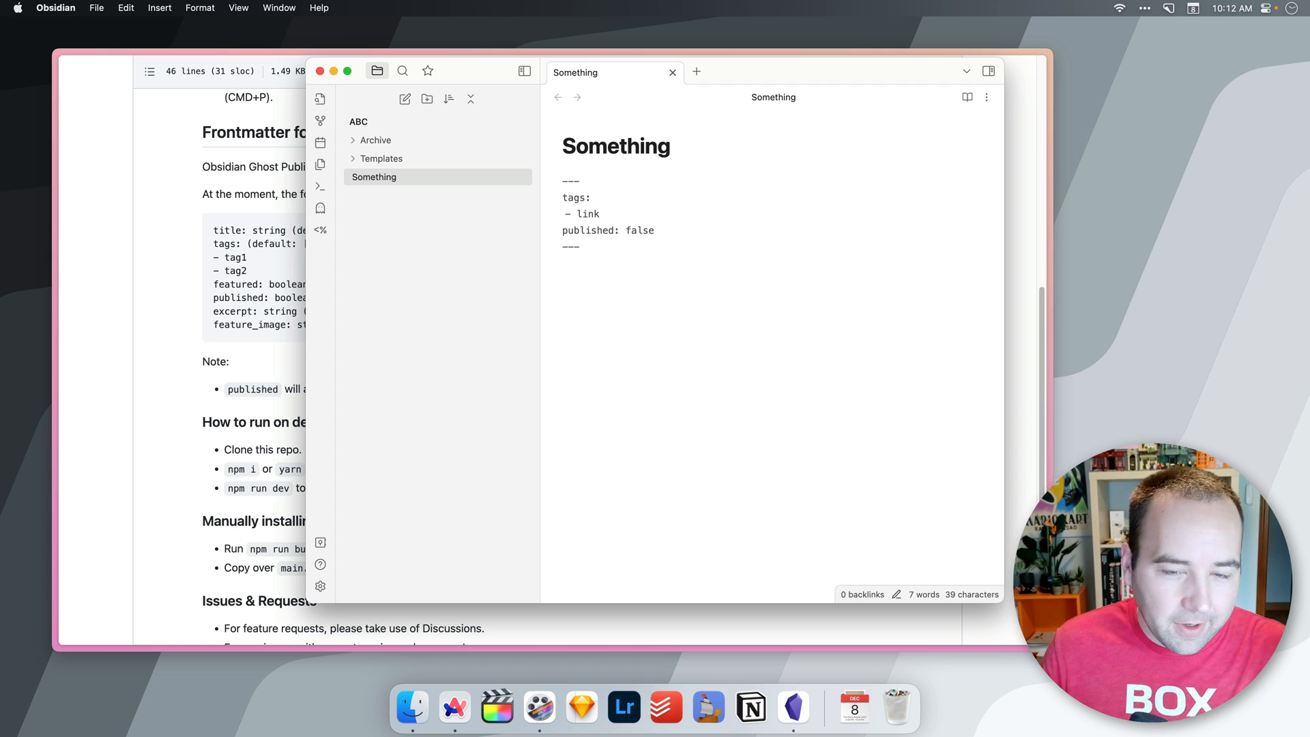
mouse_move(417, 608)
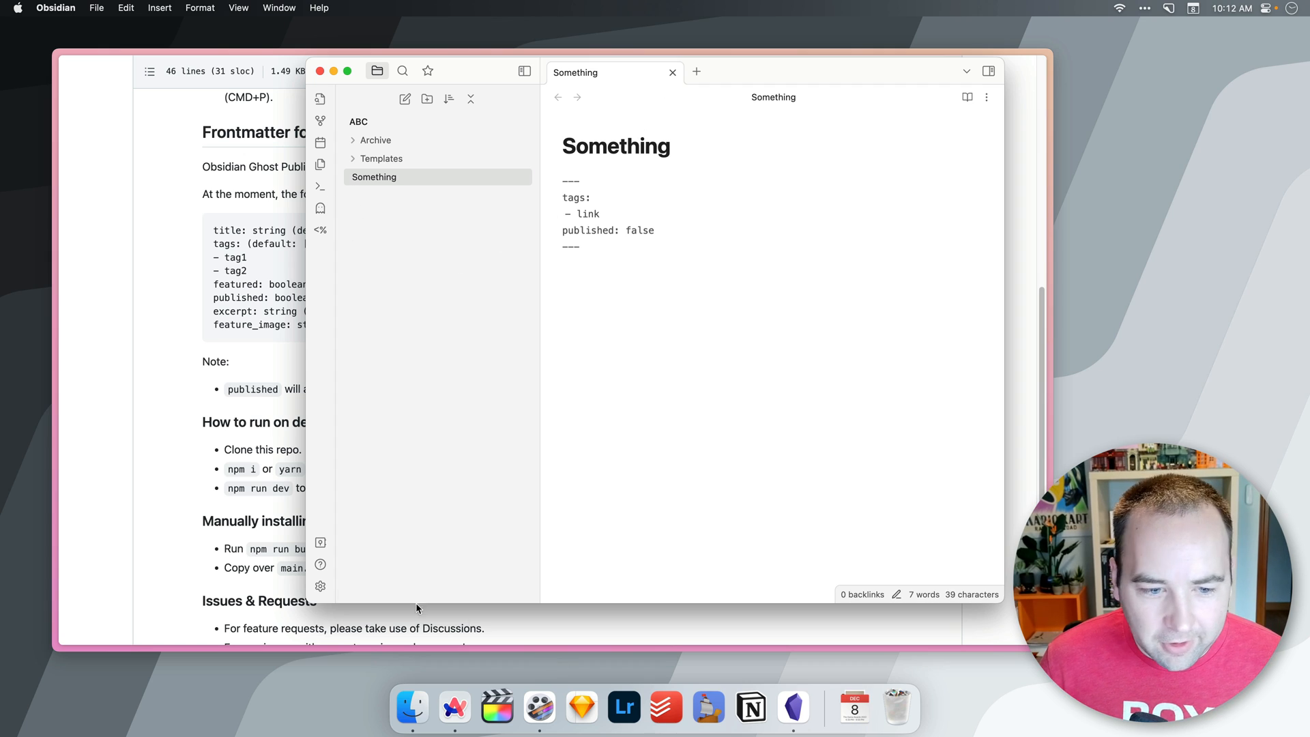
mouse_move(577, 304)
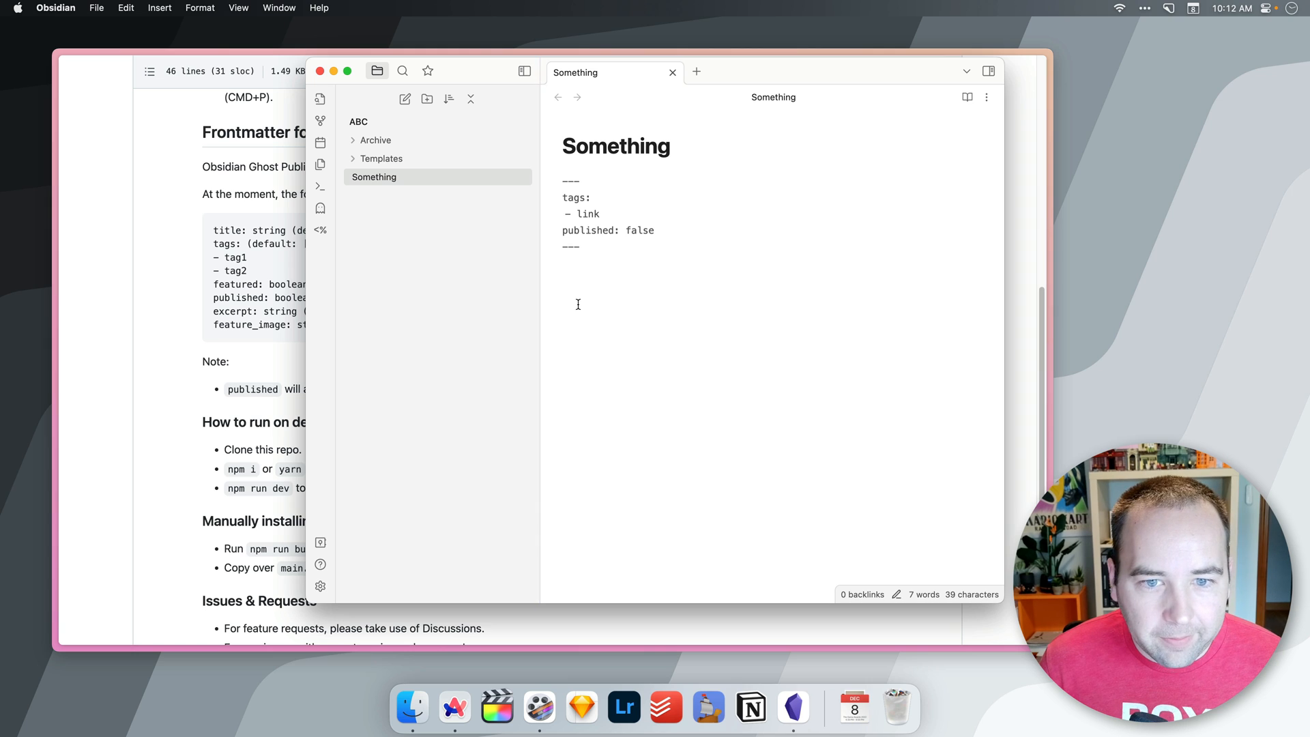
mouse_move(511, 294)
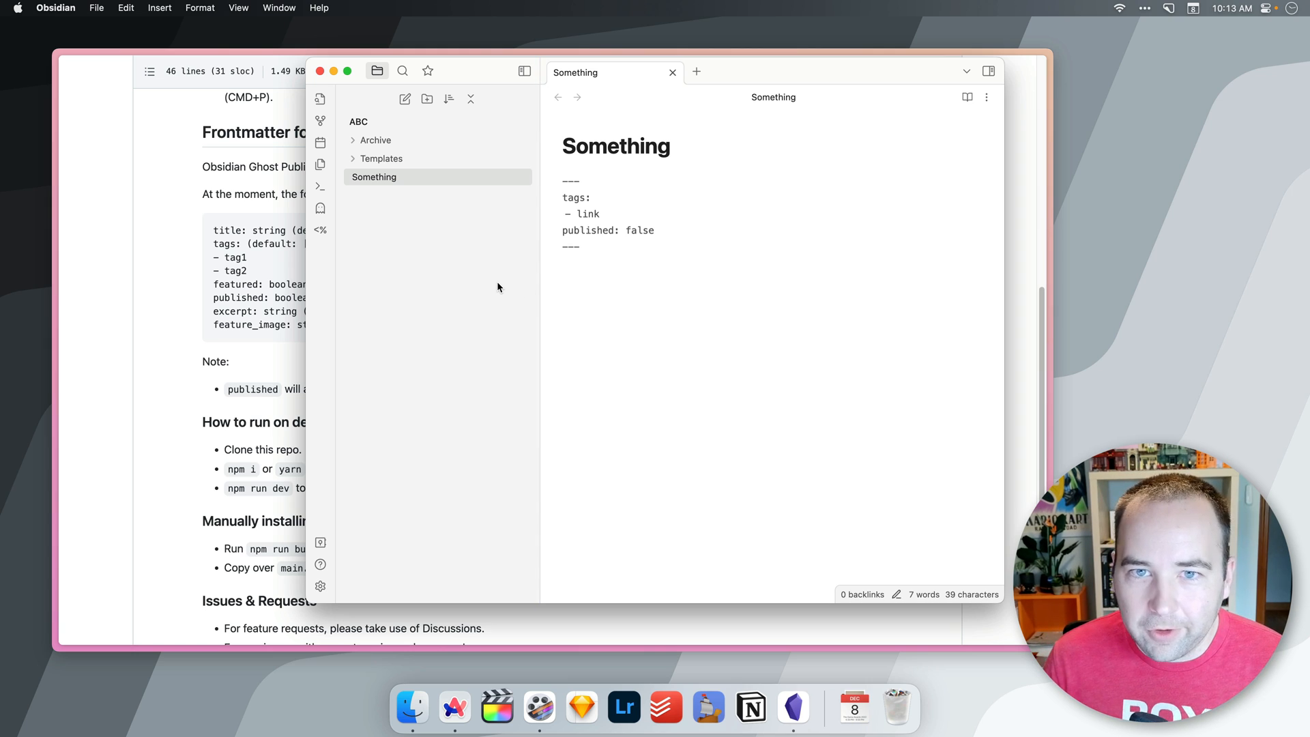
mouse_move(499, 273)
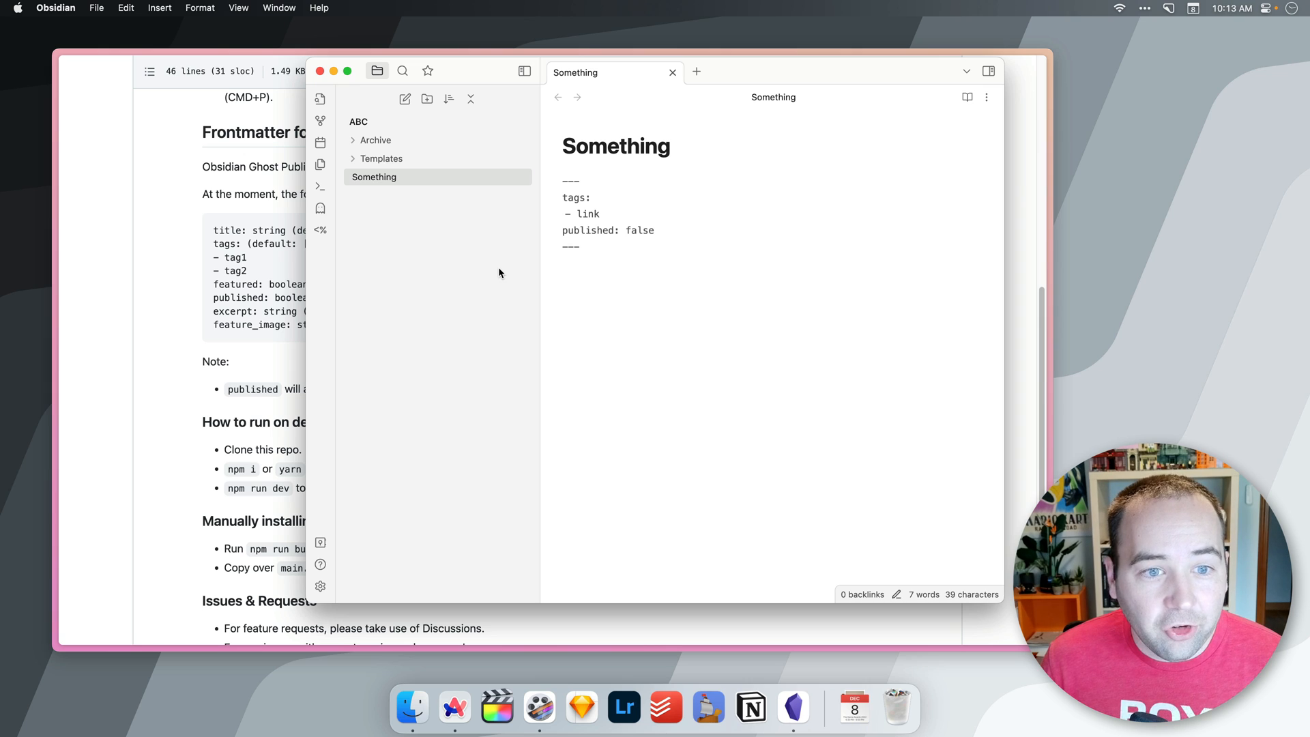
mouse_move(491, 247)
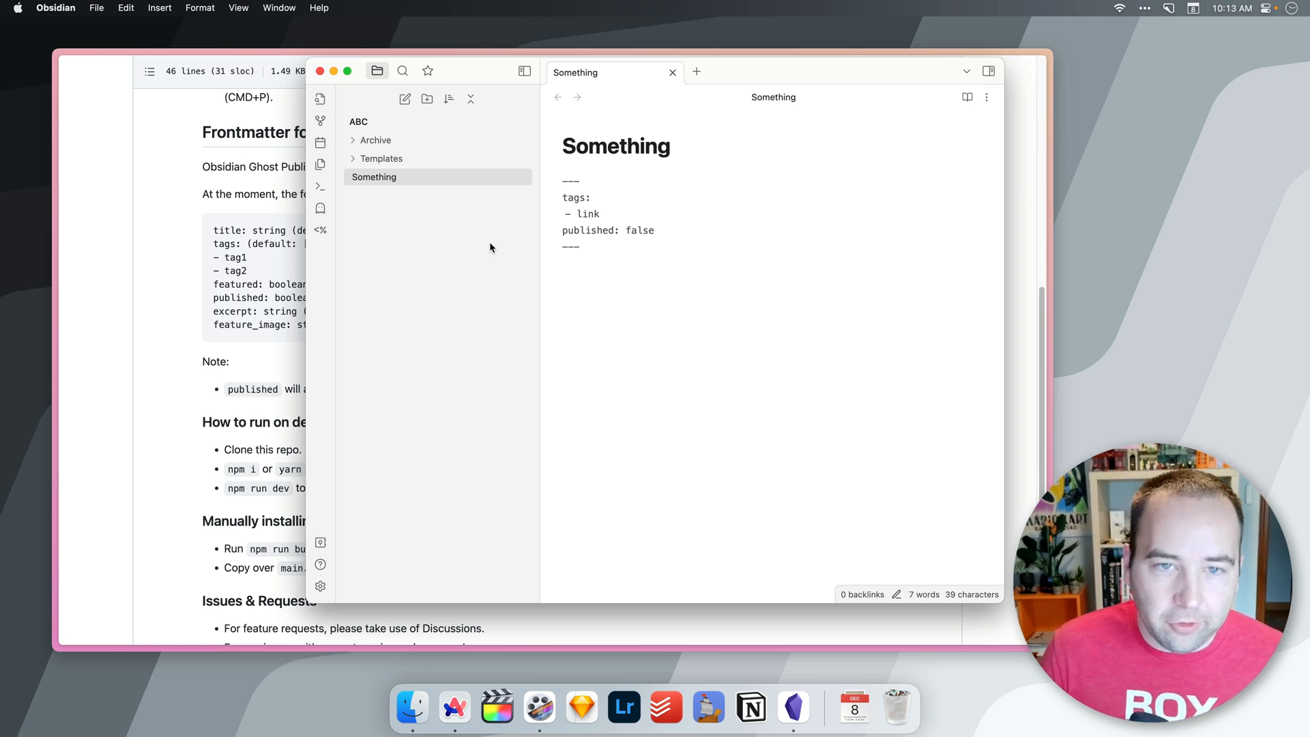
mouse_move(475, 340)
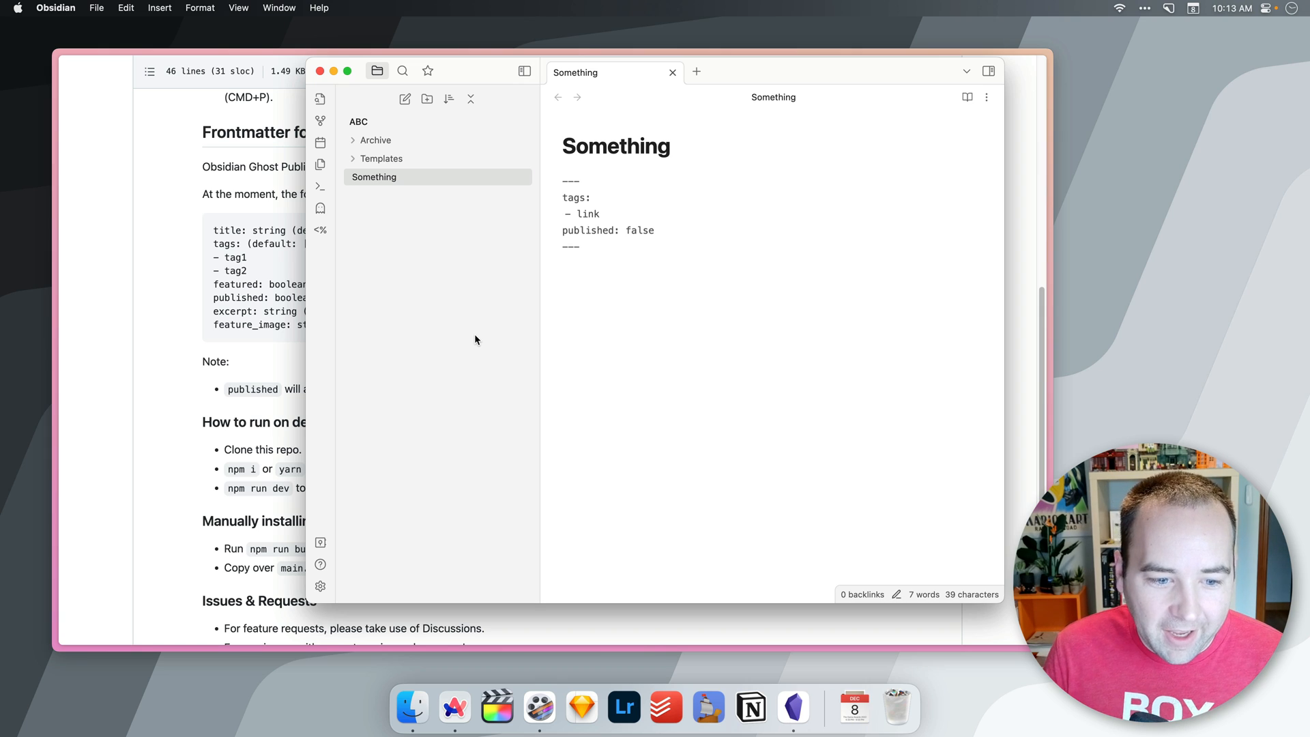
mouse_move(369, 539)
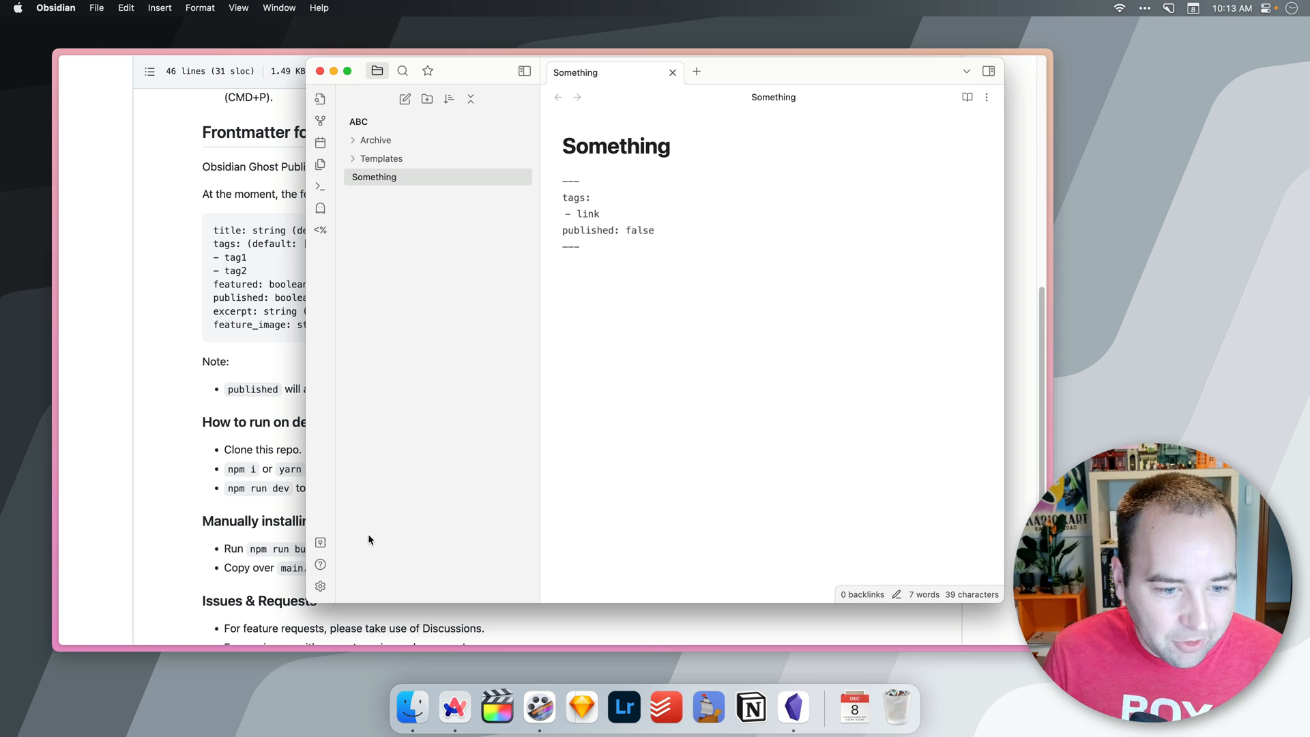
left_click(320, 586)
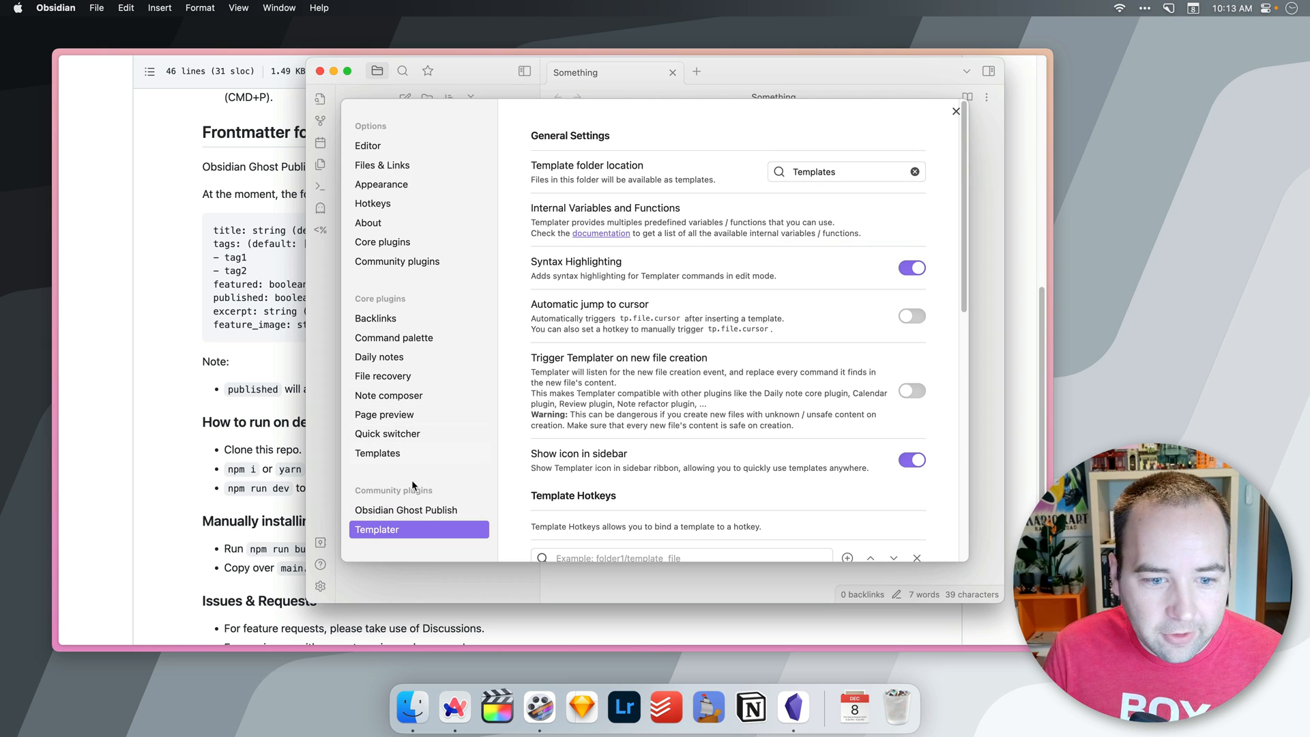
Step: Check the Obsidian Ghost Publish API URL and Admin API Key, then close Settings
left_click(406, 510)
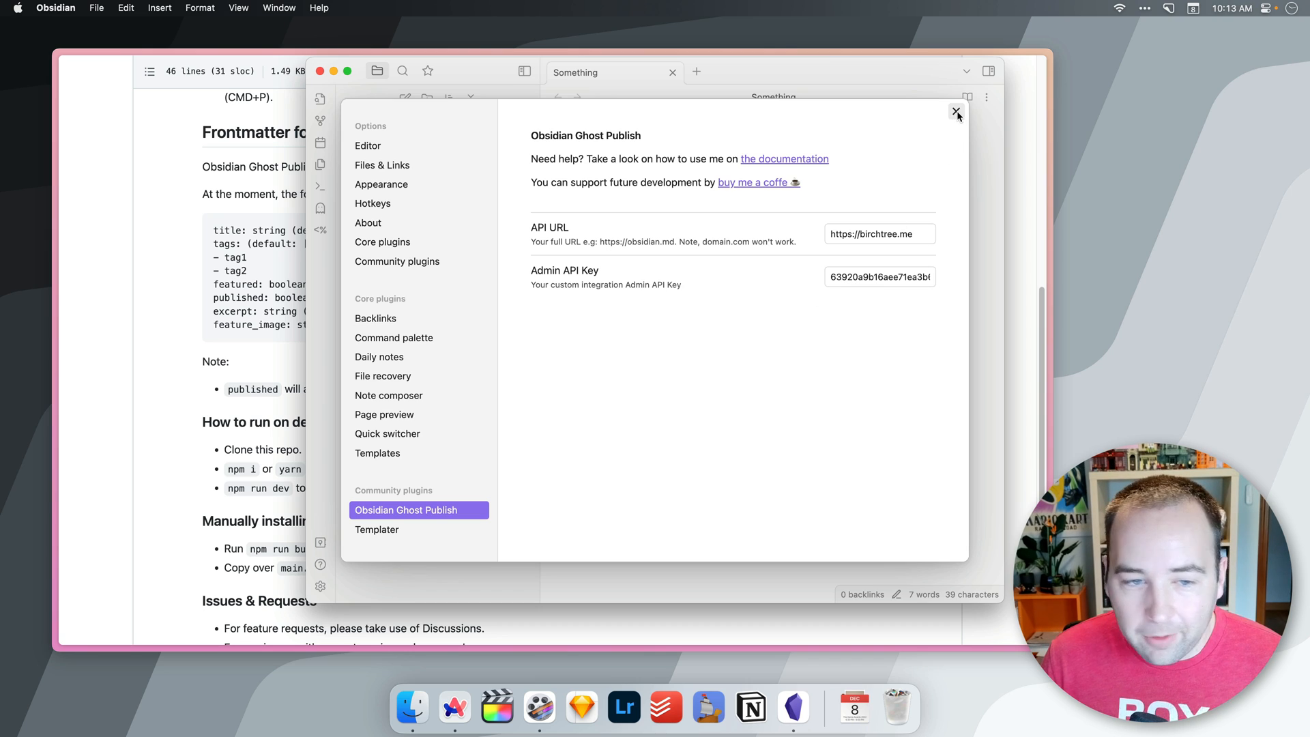
left_click(957, 112)
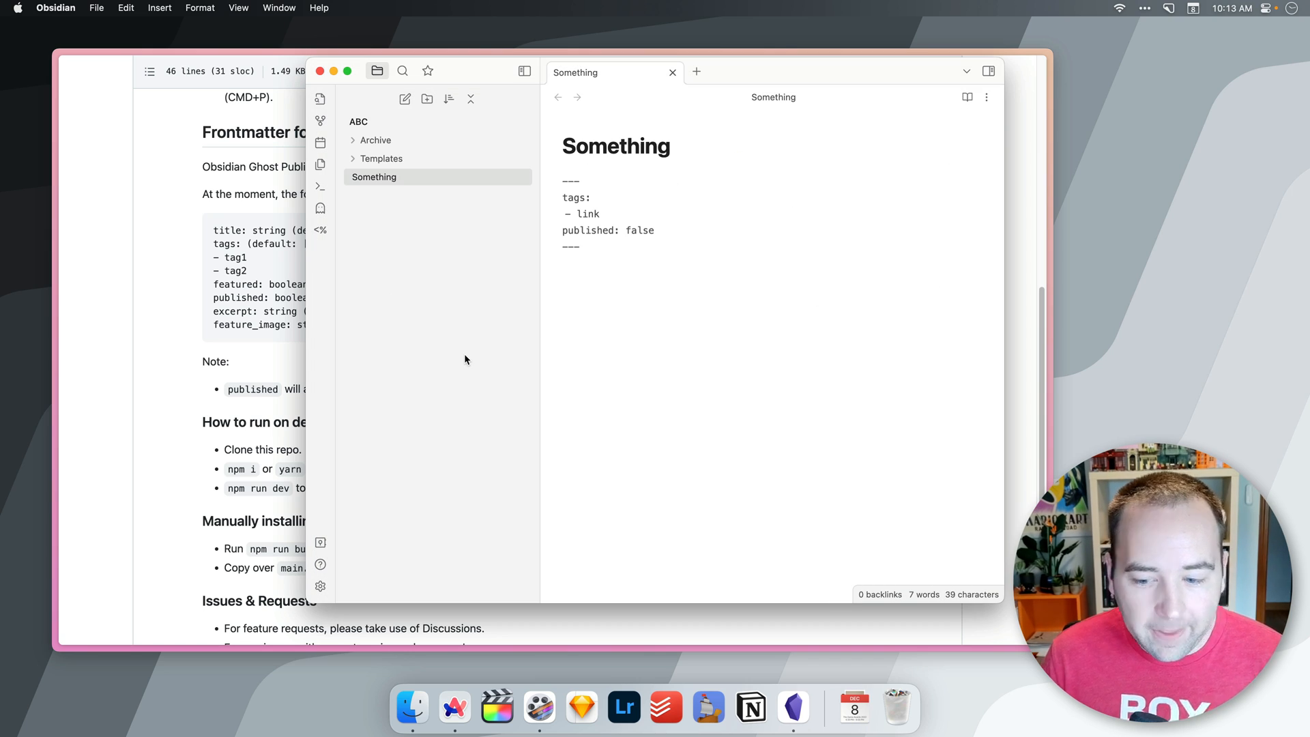